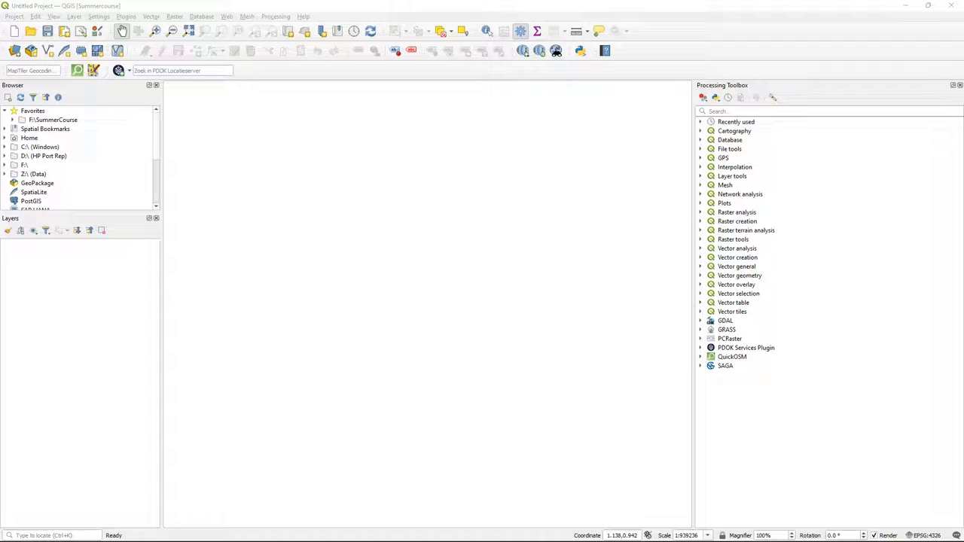
{"action": "mouse_move", "coordinate": [853, 40]}
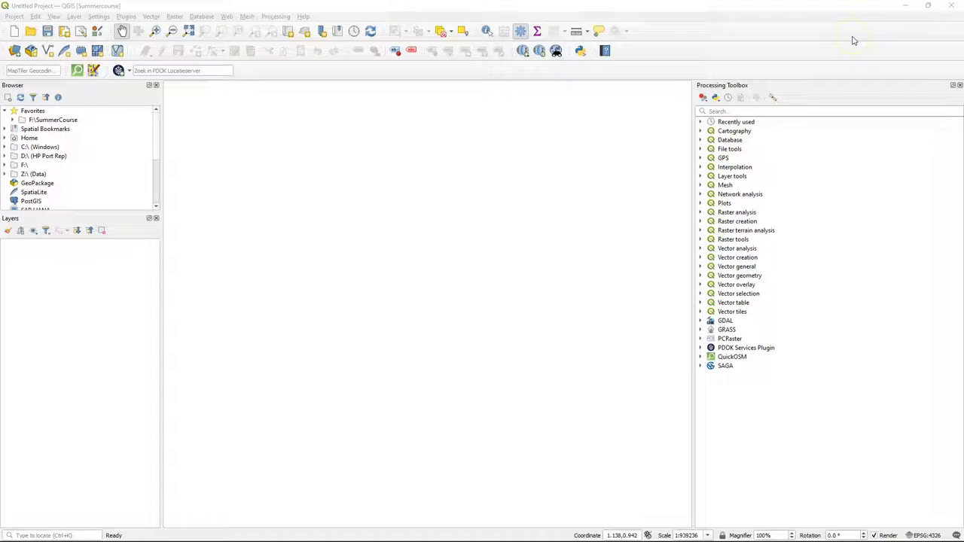
Add ArcGIS REST connection 'UN Boundaries' for the geoservices.un.org ClearMap_WebTopo MapServer
{"action": "left_click", "coordinate": [33, 110]}
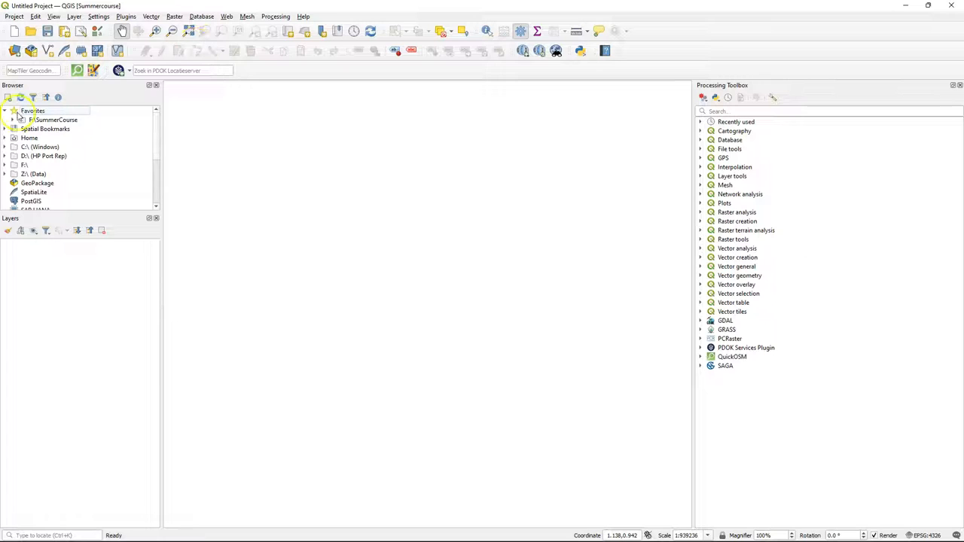
{"action": "scroll", "scroll_direction": "down", "scroll_amount": 3}
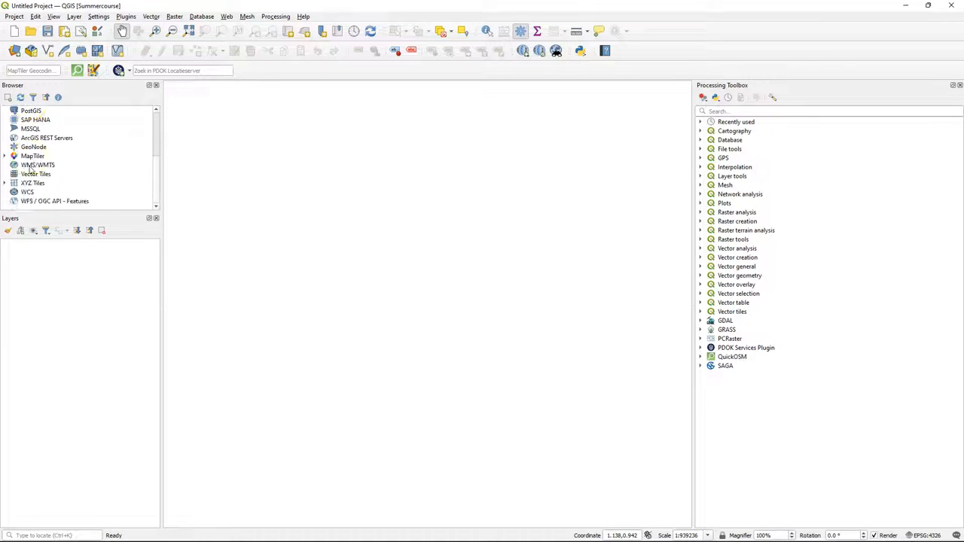
{"action": "left_click", "coordinate": [46, 138]}
{"action": "type", "text": "UN Boundarie"}
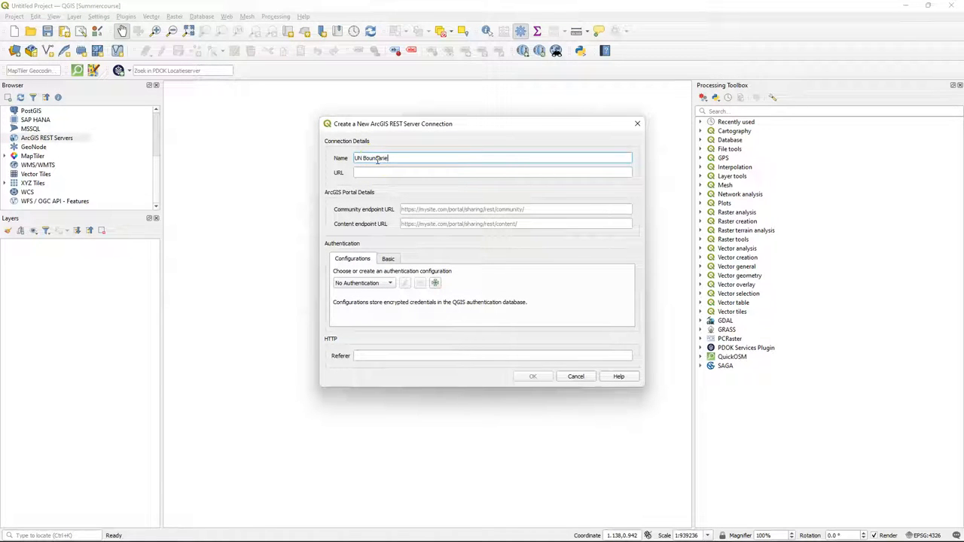
{"action": "type", "text": "https://geoservices.un.org/arcgis/rest/services/ClearMap_WebTopo/MapServer"}
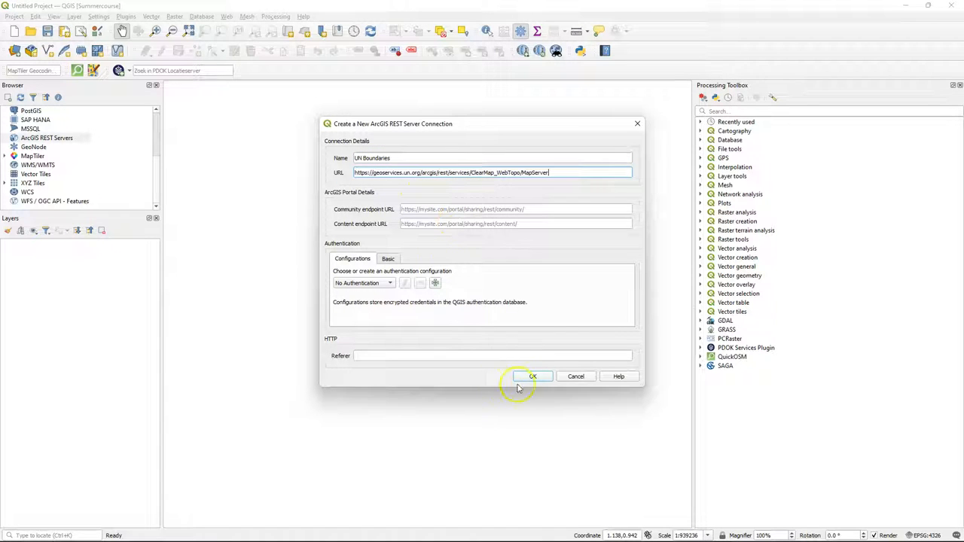
{"action": "left_click", "coordinate": [533, 376]}
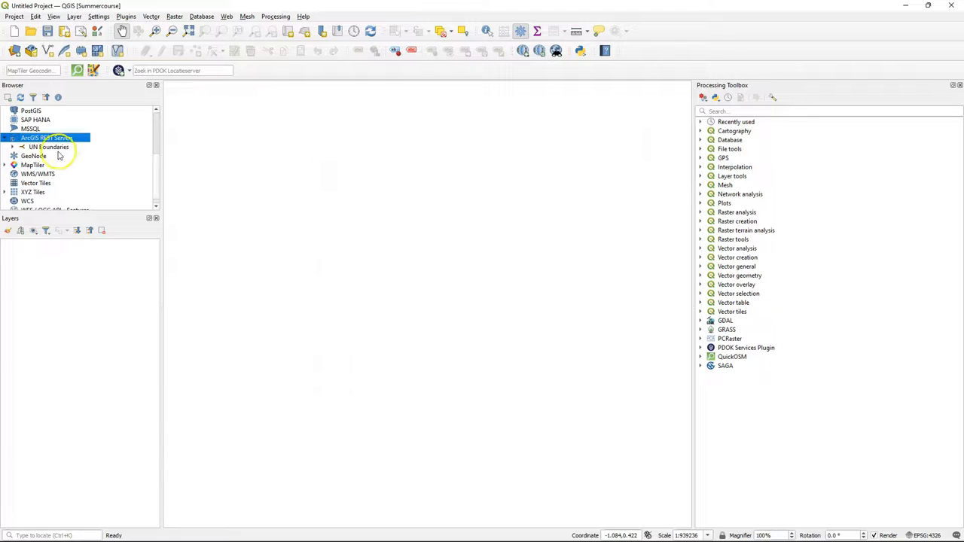
Browse UN Boundaries > Base Layers > Country areas and add BNDA_L01-L04 to the map
{"action": "left_click", "coordinate": [18, 147]}
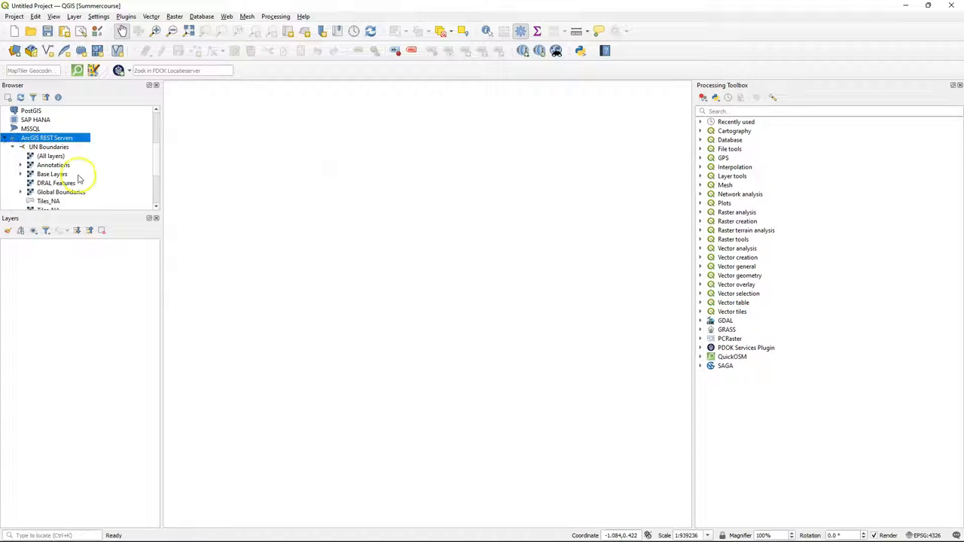
{"action": "mouse_move", "coordinate": [52, 174]}
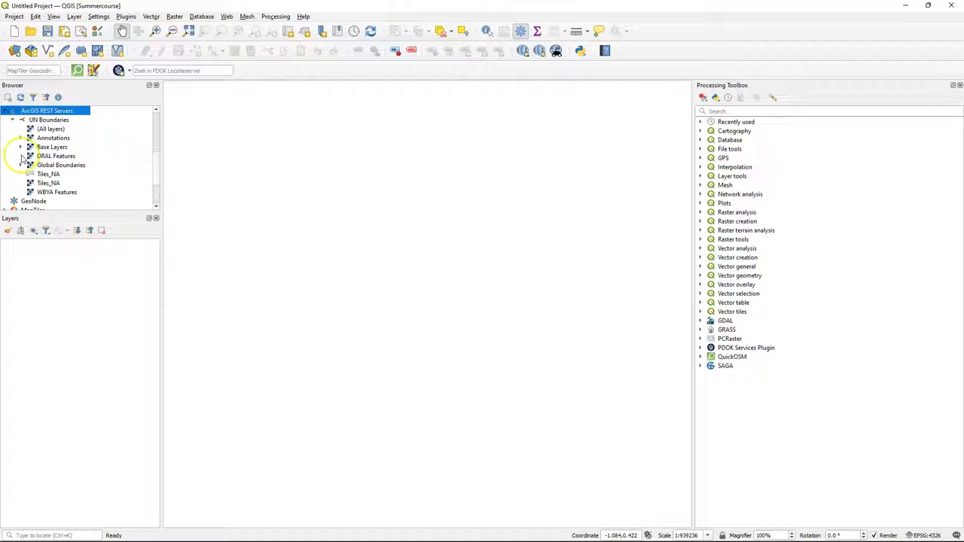
{"action": "left_click", "coordinate": [21, 147]}
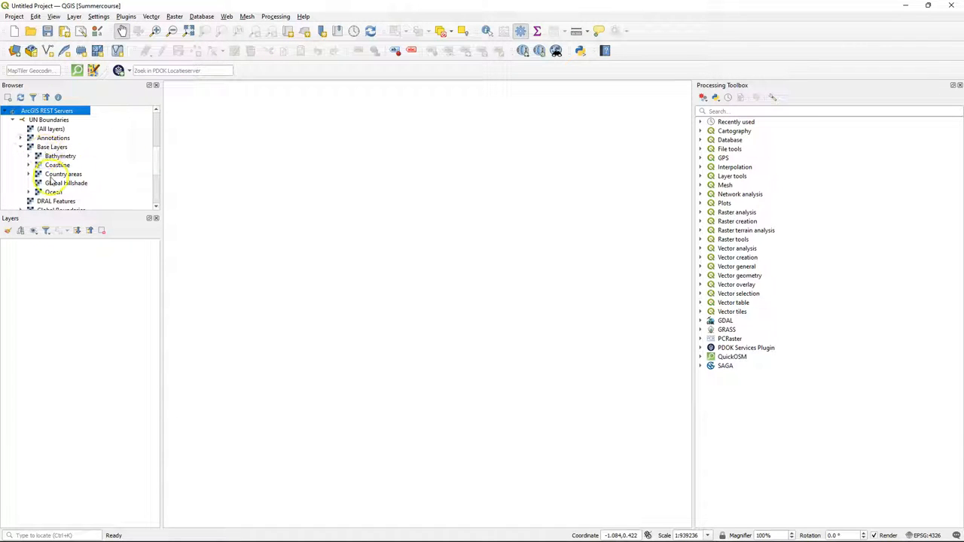
{"action": "left_click", "coordinate": [29, 174]}
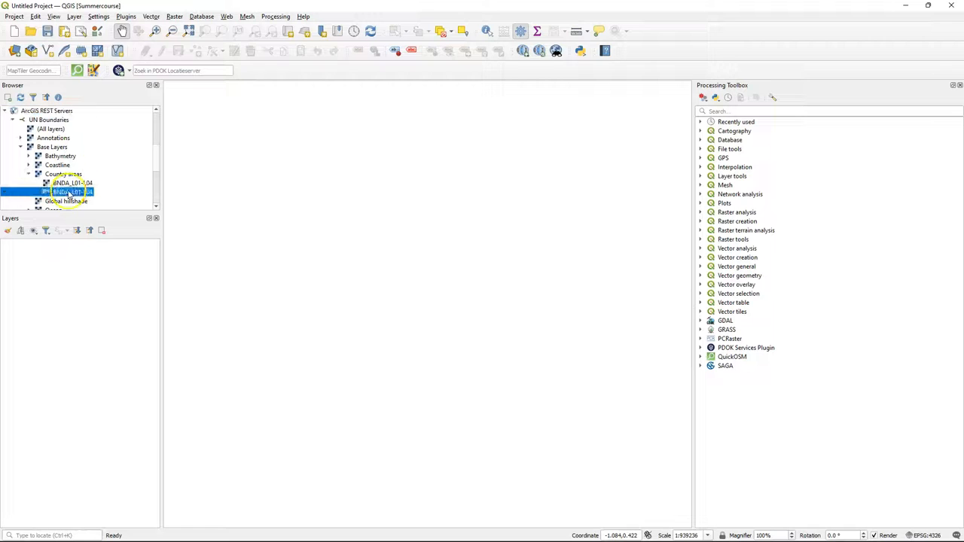
{"action": "double_click", "coordinate": [71, 192]}
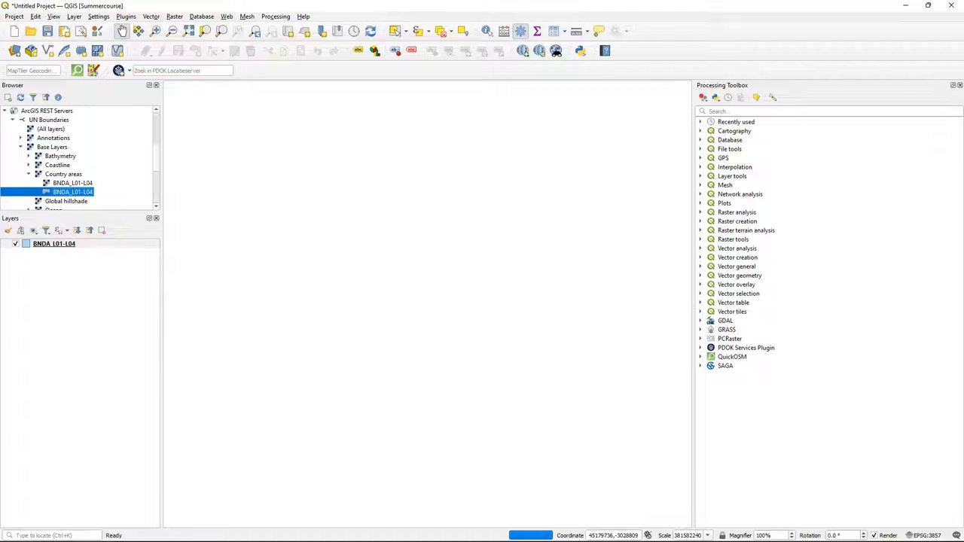
Export BNDA_L01-L04 to accesstowater.gpkg as layer country_boundaries
{"action": "right_click", "coordinate": [54, 243]}
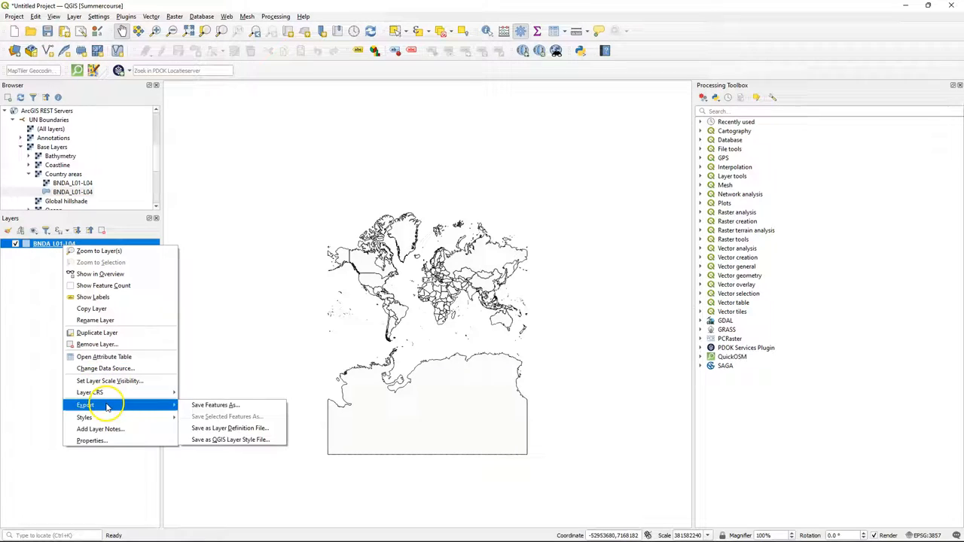
{"action": "left_click", "coordinate": [215, 405]}
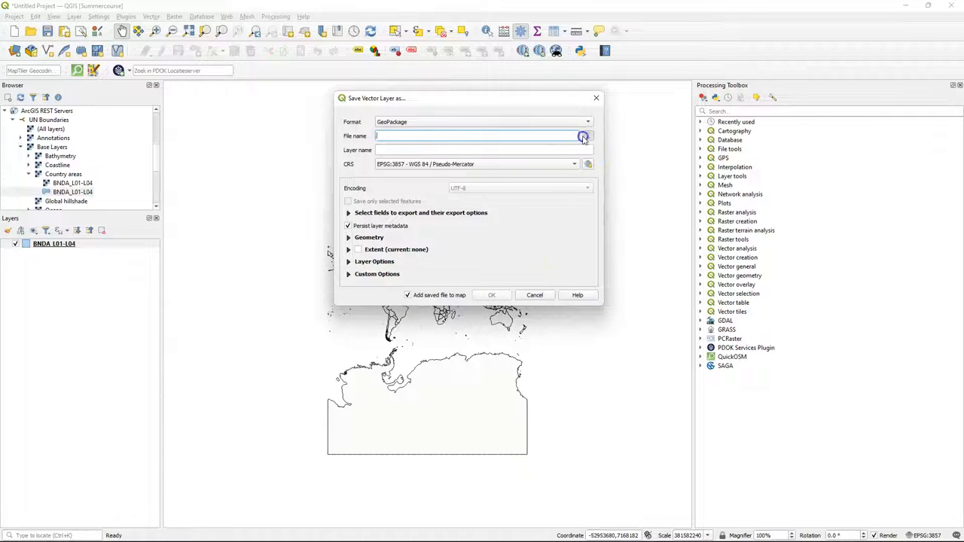
{"action": "left_click", "coordinate": [582, 136]}
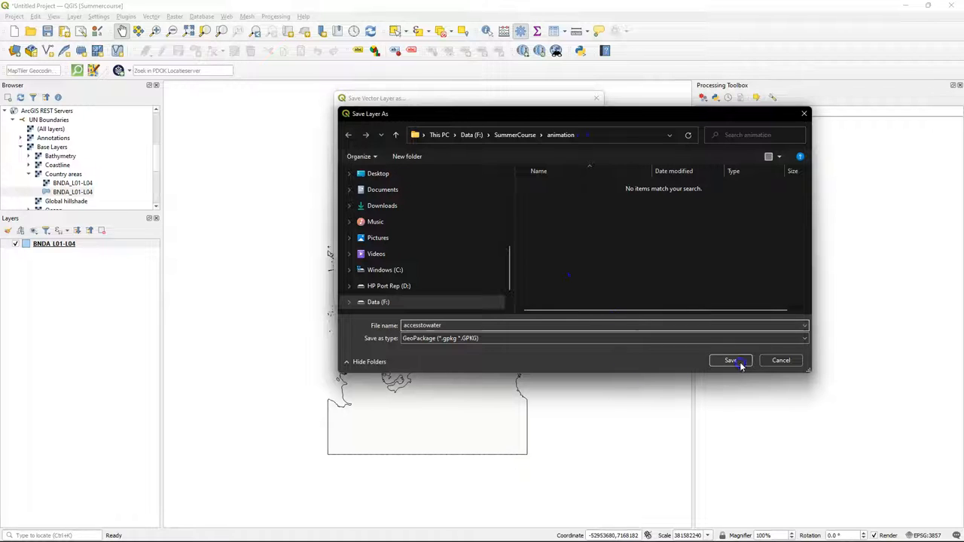
{"action": "left_click", "coordinate": [728, 360]}
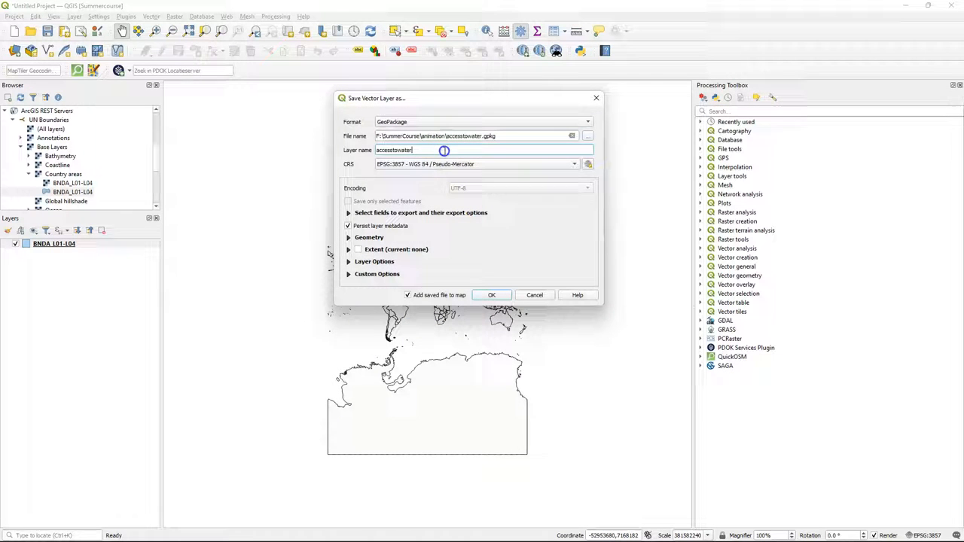
{"action": "type", "text": "countri"}
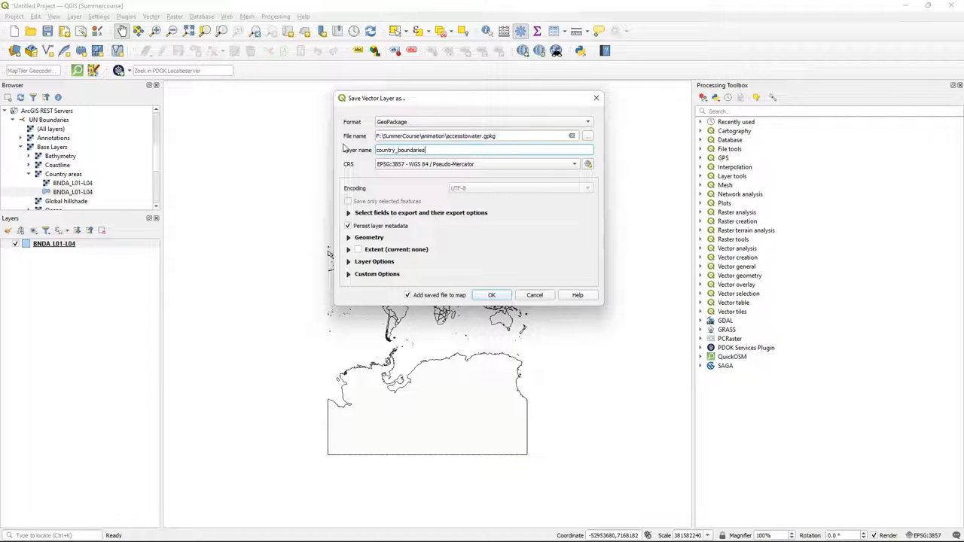
{"action": "left_click", "coordinate": [491, 295]}
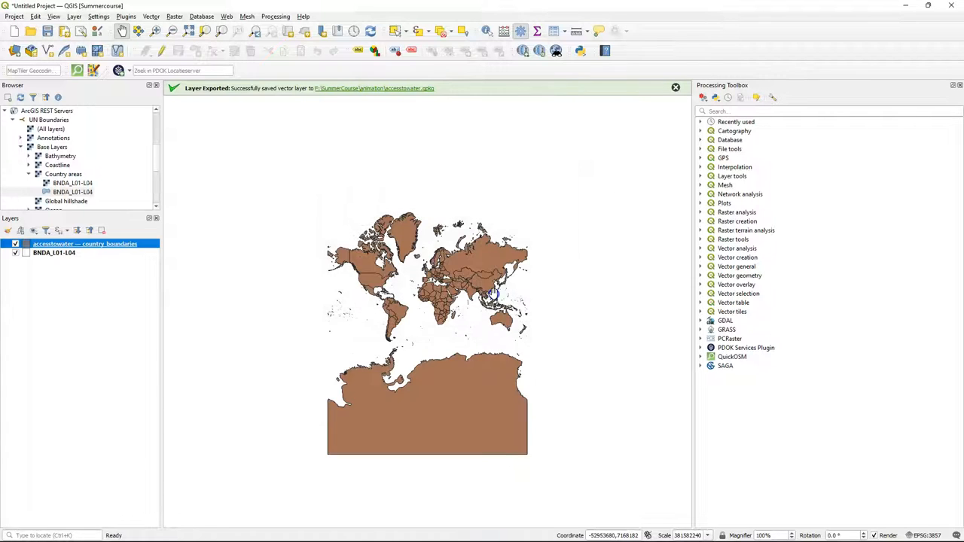
Remove the original BNDA_L01-L04 layer from the project
{"action": "right_click", "coordinate": [54, 252]}
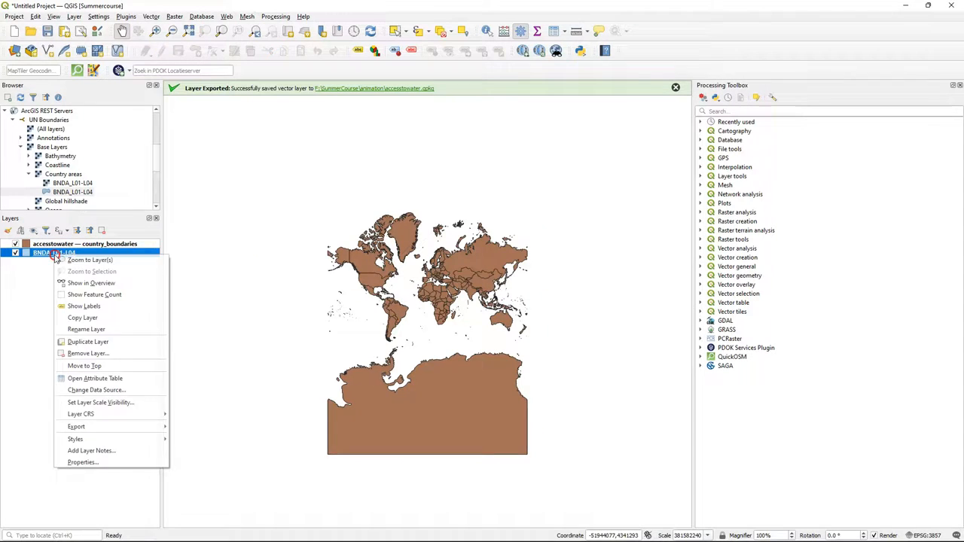
{"action": "left_click", "coordinate": [88, 353]}
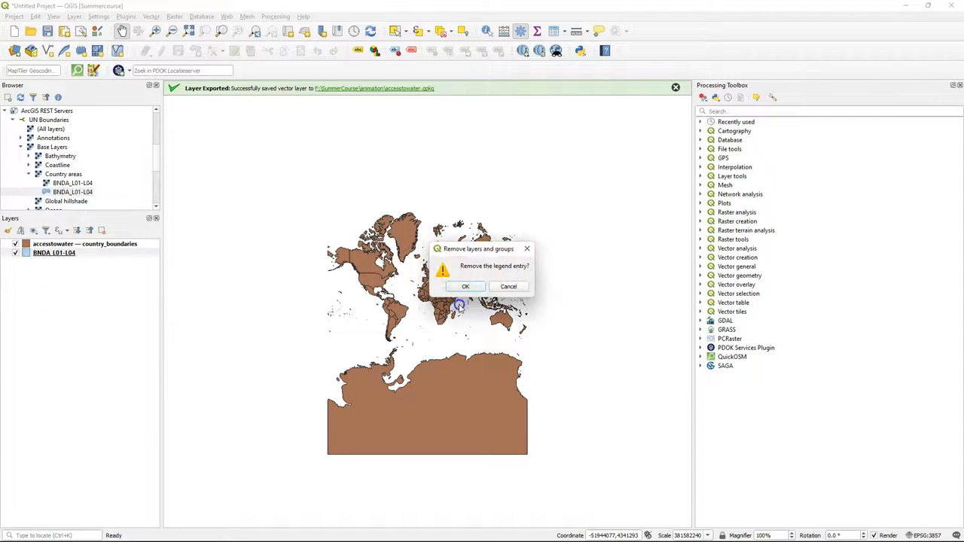
{"action": "left_click", "coordinate": [465, 286]}
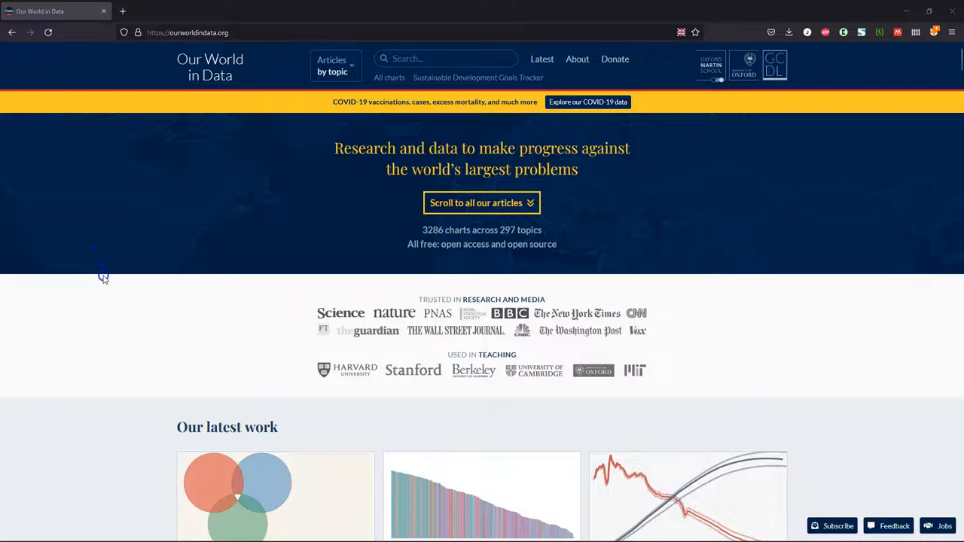
Browse the Our World in Data homepage, then open and scroll through the About page
{"action": "scroll", "scroll_direction": "down", "scroll_amount": 3}
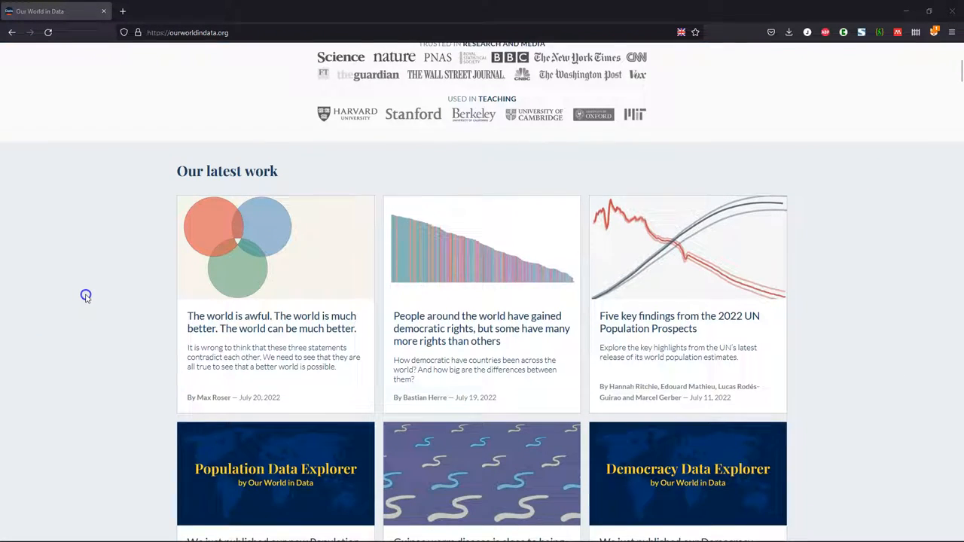
{"action": "scroll", "scroll_direction": "down", "scroll_amount": 3}
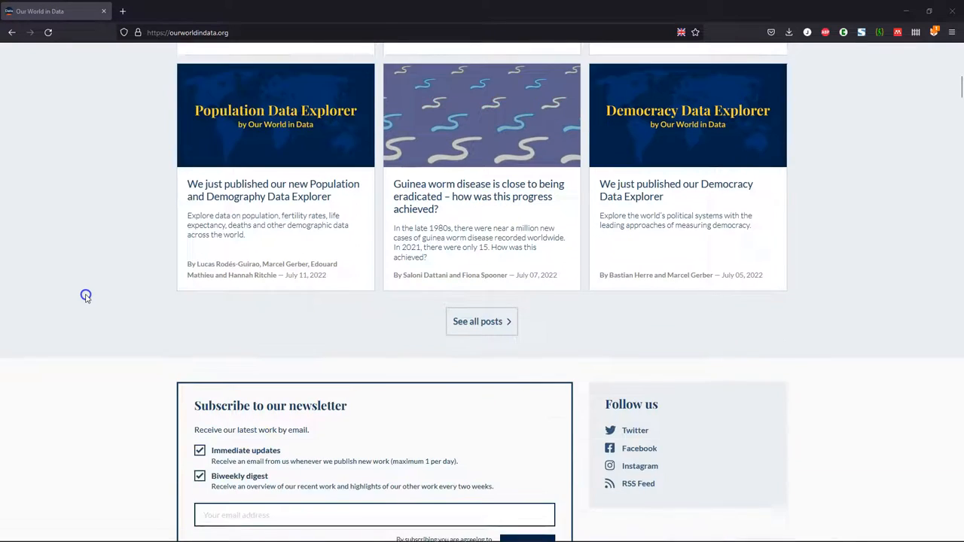
{"action": "scroll", "scroll_direction": "up", "scroll_amount": 3}
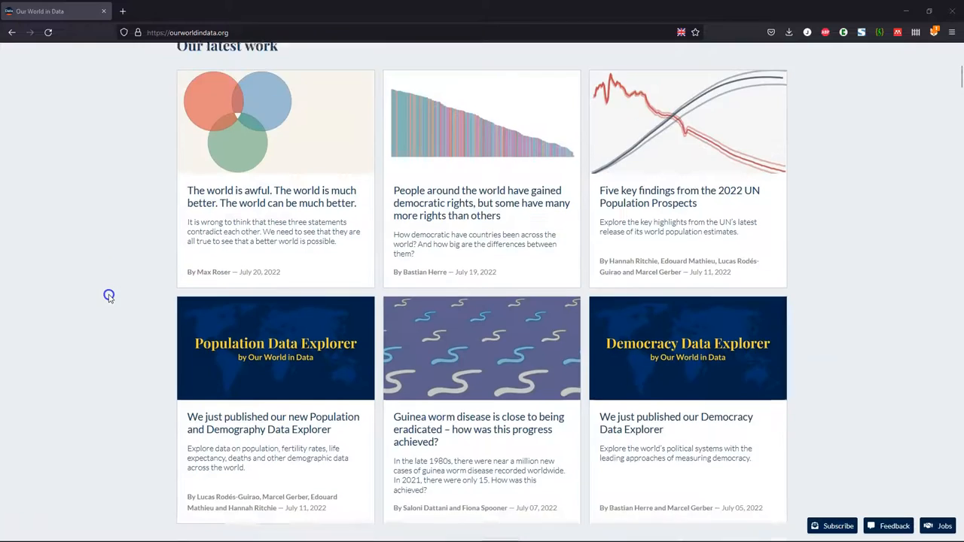
{"action": "left_click", "coordinate": [576, 59]}
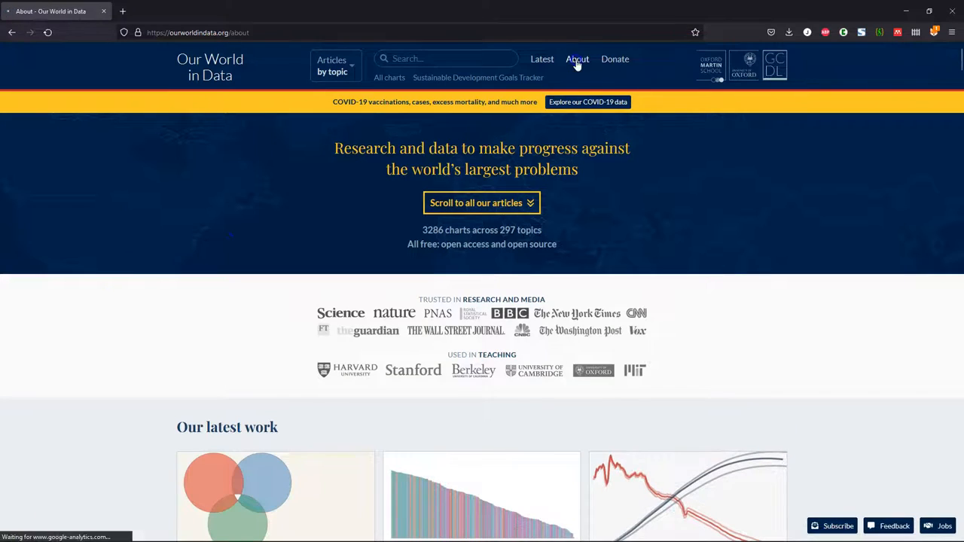
{"action": "left_click", "coordinate": [577, 58]}
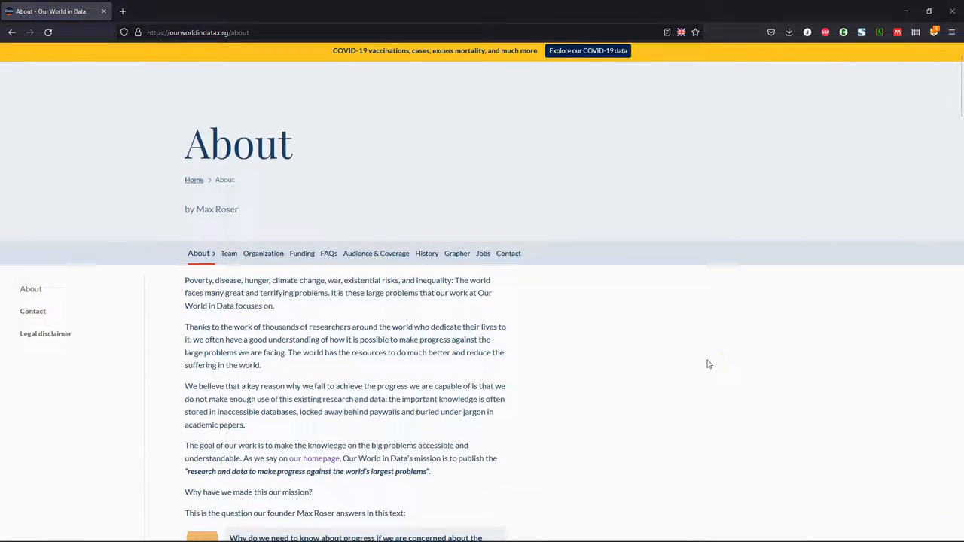
{"action": "scroll", "scroll_direction": "down", "scroll_amount": 3}
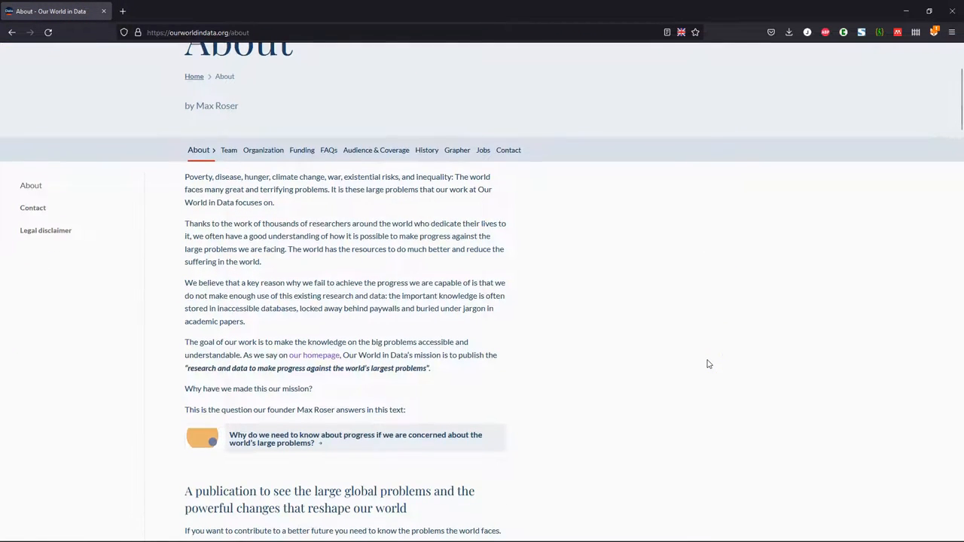
{"action": "scroll", "scroll_direction": "down", "scroll_amount": 3}
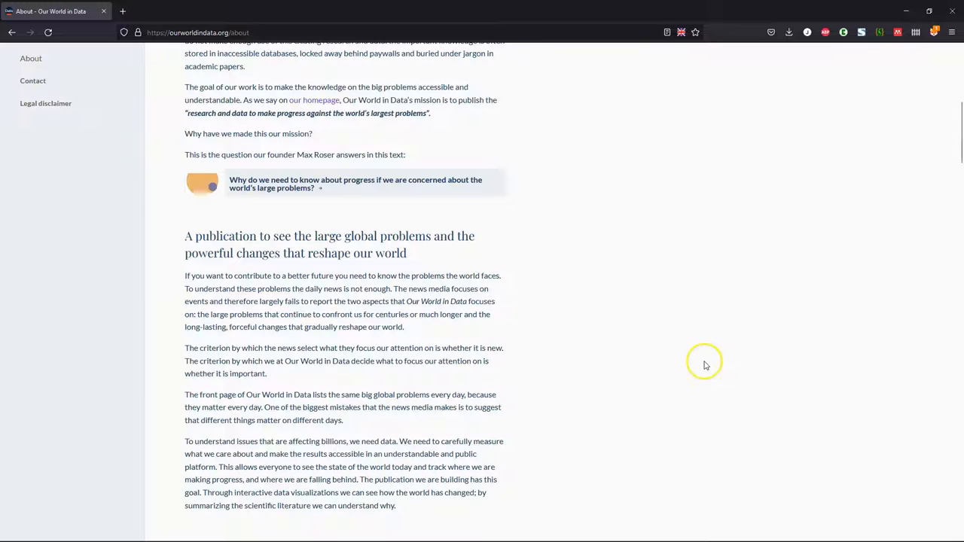
{"action": "scroll", "scroll_direction": "up", "scroll_amount": 3}
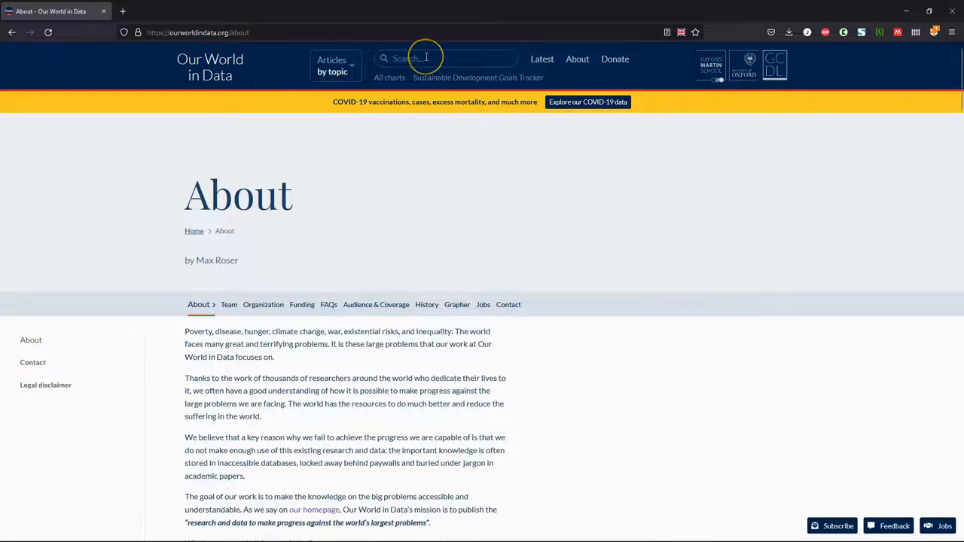
Search for improved water source and open the chart of people without improved water access
{"action": "type", "text": "improved water source"}
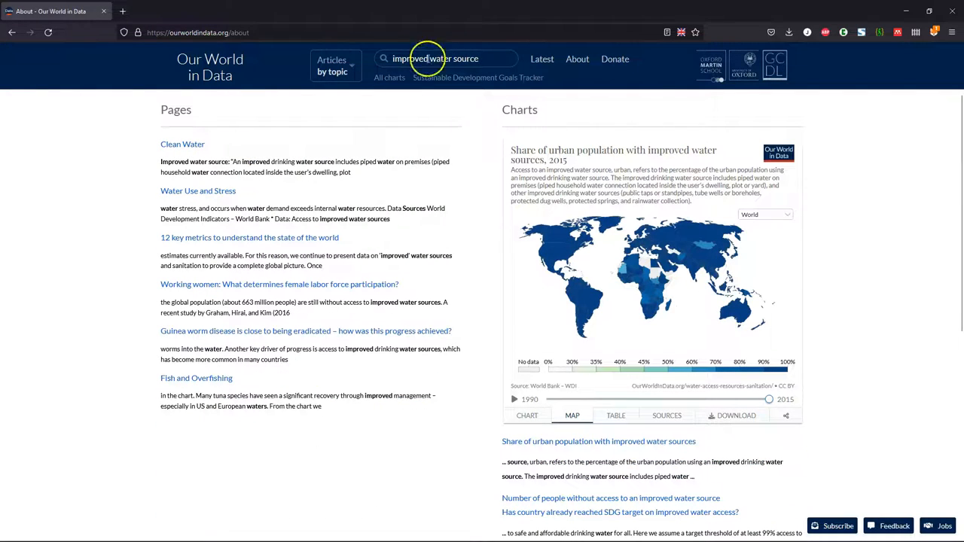
{"action": "scroll", "scroll_direction": "down", "scroll_amount": 3}
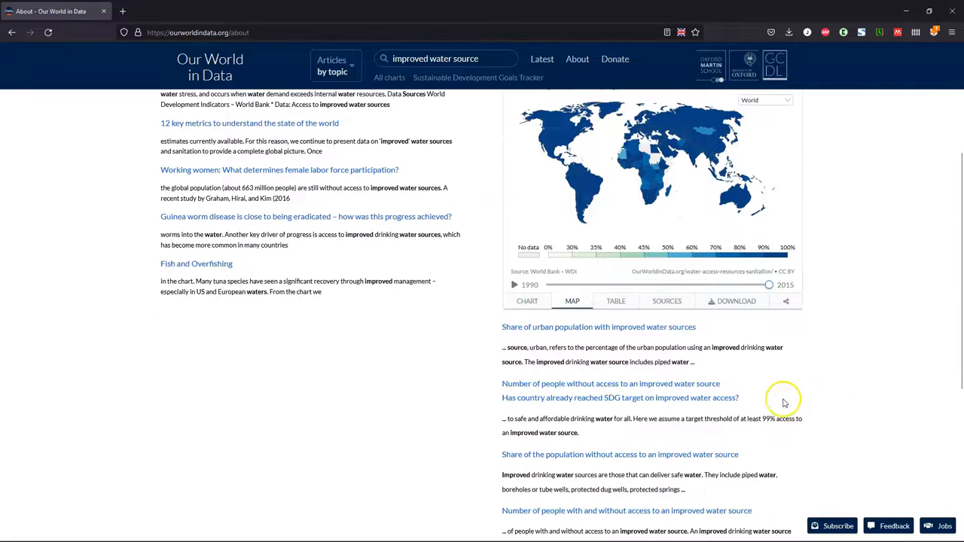
{"action": "mouse_move", "coordinate": [651, 383]}
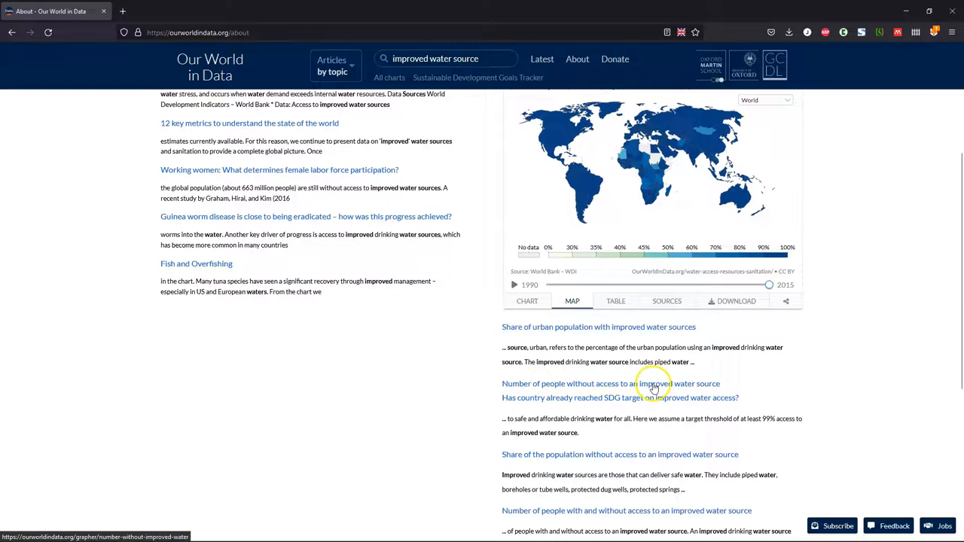
{"action": "left_click", "coordinate": [609, 383]}
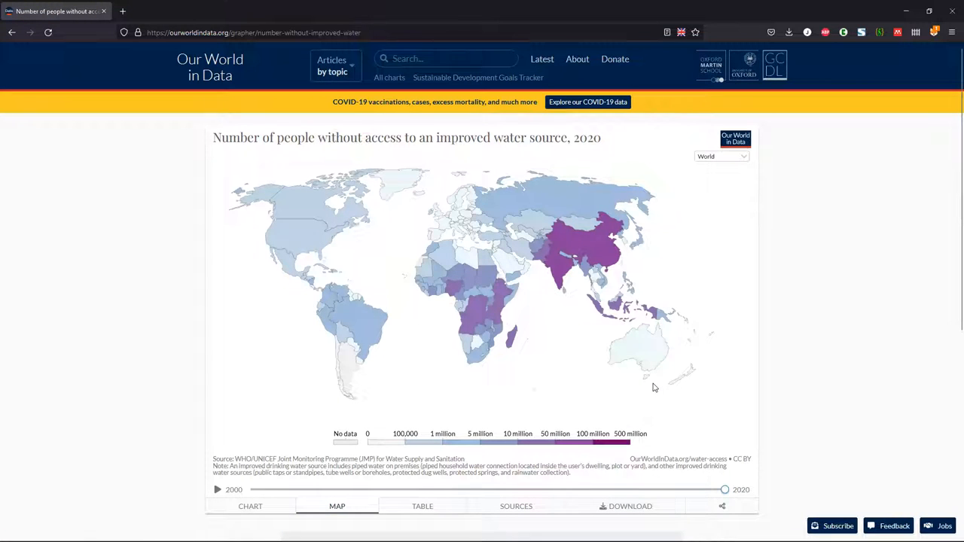
{"action": "scroll", "scroll_direction": "down", "scroll_amount": 3}
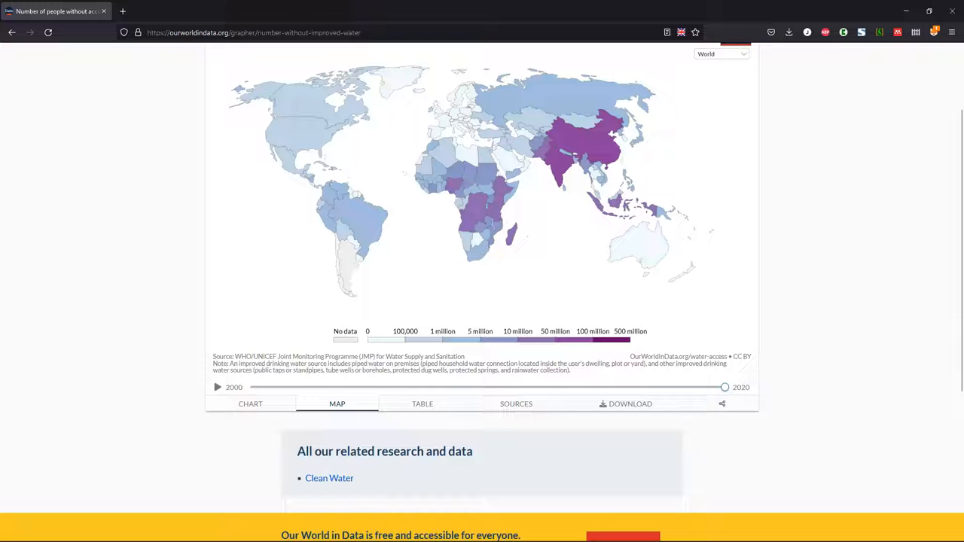
Drag the timeline to preview the map from 2000 back to 2020
{"action": "left_click_drag", "start_coordinate": [724, 387], "coordinate": [706, 387]}
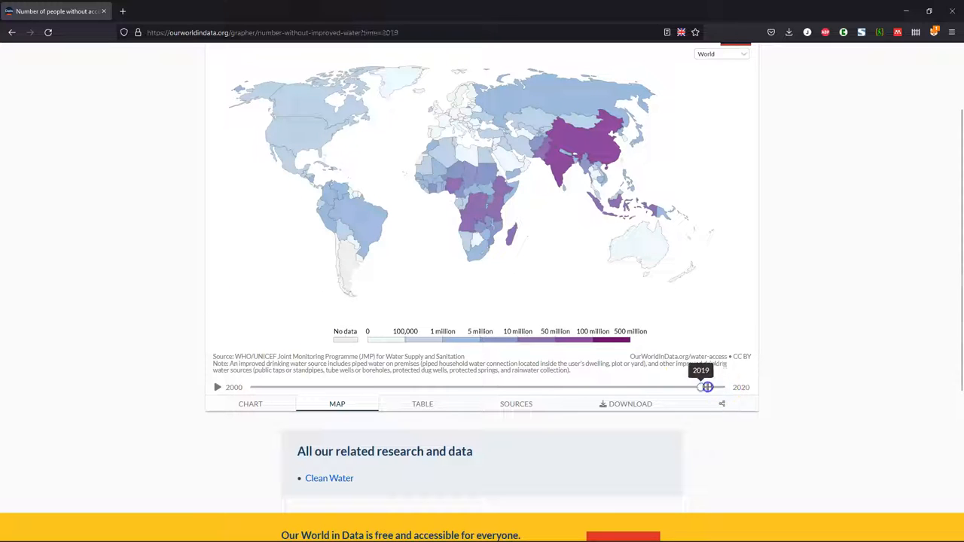
{"action": "left_click_drag", "start_coordinate": [705, 387], "coordinate": [247, 387]}
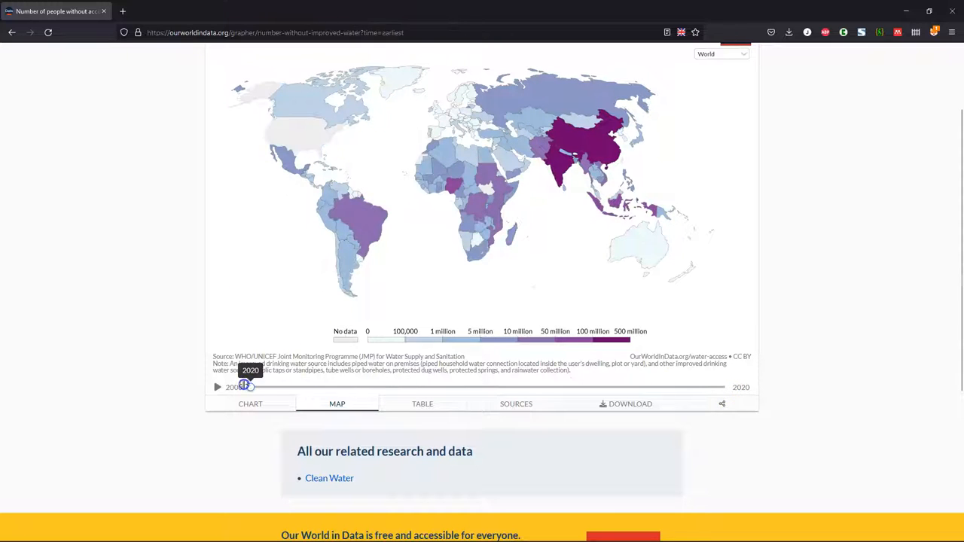
{"action": "left_click_drag", "start_coordinate": [247, 386], "coordinate": [709, 387]}
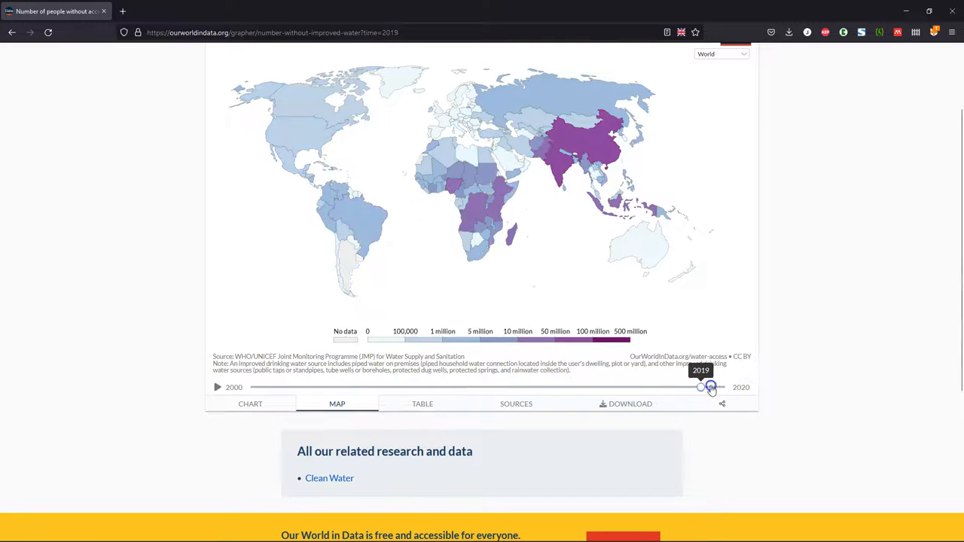
{"action": "left_click_drag", "start_coordinate": [708, 387], "coordinate": [724, 387]}
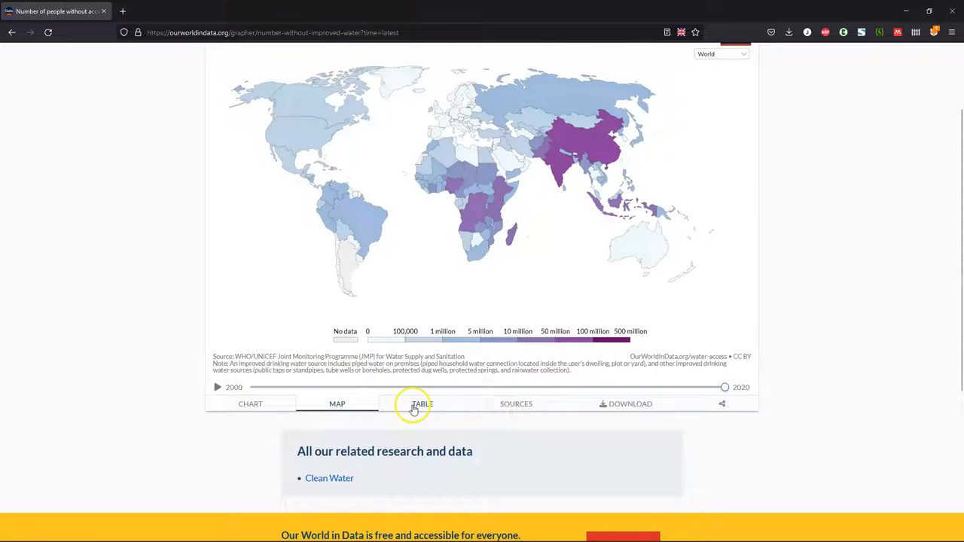
View the chart's country data table and its sources
{"action": "left_click", "coordinate": [422, 404]}
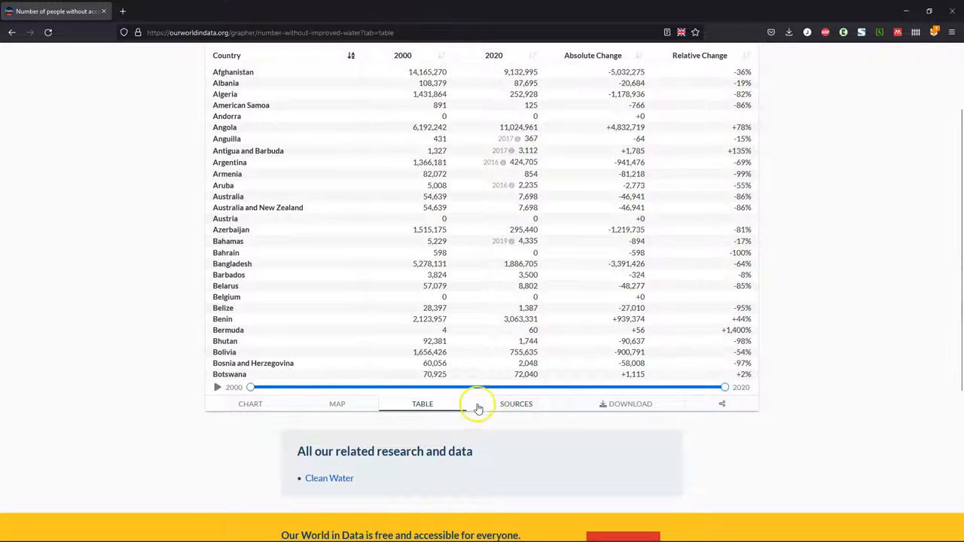
{"action": "left_click", "coordinate": [516, 403]}
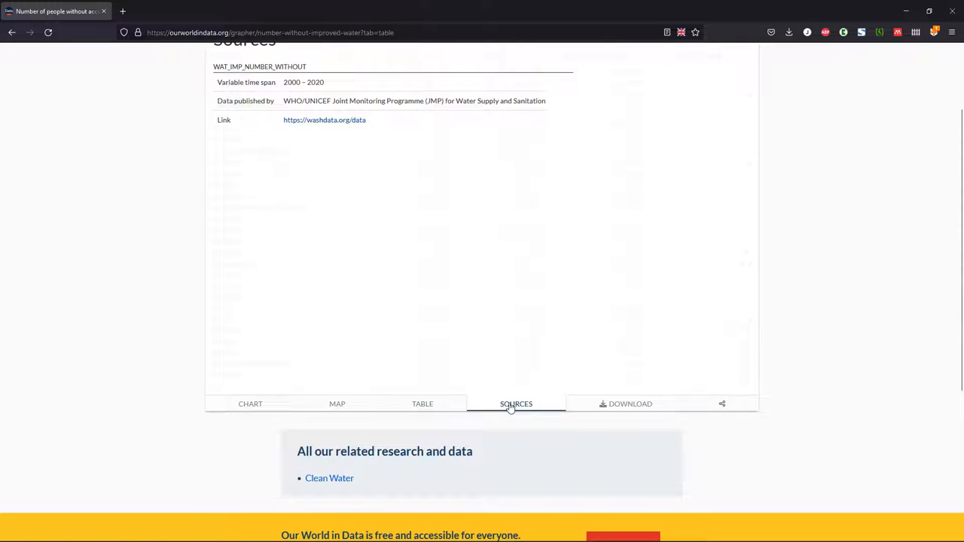
{"action": "scroll", "scroll_direction": "up", "scroll_amount": 3}
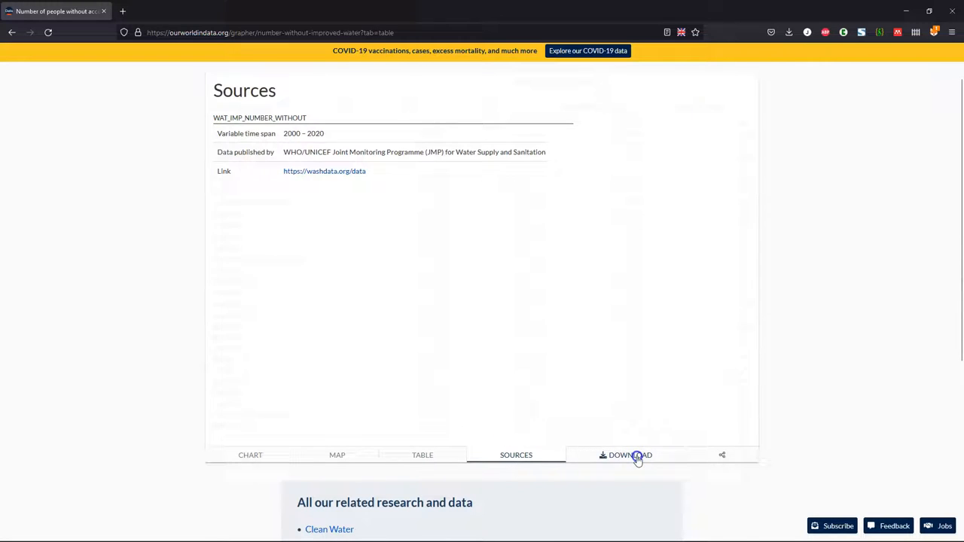
Download the full data CSV and save it in the animation folder
{"action": "left_click", "coordinate": [629, 454]}
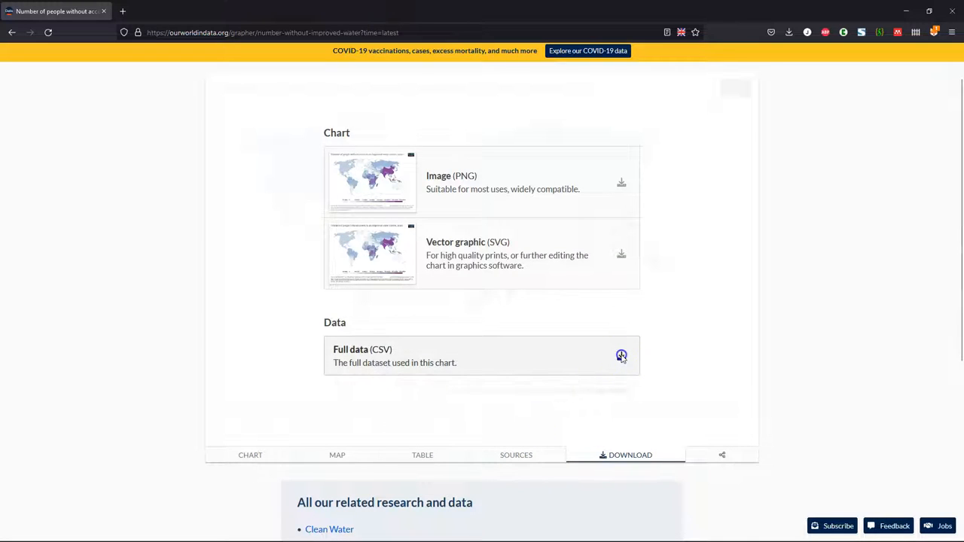
{"action": "left_click", "coordinate": [621, 355]}
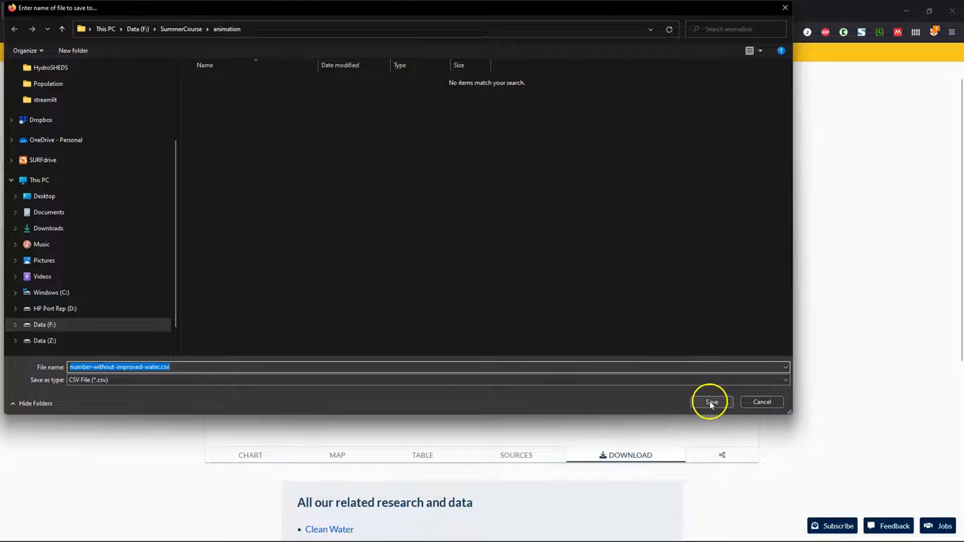
{"action": "left_click", "coordinate": [711, 402]}
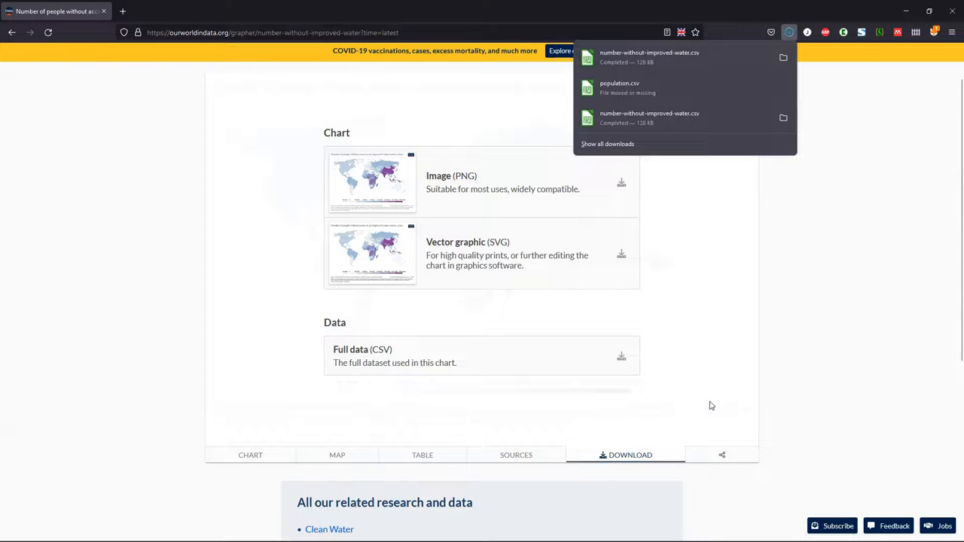
{"action": "mouse_move", "coordinate": [783, 59]}
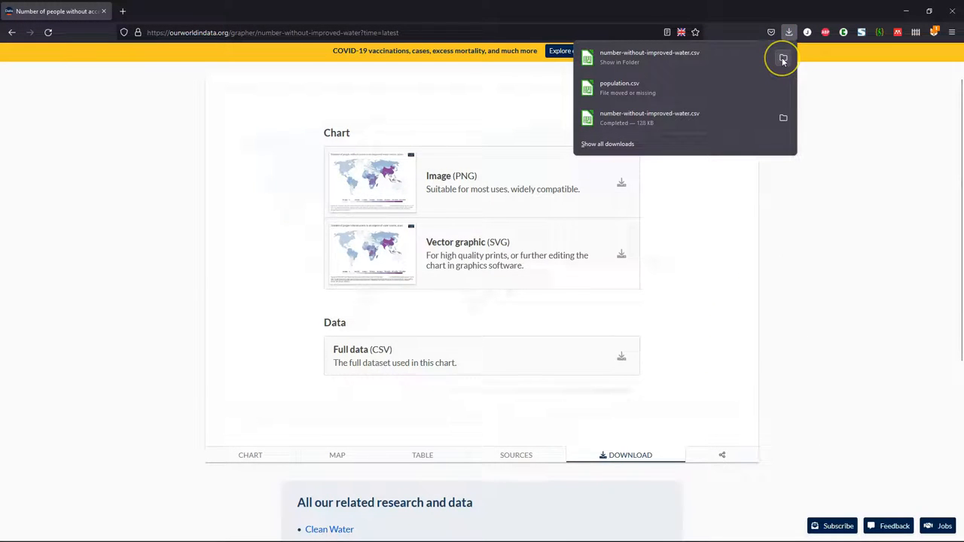
Reveal number-without-improved-water.csv in File Explorer and choose a program to open it
{"action": "left_click", "coordinate": [782, 59]}
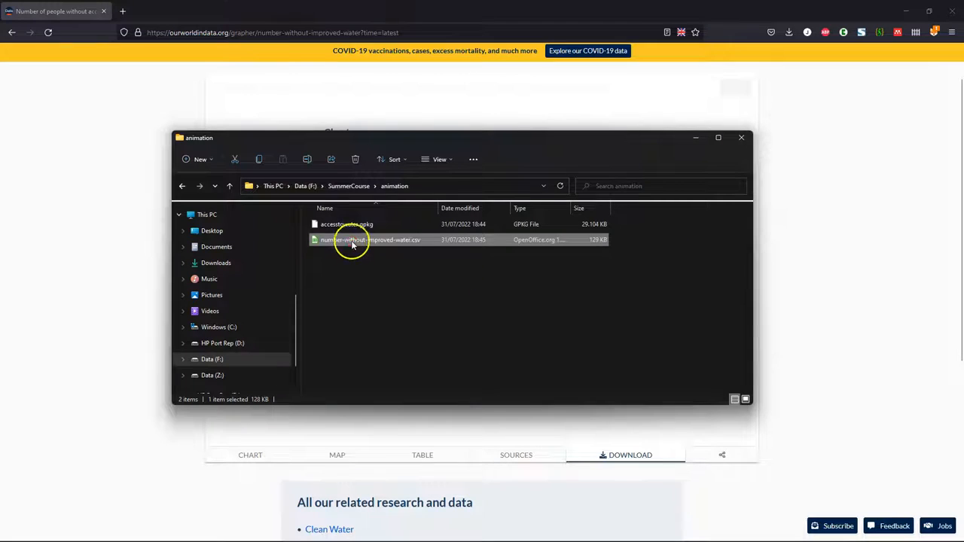
{"action": "right_click", "coordinate": [369, 239]}
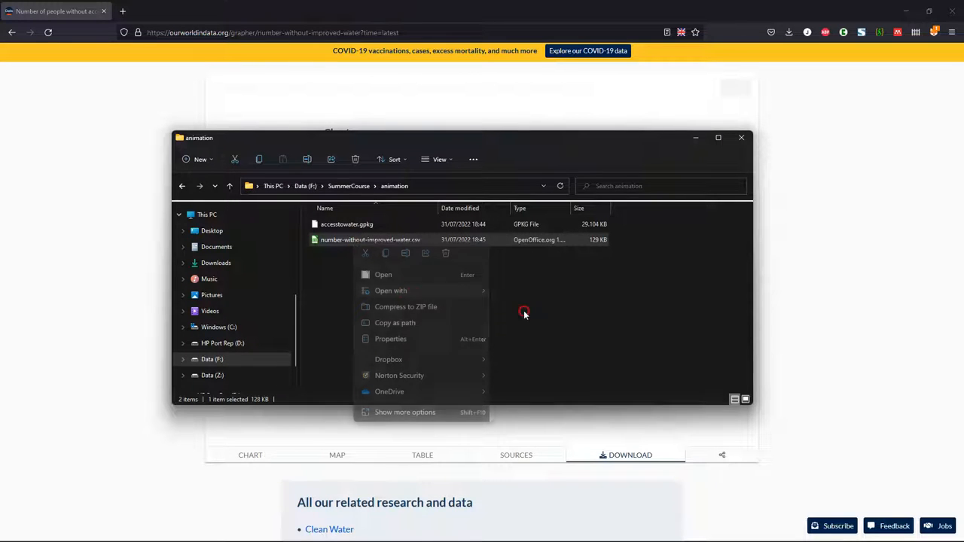
{"action": "left_click", "coordinate": [383, 274]}
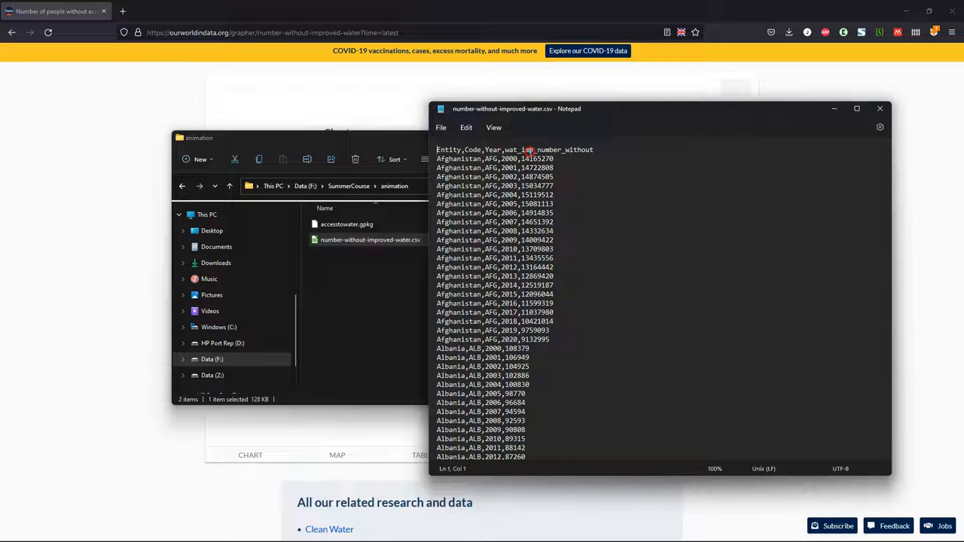
{"action": "mouse_move", "coordinate": [879, 108]}
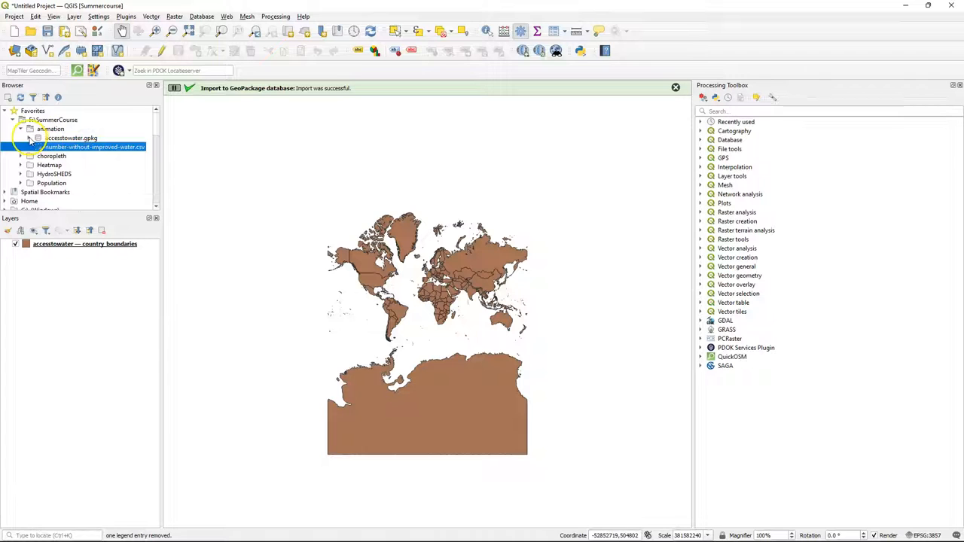
Expand accesstowater.gpkg and inspect the water table's 5069 records in its attribute table
{"action": "left_click", "coordinate": [37, 138]}
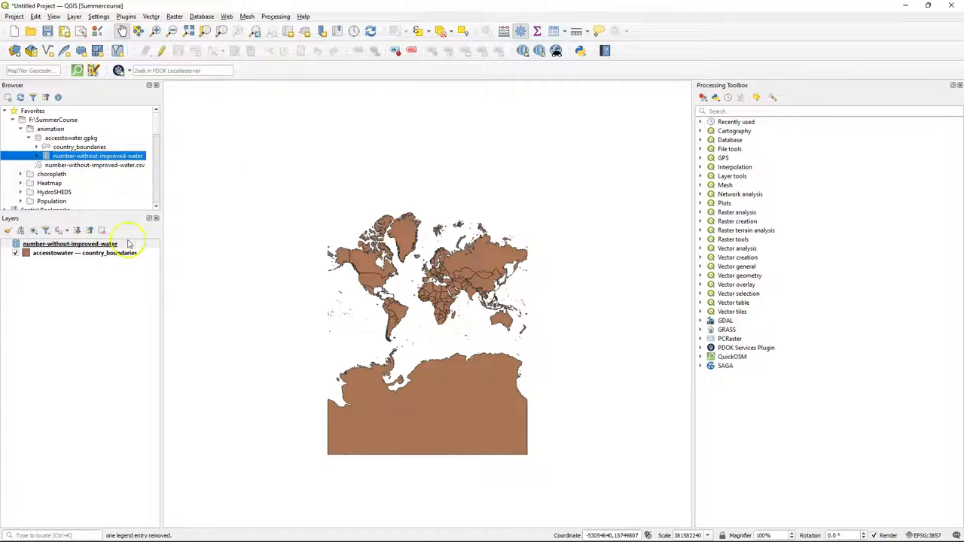
{"action": "mouse_move", "coordinate": [98, 253]}
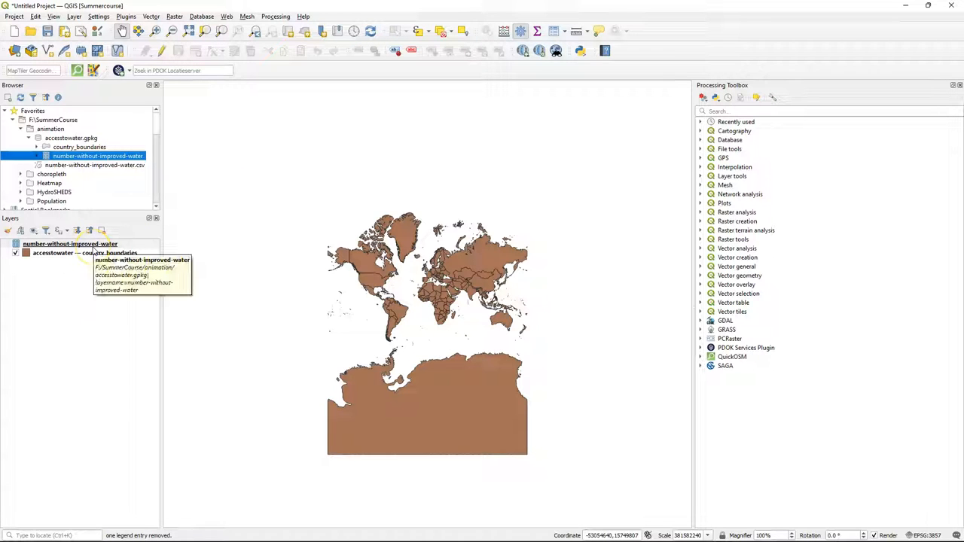
{"action": "right_click", "coordinate": [70, 243]}
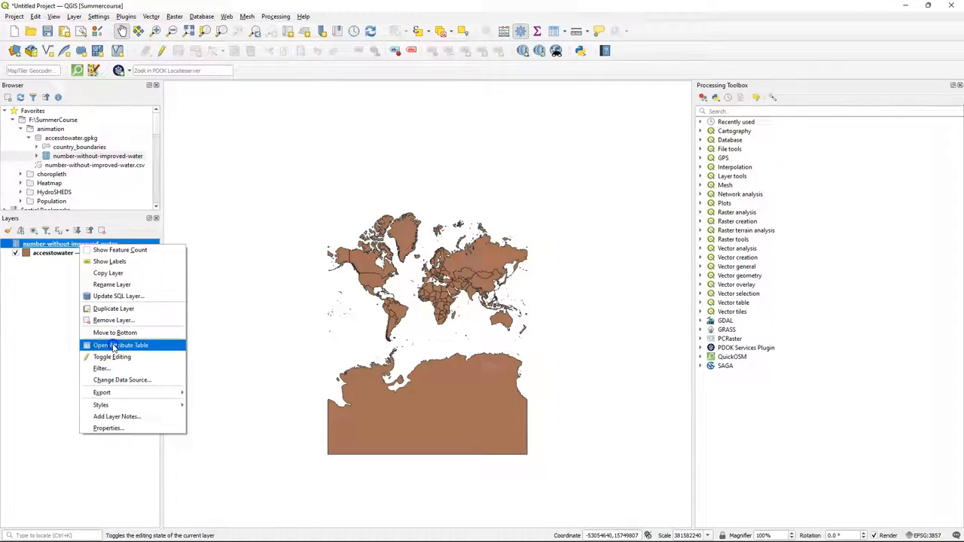
{"action": "left_click", "coordinate": [121, 345]}
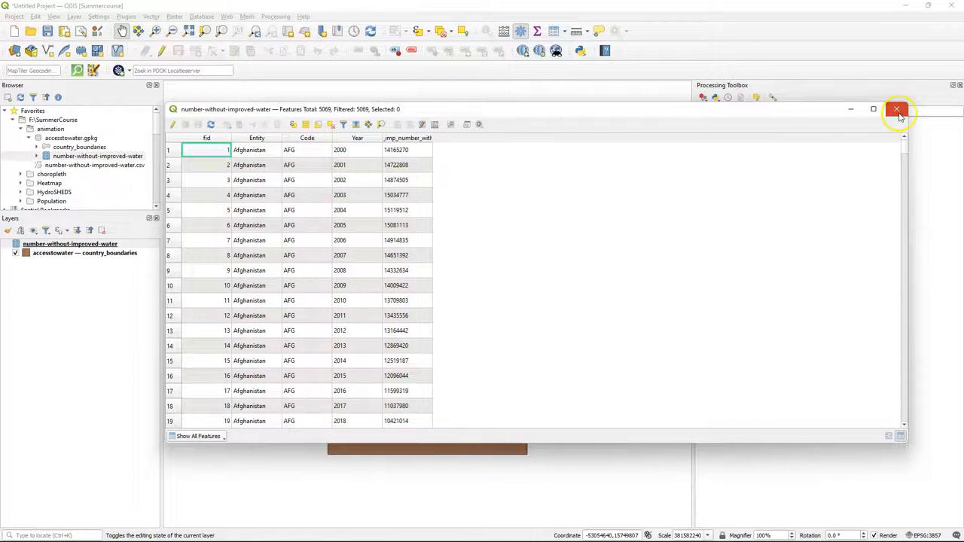
{"action": "left_click", "coordinate": [896, 109]}
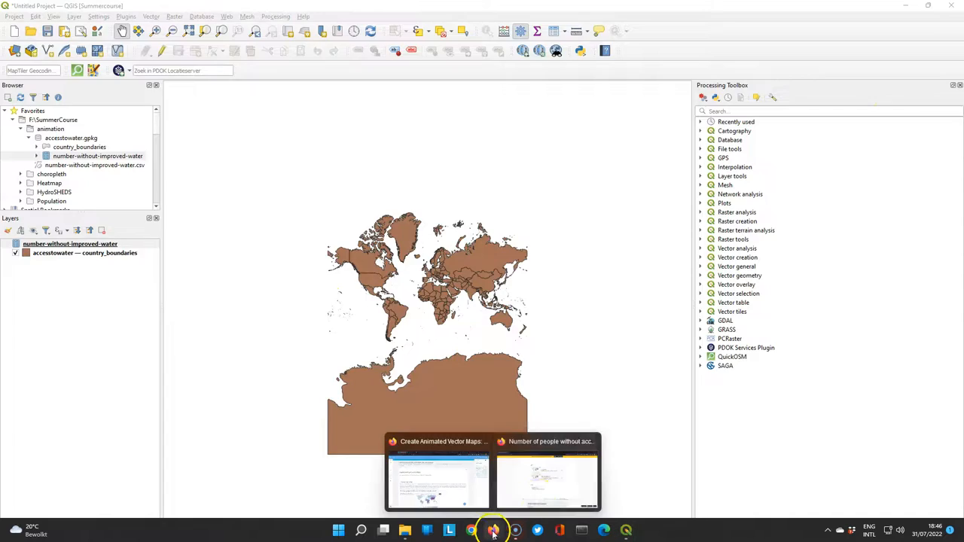
Open the Our World in Data Population chart and save its full data as population.csv
{"action": "left_click", "coordinate": [547, 474]}
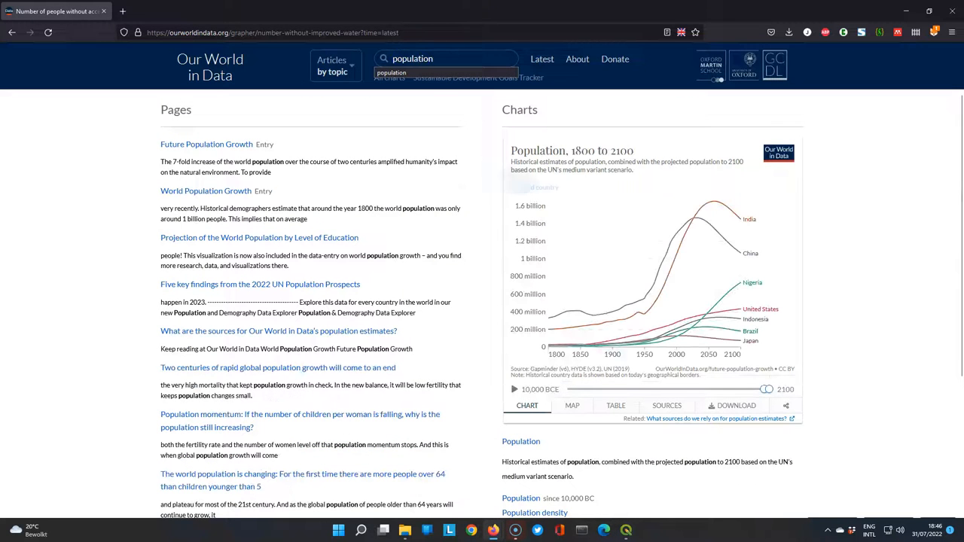
{"action": "scroll", "scroll_direction": "down", "scroll_amount": 3}
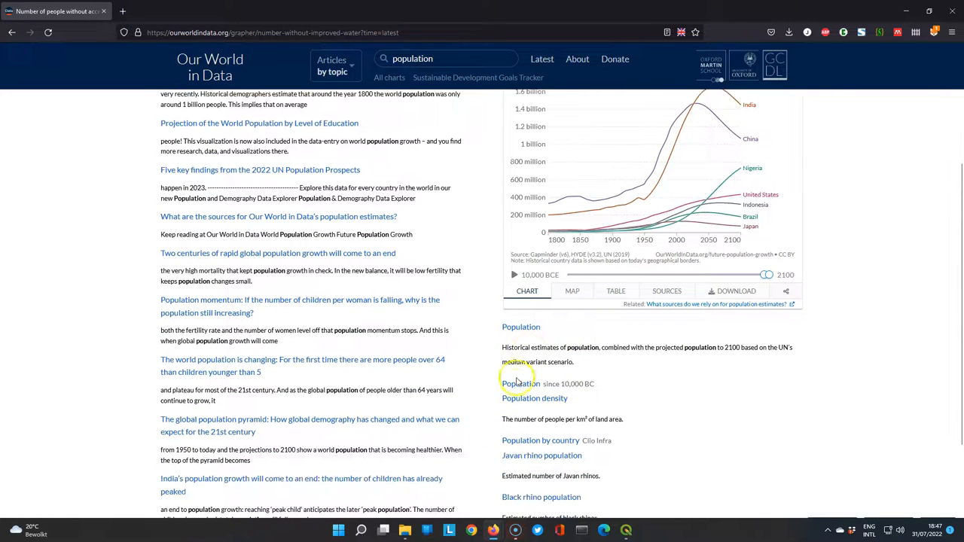
{"action": "left_click", "coordinate": [520, 383]}
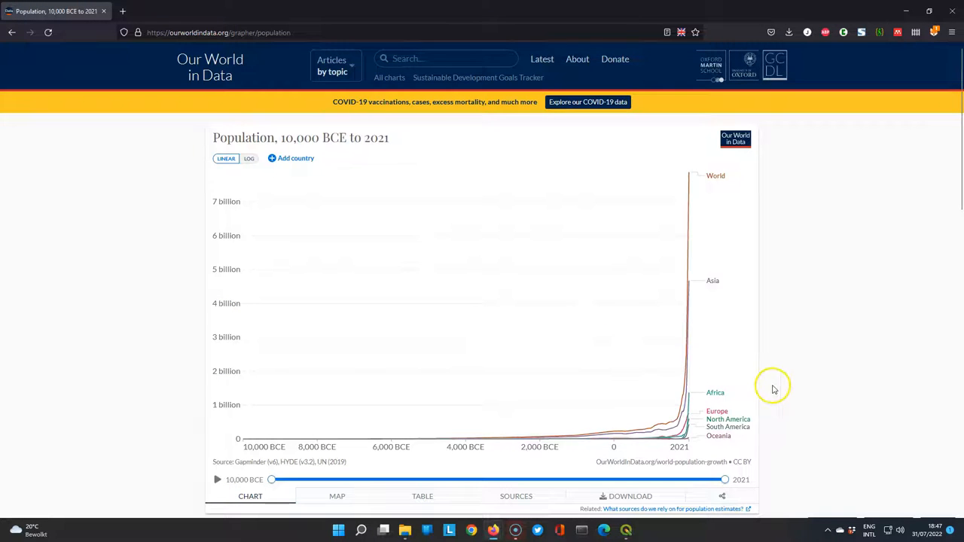
{"action": "left_click", "coordinate": [629, 495]}
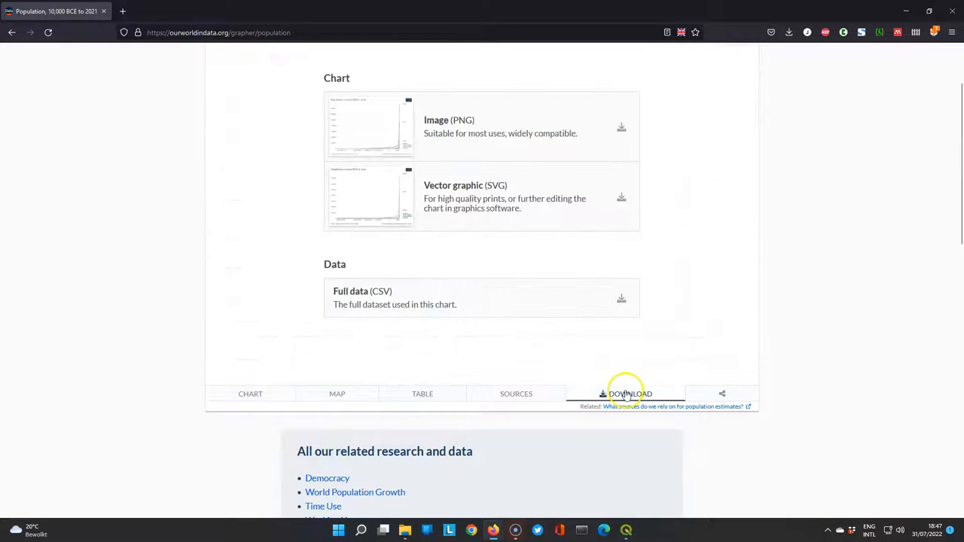
{"action": "left_click", "coordinate": [621, 298]}
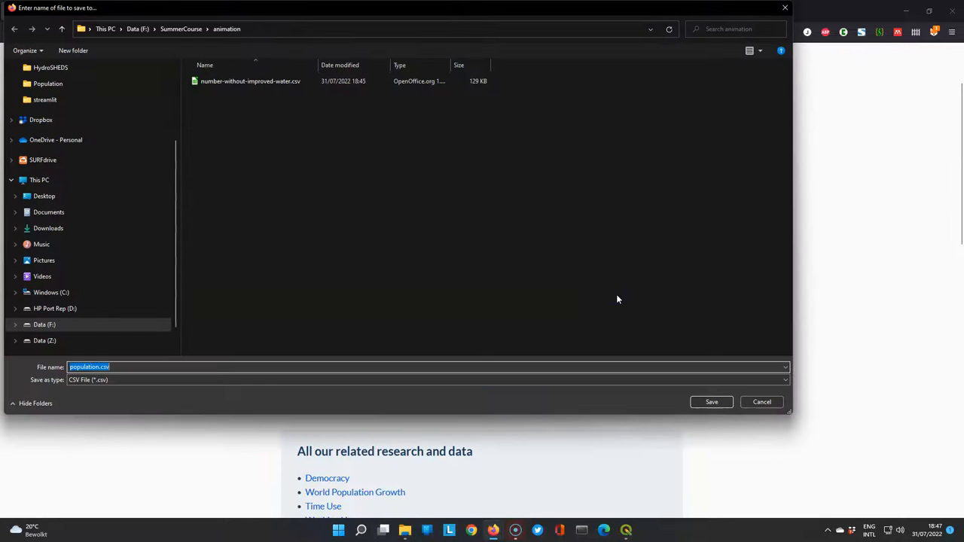
{"action": "left_click", "coordinate": [711, 401]}
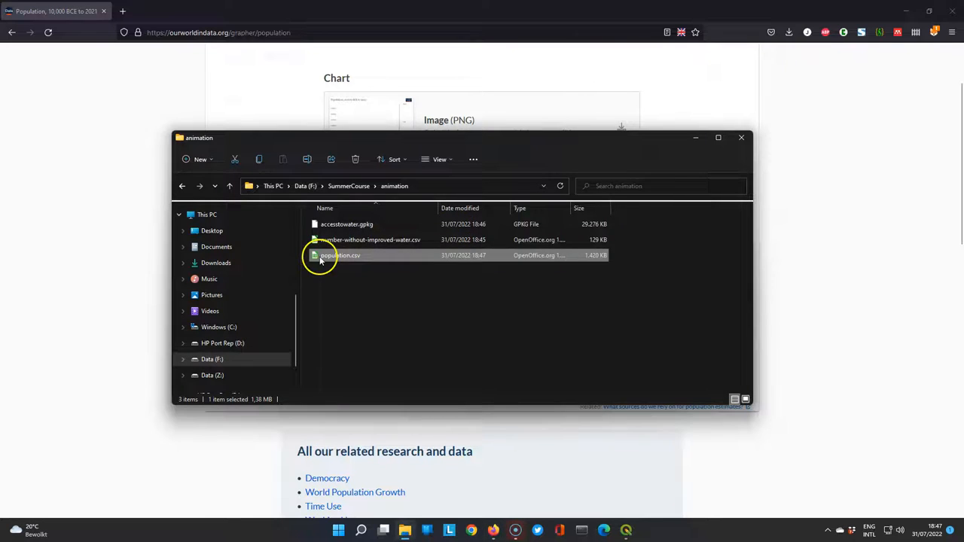
Open population.csv in Notepad and scroll through its historical population estimates
{"action": "double_click", "coordinate": [340, 254]}
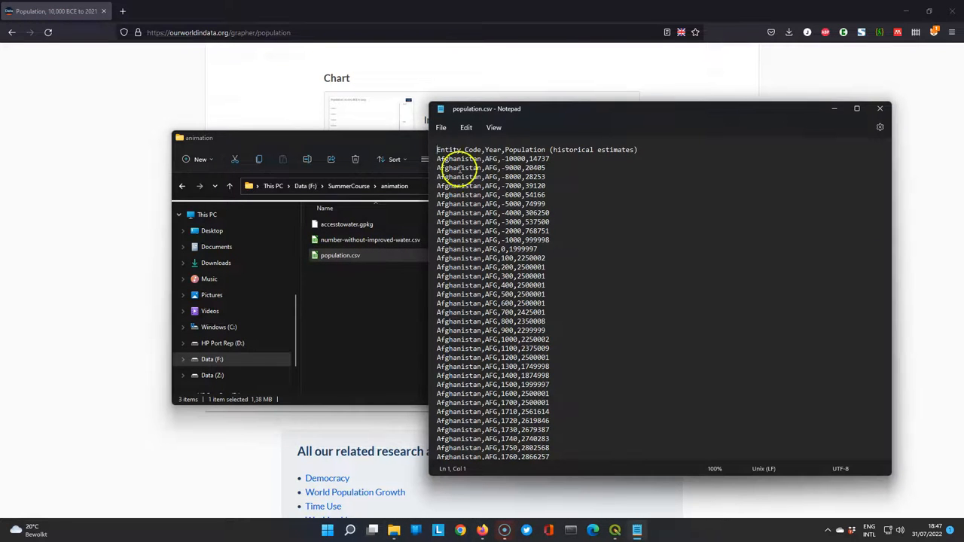
{"action": "mouse_move", "coordinate": [493, 162]}
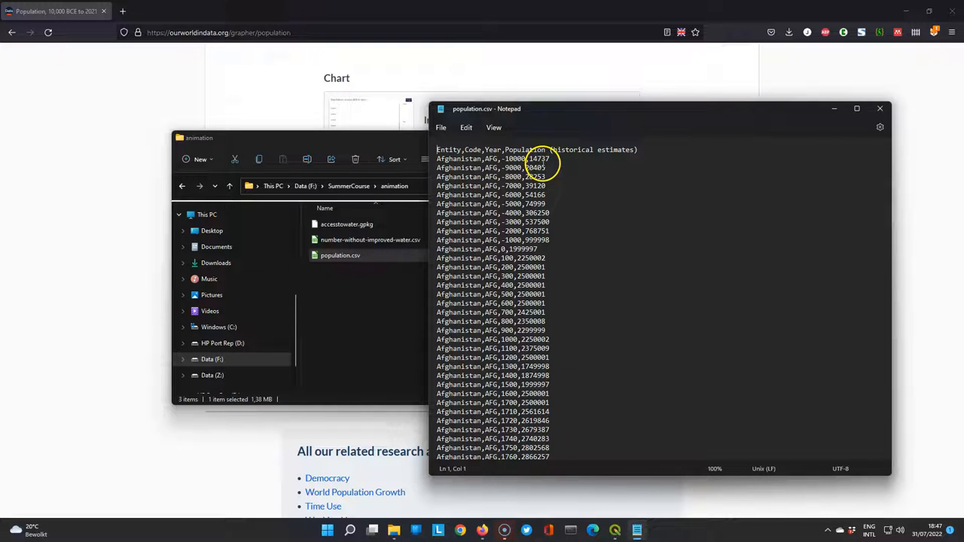
{"action": "mouse_move", "coordinate": [878, 108]}
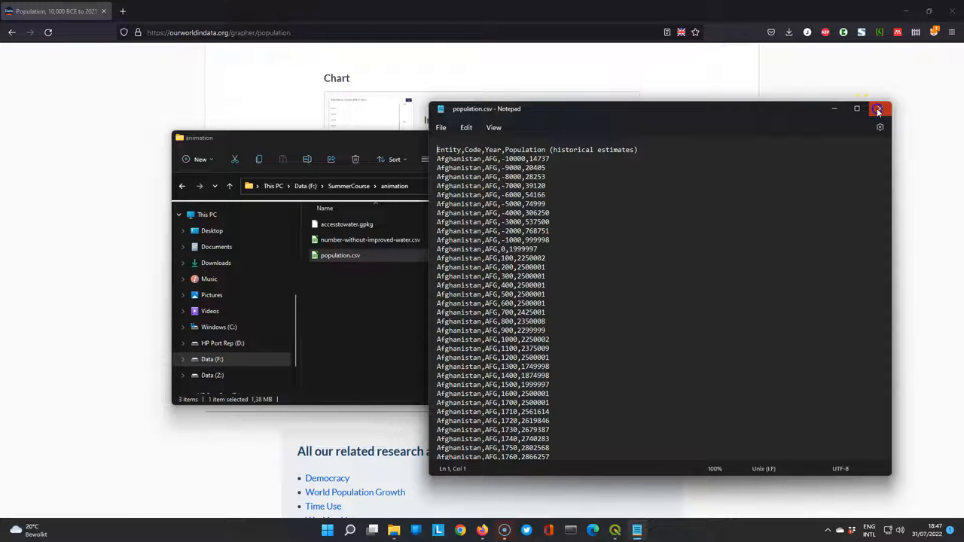
{"action": "scroll", "scroll_direction": "down", "scroll_amount": 3}
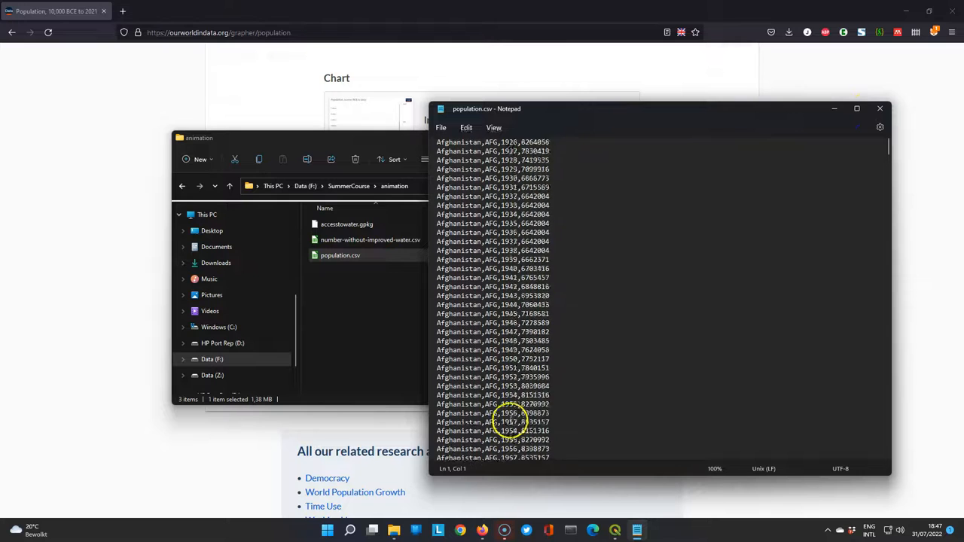
{"action": "scroll", "scroll_direction": "down", "scroll_amount": 3}
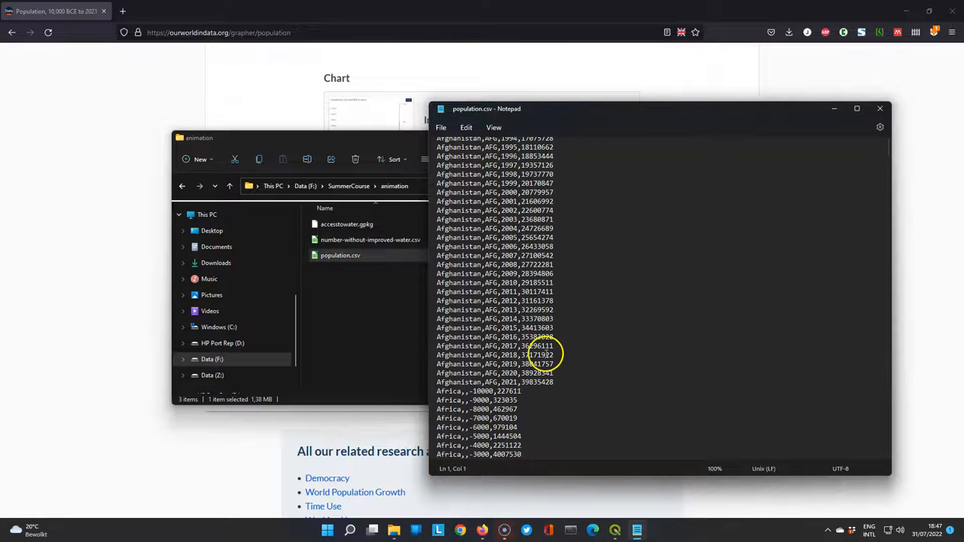
{"action": "mouse_move", "coordinate": [920, 90]}
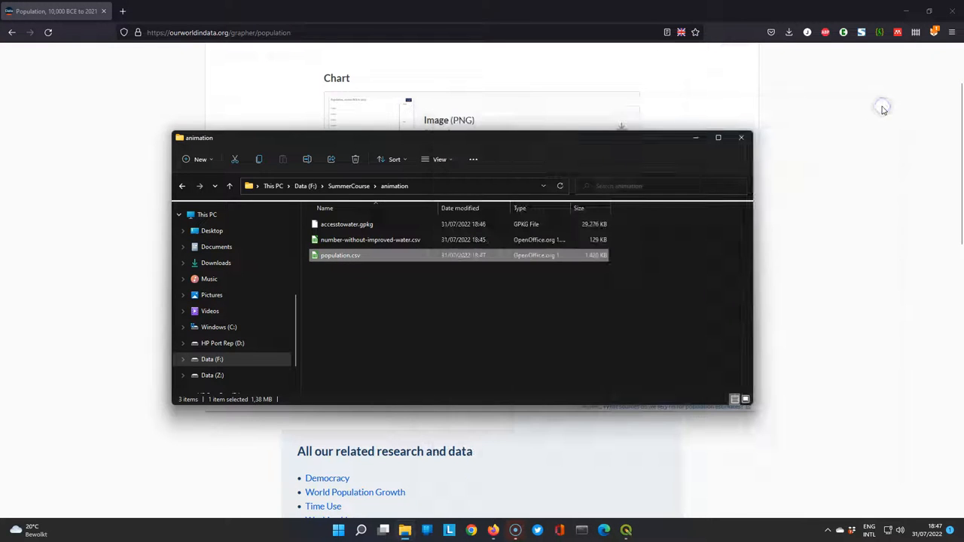
{"action": "mouse_move", "coordinate": [547, 512]}
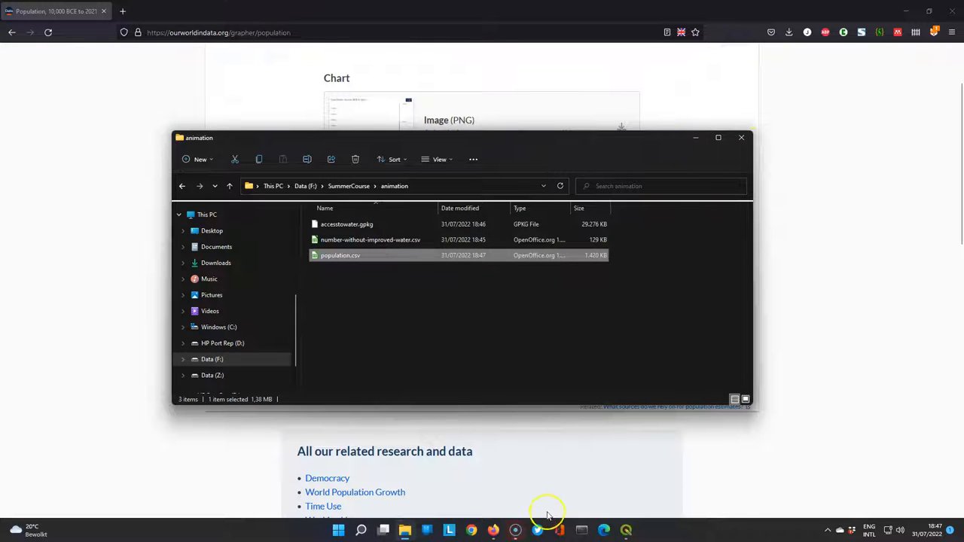
Return to QGIS and import population.csv into accesstowater.gpkg as a table layer
{"action": "left_click", "coordinate": [626, 530]}
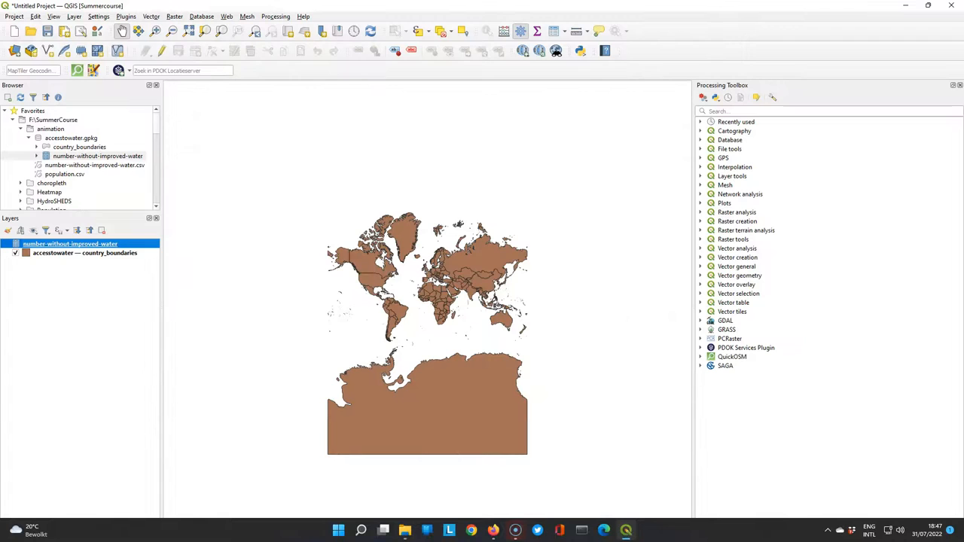
{"action": "mouse_move", "coordinate": [49, 174]}
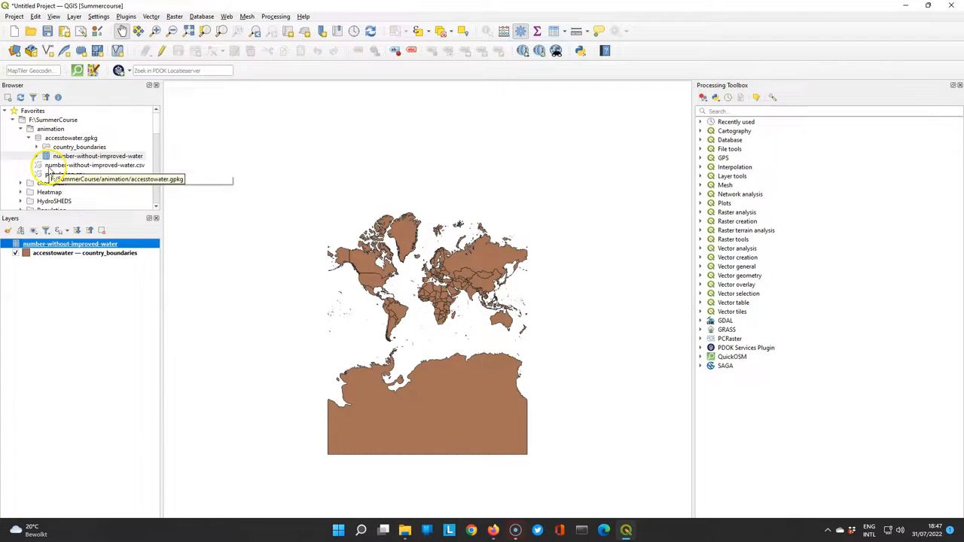
{"action": "left_click", "coordinate": [64, 174]}
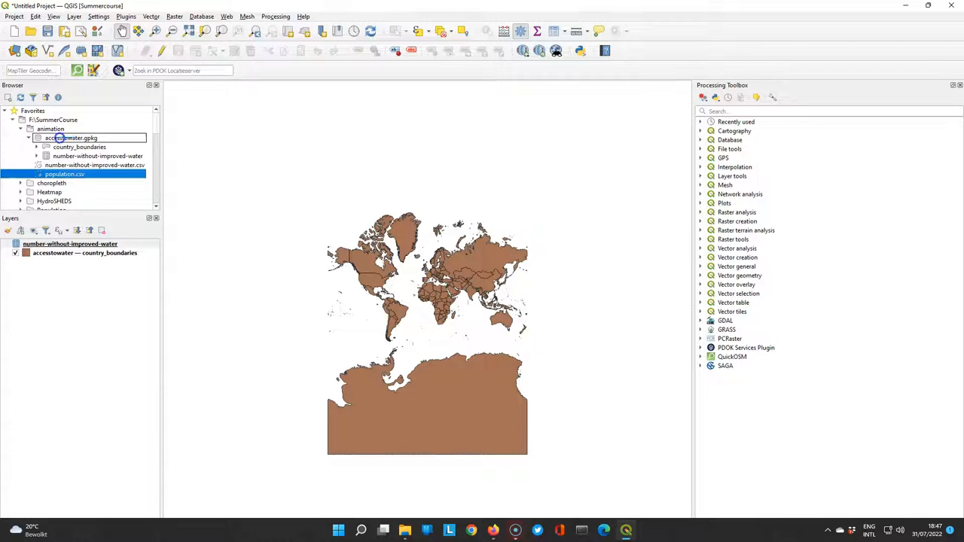
{"action": "left_click", "coordinate": [13, 16]}
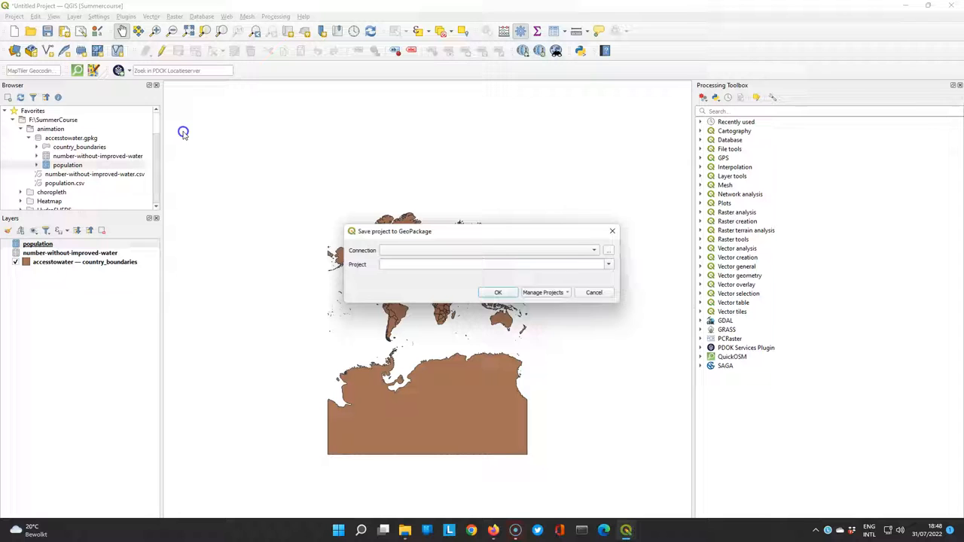
Pick accesstowater.gpkg as the target and save the project as 'access to water'
{"action": "left_click", "coordinate": [608, 250]}
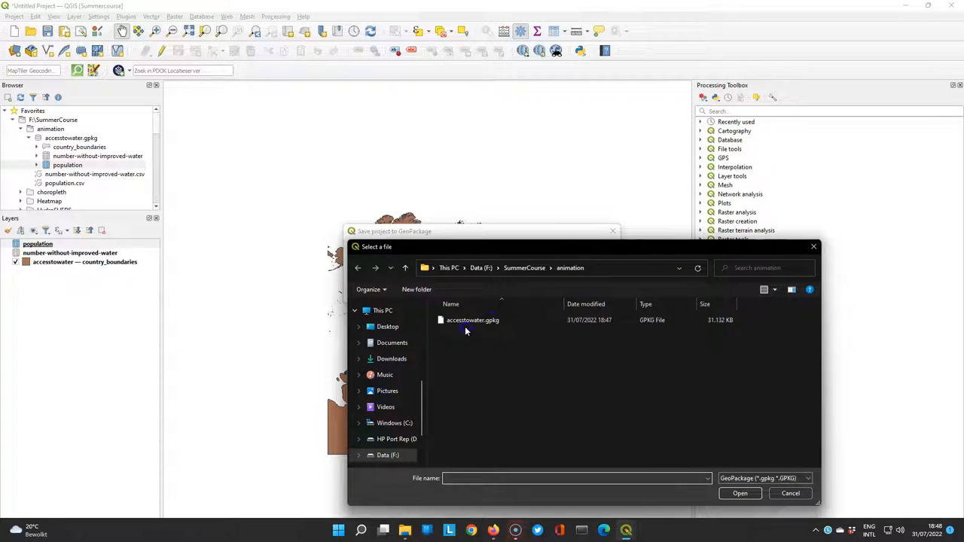
{"action": "left_click", "coordinate": [472, 319]}
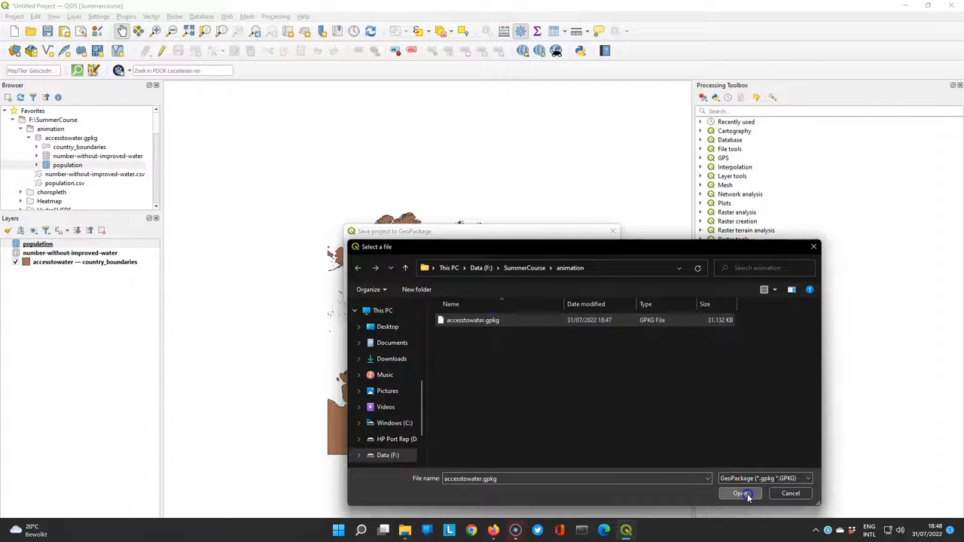
{"action": "left_click", "coordinate": [740, 493]}
{"action": "type", "text": "access to"}
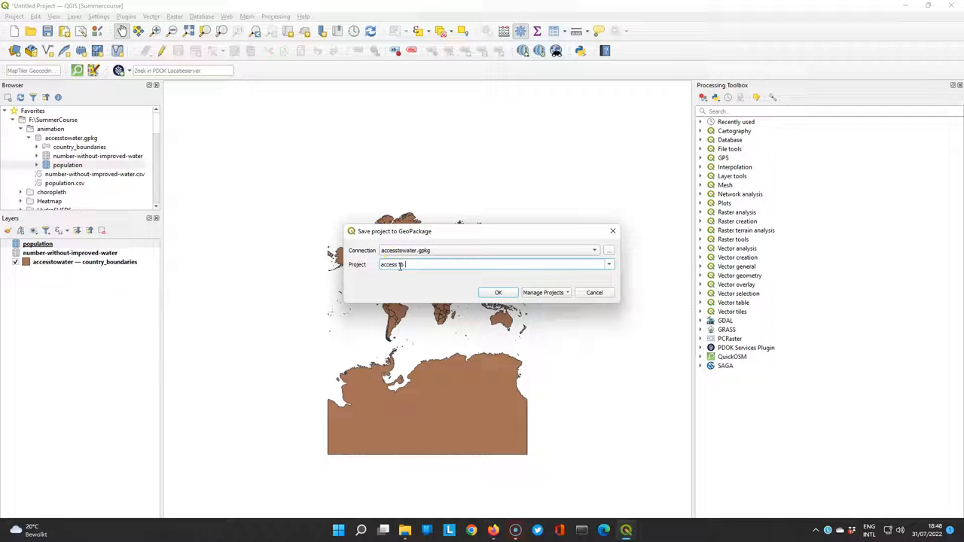
{"action": "left_click", "coordinate": [497, 292]}
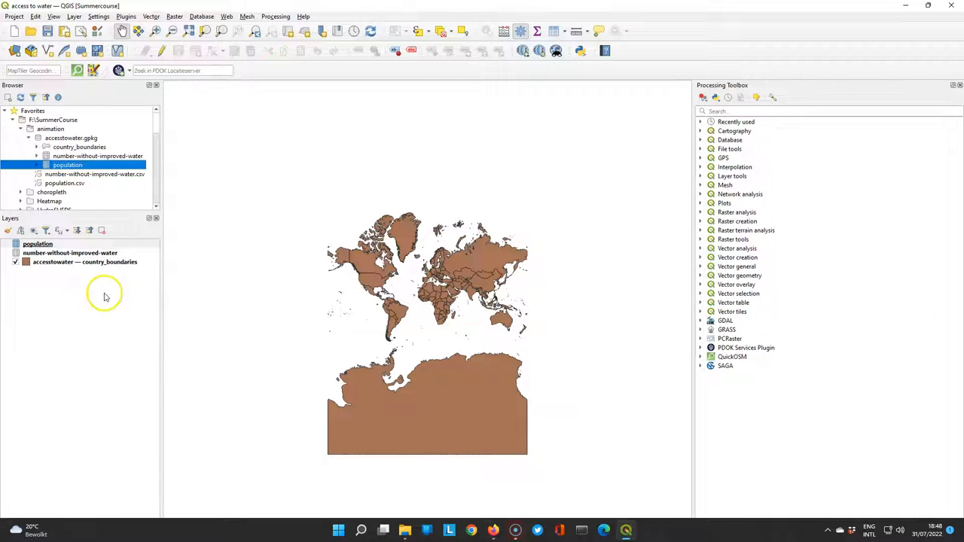
{"action": "mouse_move", "coordinate": [38, 243]}
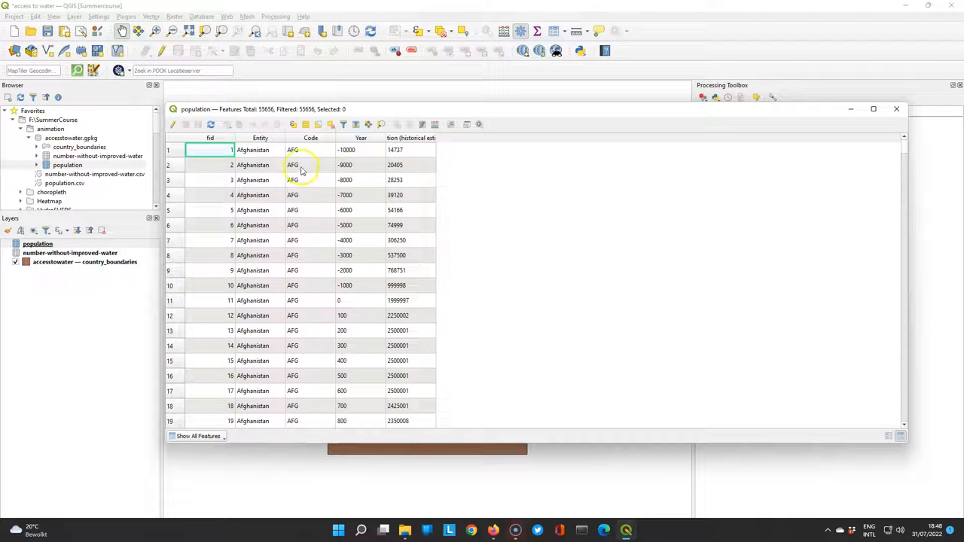
{"action": "mouse_move", "coordinate": [455, 162]}
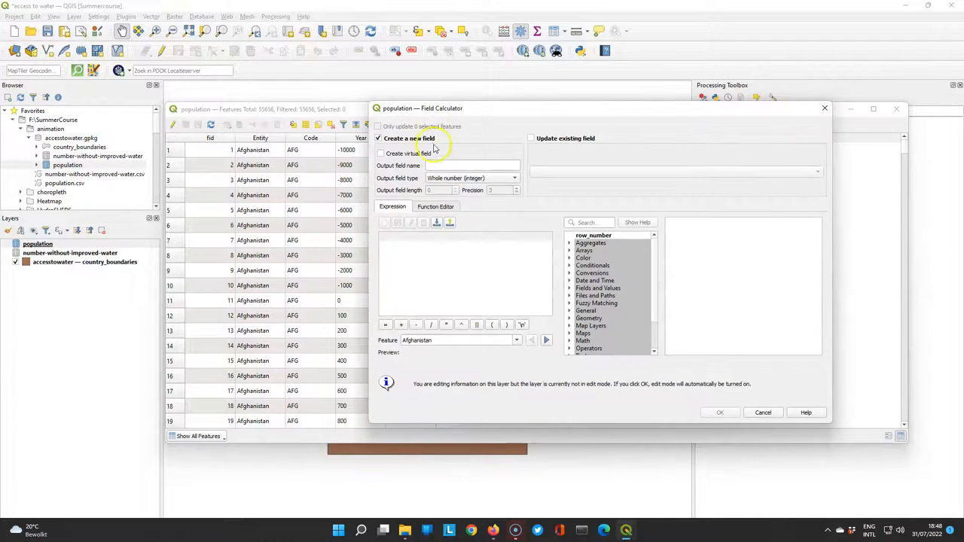
Add text field CODE_YEAR to population using the expression "Code" || "Year"
{"action": "left_click", "coordinate": [470, 165]}
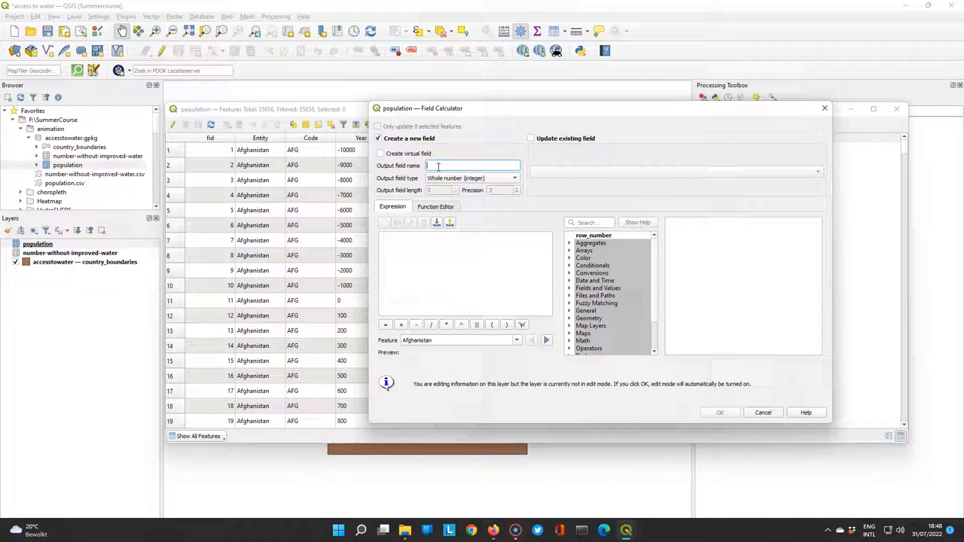
{"action": "type", "text": "CODE_YEAR"}
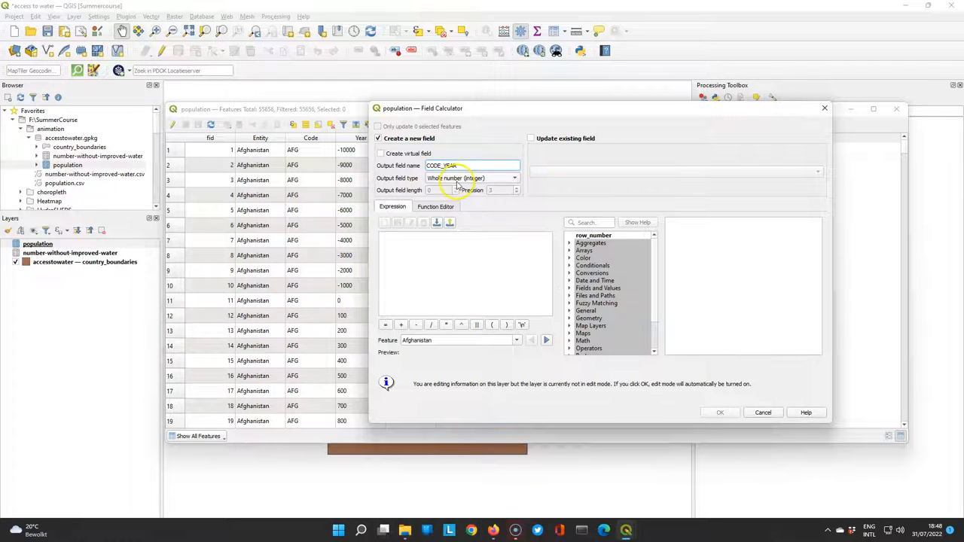
{"action": "left_click", "coordinate": [470, 177]}
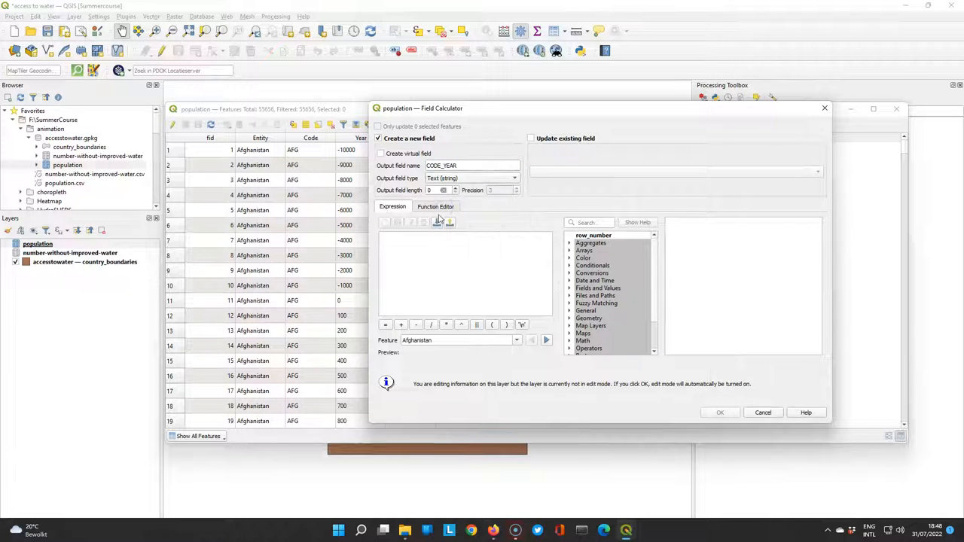
{"action": "left_click", "coordinate": [598, 288]}
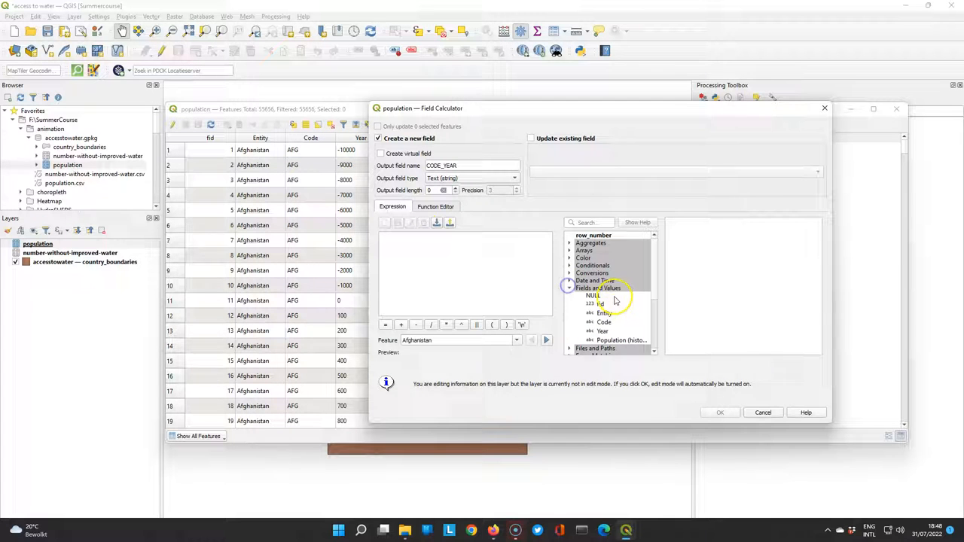
{"action": "double_click", "coordinate": [603, 321]}
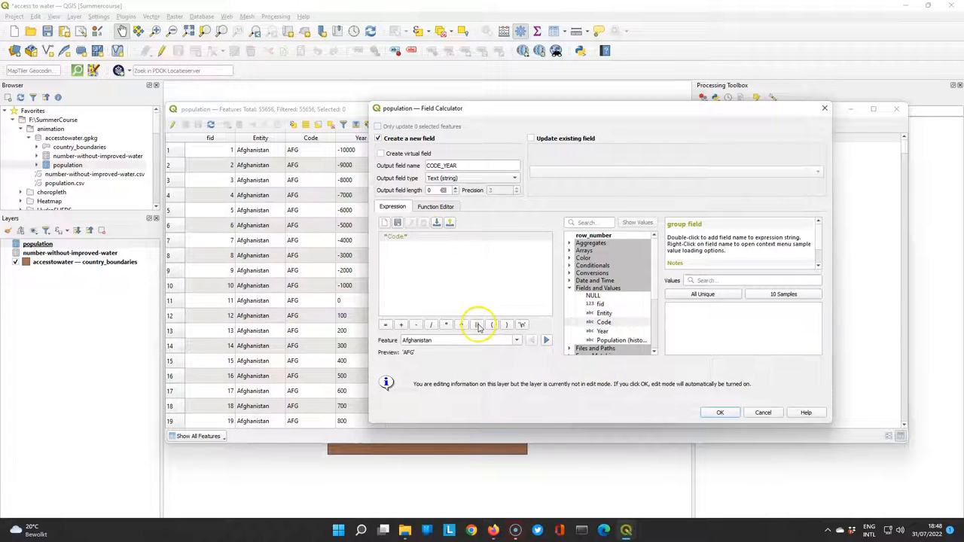
{"action": "double_click", "coordinate": [602, 331]}
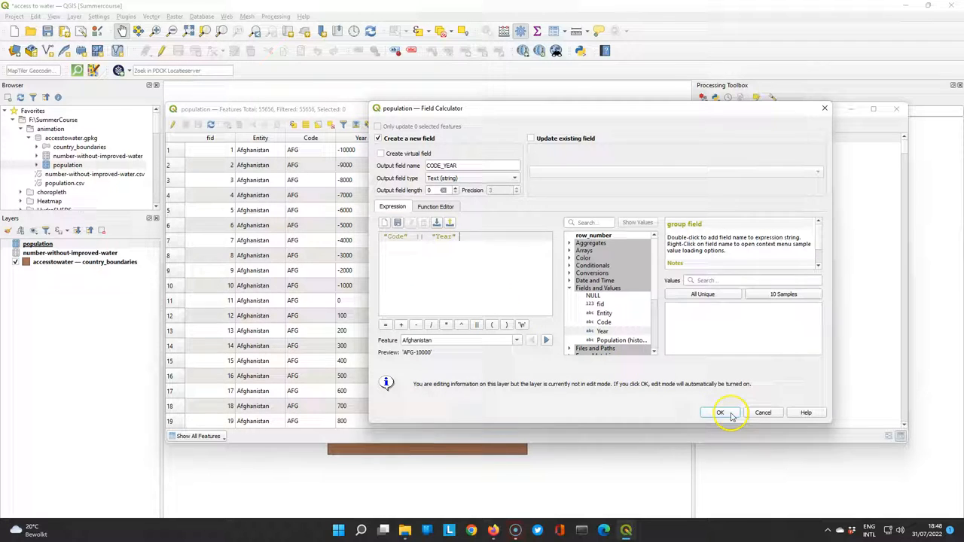
{"action": "left_click", "coordinate": [719, 411]}
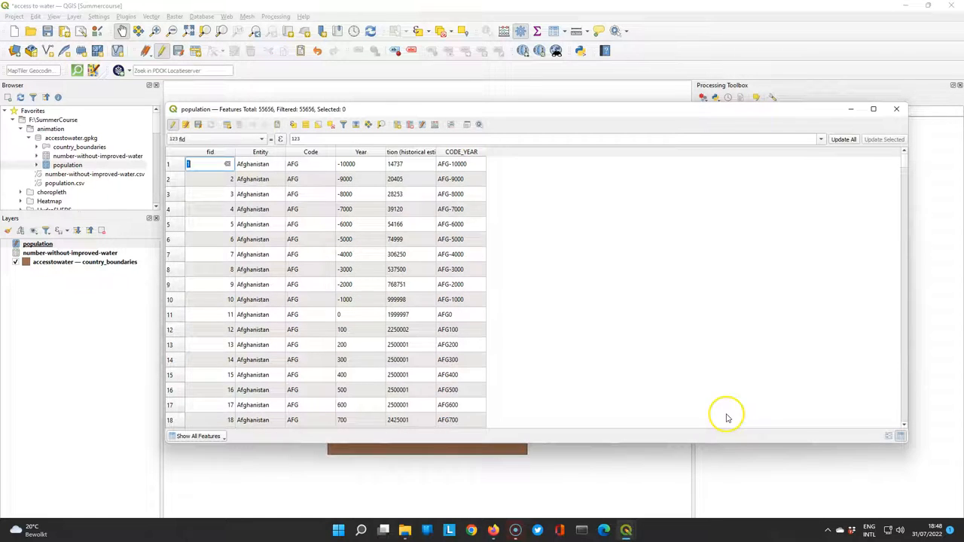
{"action": "mouse_move", "coordinate": [458, 283]}
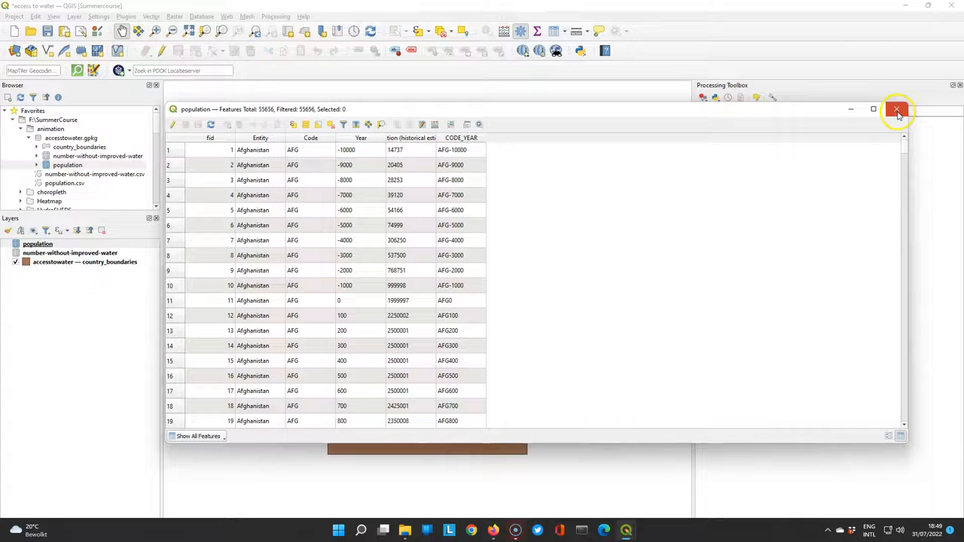
Close the population table and add text field CODE_YEAR ("Code" || "Year") to the water layer
{"action": "left_click", "coordinate": [897, 110]}
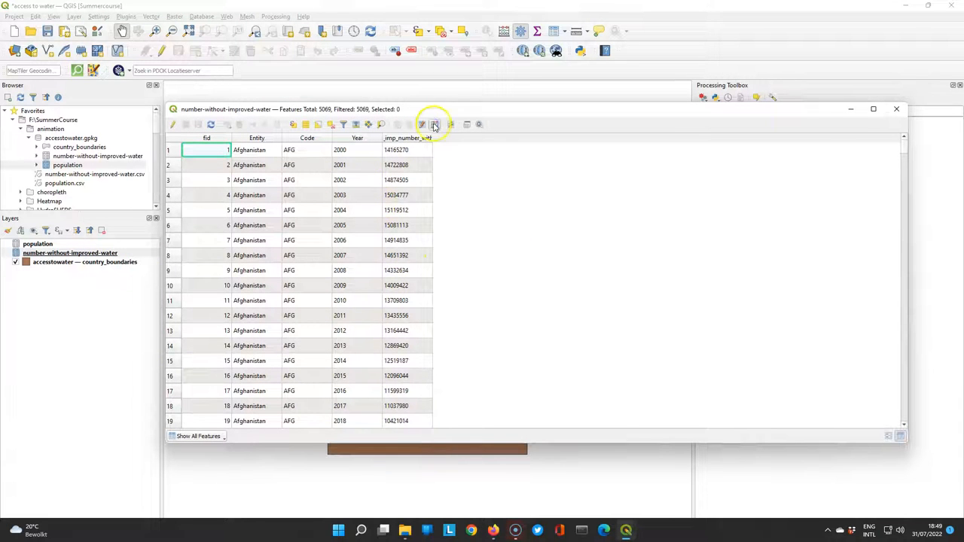
{"action": "left_click", "coordinate": [433, 124]}
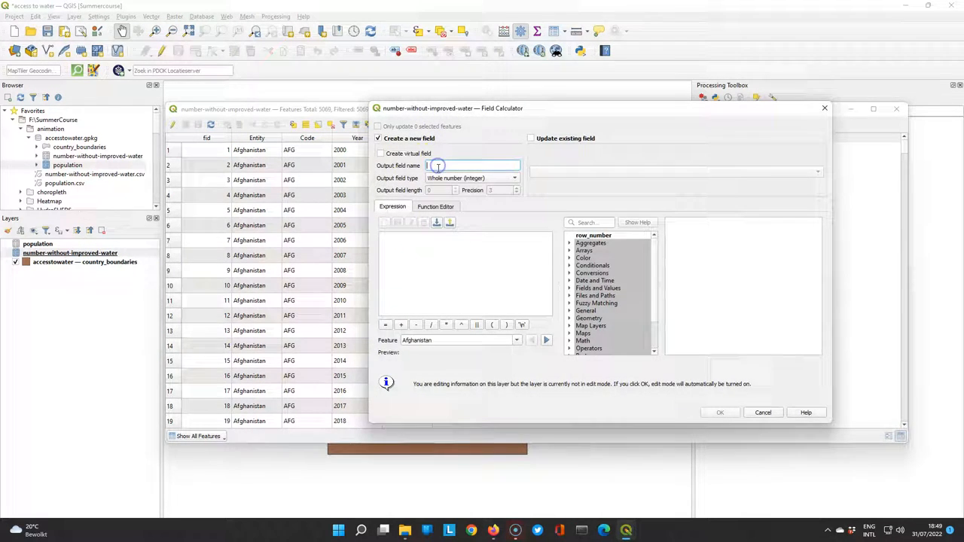
{"action": "type", "text": "CODE_YEAR"}
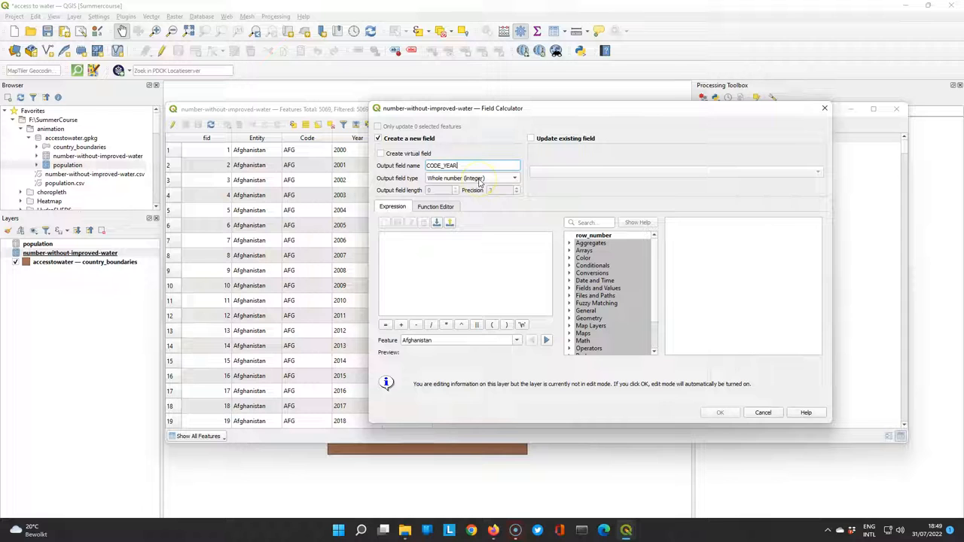
{"action": "left_click", "coordinate": [471, 178]}
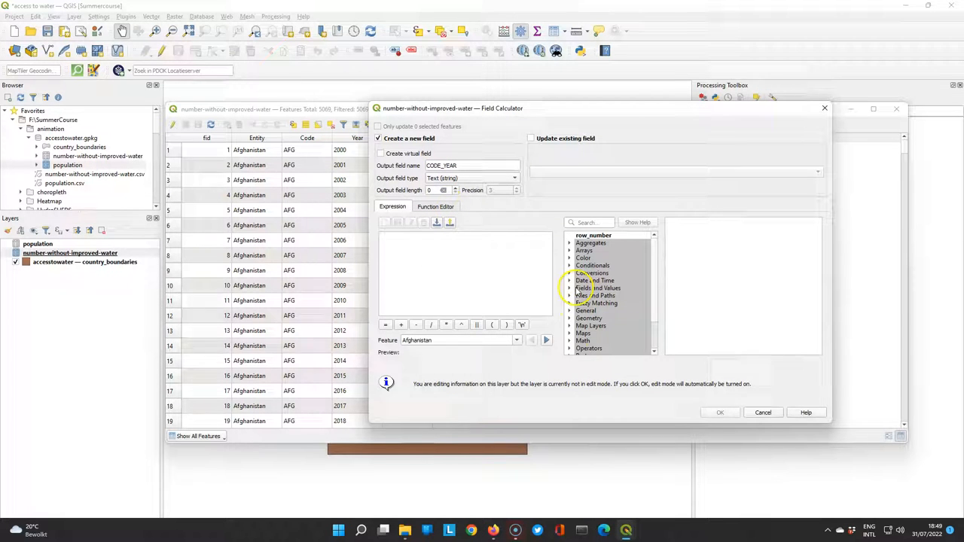
{"action": "left_click", "coordinate": [598, 288]}
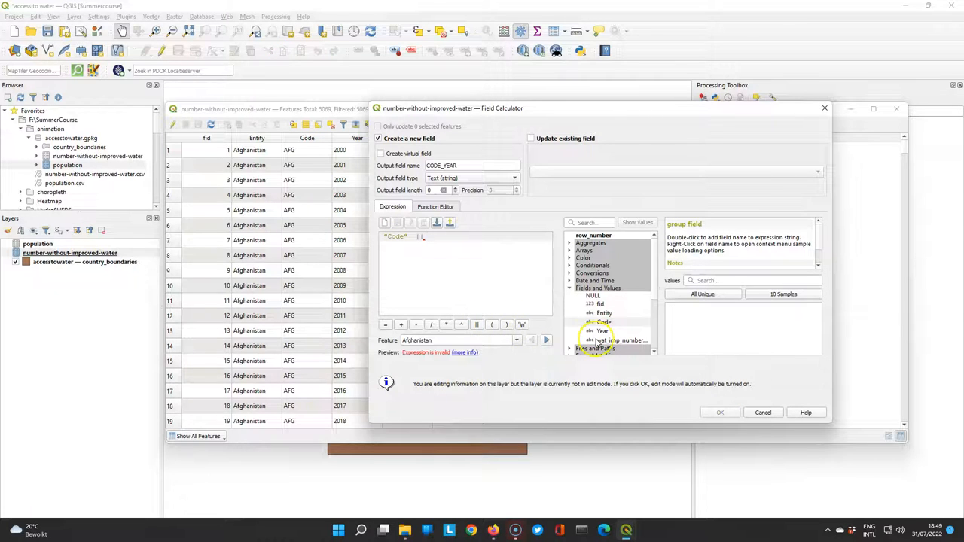
{"action": "double_click", "coordinate": [601, 332]}
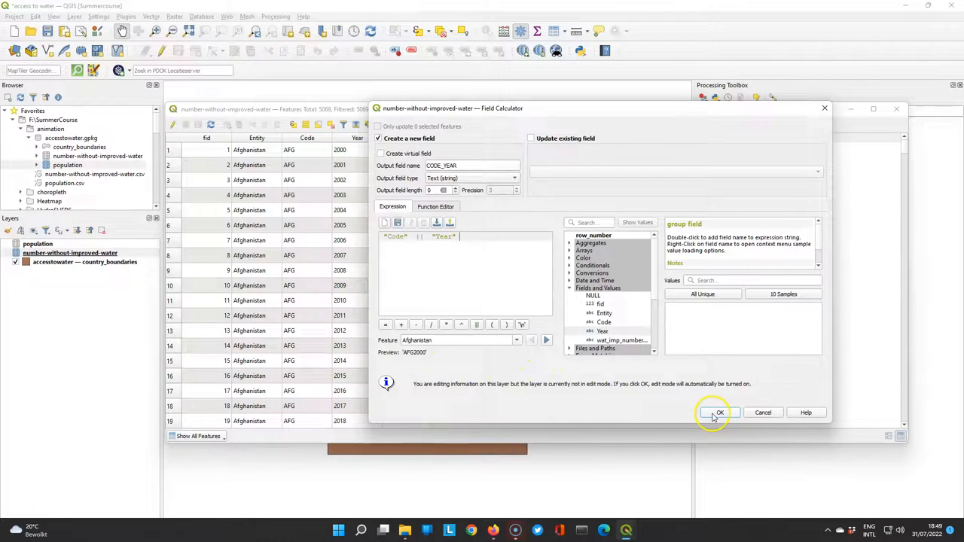
{"action": "left_click", "coordinate": [715, 412]}
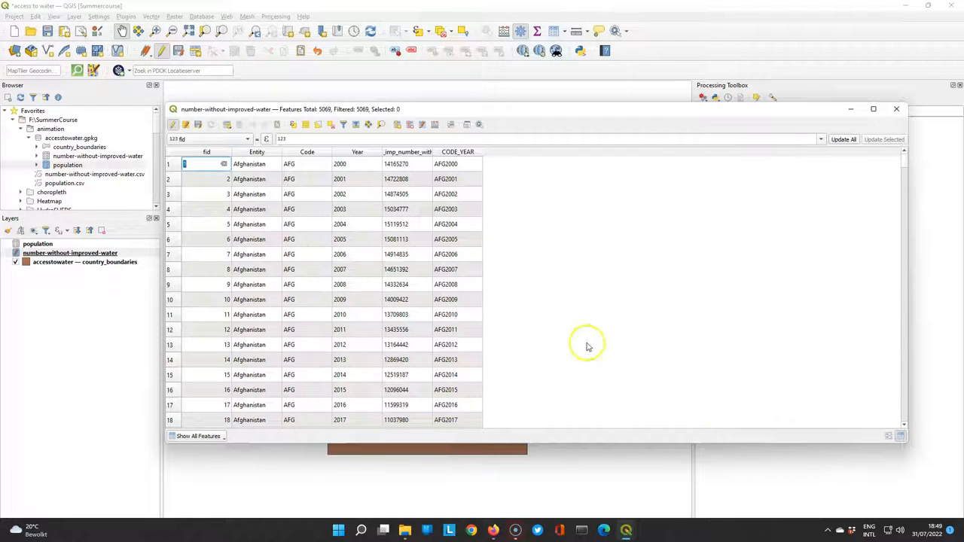
Check the new column, close the water table, and open the layer's properties
{"action": "scroll", "scroll_direction": "down", "scroll_amount": 3}
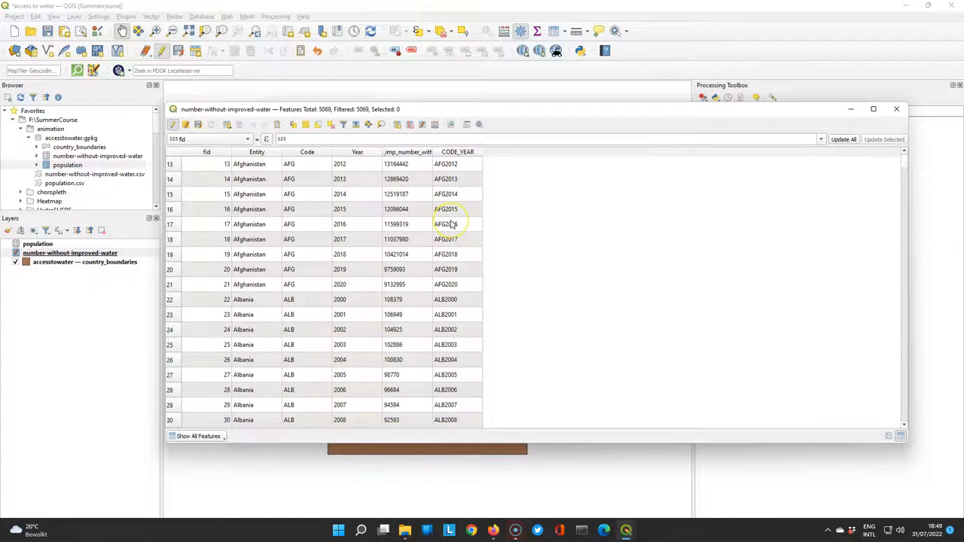
{"action": "scroll", "scroll_direction": "up", "scroll_amount": 3}
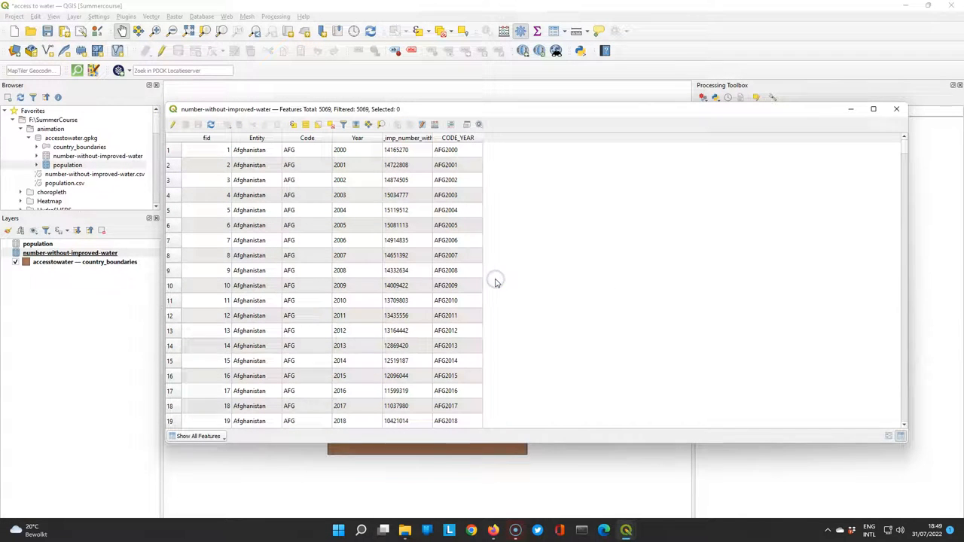
{"action": "left_click", "coordinate": [896, 109]}
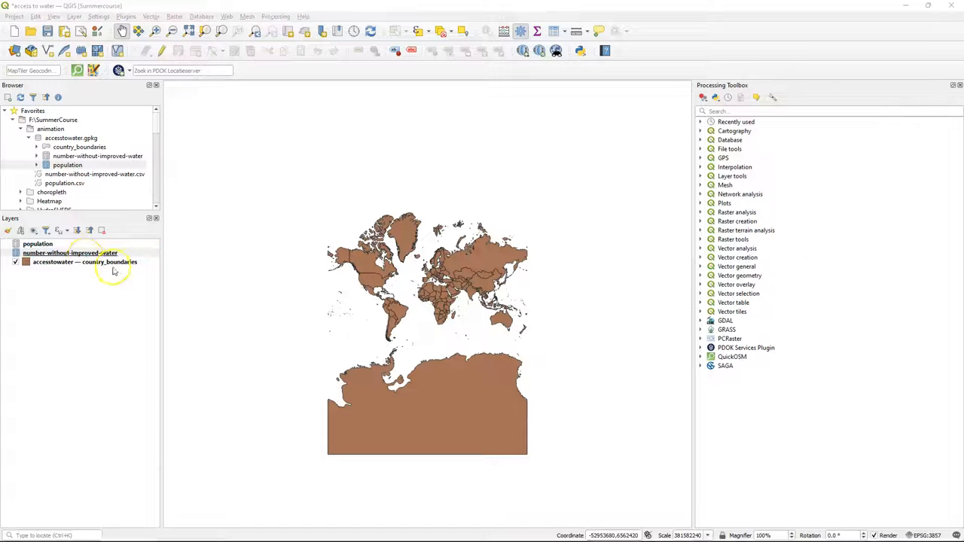
{"action": "right_click", "coordinate": [70, 252]}
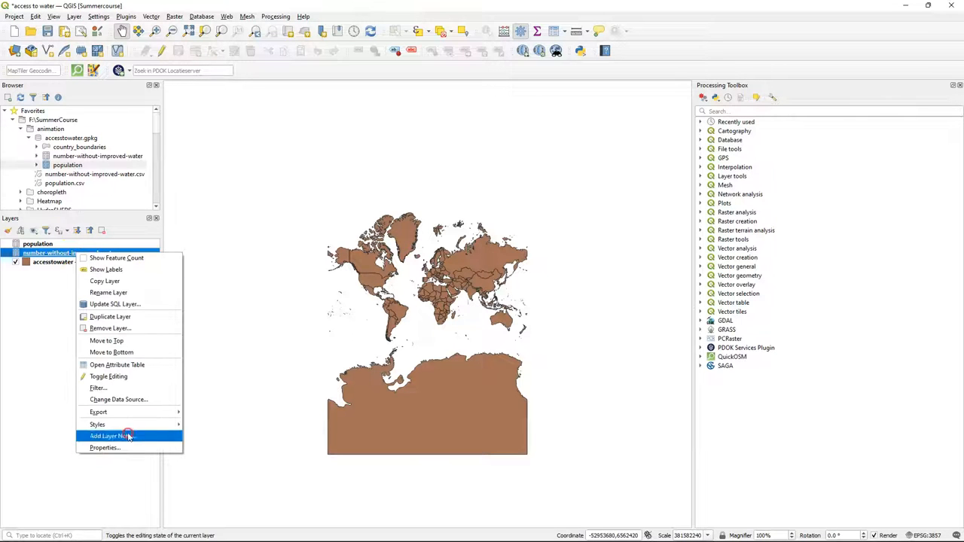
{"action": "left_click", "coordinate": [104, 447]}
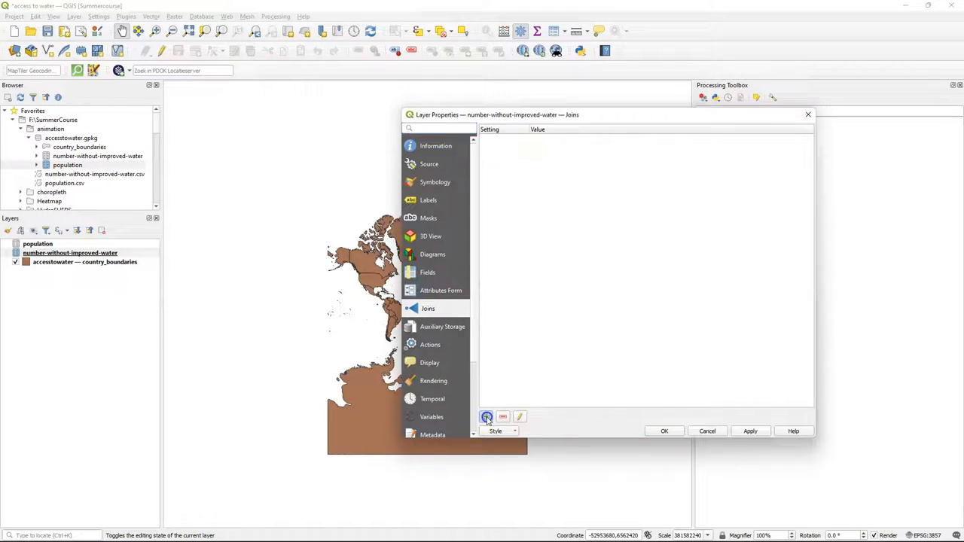
Add a population join on CODE_YEAR bringing only Population (historical estimates), with empty prefix
{"action": "left_click", "coordinate": [486, 416]}
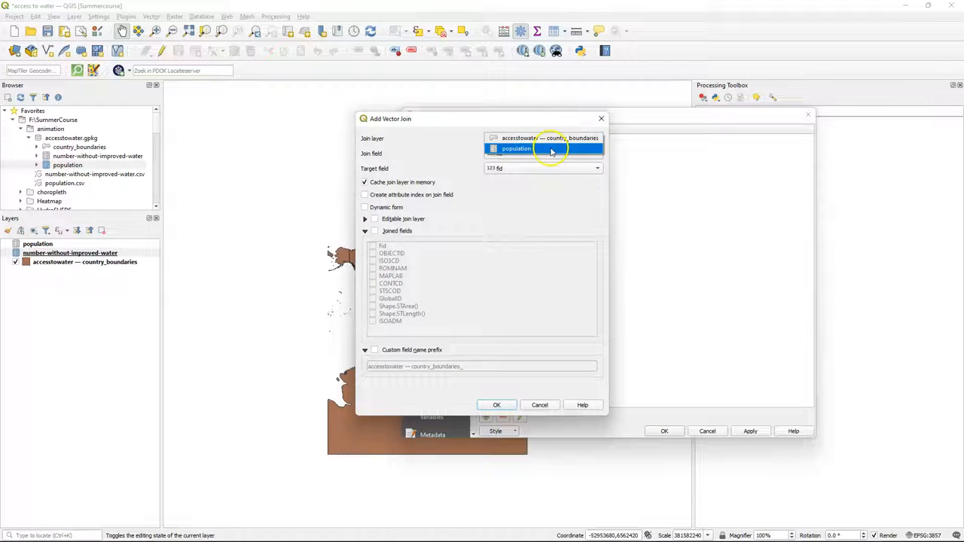
{"action": "left_click", "coordinate": [516, 149]}
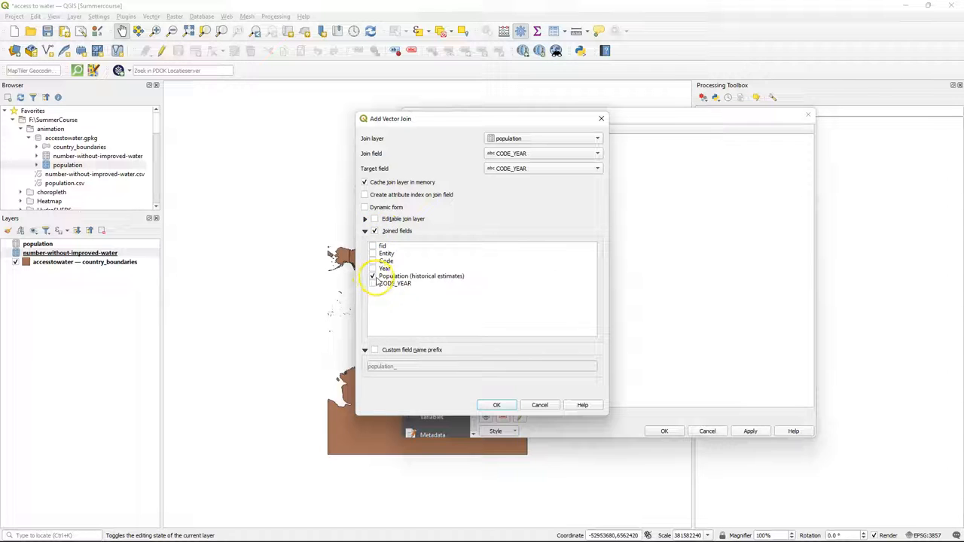
{"action": "left_click", "coordinate": [374, 350]}
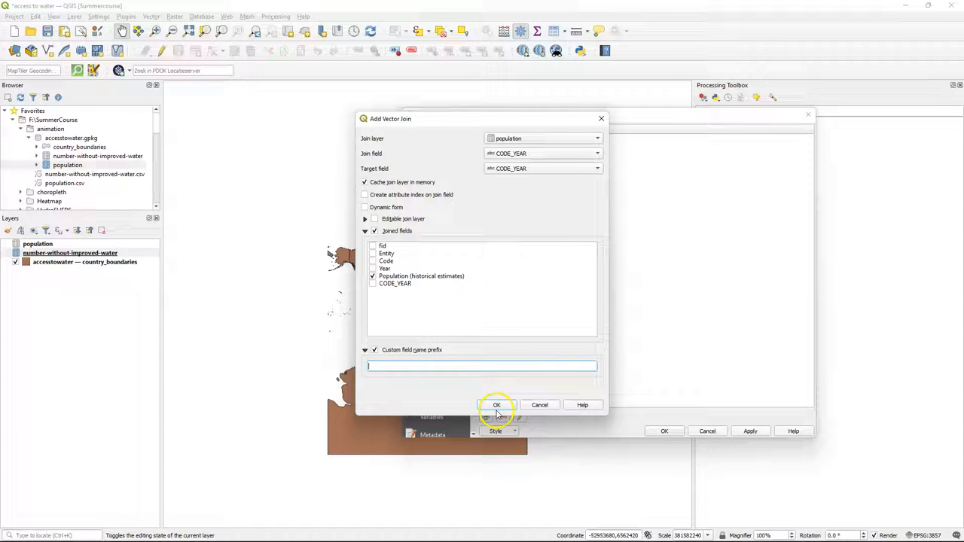
{"action": "left_click", "coordinate": [496, 405]}
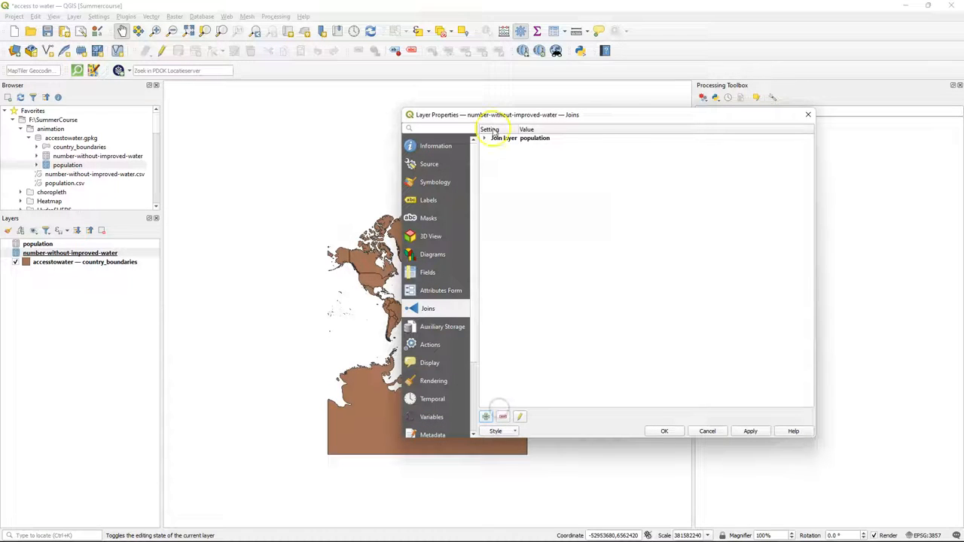
{"action": "left_click", "coordinate": [484, 138]}
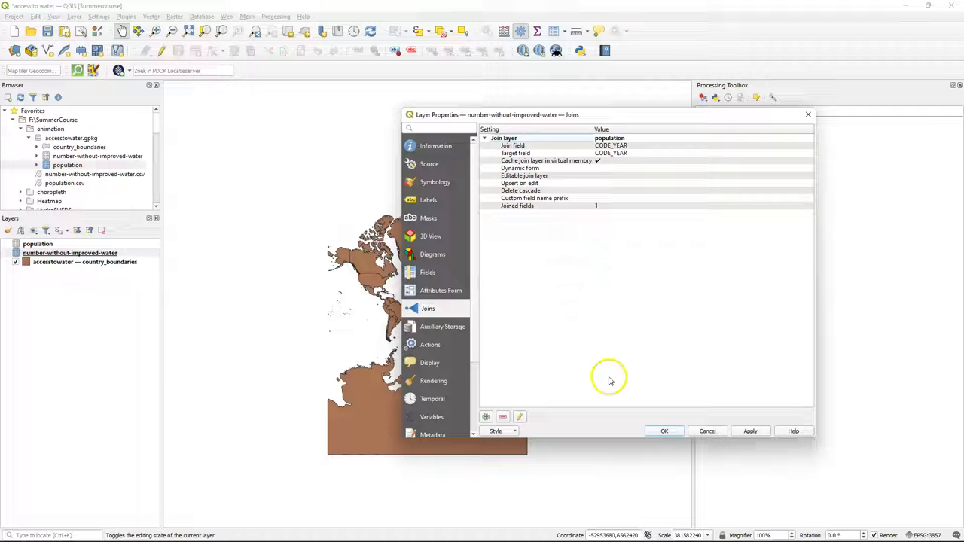
{"action": "left_click", "coordinate": [663, 431]}
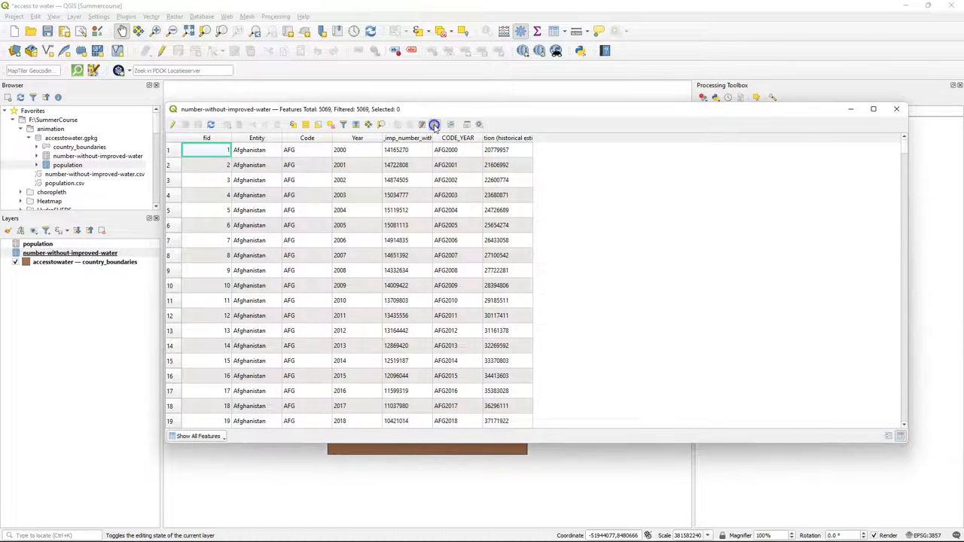
Create decimal field Percentage = ("wat_imp_number_without" / "Population (historical estimates)") * 100
{"action": "left_click", "coordinate": [434, 124]}
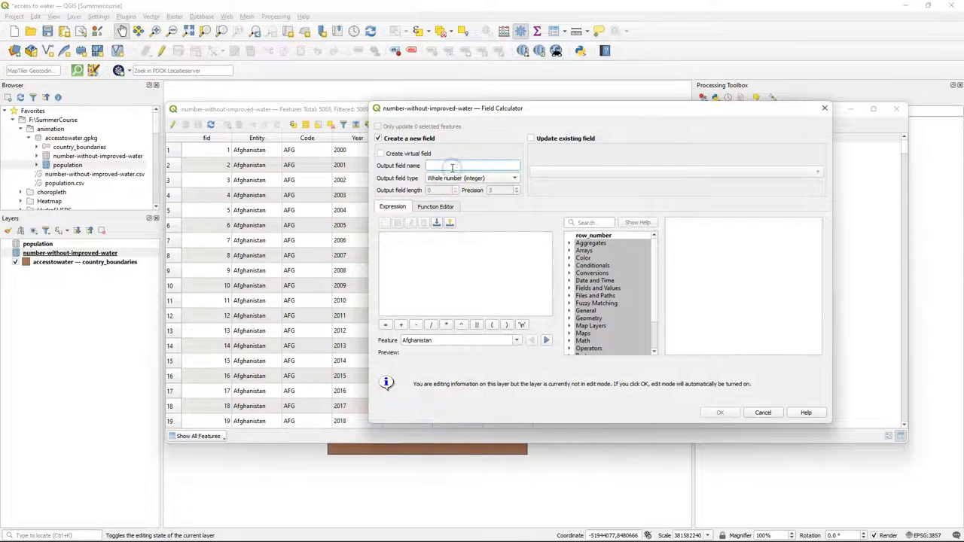
{"action": "type", "text": "Percentage"}
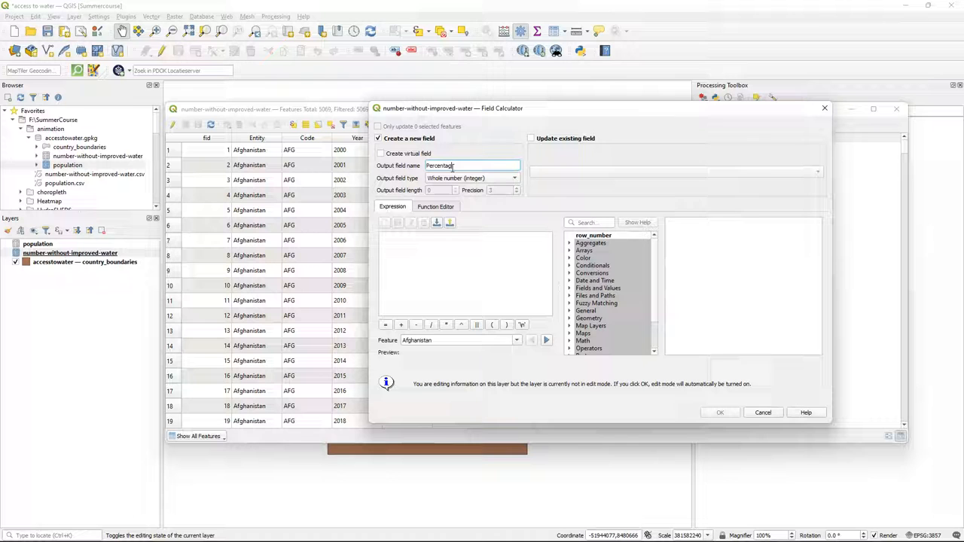
{"action": "left_click", "coordinate": [514, 177]}
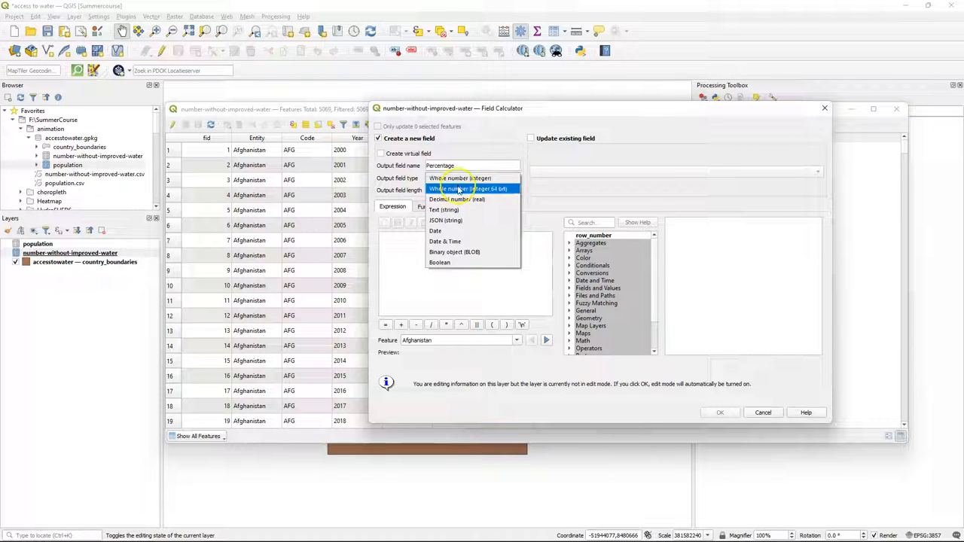
{"action": "left_click", "coordinate": [457, 199]}
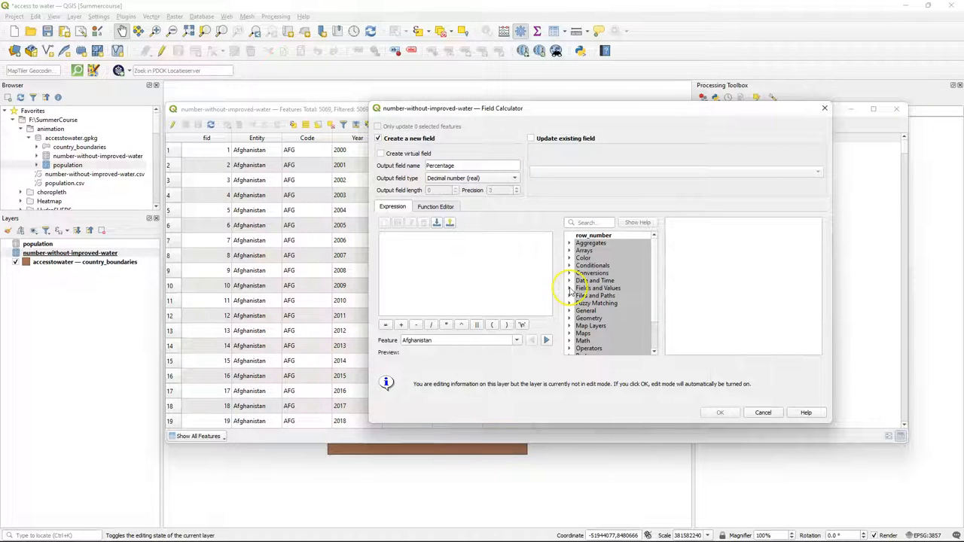
{"action": "left_click", "coordinate": [569, 287]}
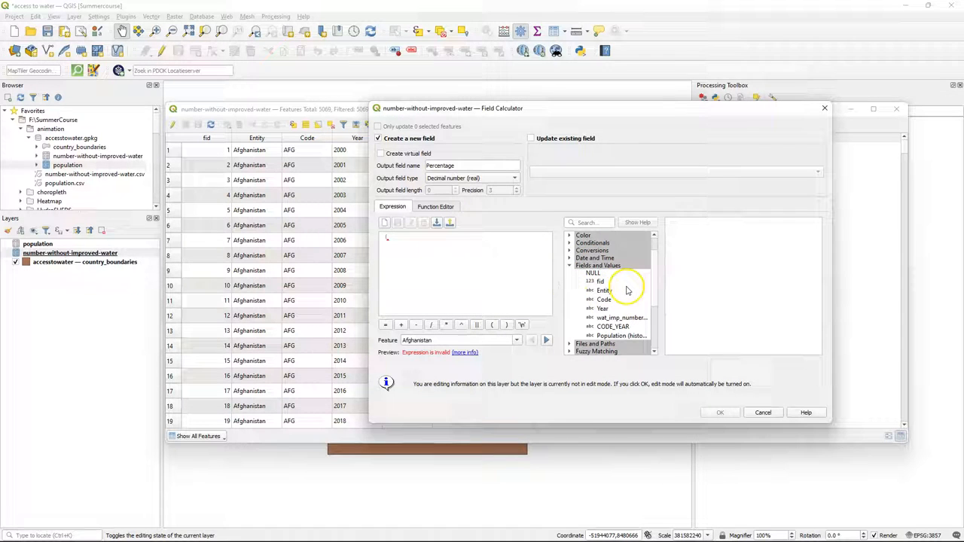
{"action": "mouse_move", "coordinate": [617, 322]}
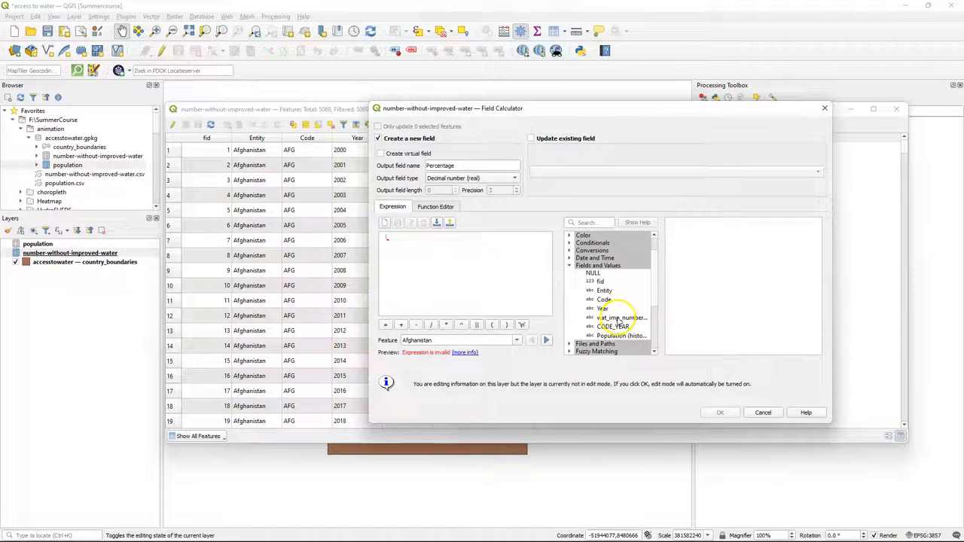
{"action": "double_click", "coordinate": [621, 317]}
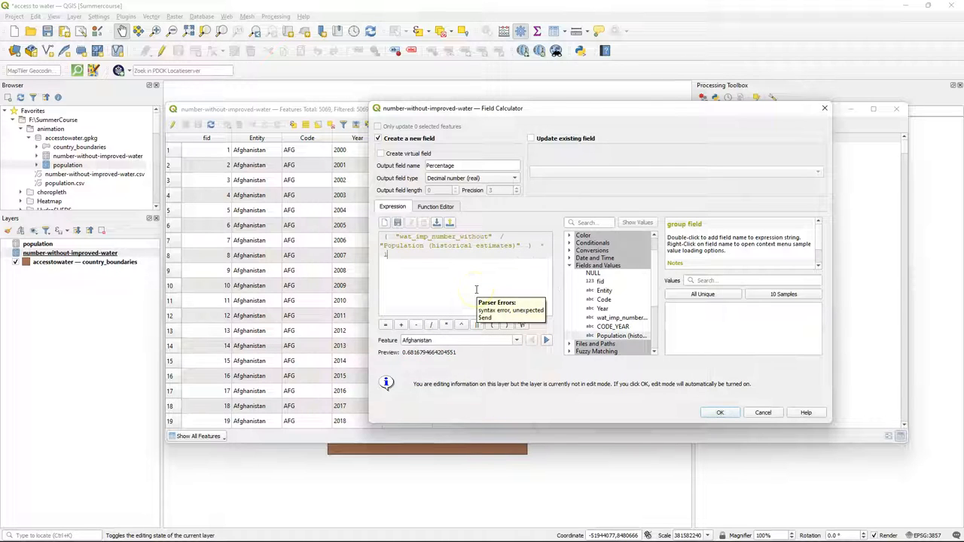
{"action": "type", "text": "100"}
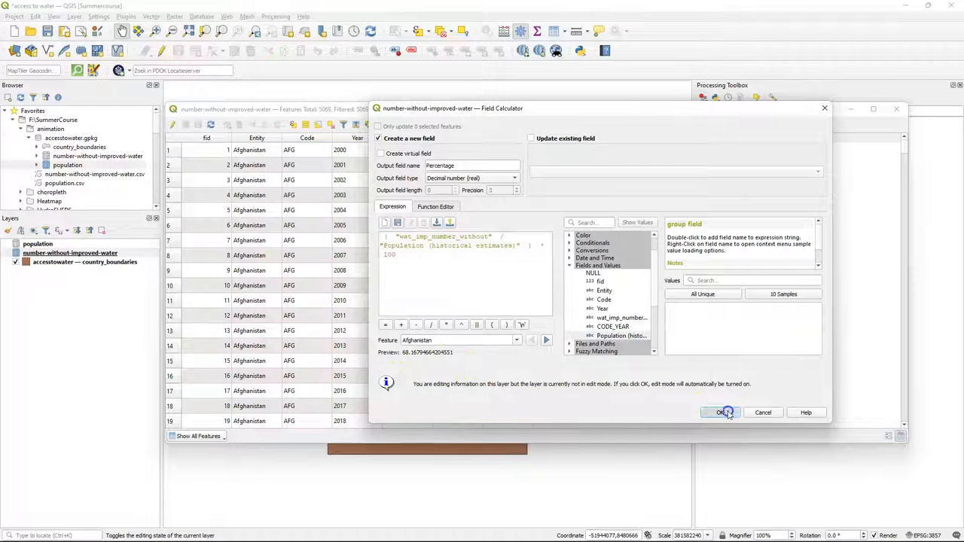
{"action": "left_click", "coordinate": [720, 412]}
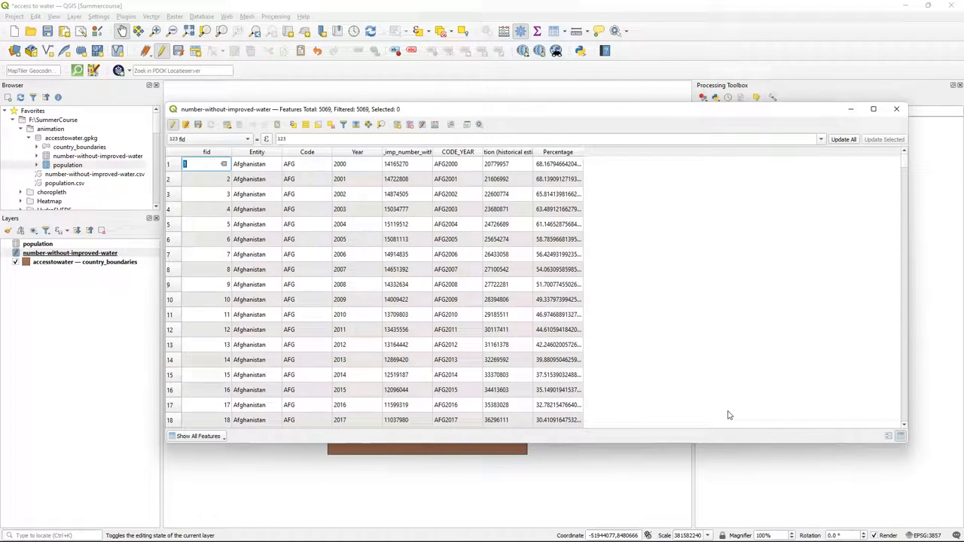
{"action": "scroll", "scroll_direction": "down", "scroll_amount": 3}
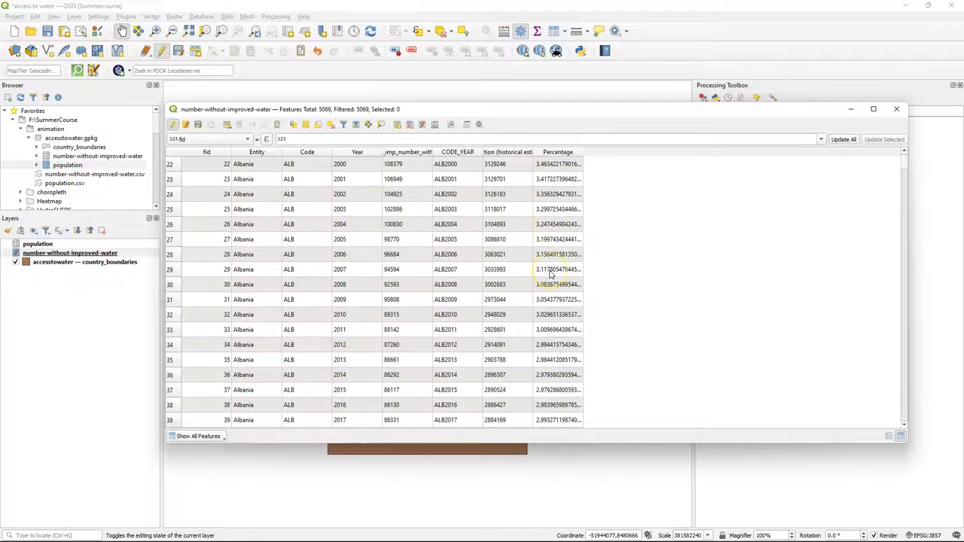
{"action": "scroll", "scroll_direction": "up", "scroll_amount": 3}
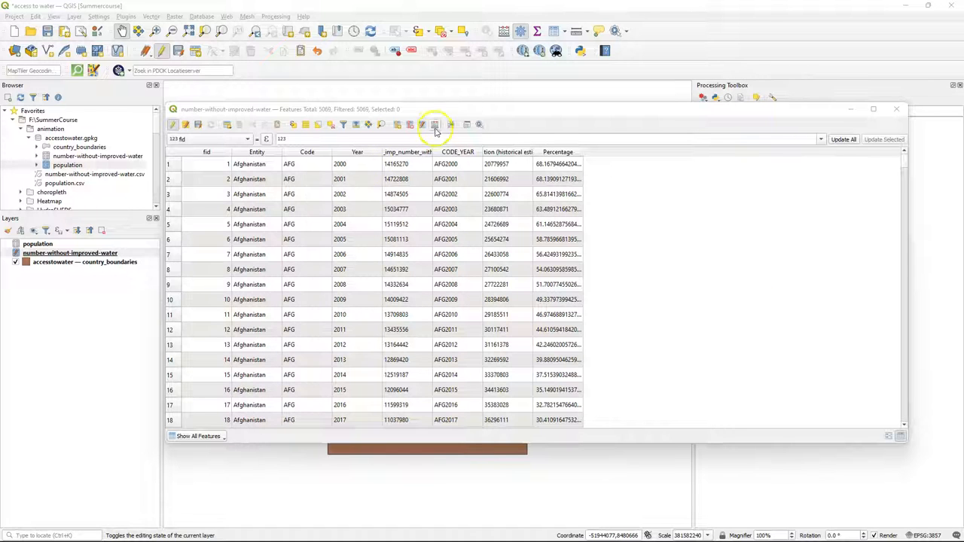
Create a Date-type field named Date with expression to_date("Year", 'yyyy')
{"action": "left_click", "coordinate": [435, 125]}
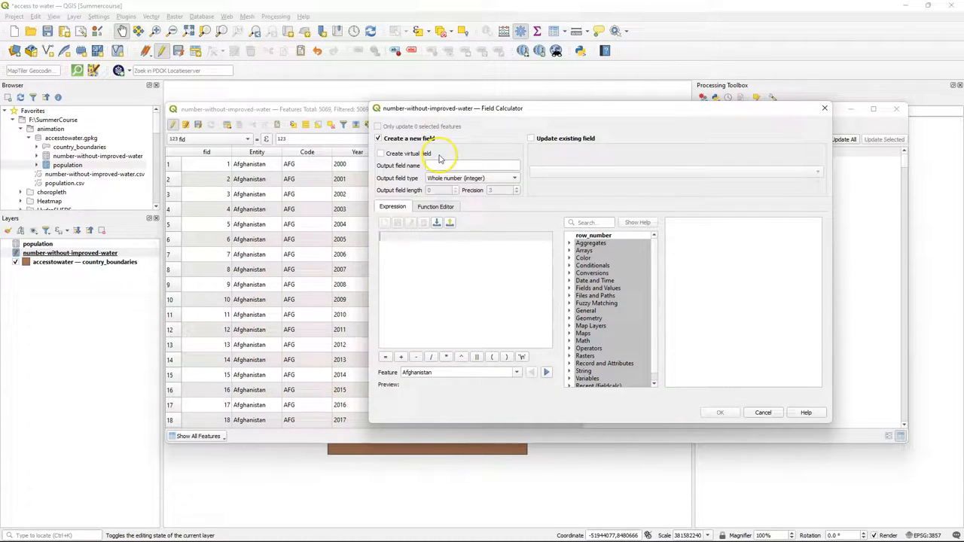
{"action": "left_click", "coordinate": [472, 164]}
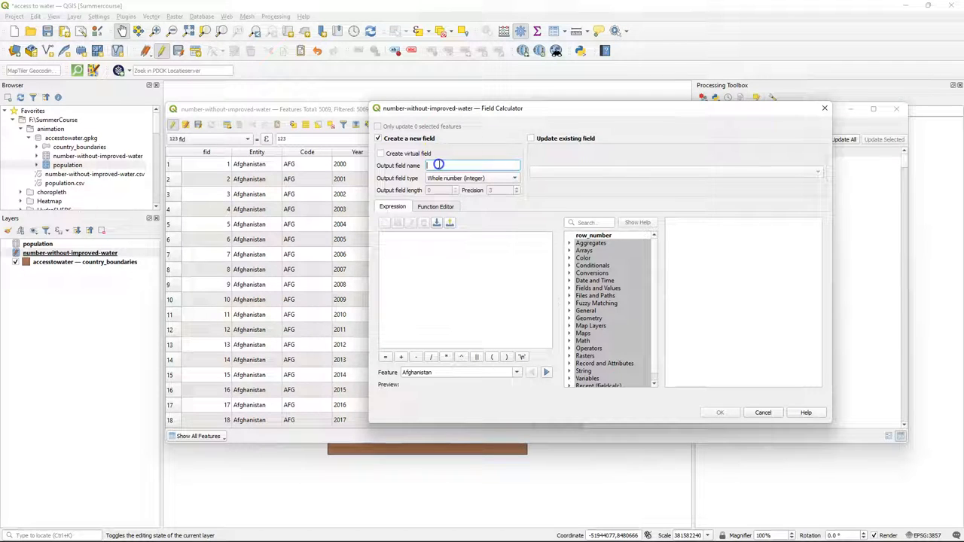
{"action": "type", "text": "Date"}
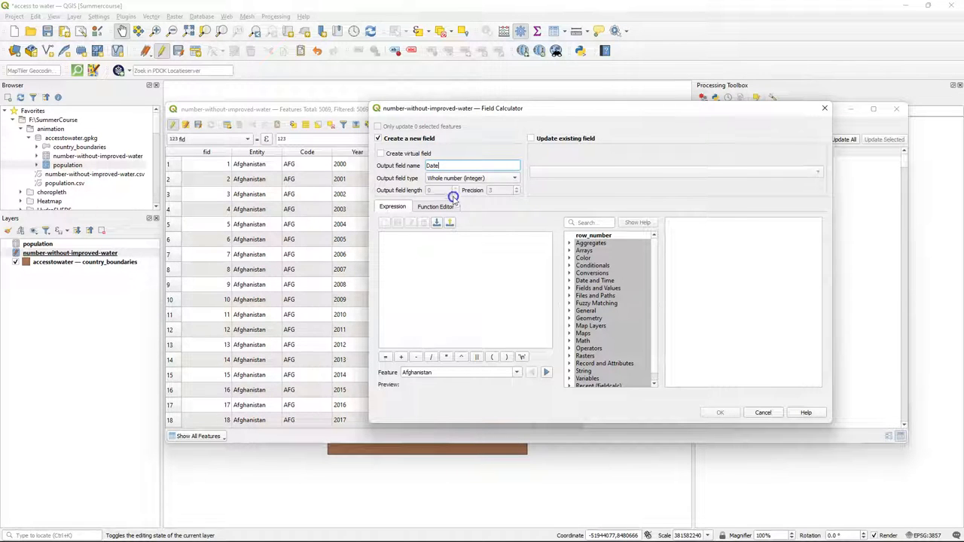
{"action": "left_click", "coordinate": [515, 178]}
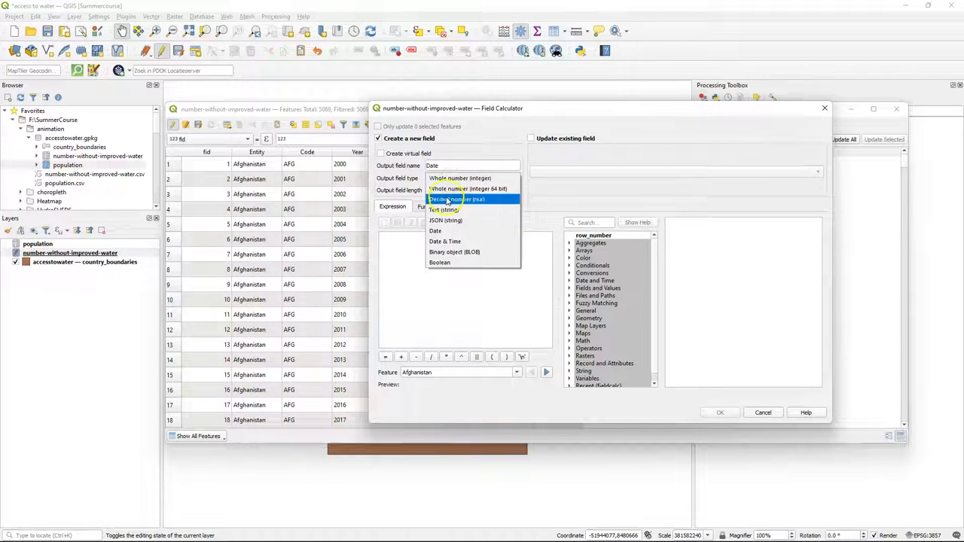
{"action": "left_click", "coordinate": [434, 230]}
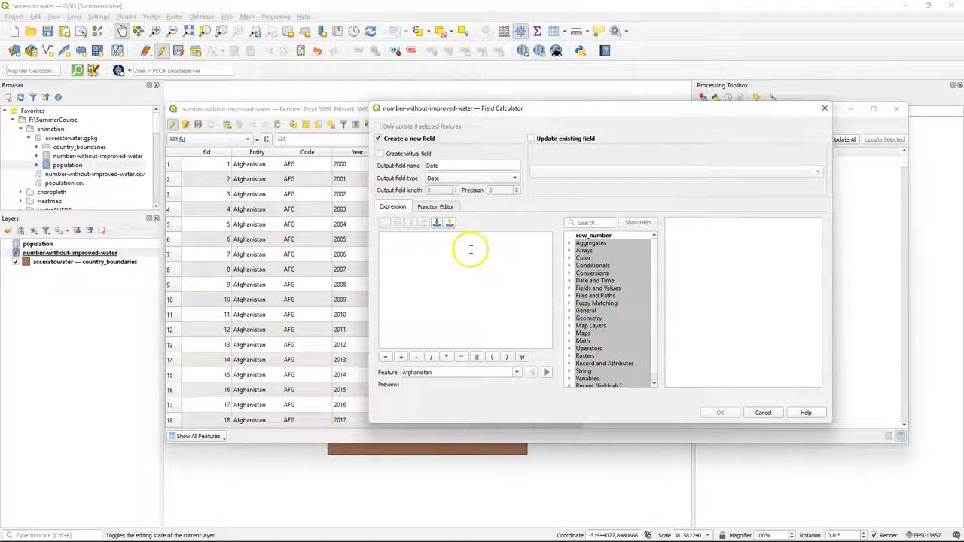
{"action": "mouse_move", "coordinate": [571, 277]}
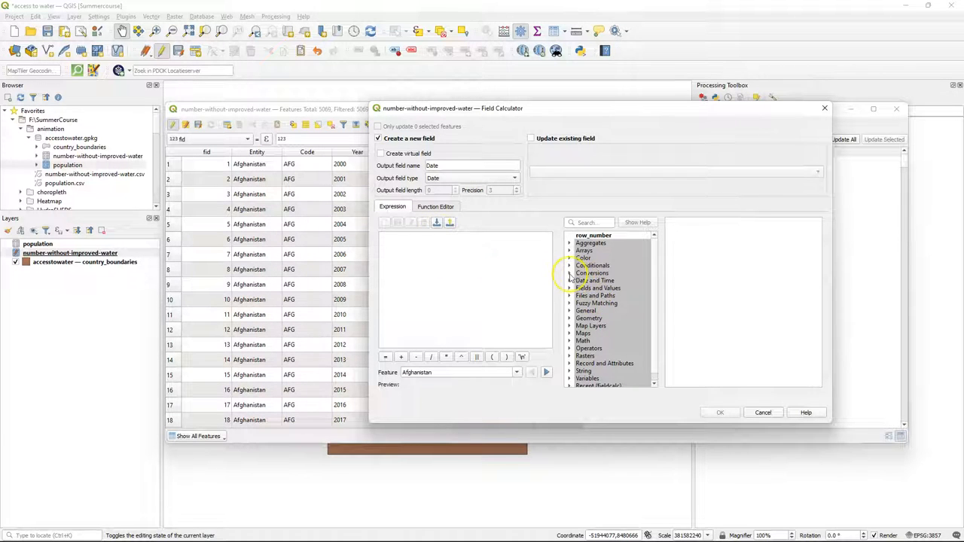
{"action": "left_click", "coordinate": [591, 272]}
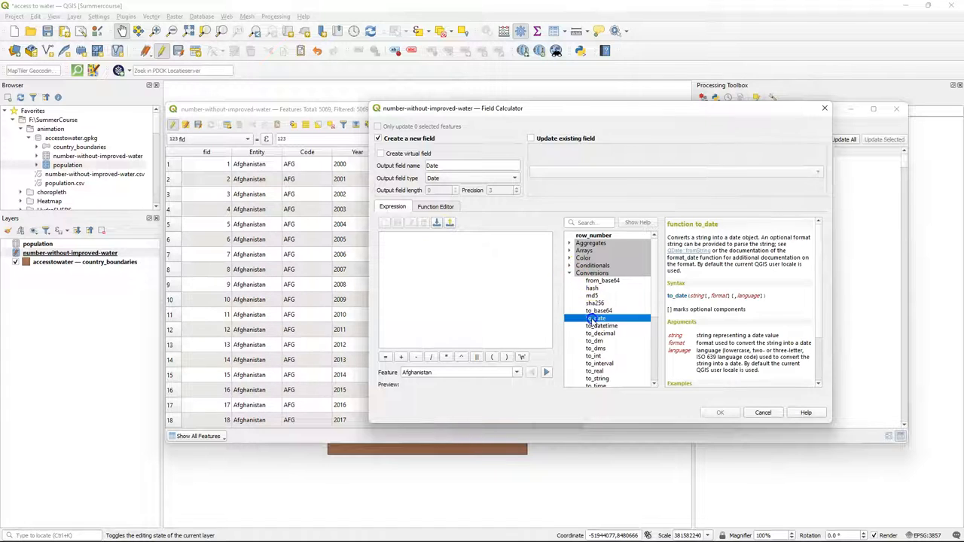
{"action": "double_click", "coordinate": [595, 318]}
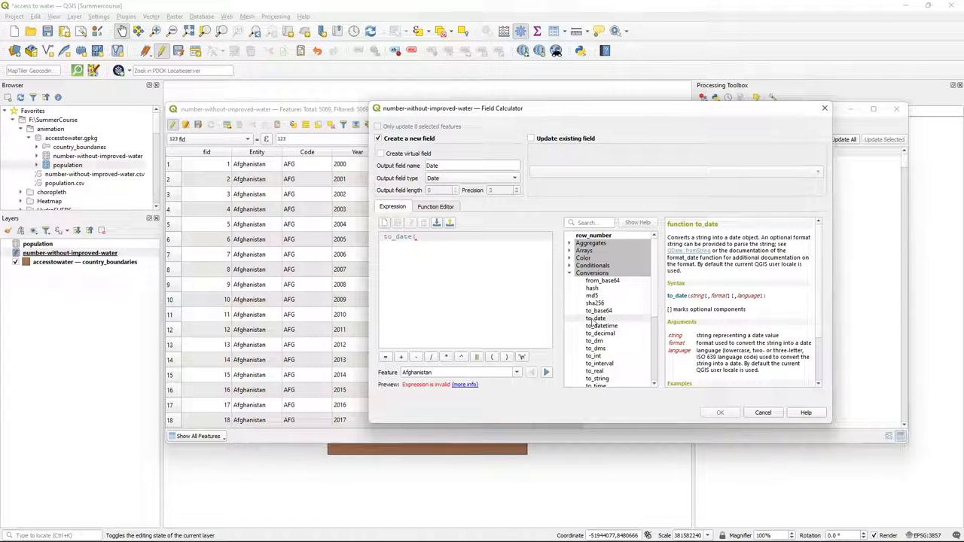
{"action": "left_click", "coordinate": [570, 272]}
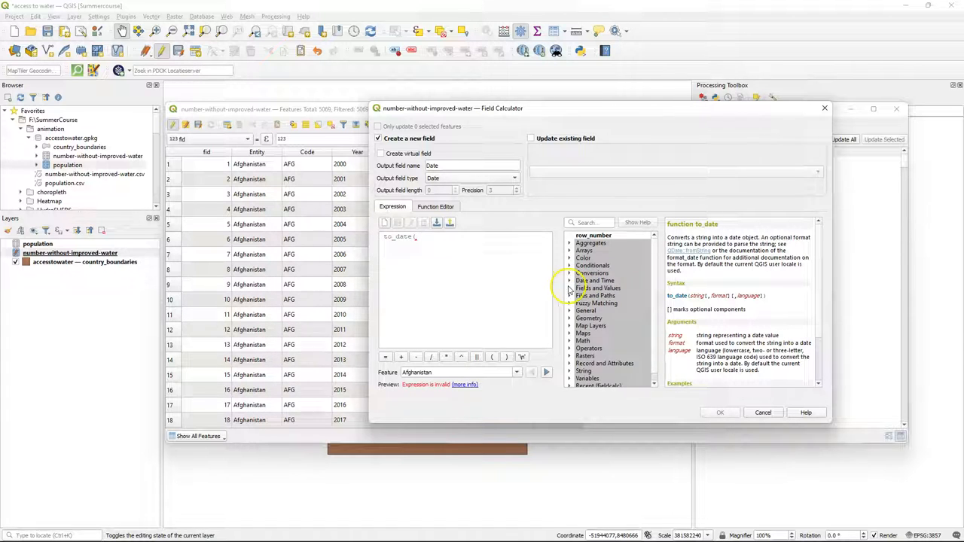
{"action": "left_click", "coordinate": [599, 288]}
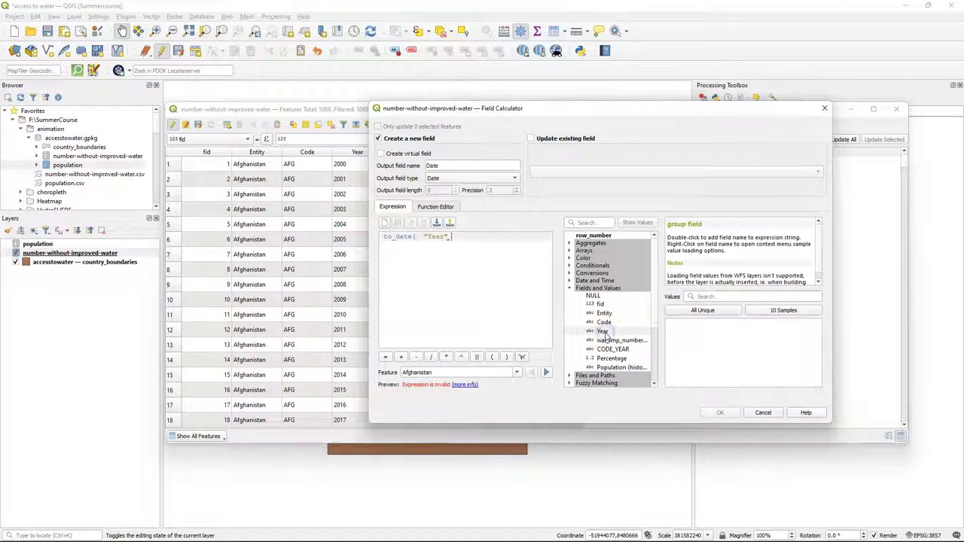
{"action": "type", "text": ","}
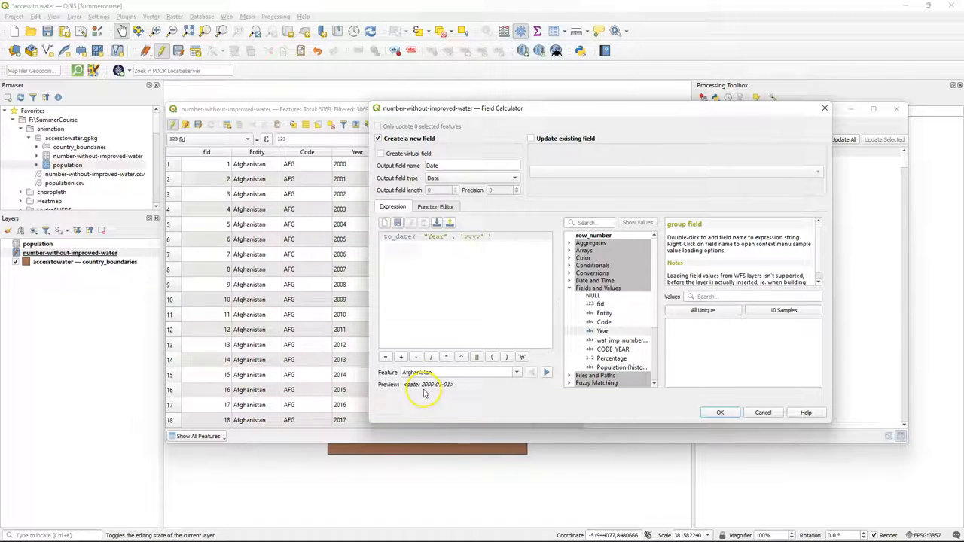
{"action": "mouse_move", "coordinate": [537, 341]}
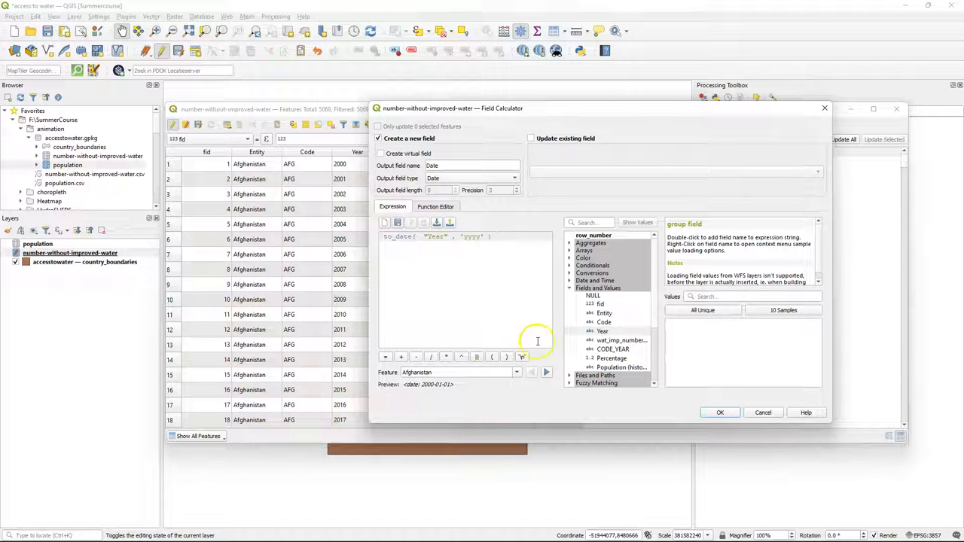
{"action": "left_click", "coordinate": [719, 411]}
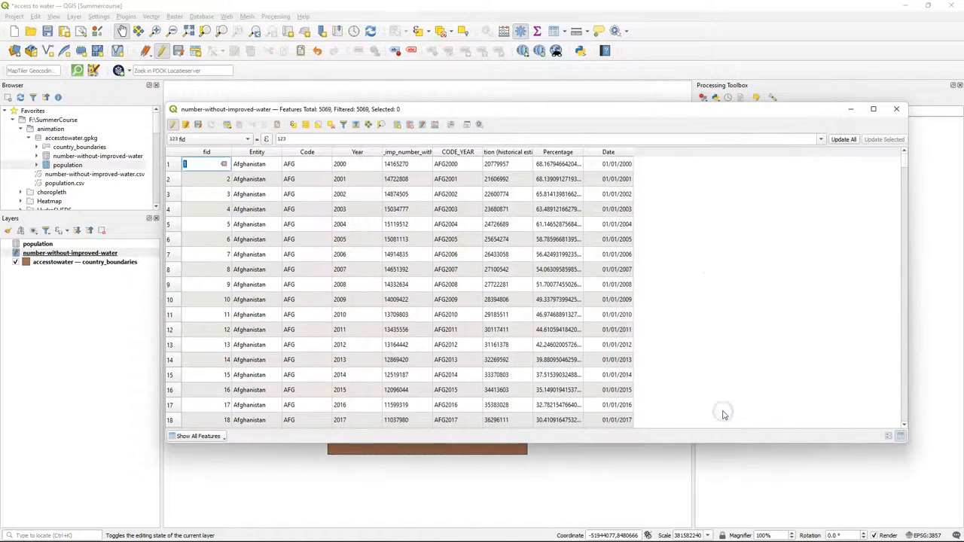
Stop editing the water layer to save its changes and close the attribute table
{"action": "scroll", "scroll_direction": "down", "scroll_amount": 3}
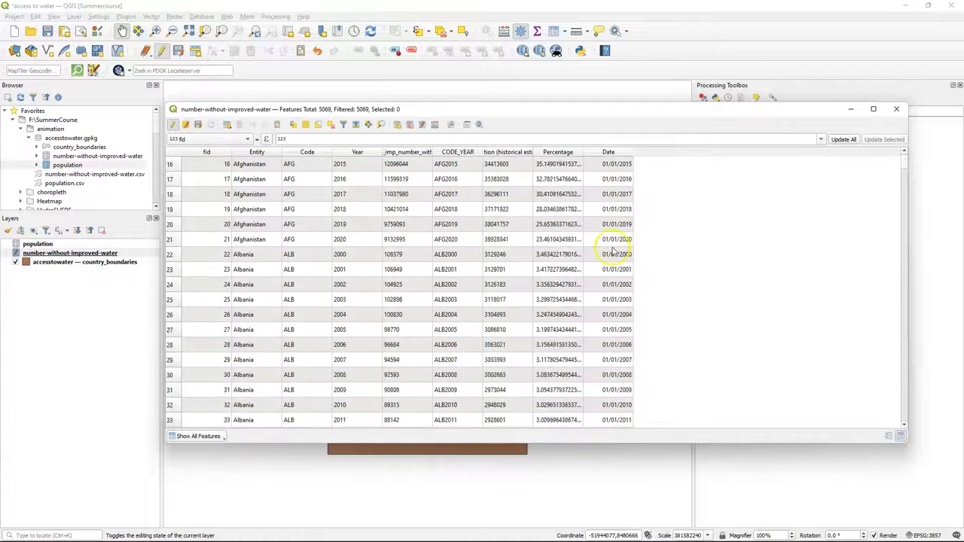
{"action": "scroll", "scroll_direction": "up", "scroll_amount": 3}
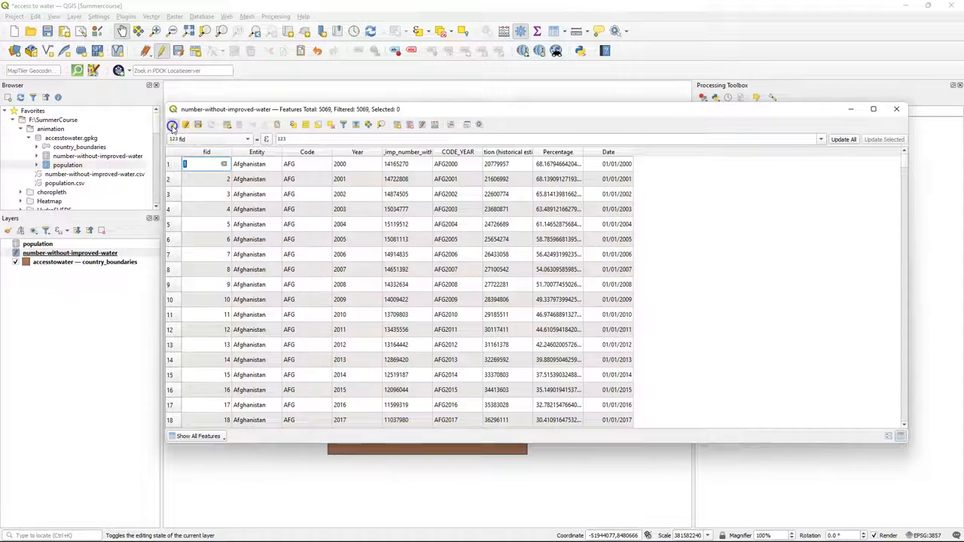
{"action": "left_click", "coordinate": [172, 124]}
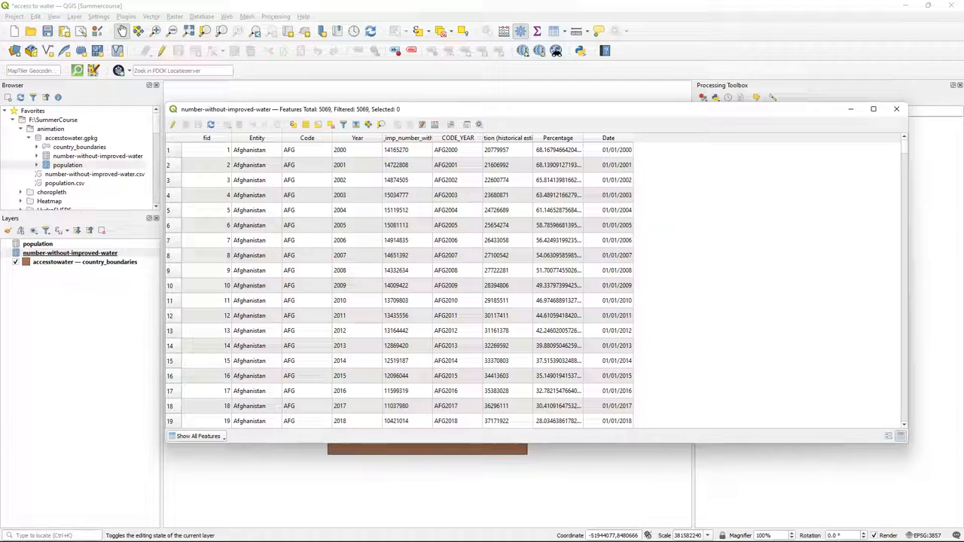
{"action": "left_click", "coordinate": [896, 109]}
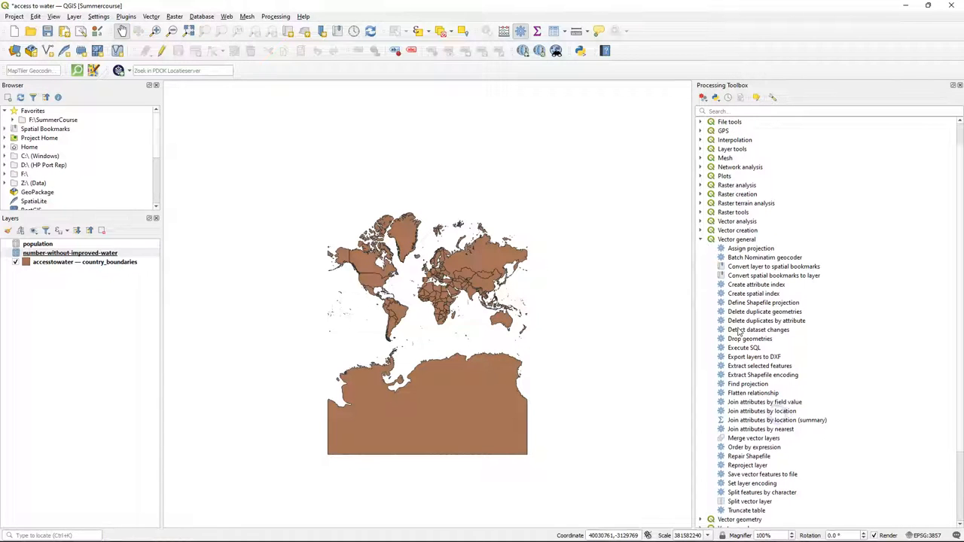
Set Join attributes by field value: country_boundaries ISO3CD to Code, Percentage and Date, one-to-many
{"action": "double_click", "coordinate": [764, 401]}
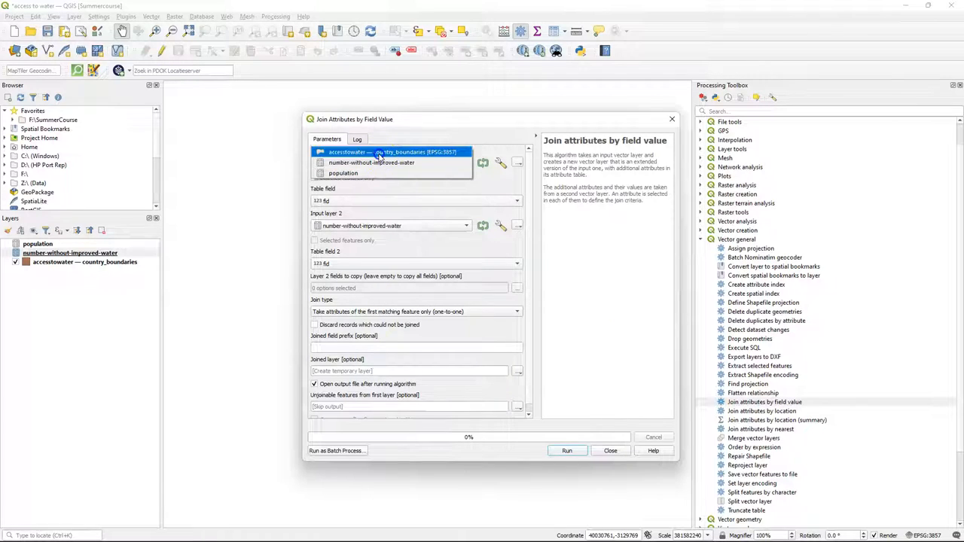
{"action": "left_click", "coordinate": [415, 151]}
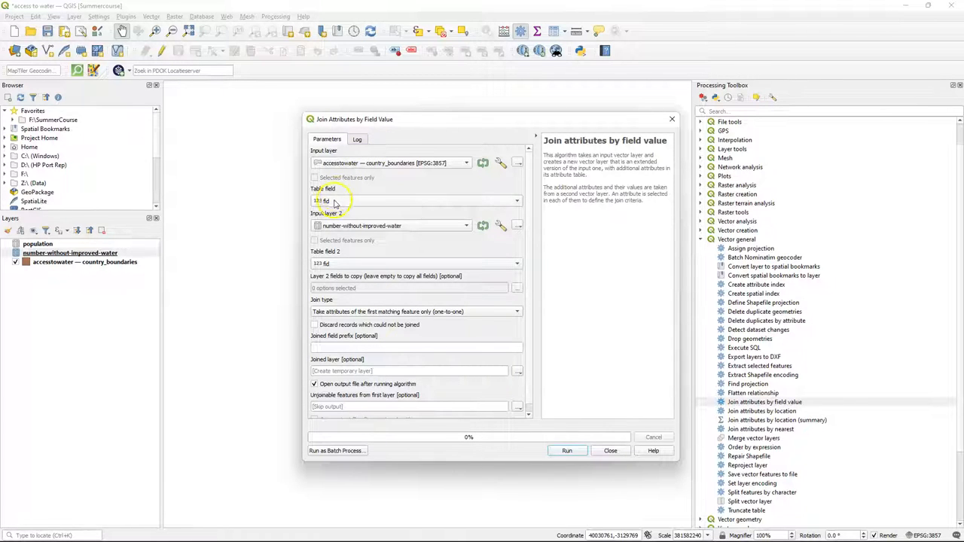
{"action": "left_click", "coordinate": [516, 200]}
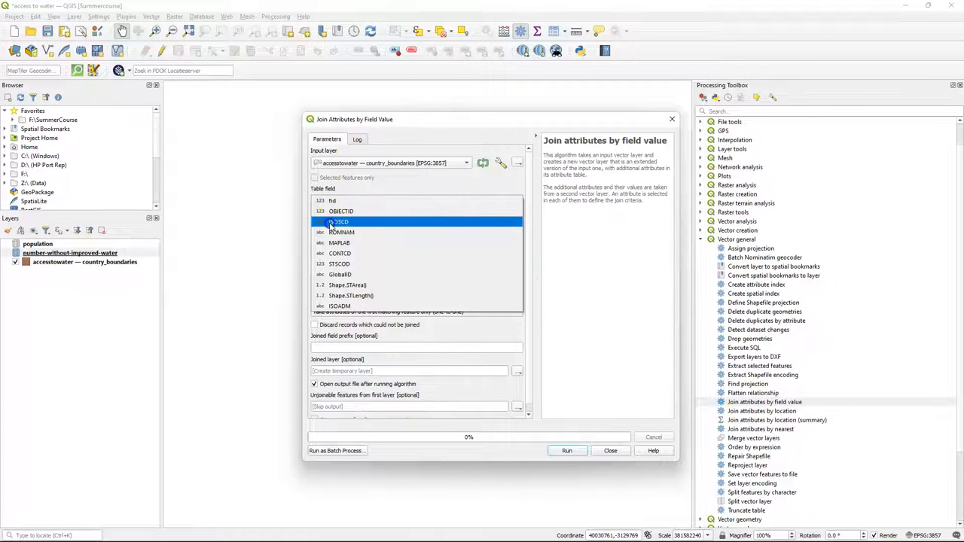
{"action": "left_click", "coordinate": [339, 222]}
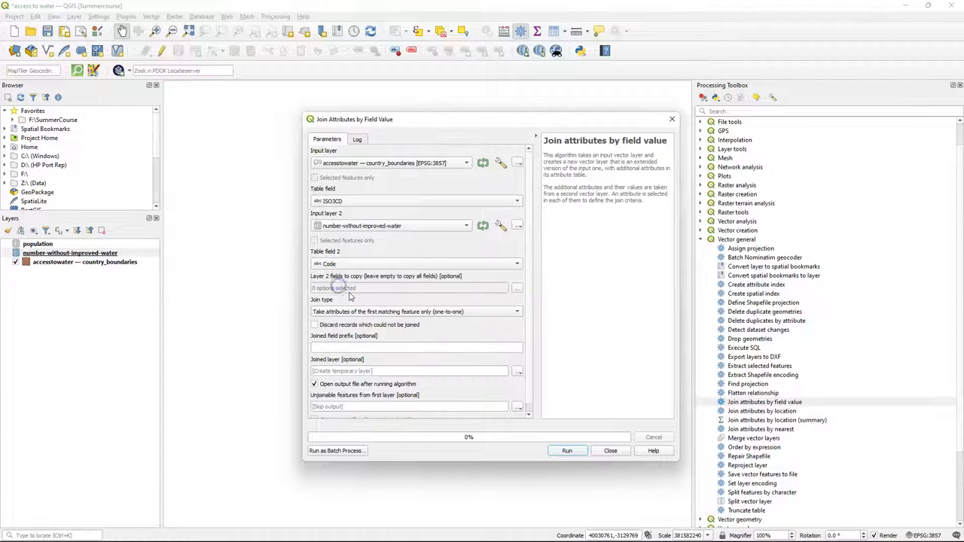
{"action": "left_click", "coordinate": [517, 287]}
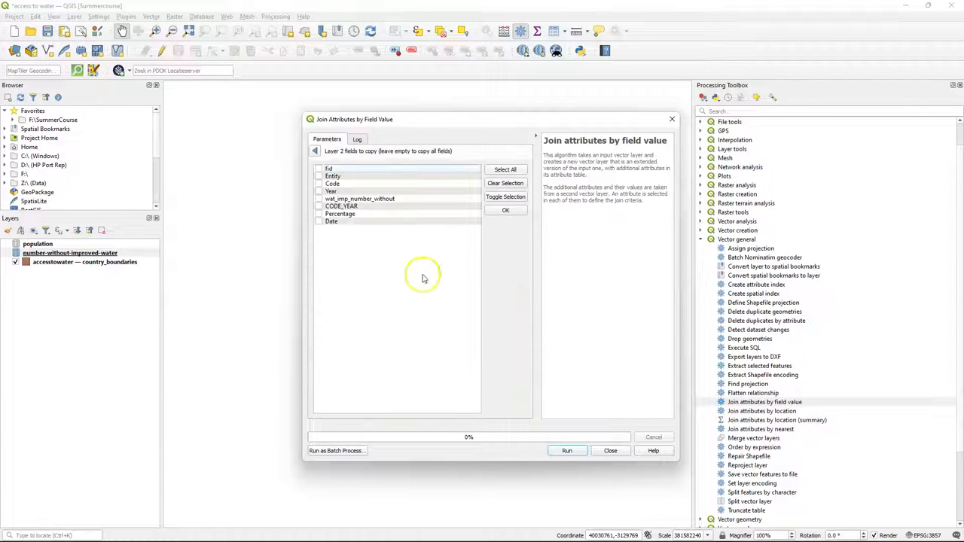
{"action": "left_click", "coordinate": [319, 214]}
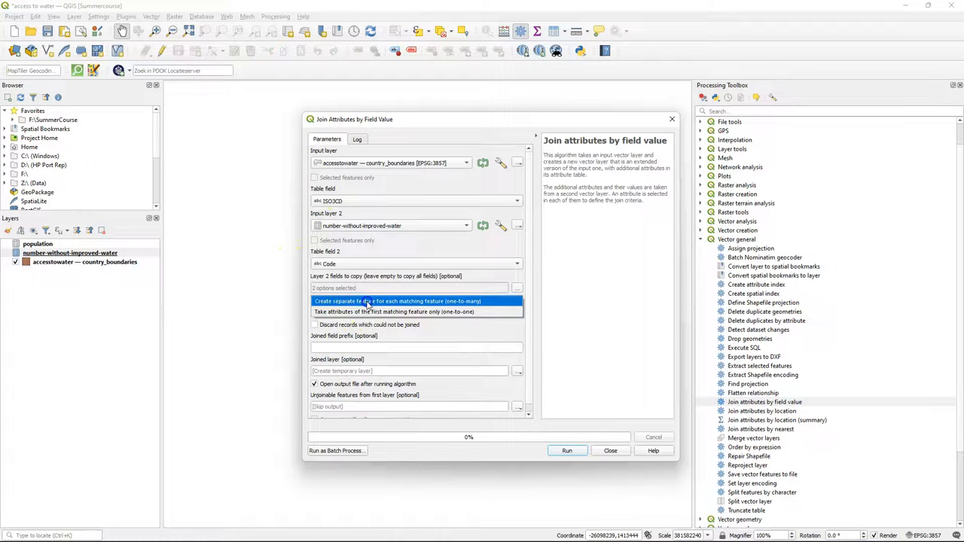
{"action": "left_click", "coordinate": [397, 301]}
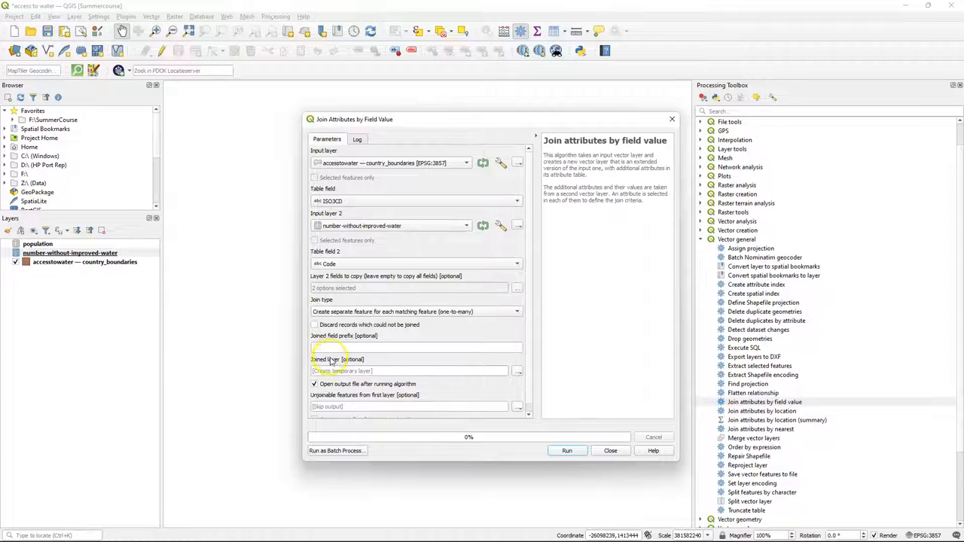
{"action": "mouse_move", "coordinate": [519, 374]}
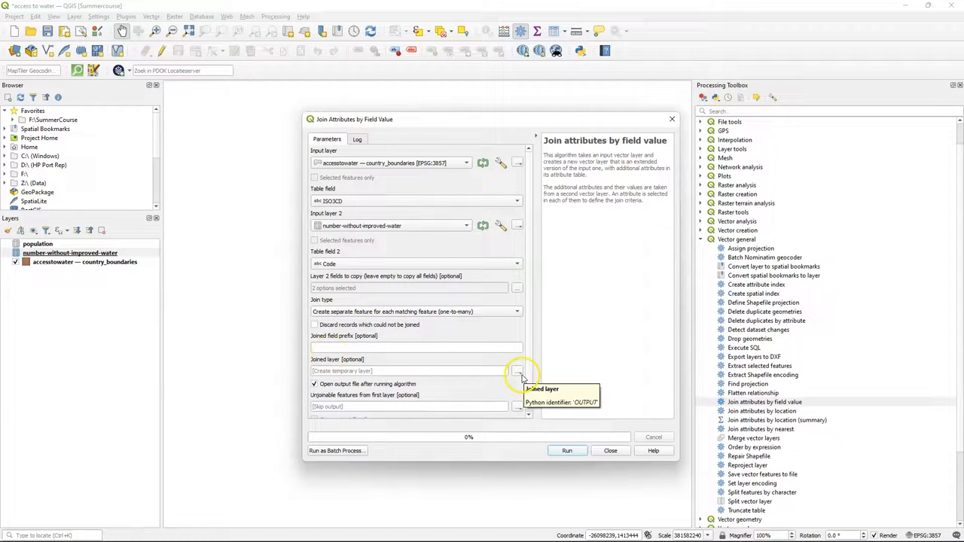
{"action": "left_click", "coordinate": [518, 370]}
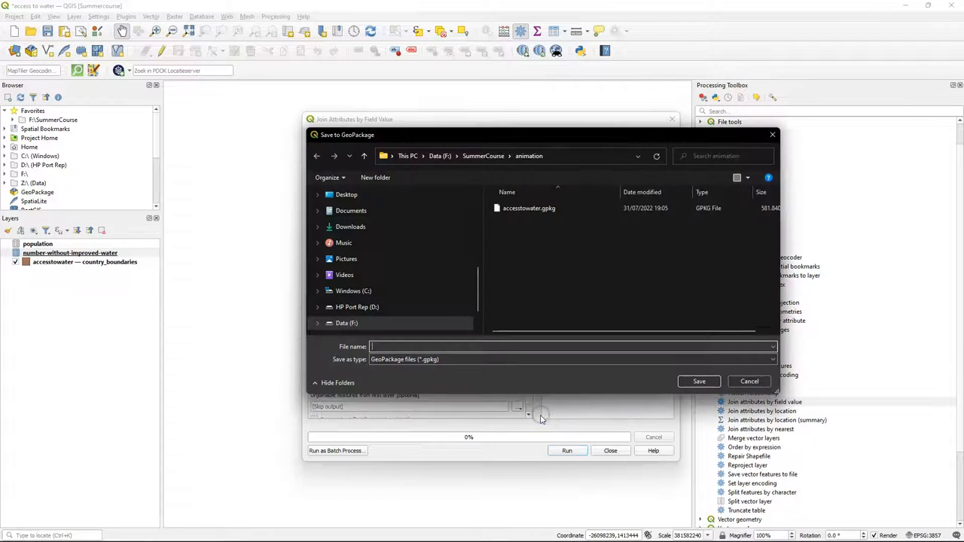
Run the join, saving it to accesstowater.gpkg as 'percentage without improved water'
{"action": "left_click", "coordinate": [529, 208]}
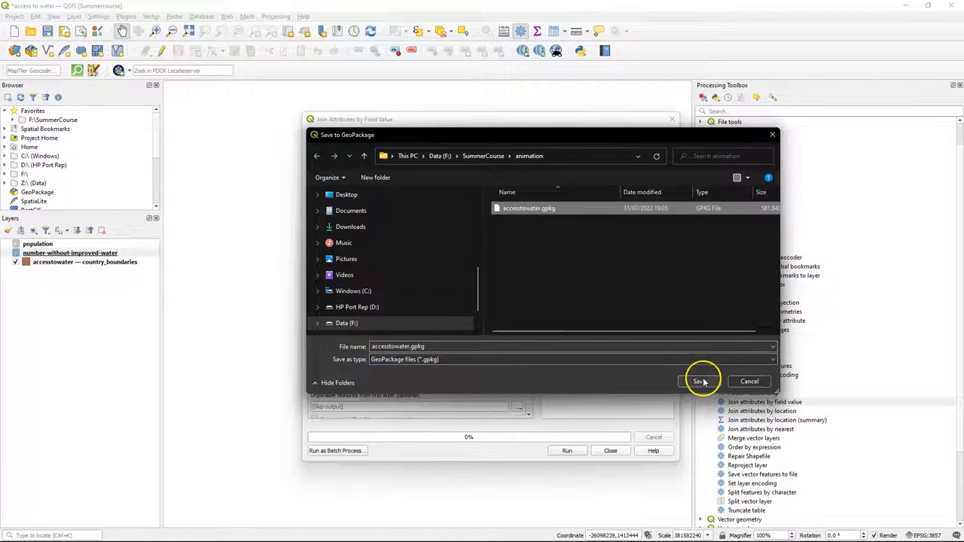
{"action": "left_click", "coordinate": [697, 381]}
{"action": "type", "text": "percent"}
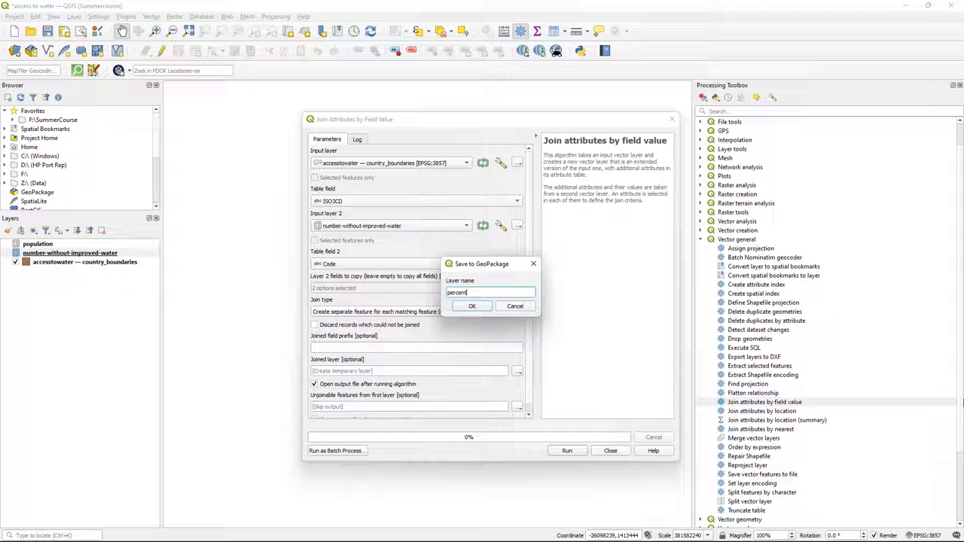
{"action": "type", "text": "age w"}
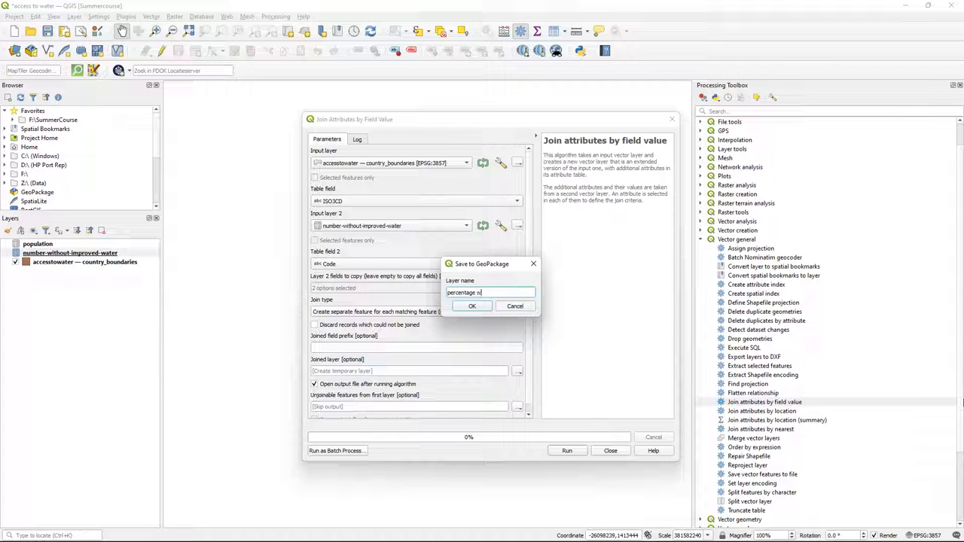
{"action": "type", "text": "ithout"}
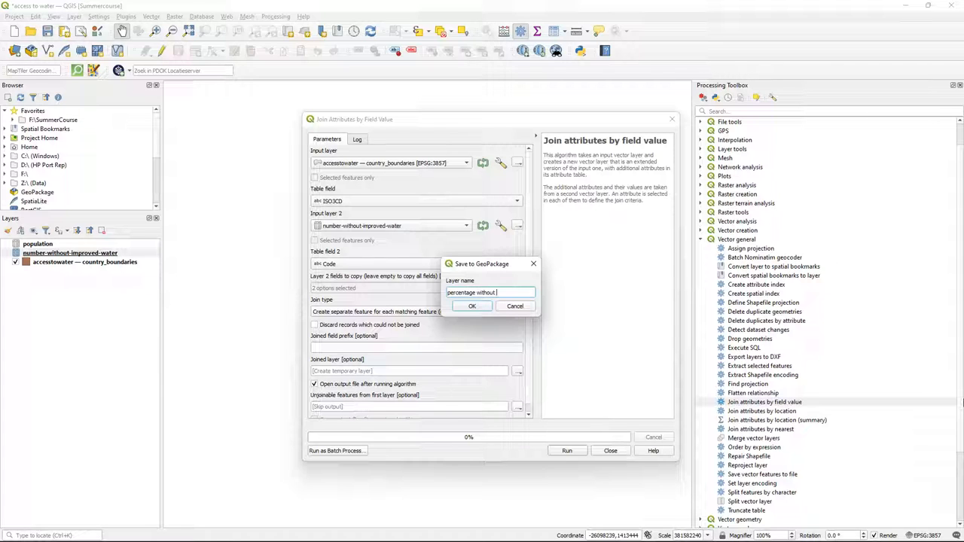
{"action": "left_click", "coordinate": [471, 305]}
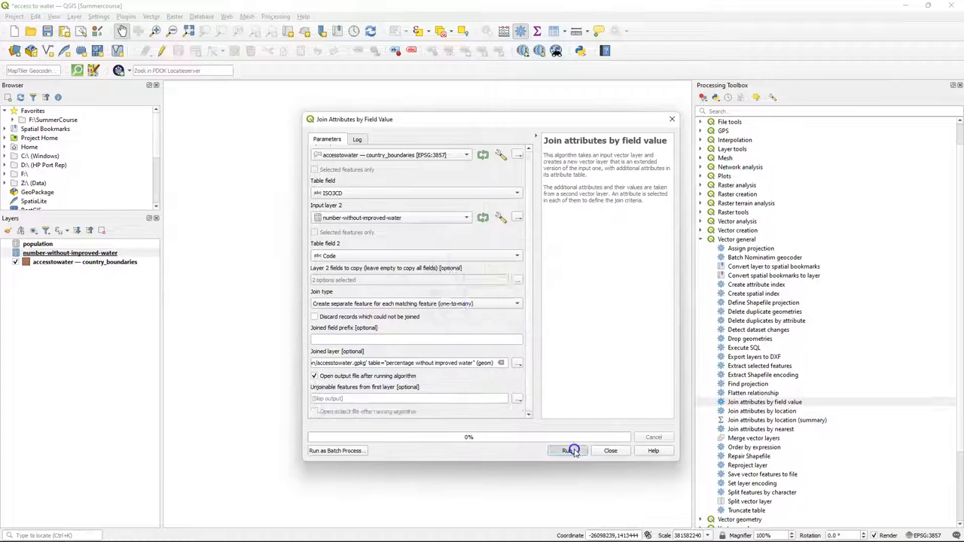
{"action": "left_click", "coordinate": [571, 451]}
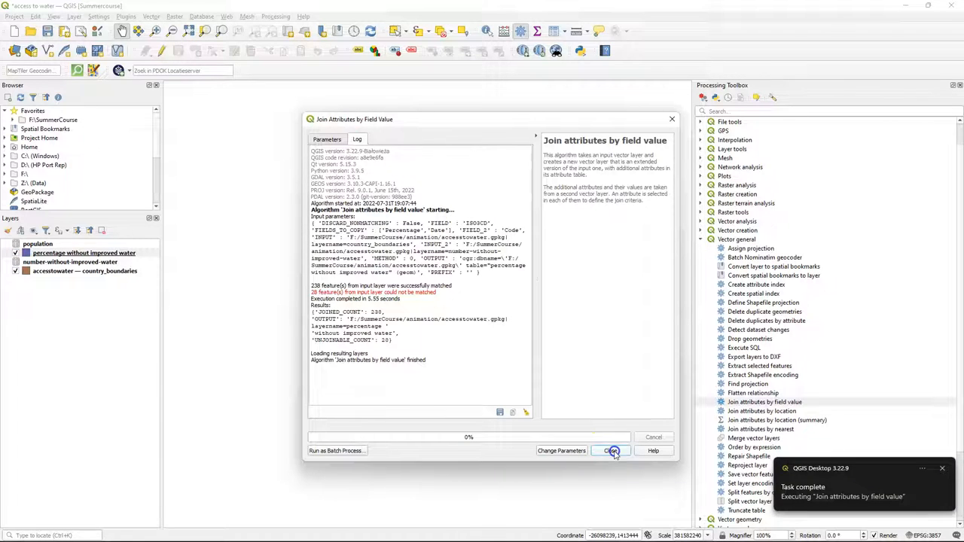
Inspect the new layer's attribute table of 4877 features with Percentage and Date columns
{"action": "right_click", "coordinate": [81, 253]}
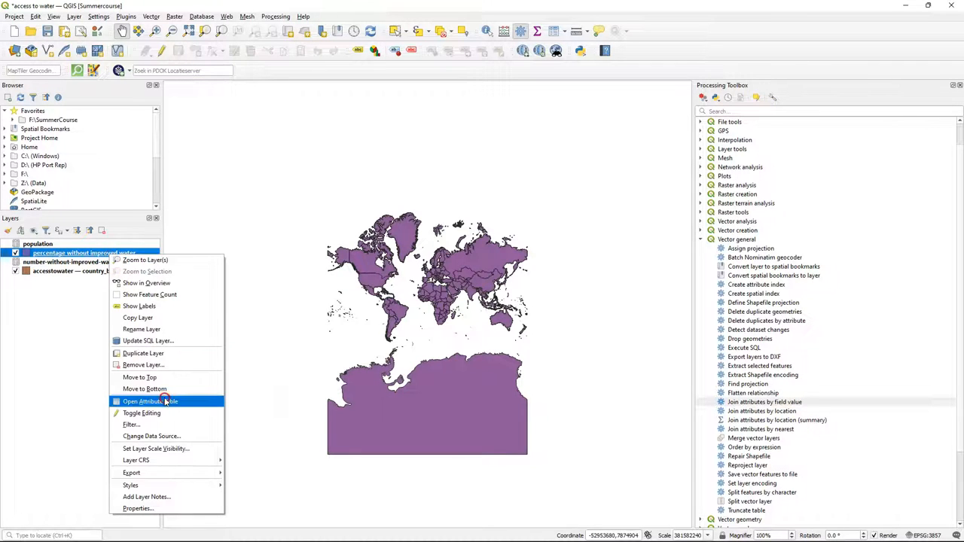
{"action": "left_click", "coordinate": [150, 401]}
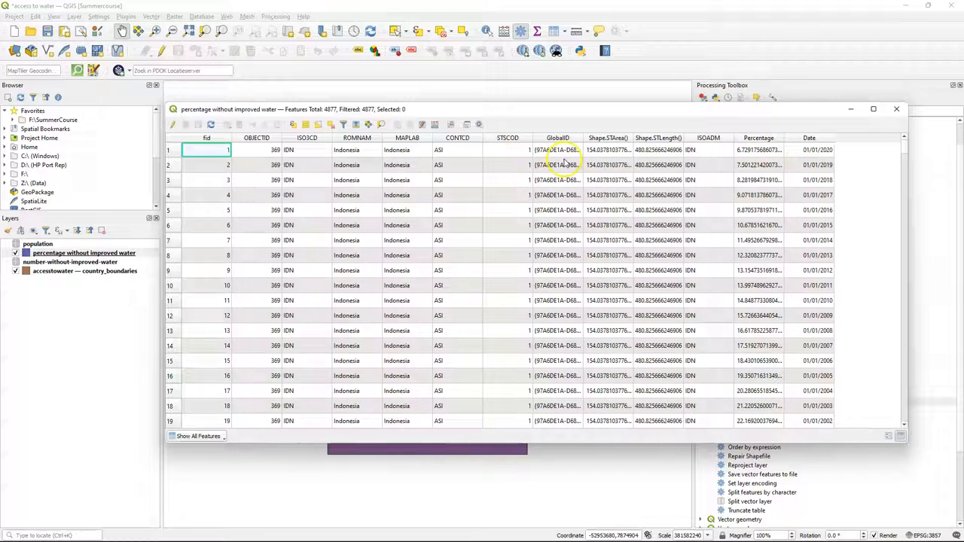
{"action": "scroll", "scroll_direction": "down", "scroll_amount": 3}
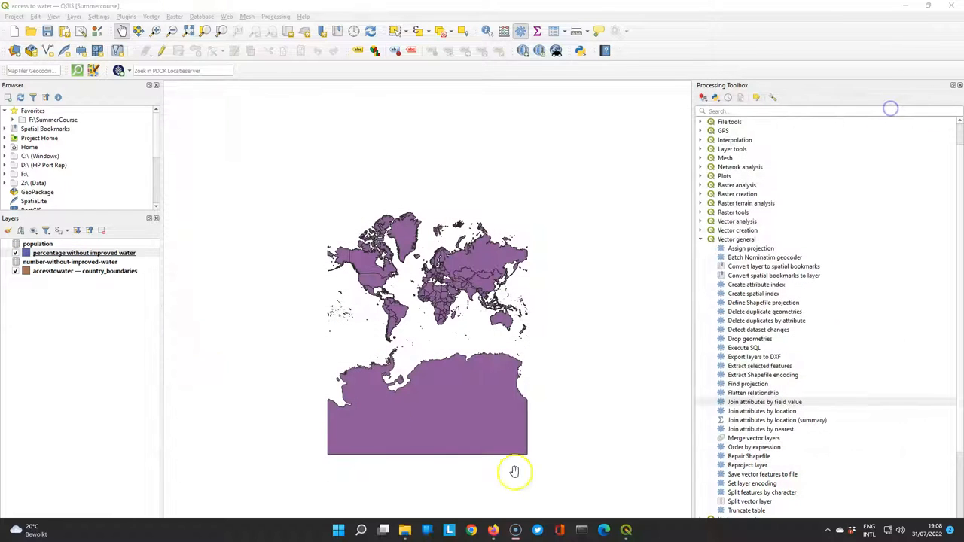
Filter the water layer in Query Builder to "Date" = '2000-01-01'
{"action": "right_click", "coordinate": [83, 252]}
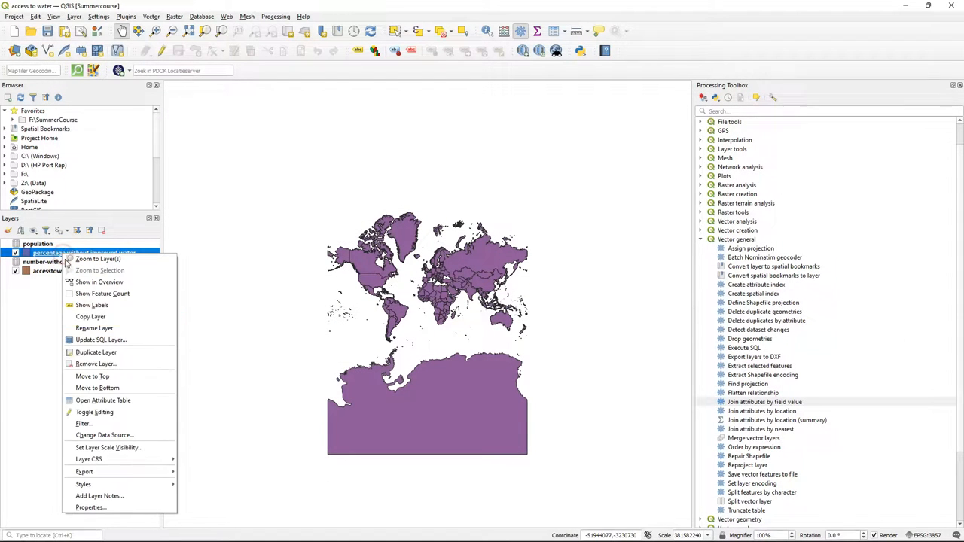
{"action": "left_click", "coordinate": [90, 506]}
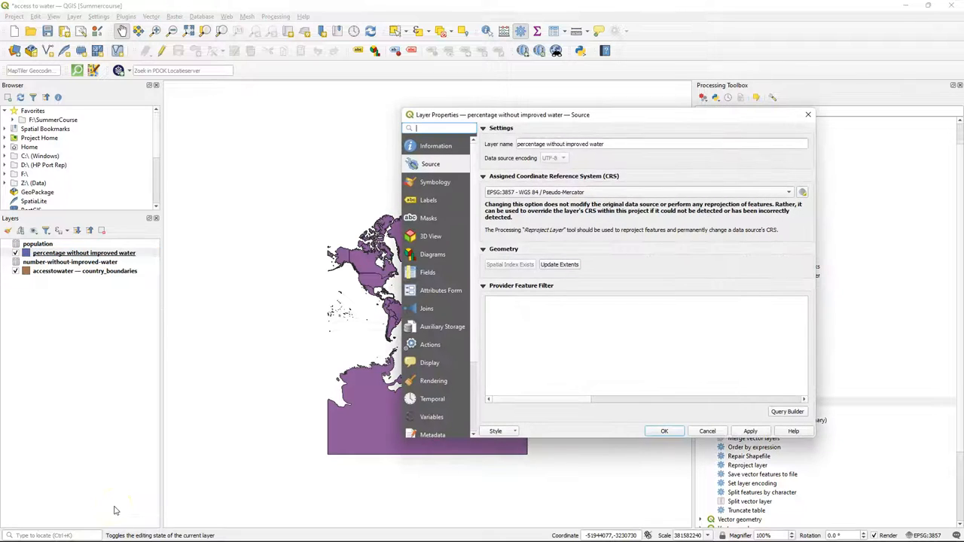
{"action": "mouse_move", "coordinate": [786, 412]}
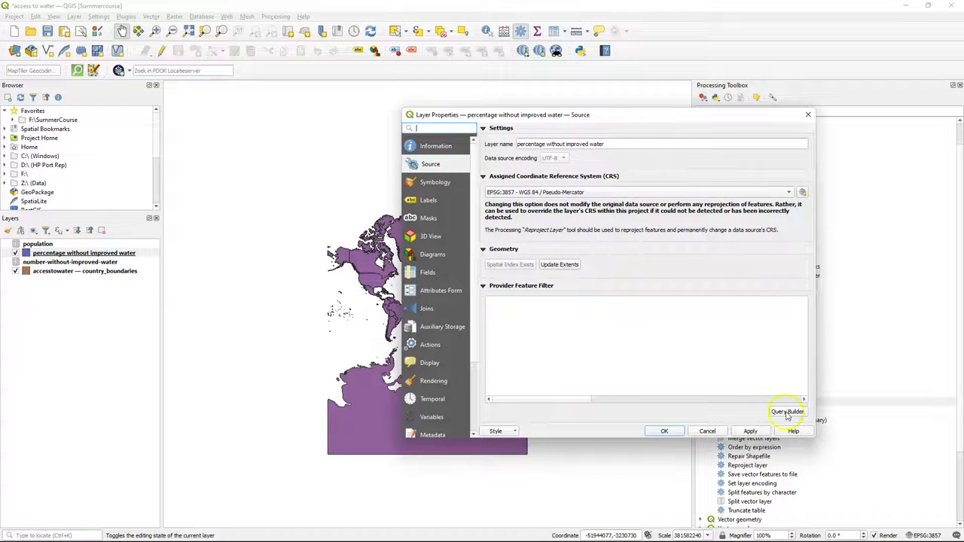
{"action": "left_click", "coordinate": [787, 411]}
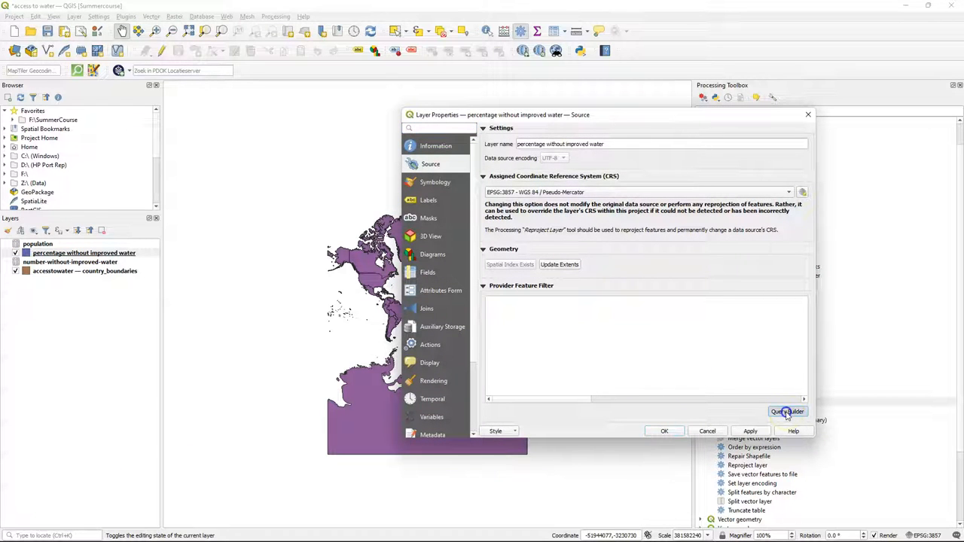
{"action": "left_click", "coordinate": [786, 411]}
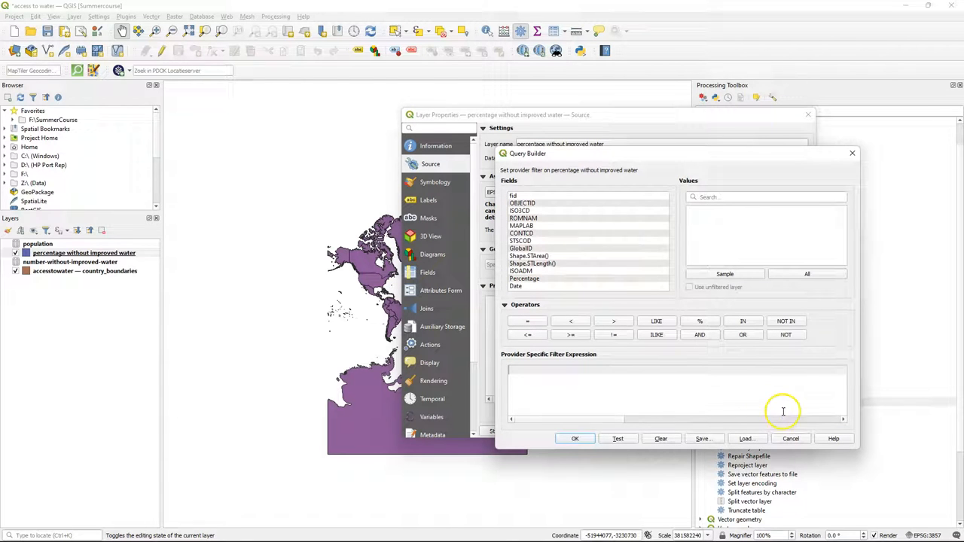
{"action": "mouse_move", "coordinate": [602, 384]}
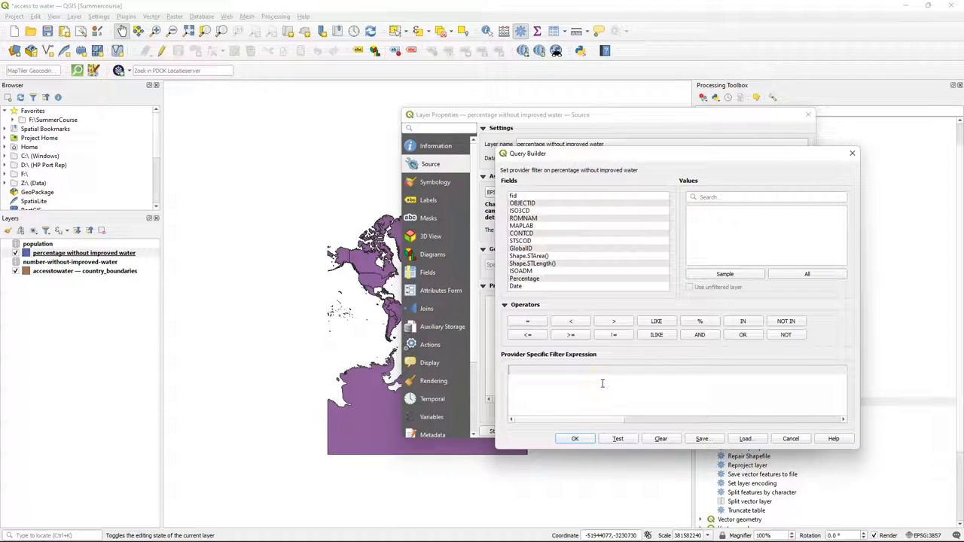
{"action": "left_click", "coordinate": [807, 273]}
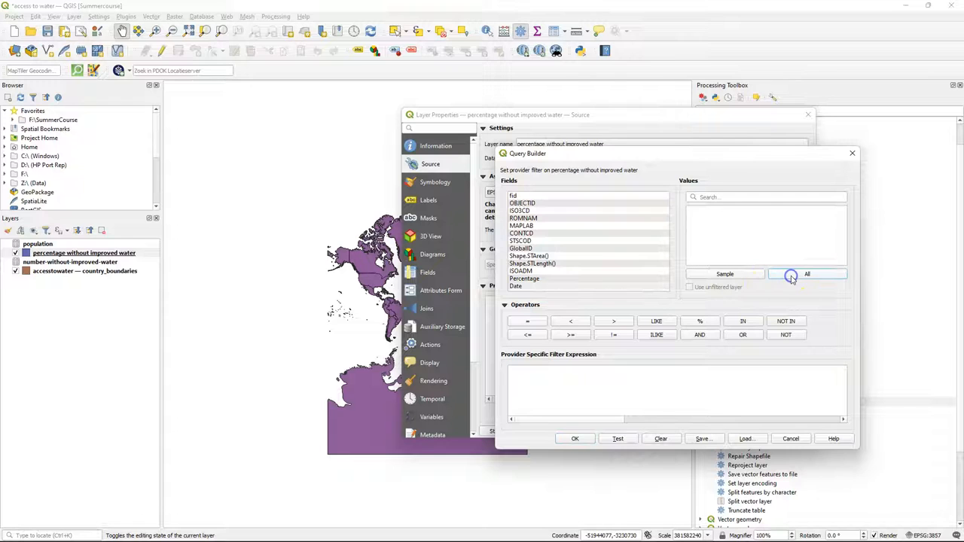
{"action": "double_click", "coordinate": [515, 286]}
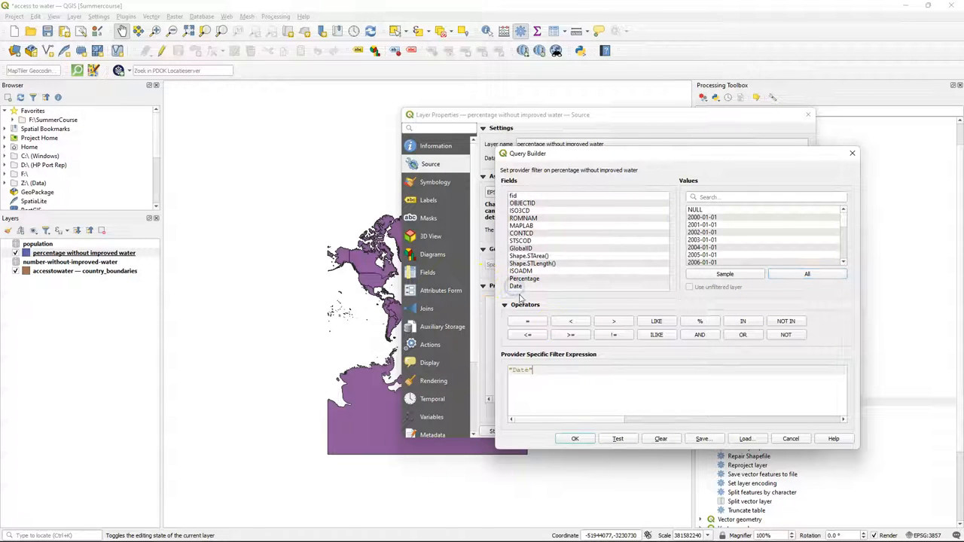
{"action": "left_click", "coordinate": [527, 321]}
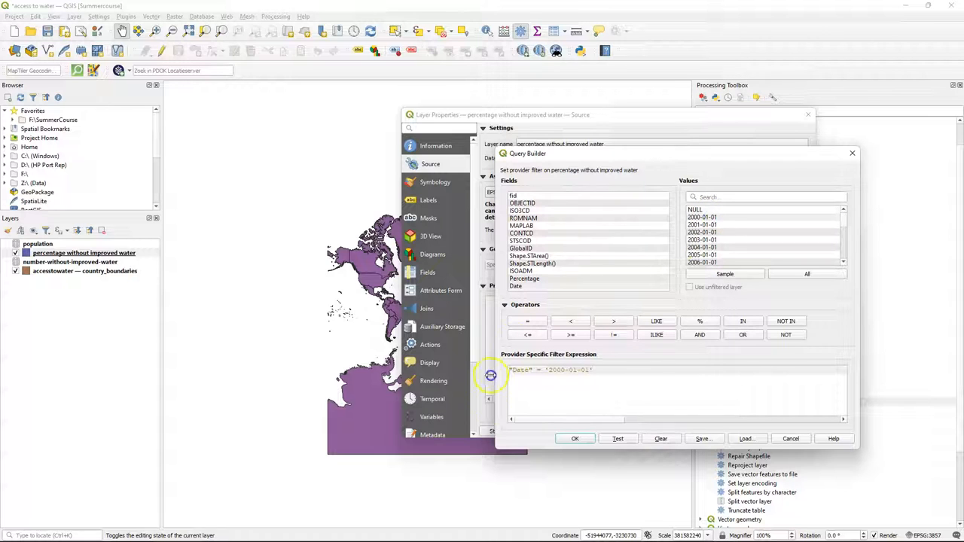
{"action": "left_click", "coordinate": [574, 438]}
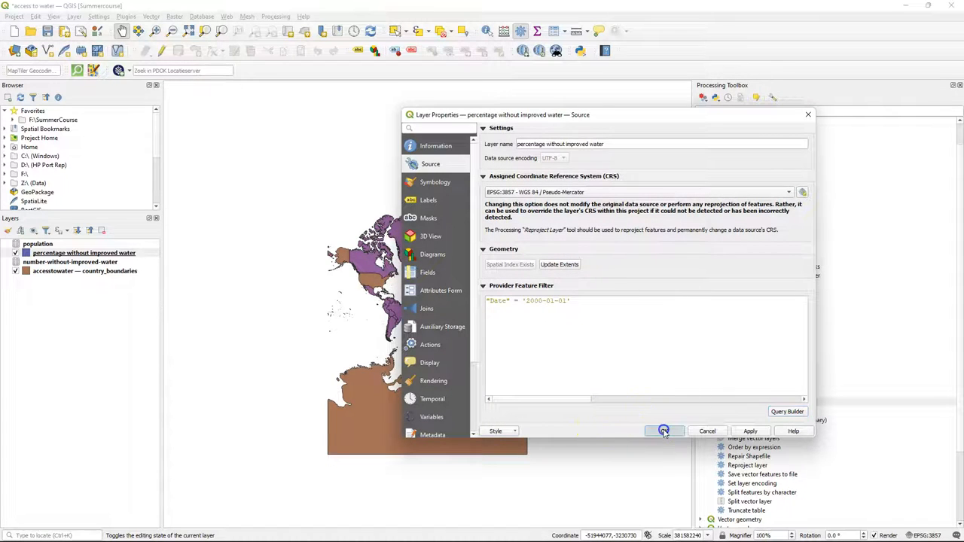
{"action": "left_click", "coordinate": [663, 431]}
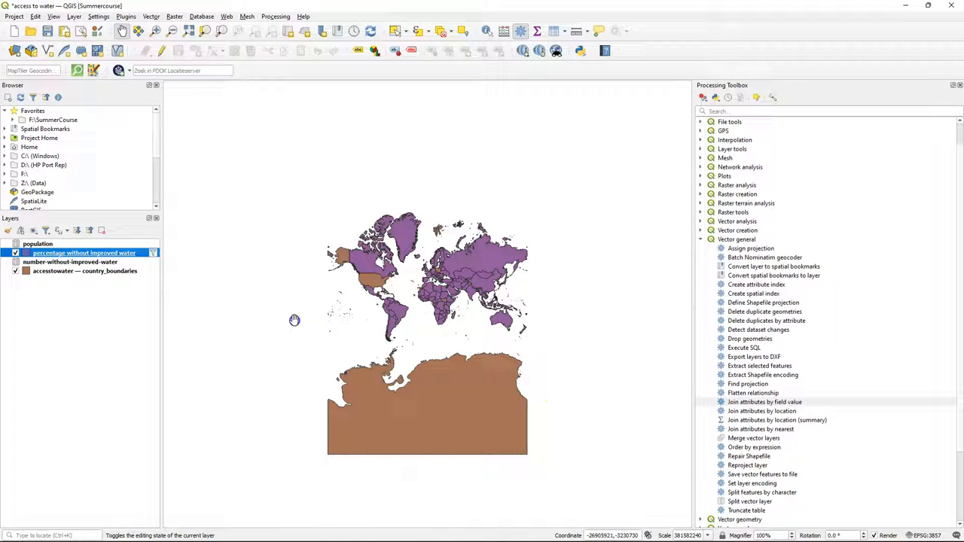
Show the Layer Styling panel for the percentage without improved water layer
{"action": "left_click", "coordinate": [15, 271]}
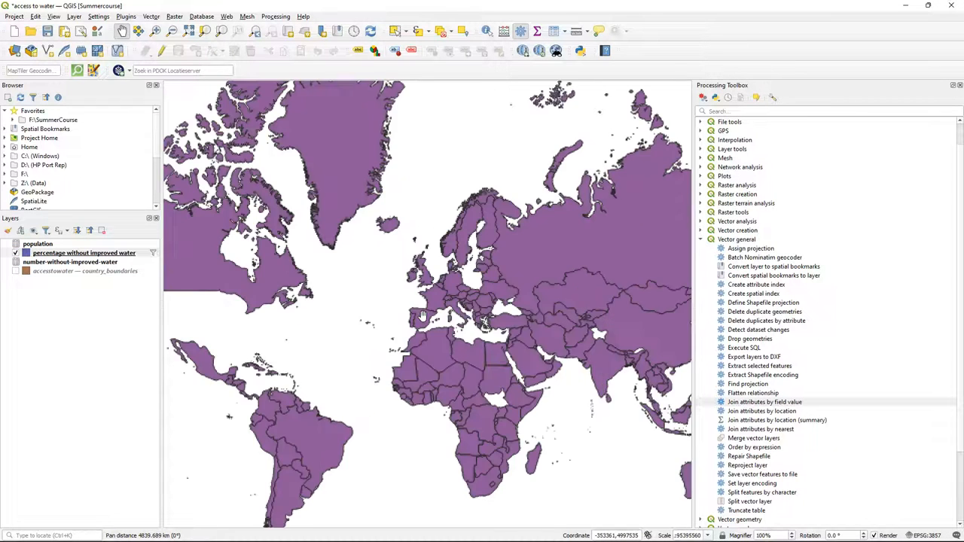
{"action": "scroll", "scroll_direction": "down", "scroll_amount": 3}
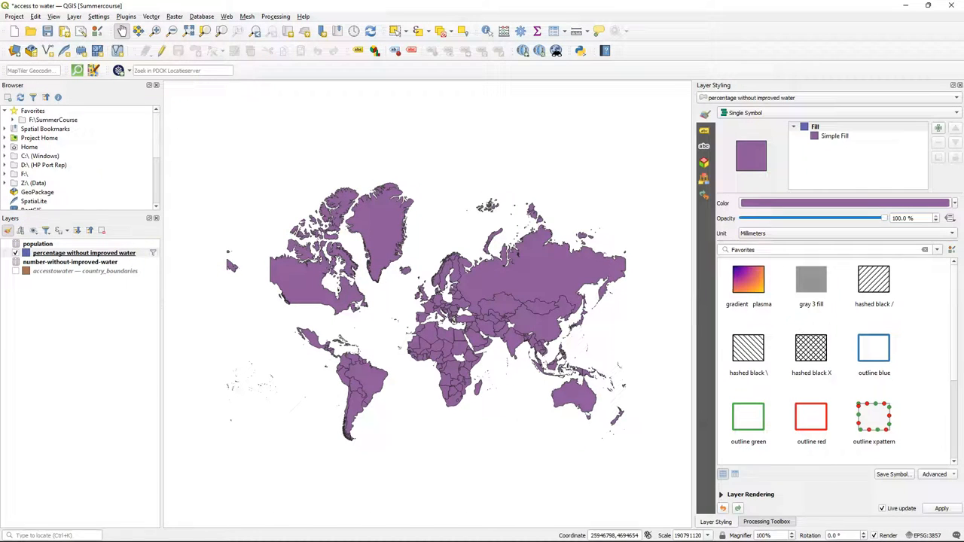
Graduate the layer on Percentage: seven Natural Breaks (Jenks) classes, yellow-to-red ramp
{"action": "left_click", "coordinate": [828, 112]}
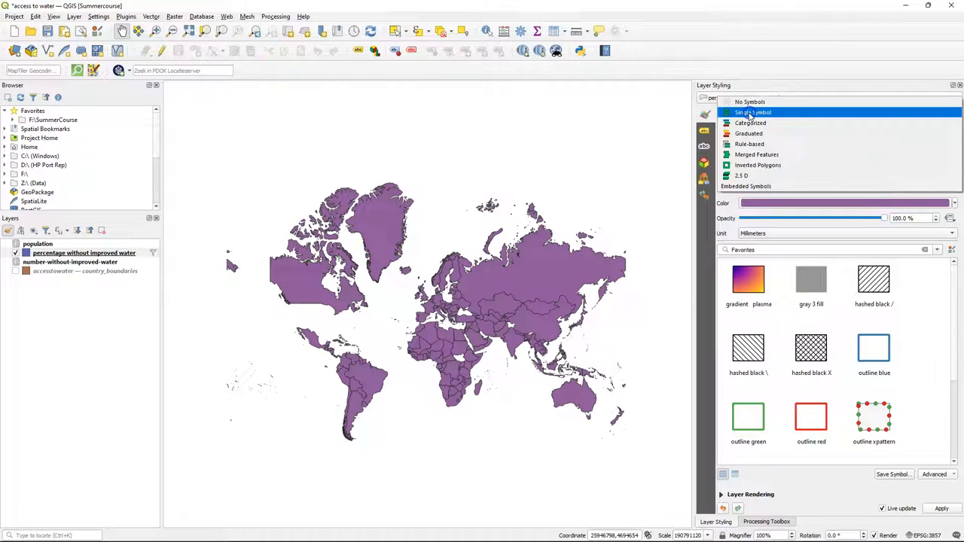
{"action": "left_click", "coordinate": [748, 133]}
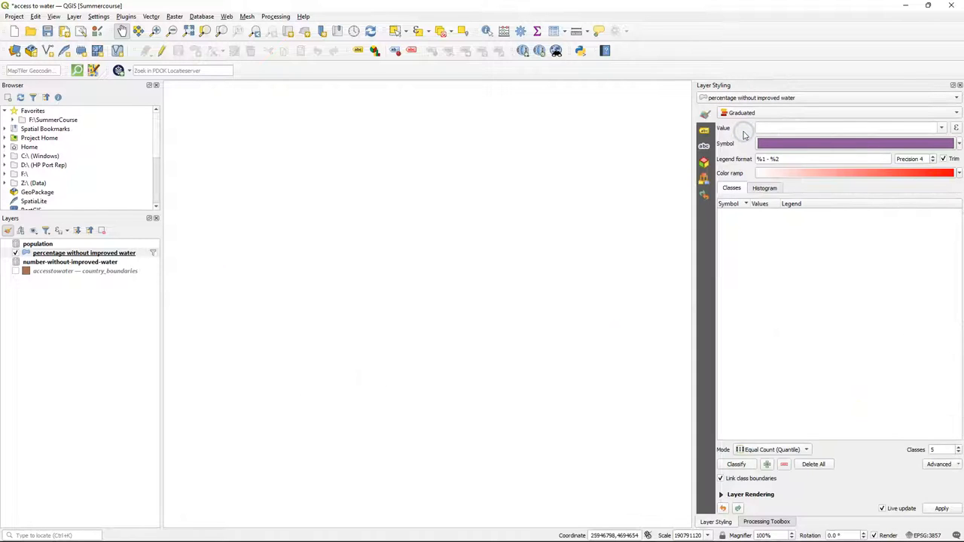
{"action": "left_click", "coordinate": [941, 127]}
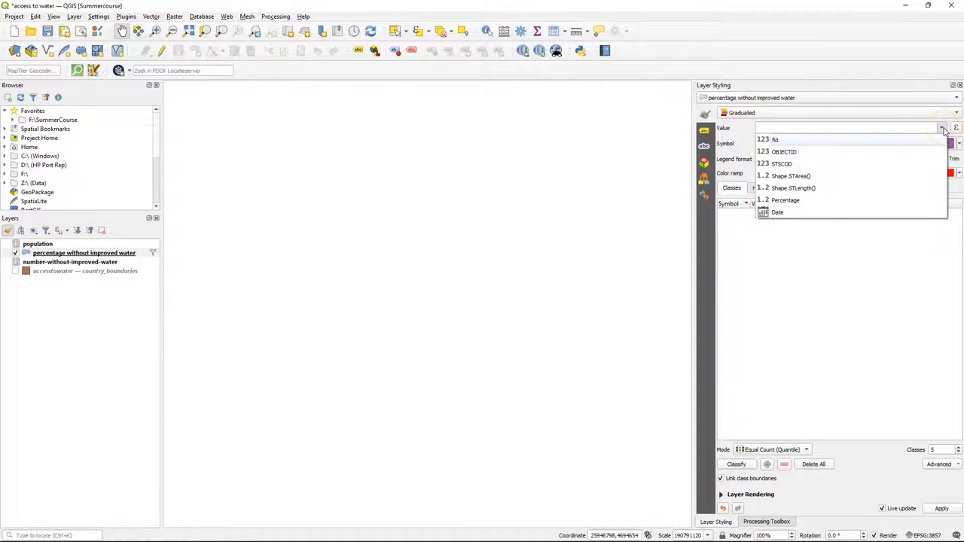
{"action": "left_click", "coordinate": [785, 200]}
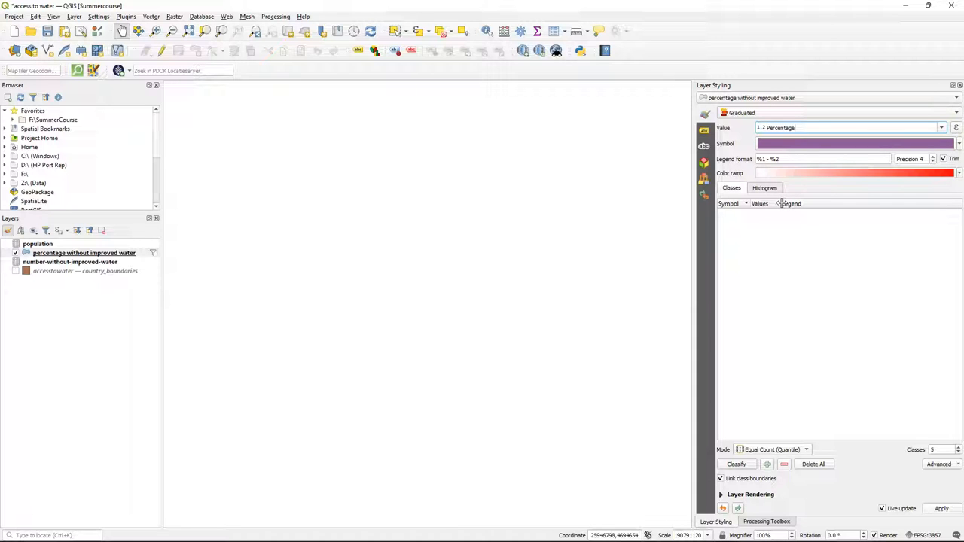
{"action": "left_click", "coordinate": [736, 464]}
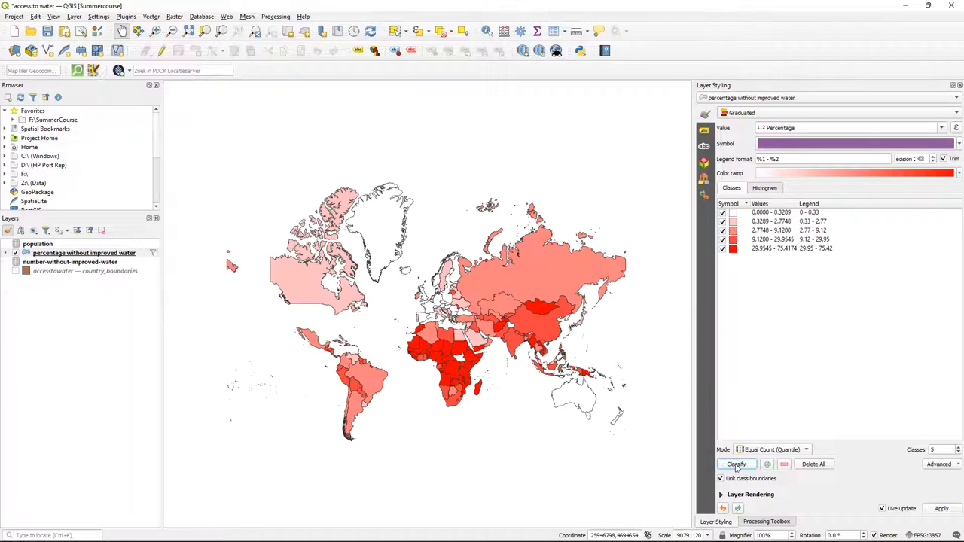
{"action": "left_click", "coordinate": [764, 189]}
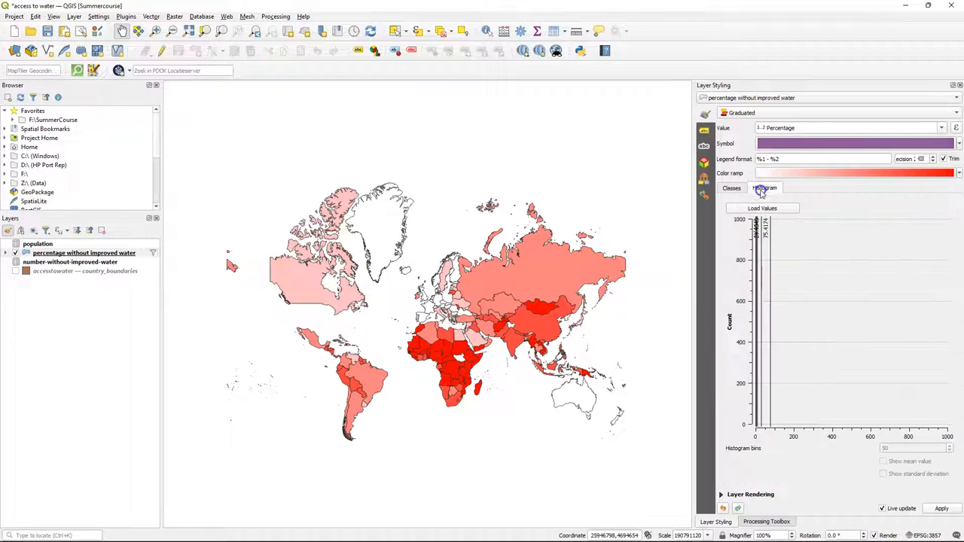
{"action": "left_click", "coordinate": [762, 207]}
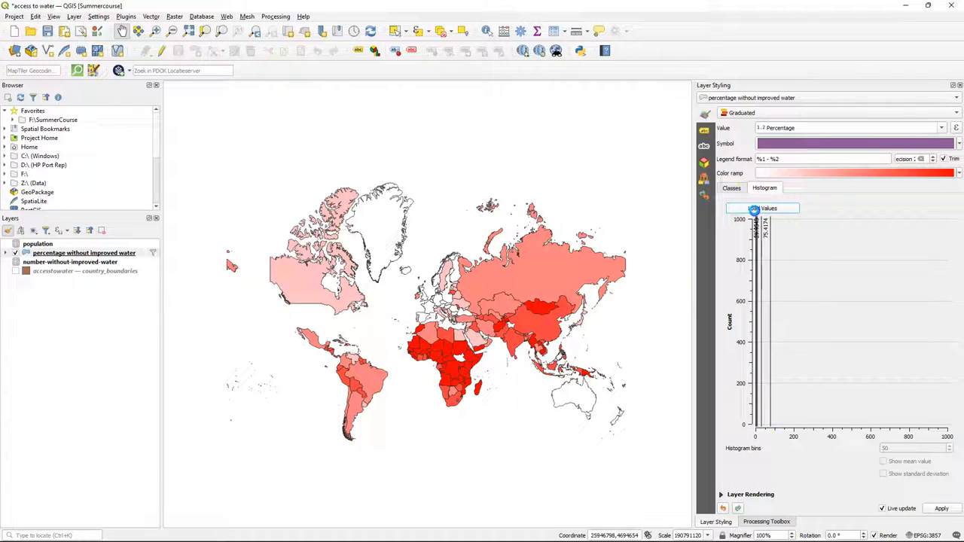
{"action": "left_click", "coordinate": [762, 208]}
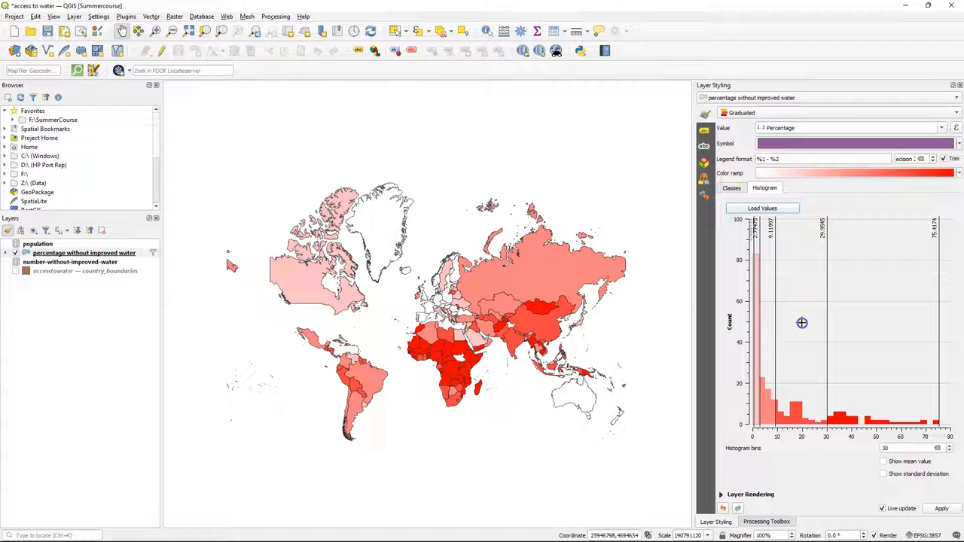
{"action": "mouse_move", "coordinate": [840, 333]}
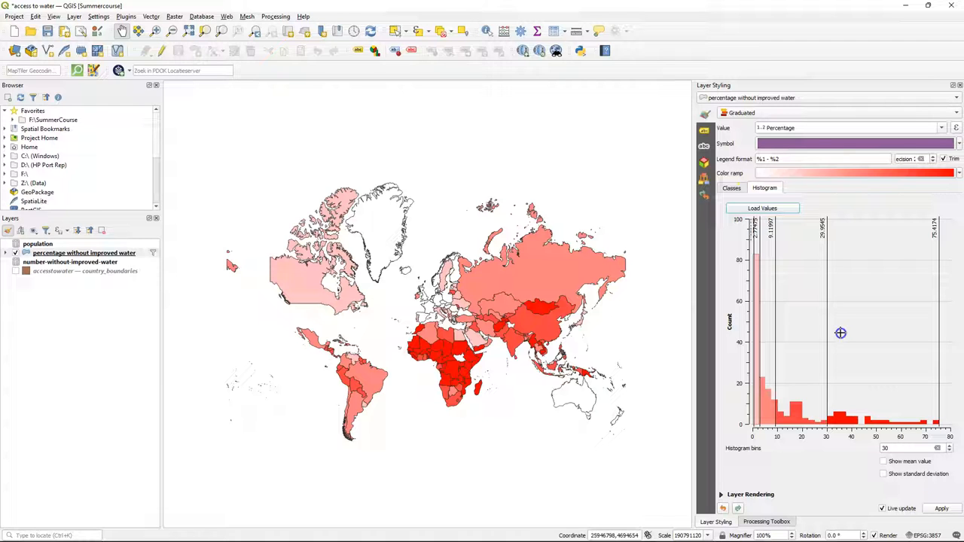
{"action": "left_click", "coordinate": [776, 450]}
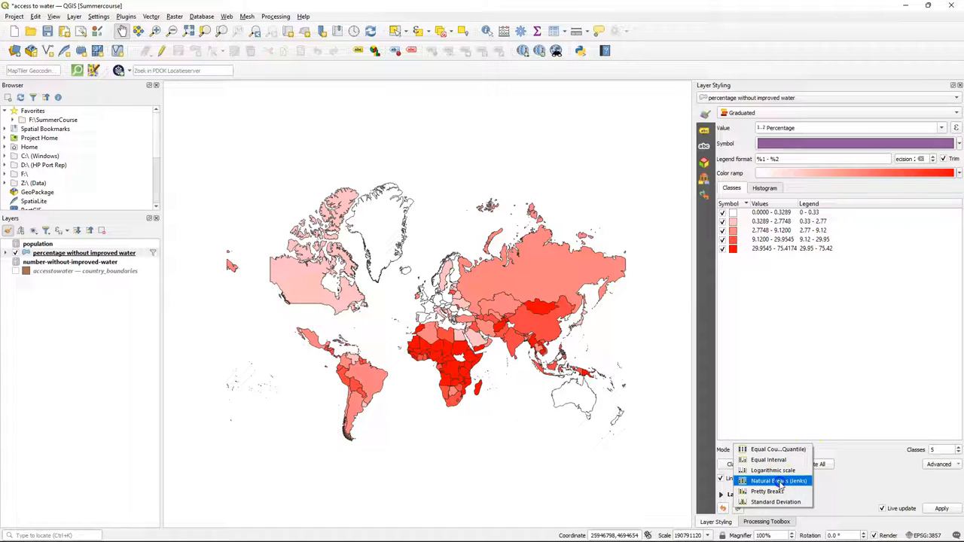
{"action": "left_click", "coordinate": [778, 480]}
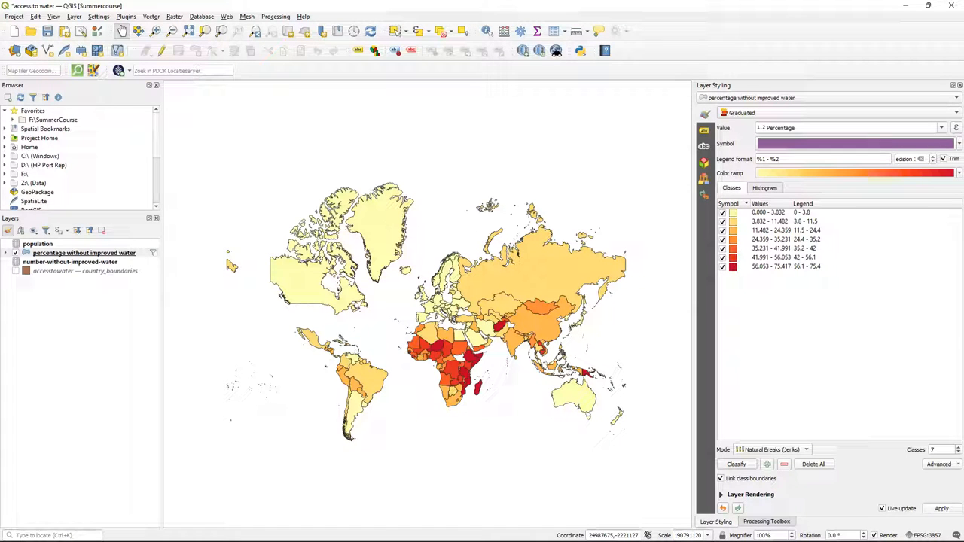
Hand-edit the class bounds to break at 0.2, 0.5, 1, 5 and 25 percent
{"action": "double_click", "coordinate": [768, 211]}
{"action": "type", "text": "0.2"}
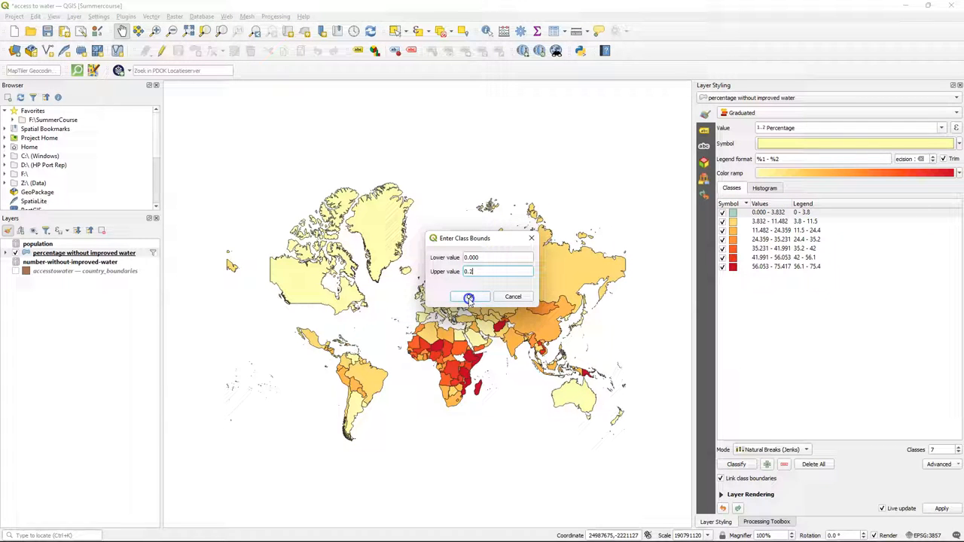
{"action": "left_click", "coordinate": [468, 295]}
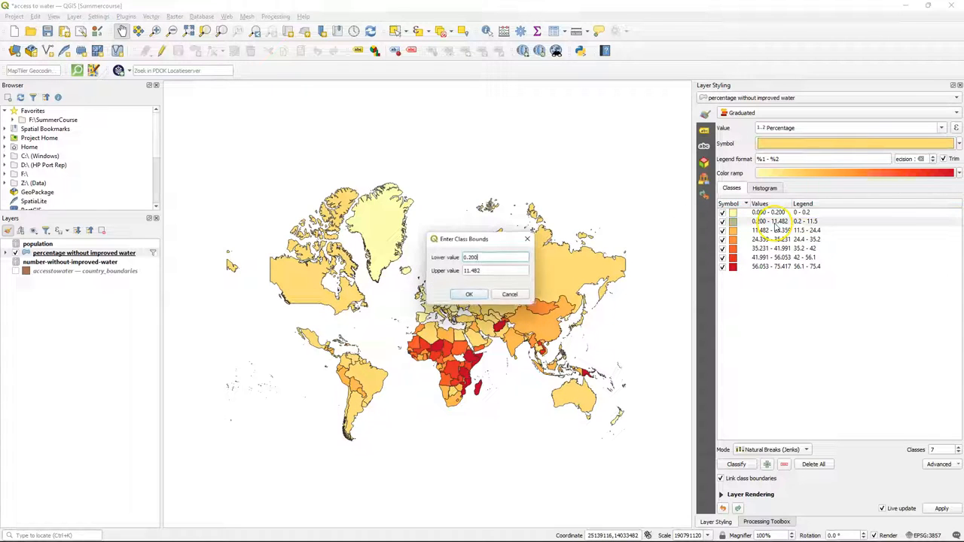
{"action": "triple_click", "coordinate": [493, 271]}
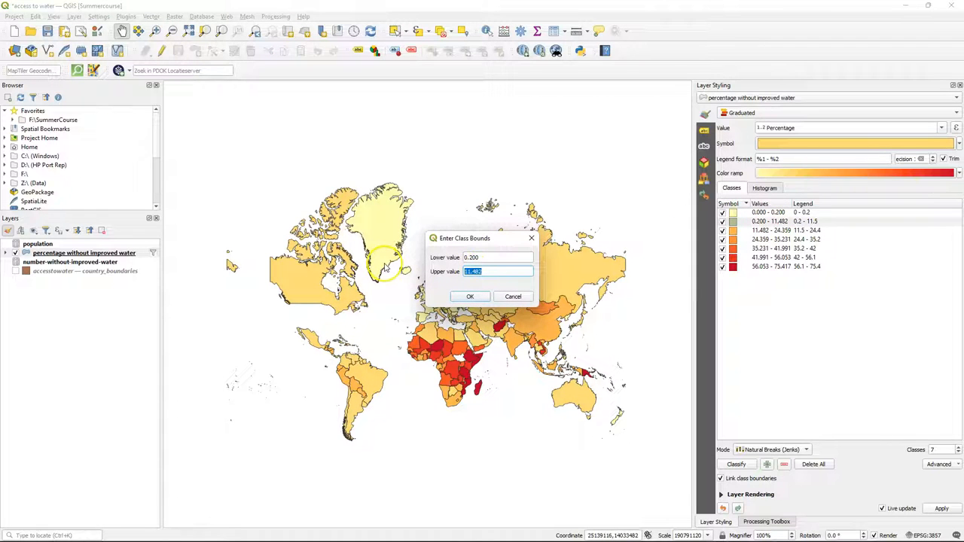
{"action": "left_click", "coordinate": [469, 296]}
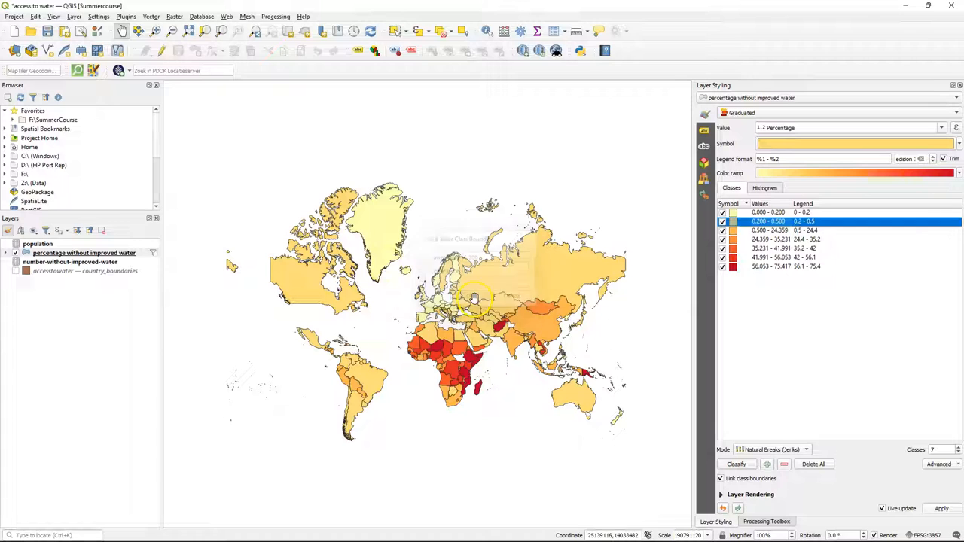
{"action": "double_click", "coordinate": [768, 230]}
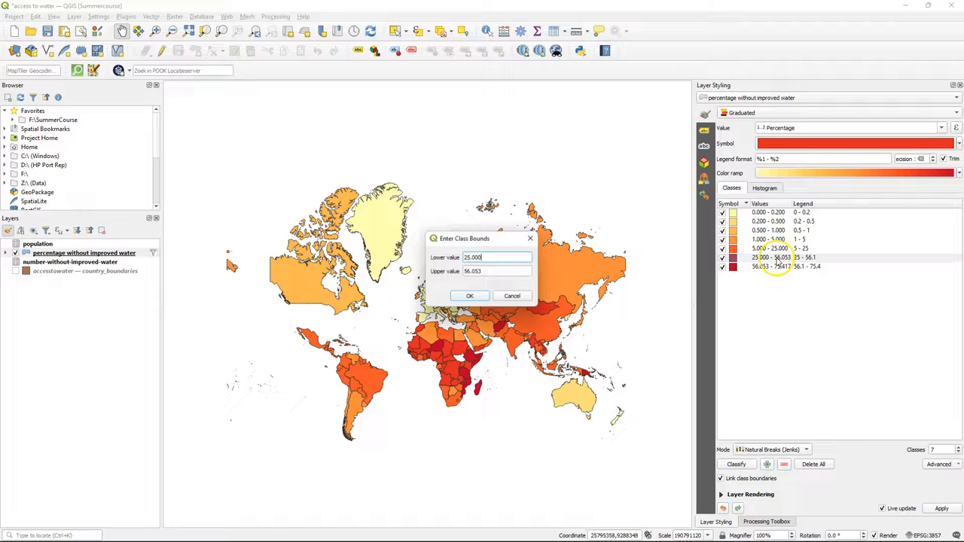
{"action": "left_click", "coordinate": [469, 295]}
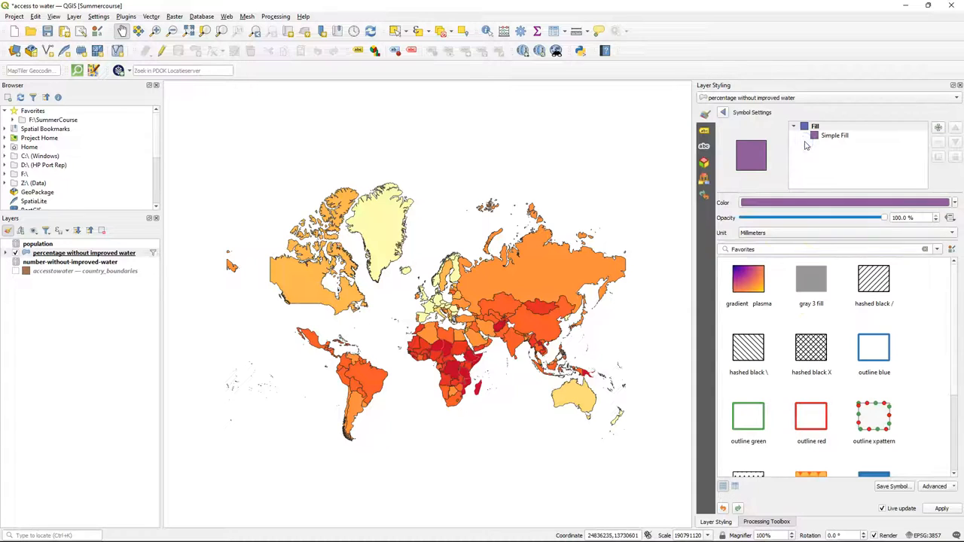
Give the class fills light-grey 0.06 mm outlines and switch country_boundaries back on
{"action": "left_click", "coordinate": [834, 136]}
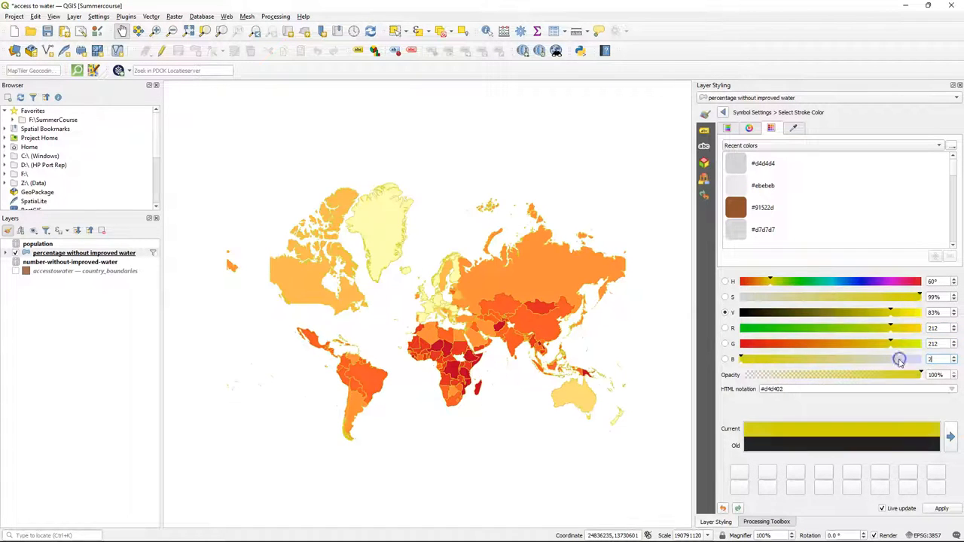
{"action": "left_click", "coordinate": [722, 112]}
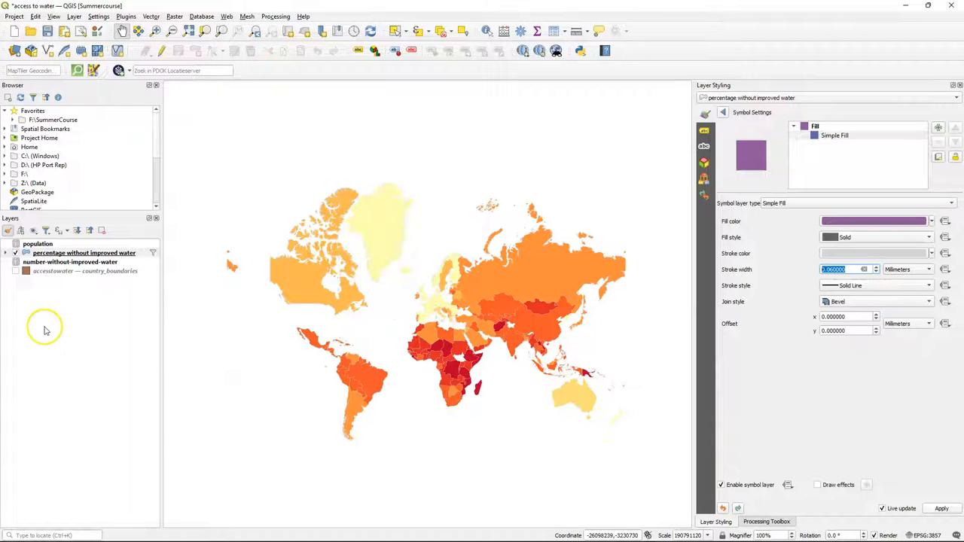
{"action": "mouse_move", "coordinate": [160, 311]}
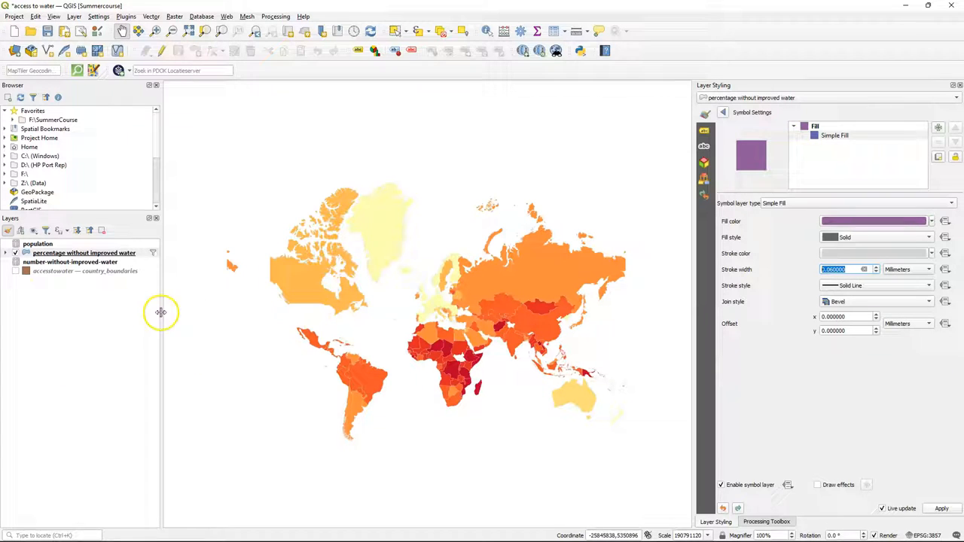
{"action": "left_click", "coordinate": [16, 270]}
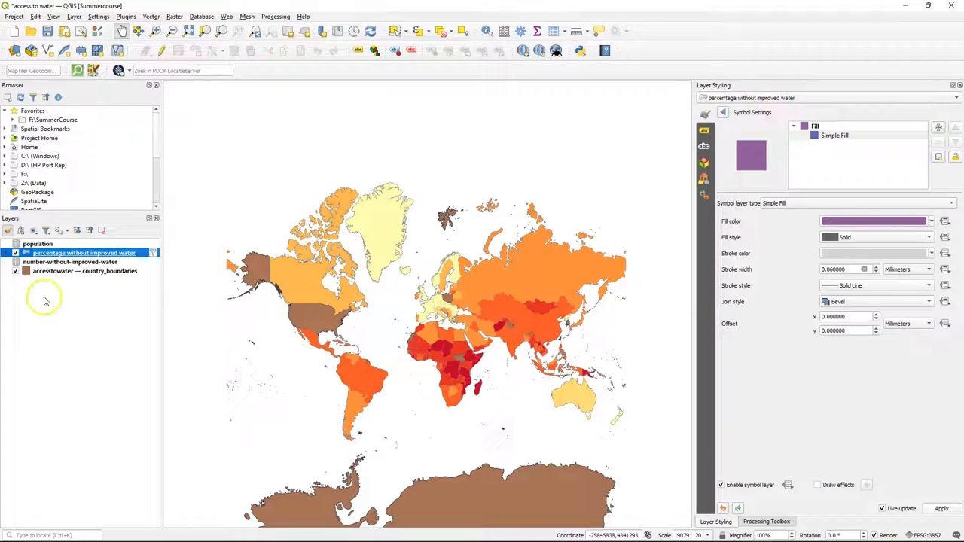
Fill country_boundaries light grey with a dark grey 0.06 mm outline
{"action": "left_click", "coordinate": [85, 271]}
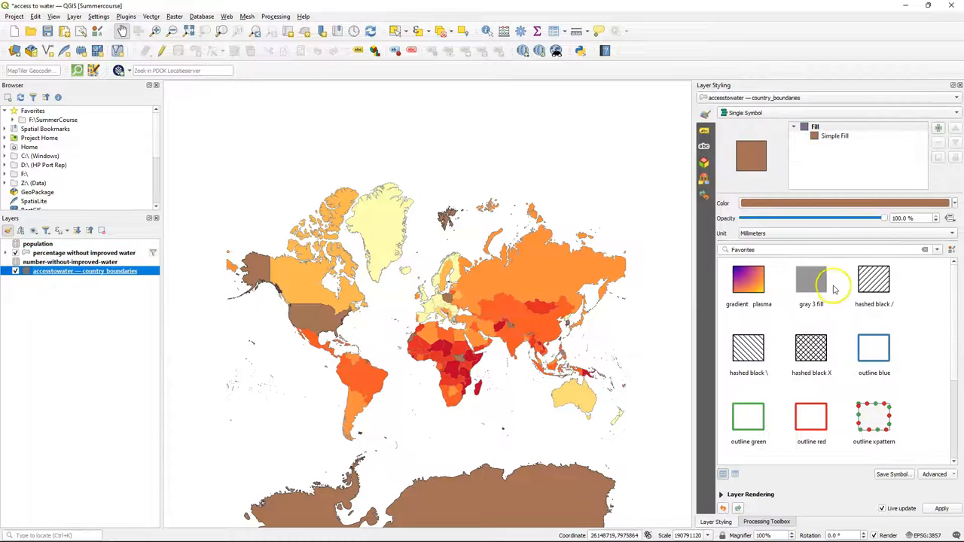
{"action": "mouse_move", "coordinate": [864, 153]}
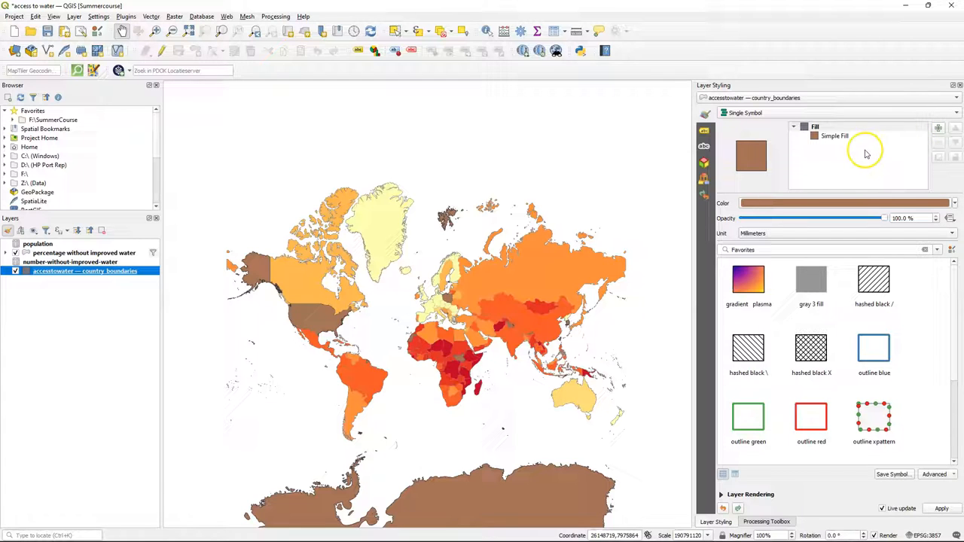
{"action": "left_click", "coordinate": [834, 135]}
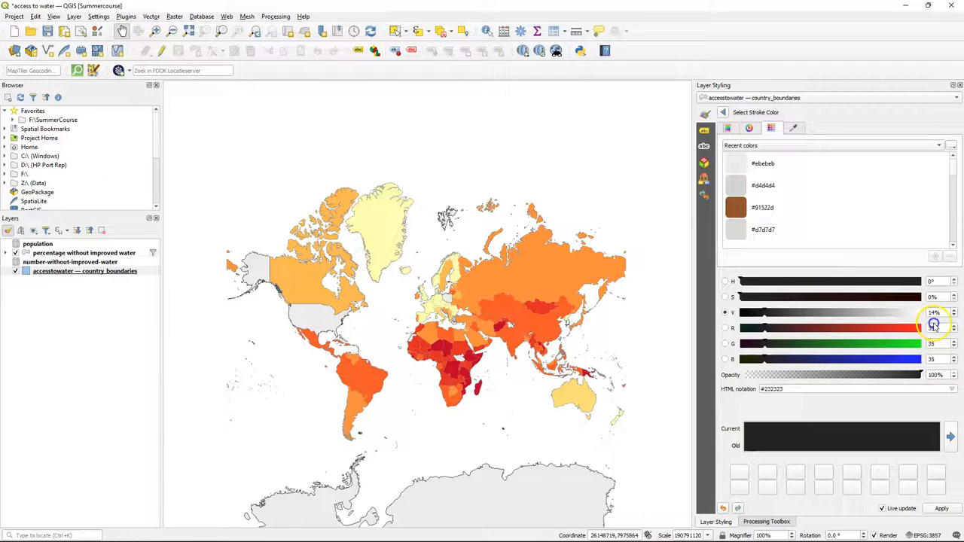
{"action": "left_click", "coordinate": [930, 324]}
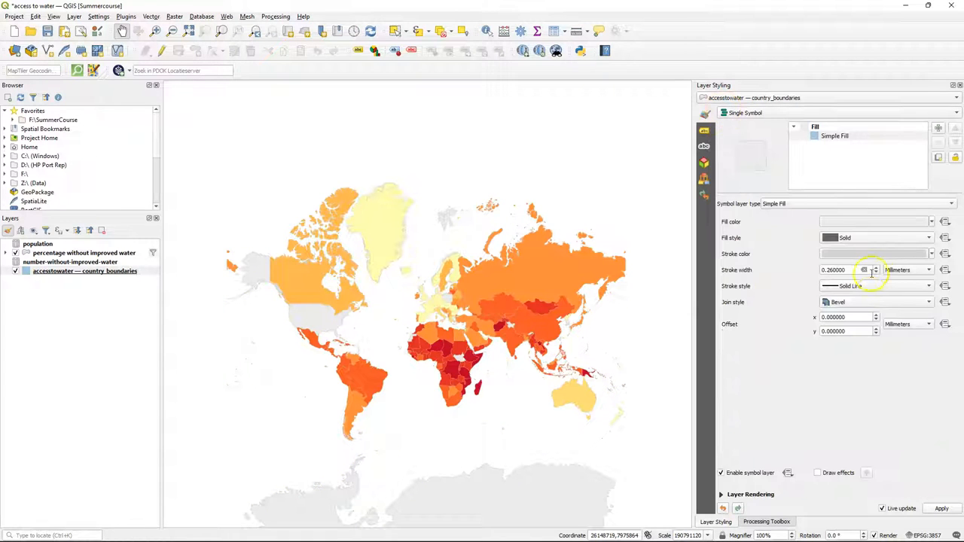
{"action": "triple_click", "coordinate": [844, 270]}
{"action": "type", "text": "0.060000"}
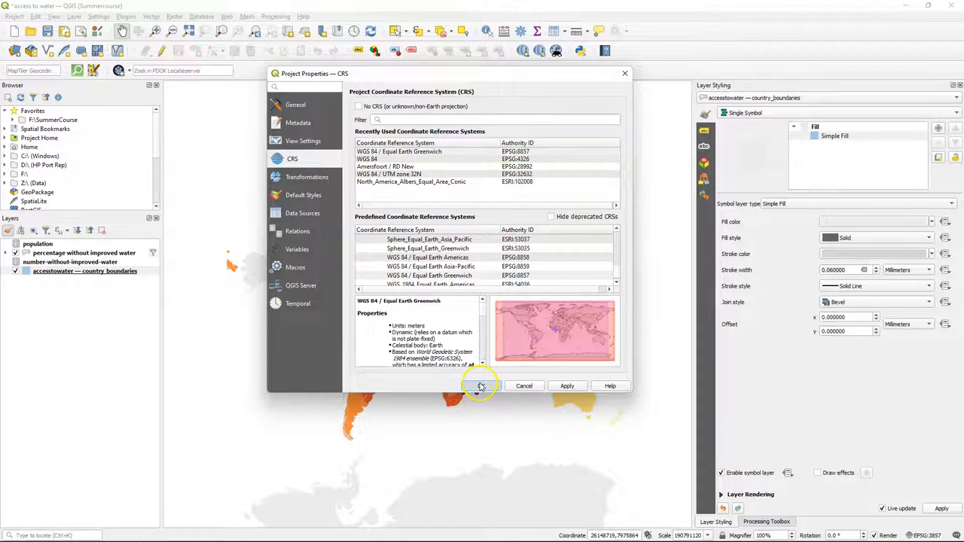
Set the project CRS to WGS 84 / Equal Earth Greenwich (EPSG:8857)
{"action": "left_click", "coordinate": [480, 385]}
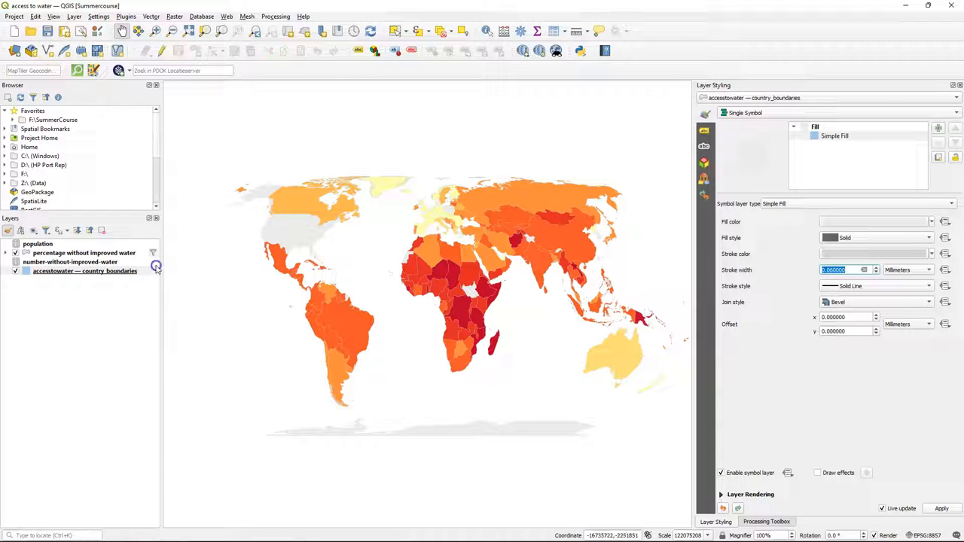
{"action": "mouse_move", "coordinate": [152, 253]}
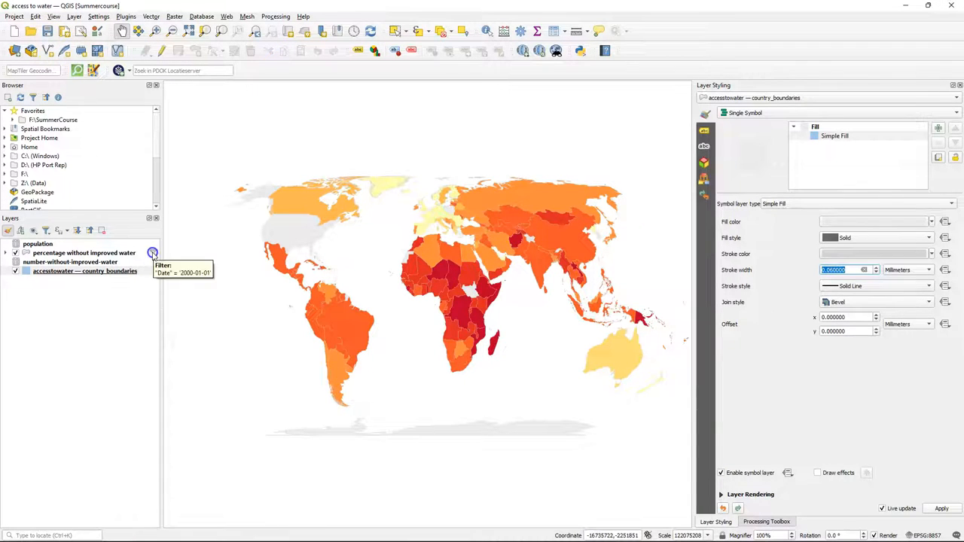
Clear the 2000-01-01 Date filter from the water-access layer
{"action": "left_click", "coordinate": [153, 252]}
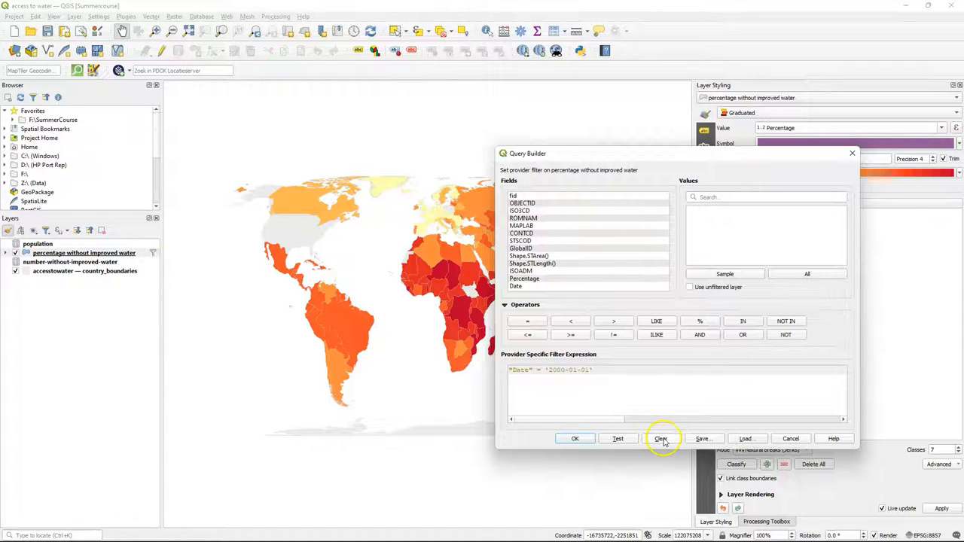
{"action": "left_click", "coordinate": [661, 438]}
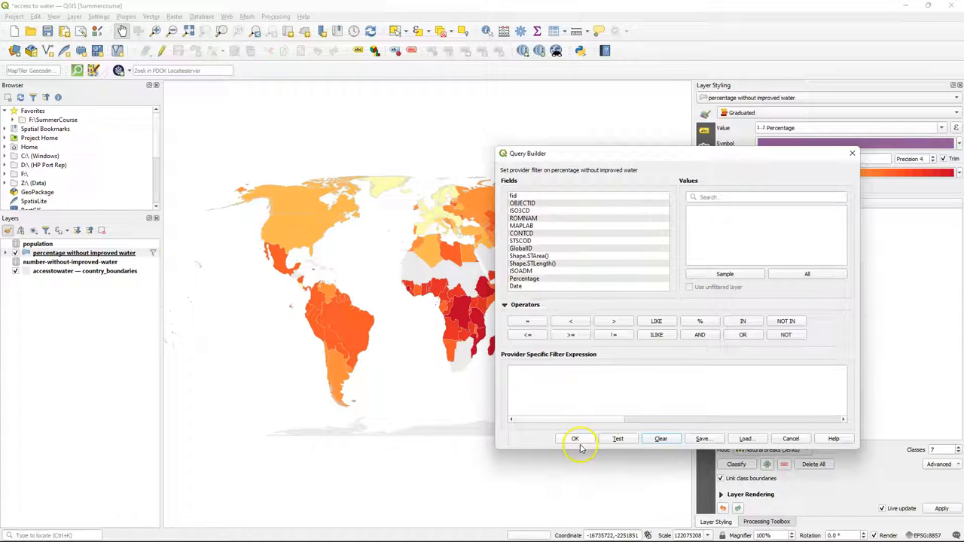
{"action": "left_click", "coordinate": [574, 438]}
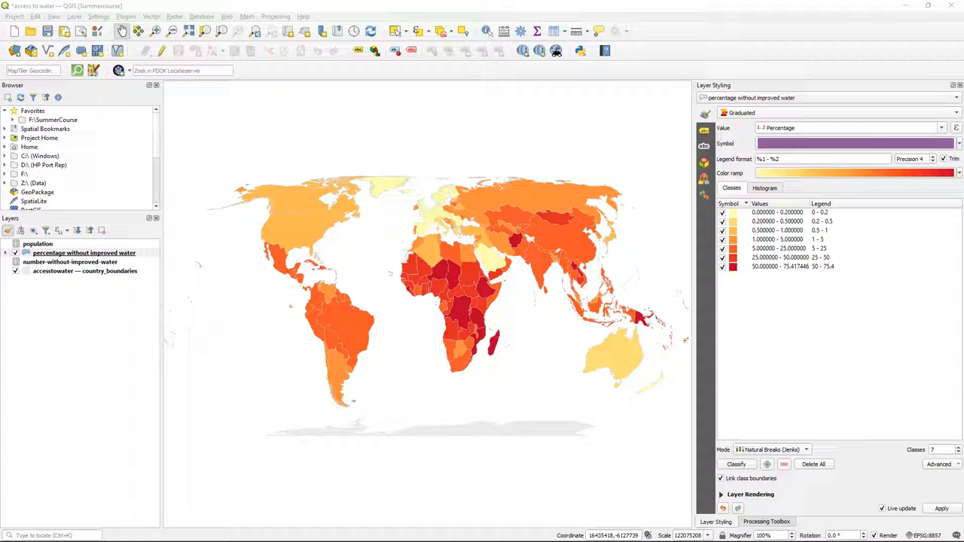
Enable dynamic temporal control on the layer's Date field with 1-year event duration
{"action": "left_click", "coordinate": [81, 252]}
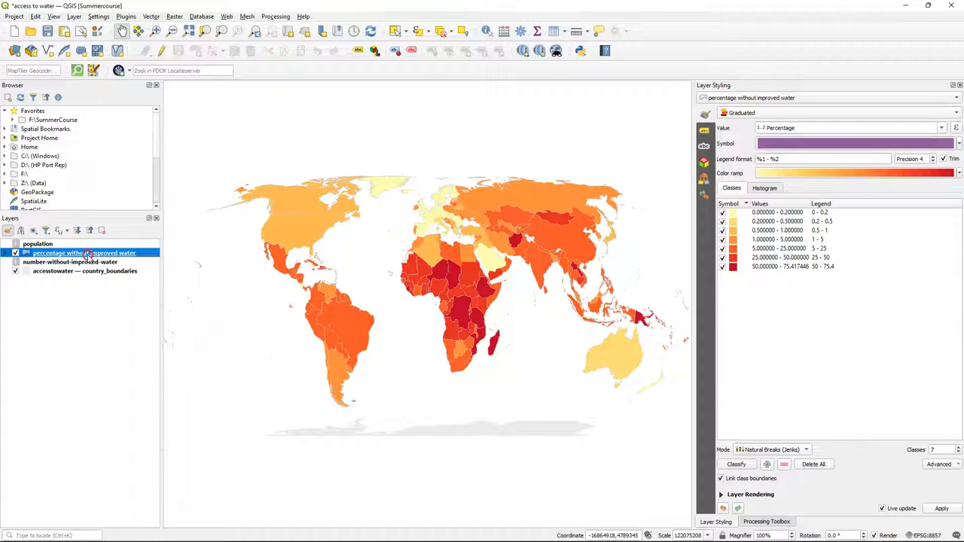
{"action": "right_click", "coordinate": [83, 252]}
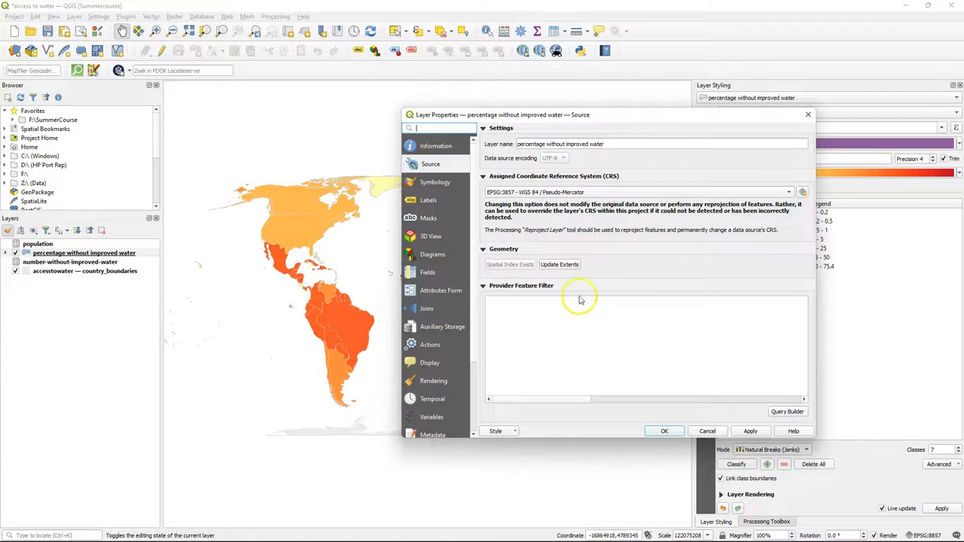
{"action": "mouse_move", "coordinate": [441, 392]}
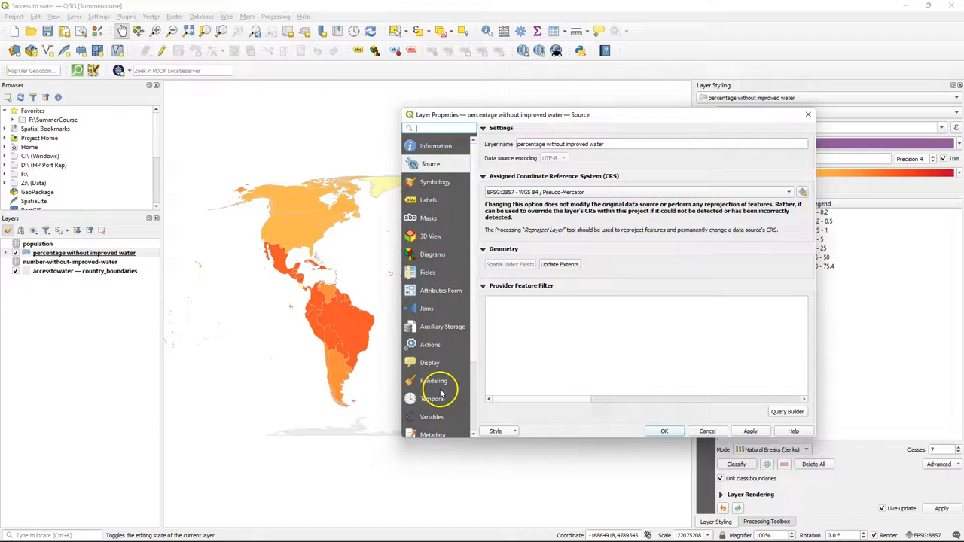
{"action": "left_click", "coordinate": [434, 398]}
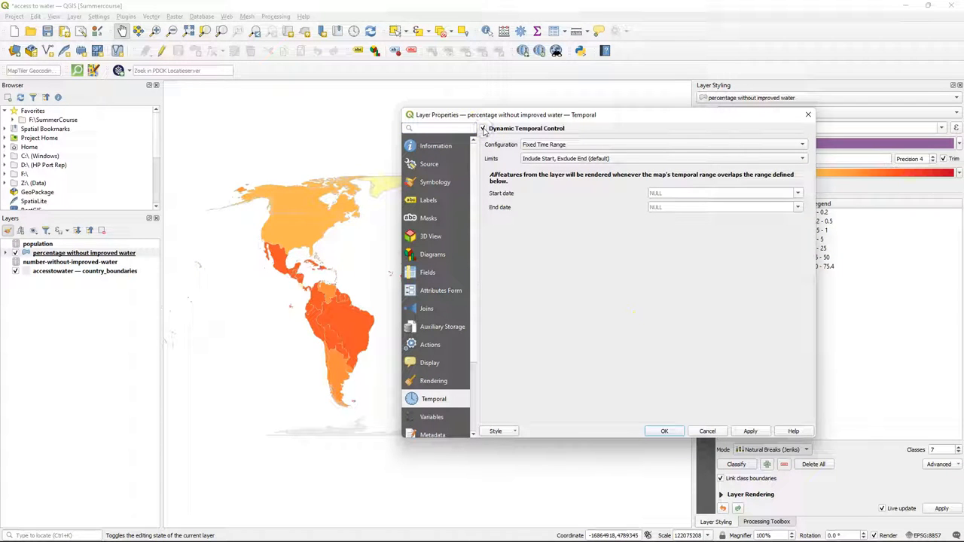
{"action": "left_click", "coordinate": [801, 143]}
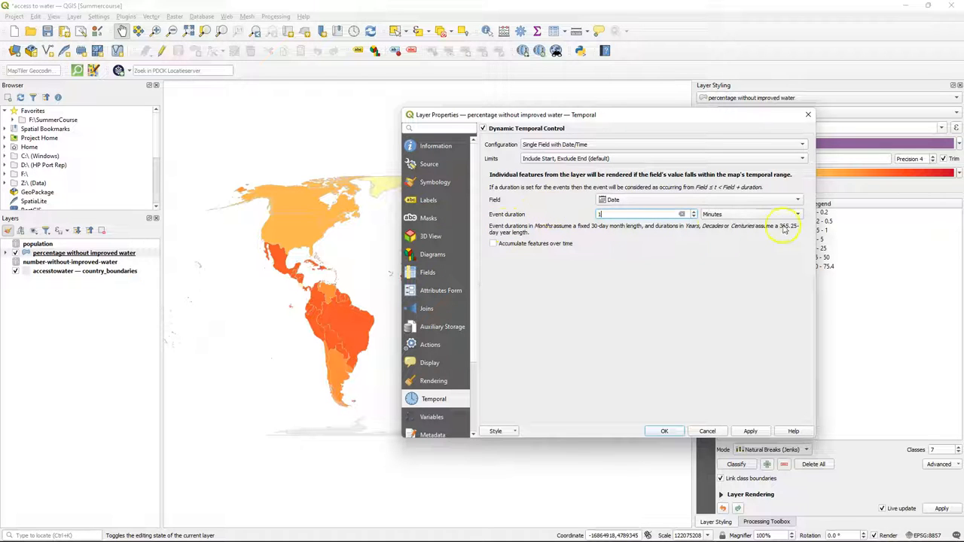
{"action": "left_click", "coordinate": [796, 214]}
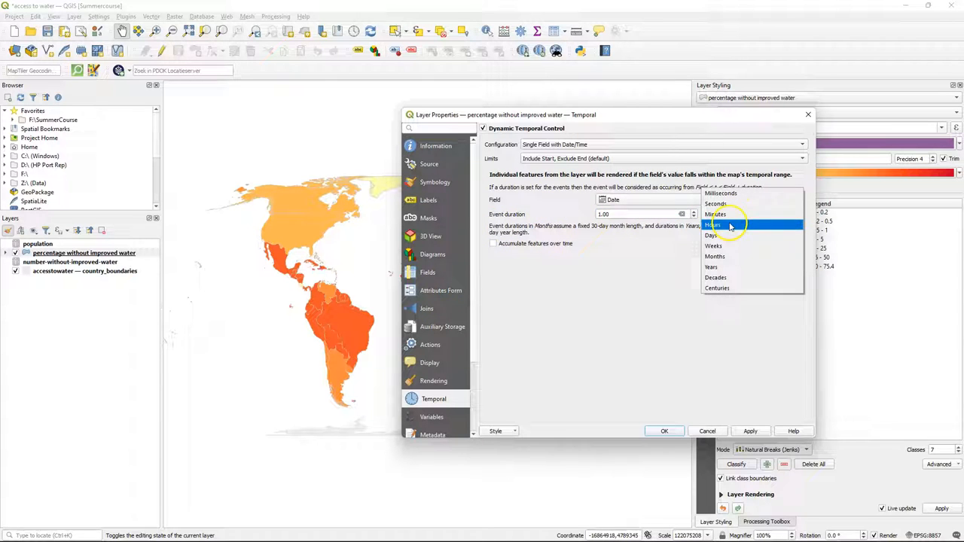
{"action": "left_click", "coordinate": [710, 266]}
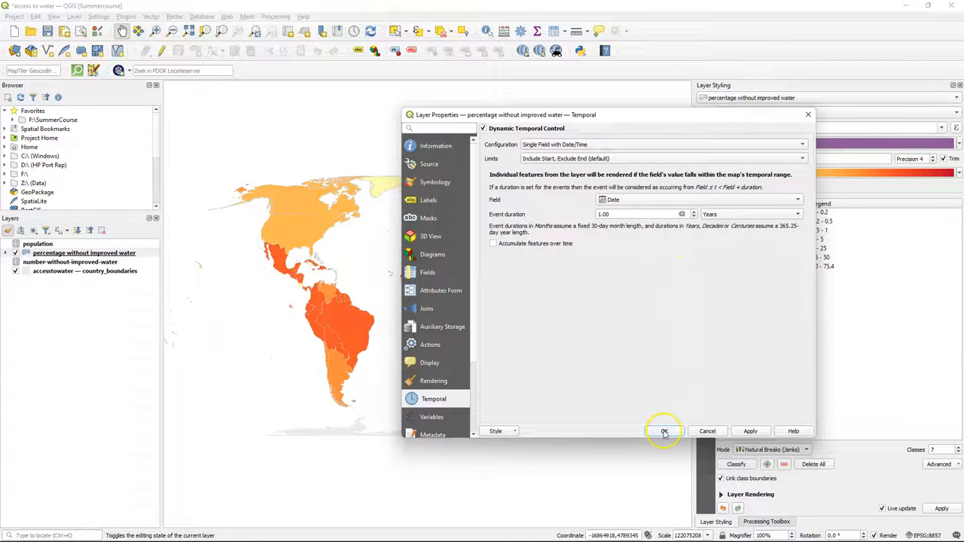
{"action": "left_click", "coordinate": [663, 431]}
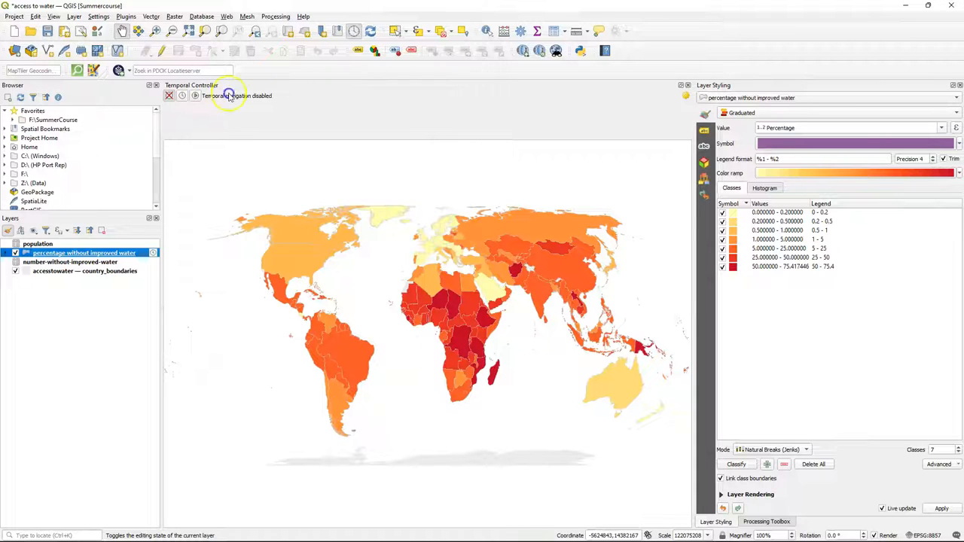
Animate the map from the layer dates, 2000–2020, in one-year steps
{"action": "left_click", "coordinate": [195, 96]}
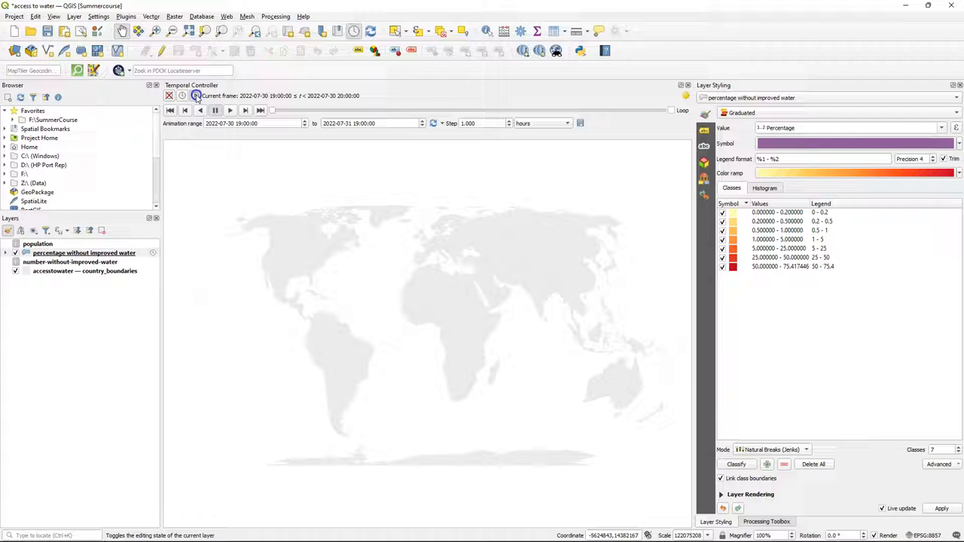
{"action": "mouse_move", "coordinate": [376, 104]}
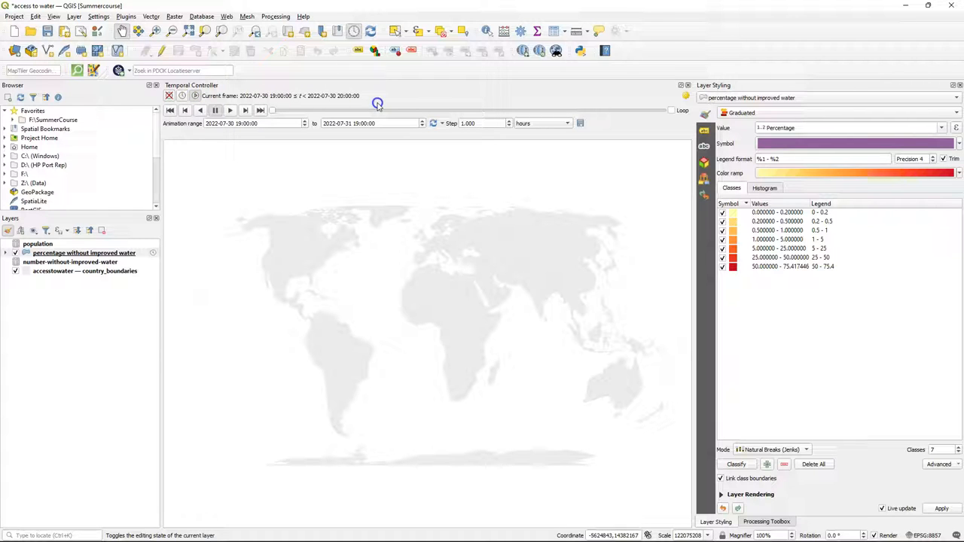
{"action": "left_click", "coordinate": [433, 123]}
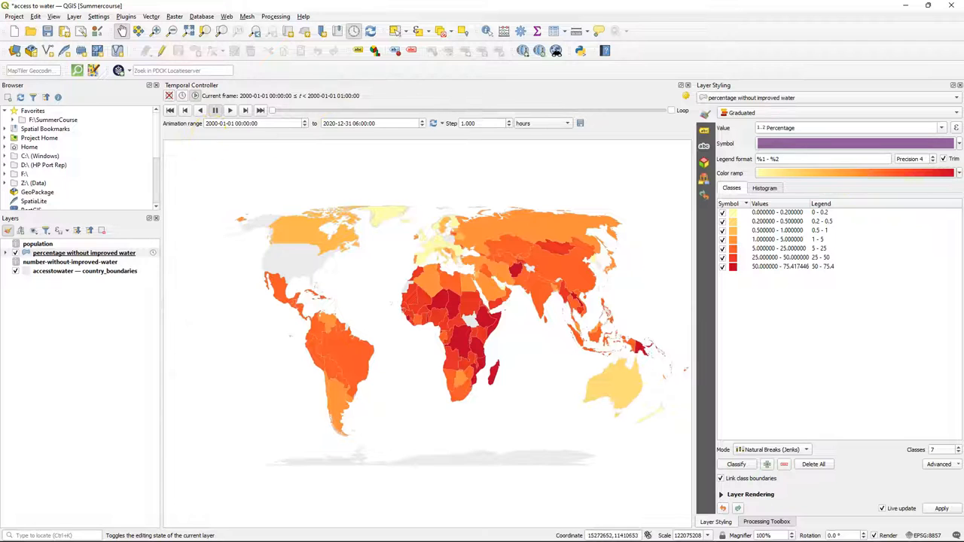
{"action": "left_click", "coordinate": [541, 122]}
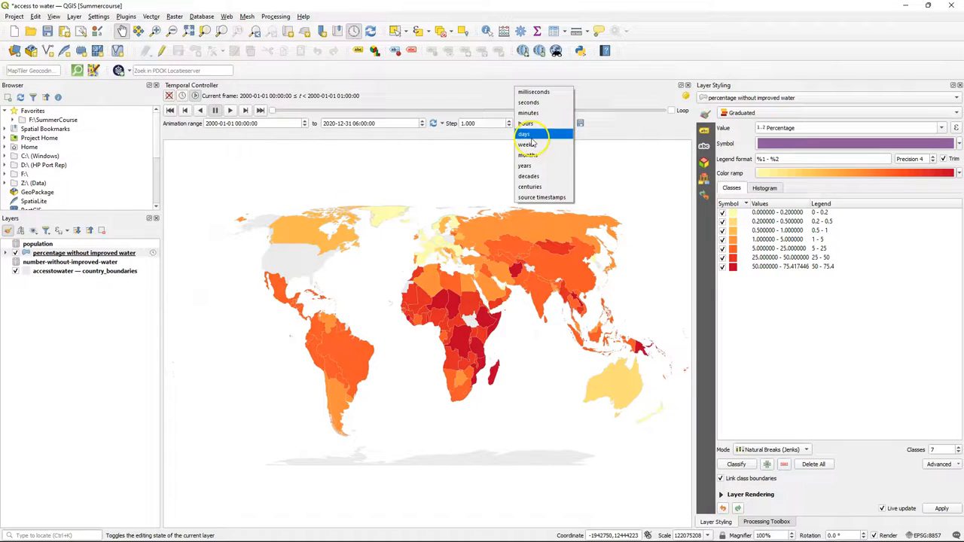
{"action": "left_click", "coordinate": [524, 165]}
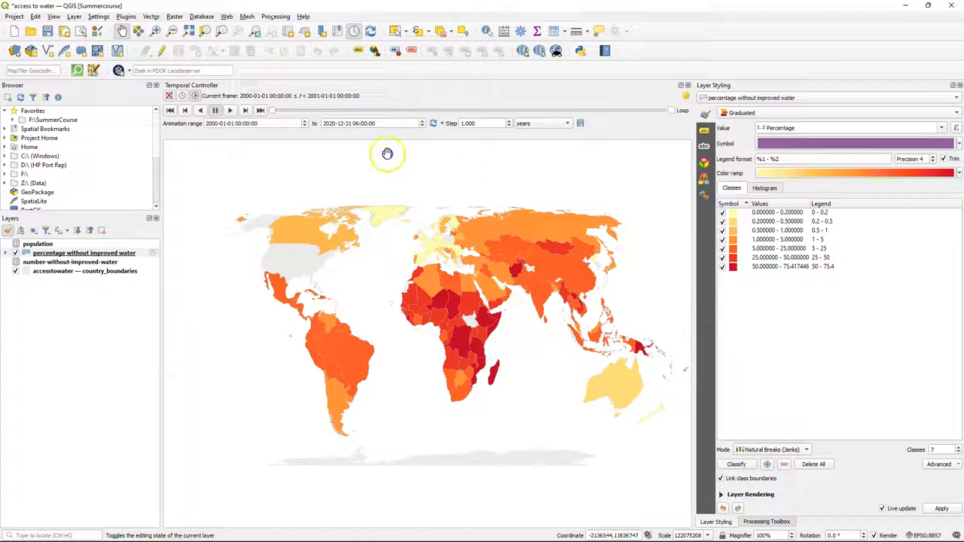
{"action": "mouse_move", "coordinate": [301, 80]}
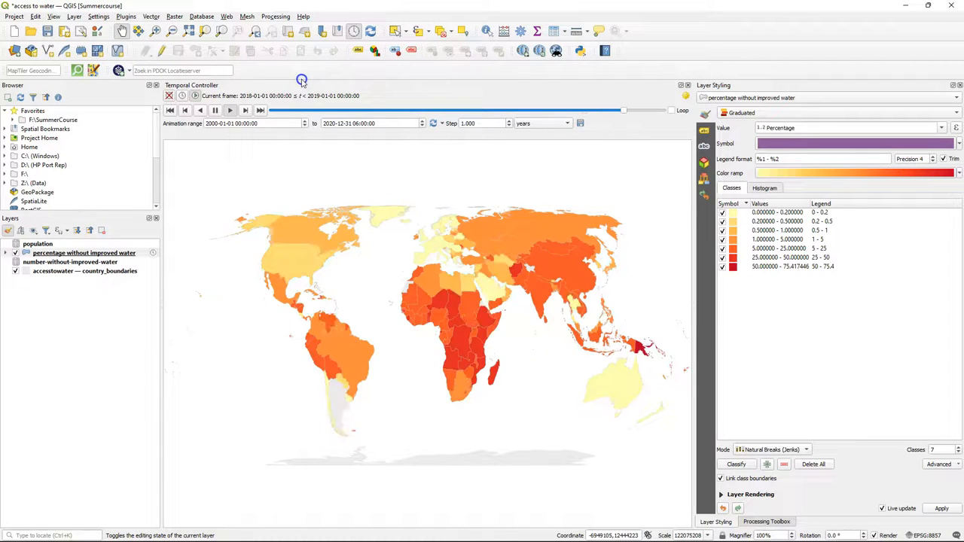
{"action": "left_click", "coordinate": [54, 16]}
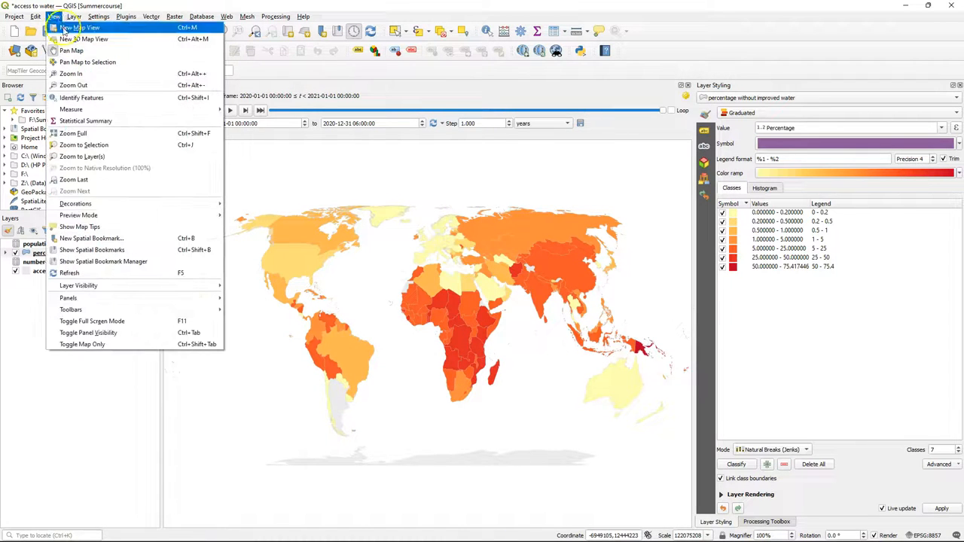
{"action": "mouse_move", "coordinate": [75, 203]}
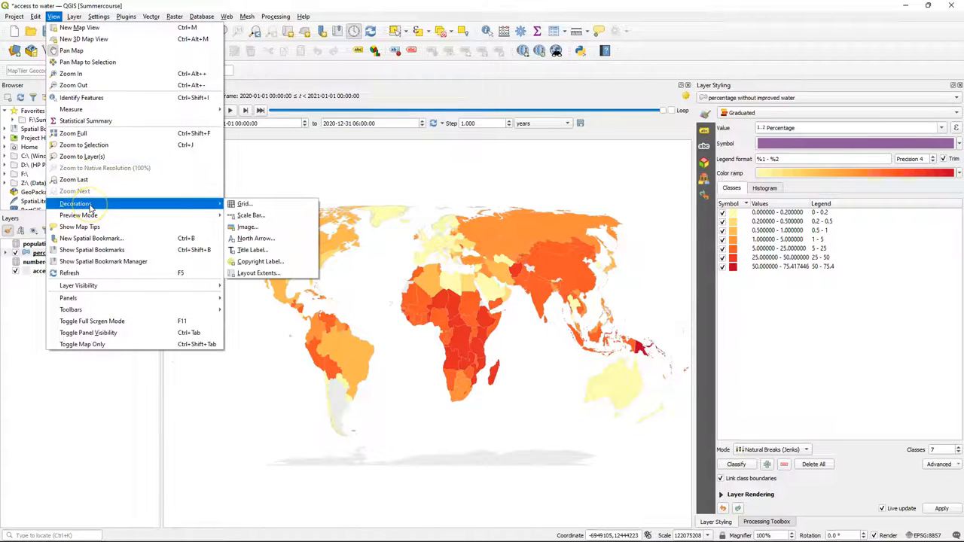
{"action": "mouse_move", "coordinate": [256, 249]}
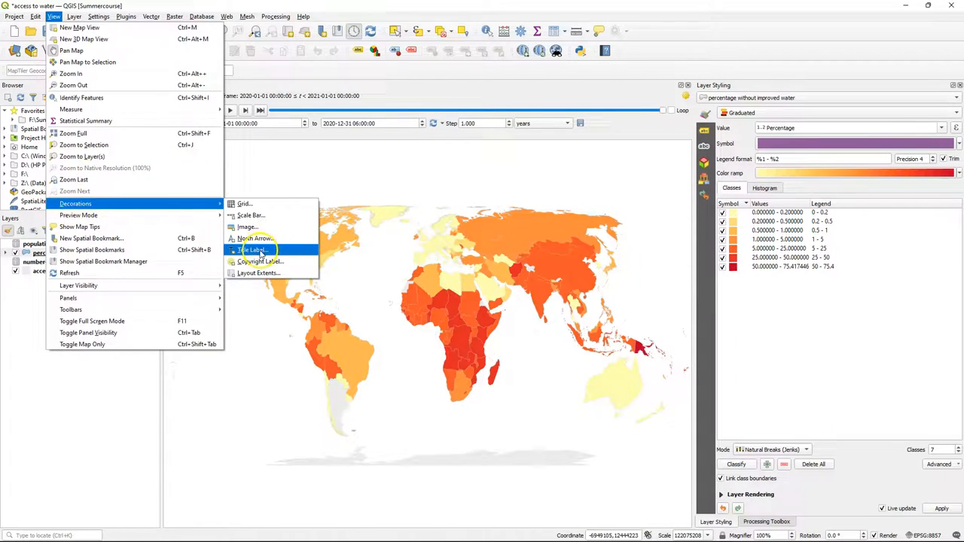
Add a bold Calibri 16 title 'Share of the population without access to improved water source', no background
{"action": "left_click", "coordinate": [255, 250]}
{"action": "type", "text": "Share of the population without access to improved"}
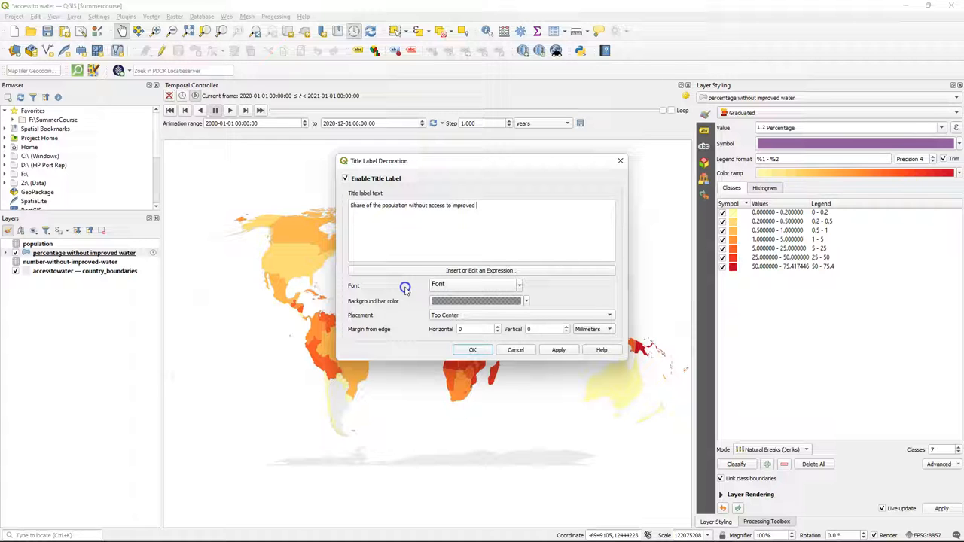
{"action": "left_click", "coordinate": [405, 285]}
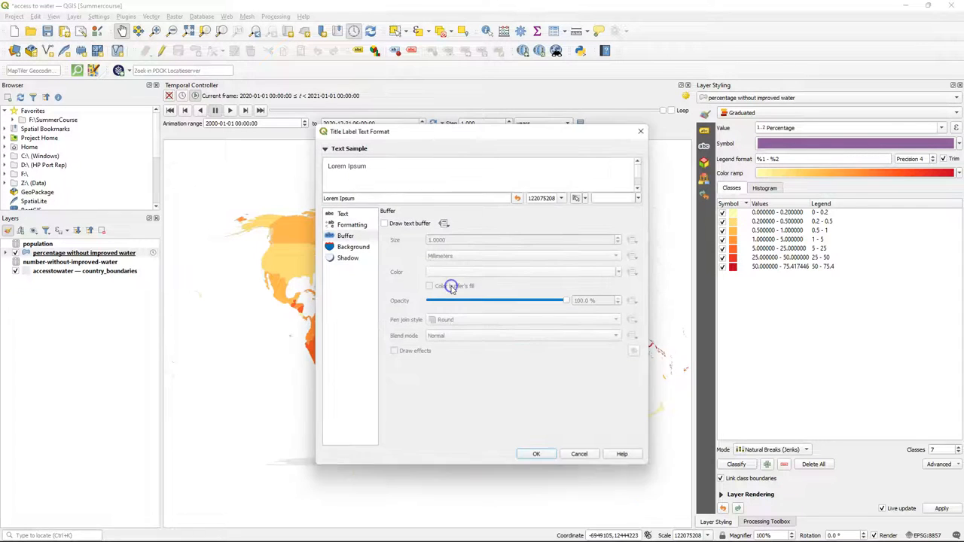
{"action": "left_click", "coordinate": [342, 213]}
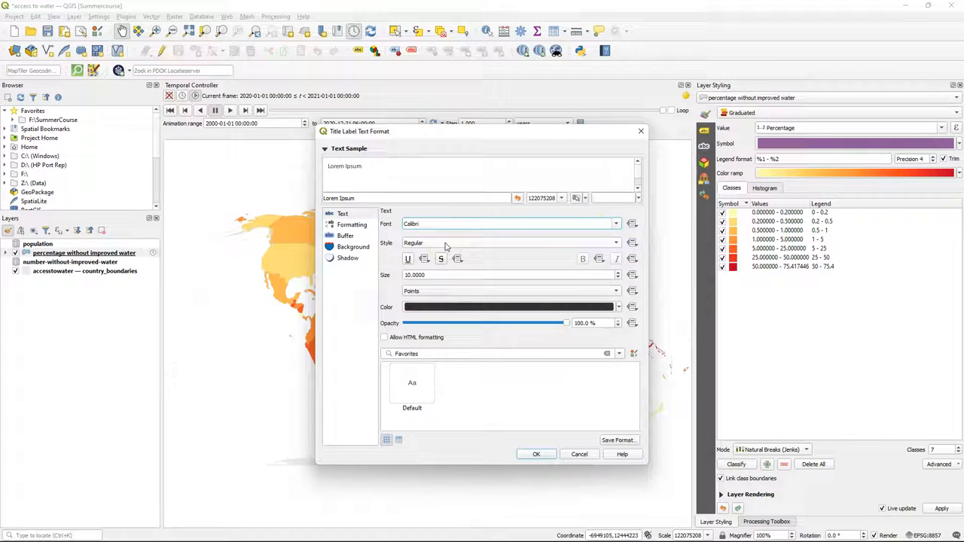
{"action": "left_click", "coordinate": [510, 243]}
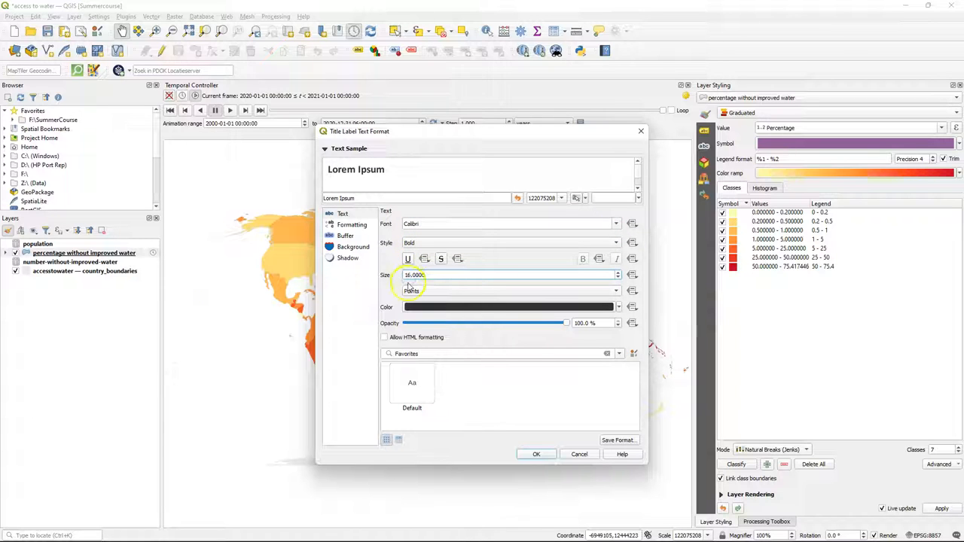
{"action": "left_click", "coordinate": [536, 454]}
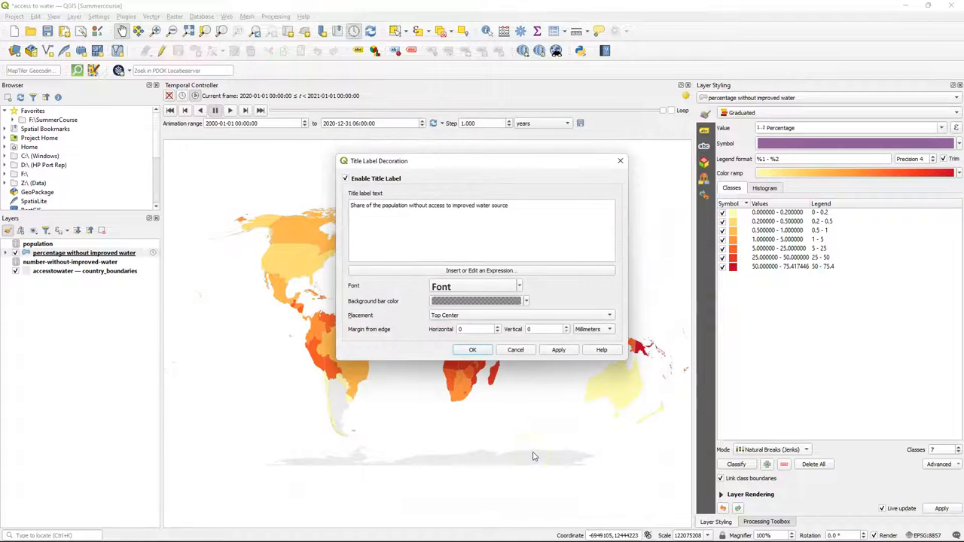
{"action": "left_click", "coordinate": [526, 301]}
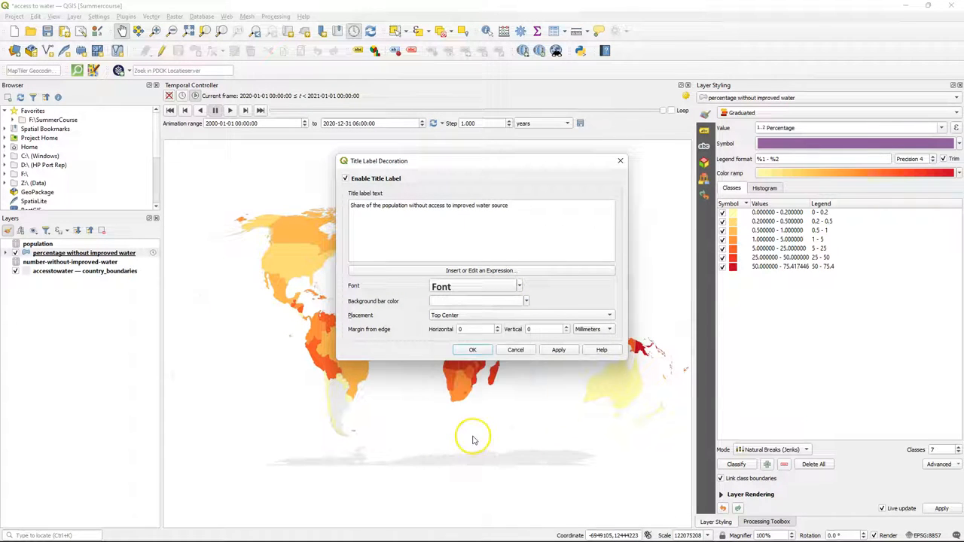
{"action": "mouse_move", "coordinate": [472, 349]}
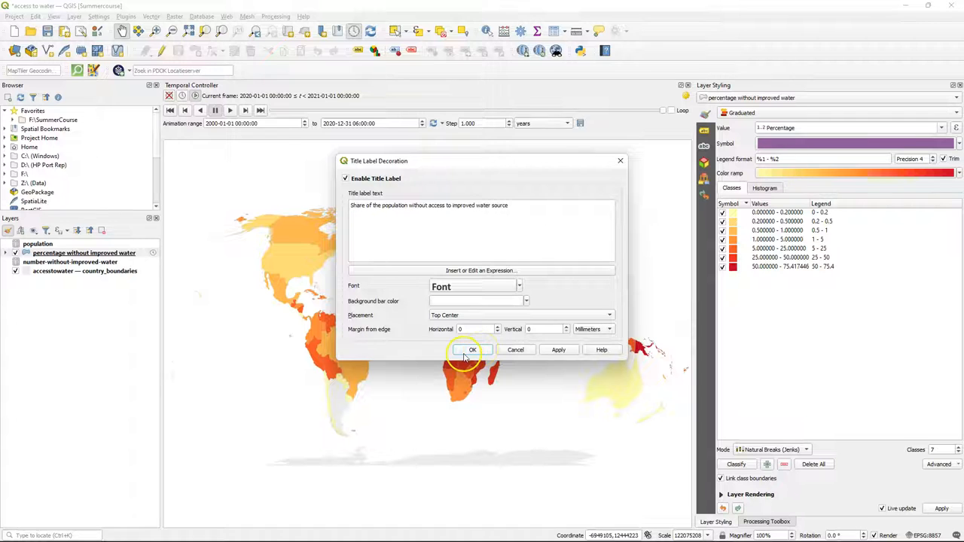
{"action": "left_click", "coordinate": [472, 350]}
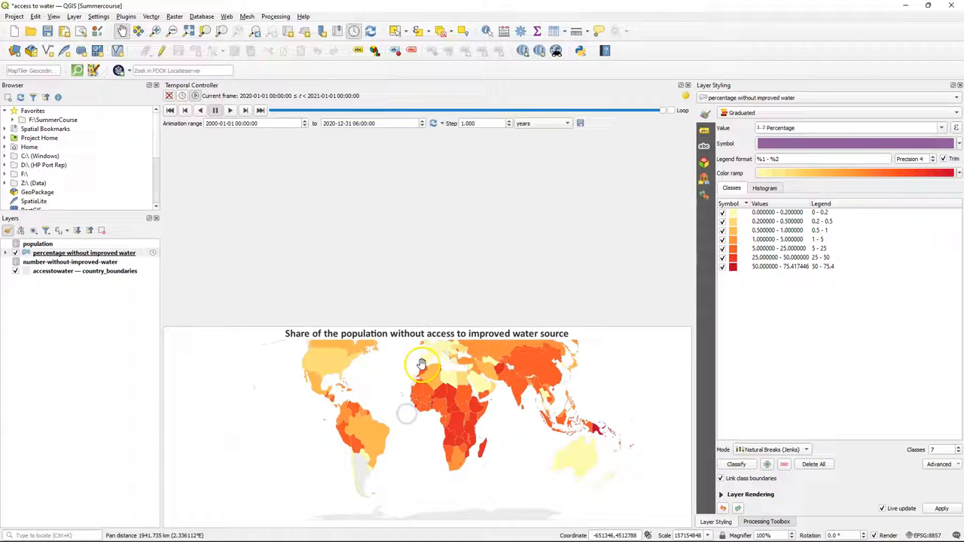
Pan the world map down beneath the title and save the project
{"action": "left_click_drag", "start_coordinate": [422, 365], "coordinate": [400, 362]}
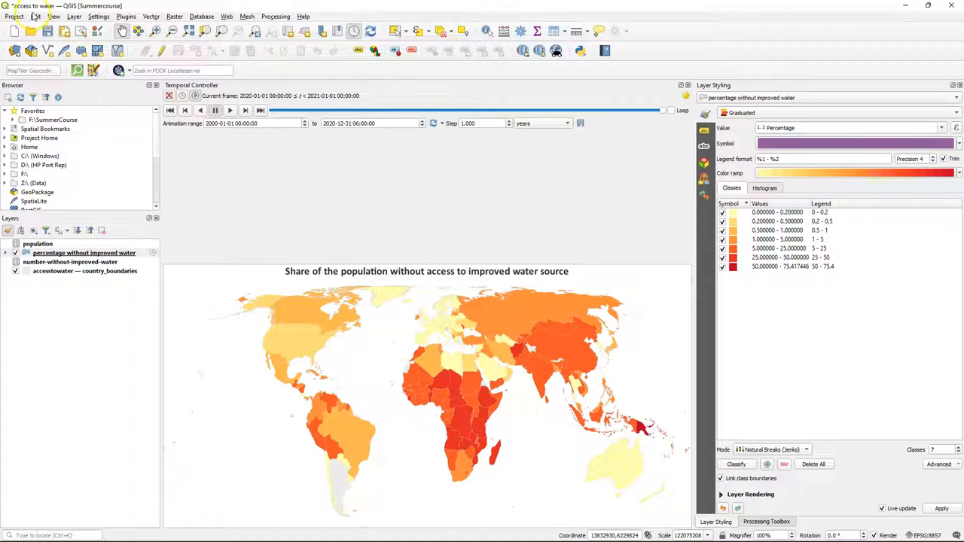
{"action": "left_click", "coordinate": [15, 16]}
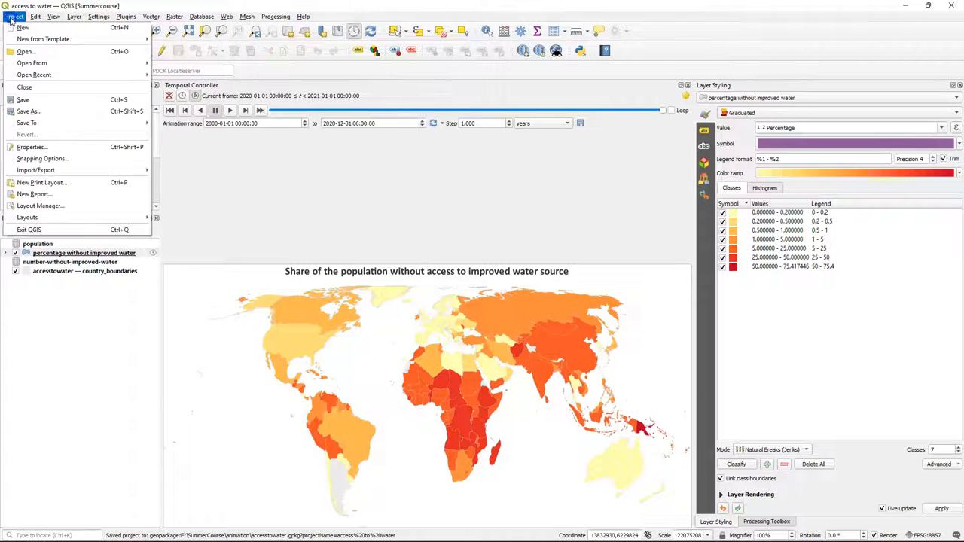
{"action": "mouse_move", "coordinate": [41, 182]}
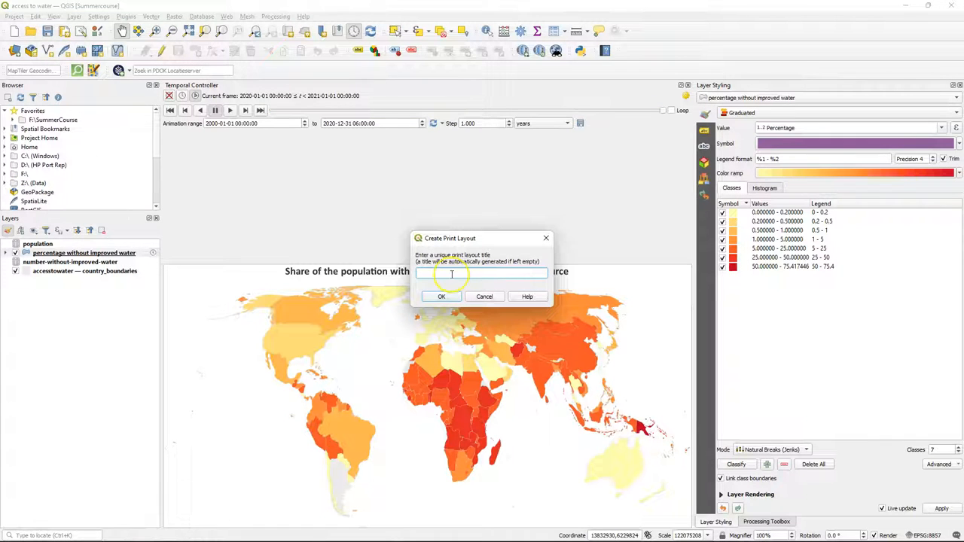
Create a 'Legend' print layout with a legend whose top class reads '> 50'
{"action": "type", "text": "Legend"}
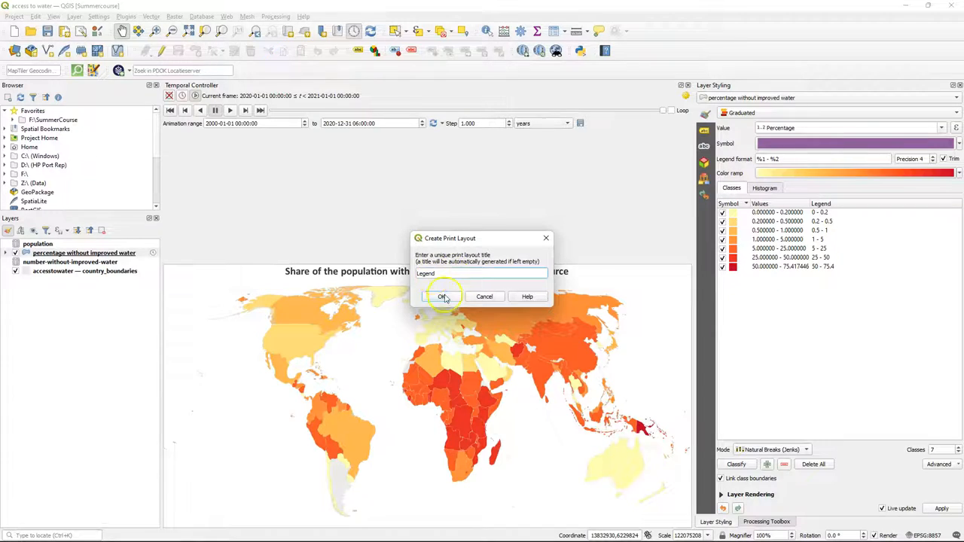
{"action": "left_click", "coordinate": [442, 296]}
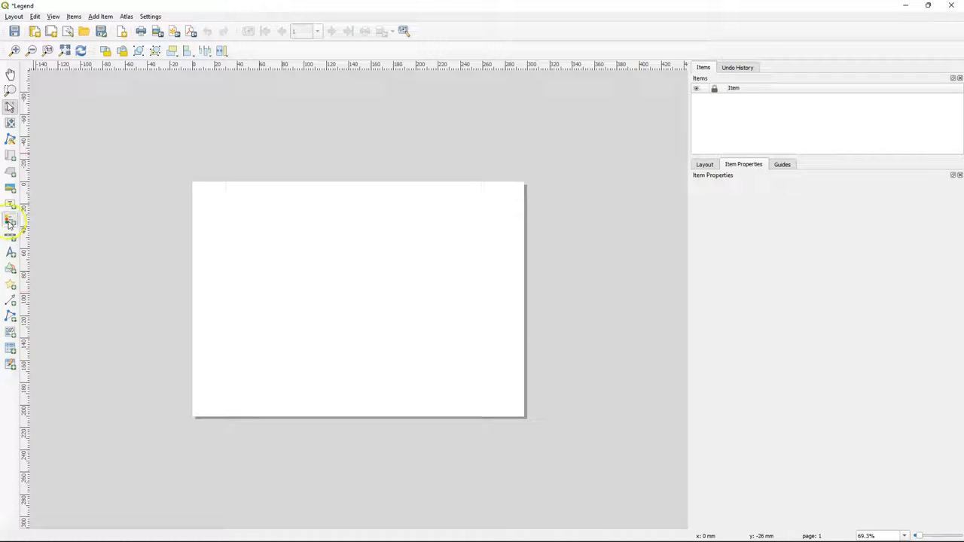
{"action": "left_click", "coordinate": [11, 221]}
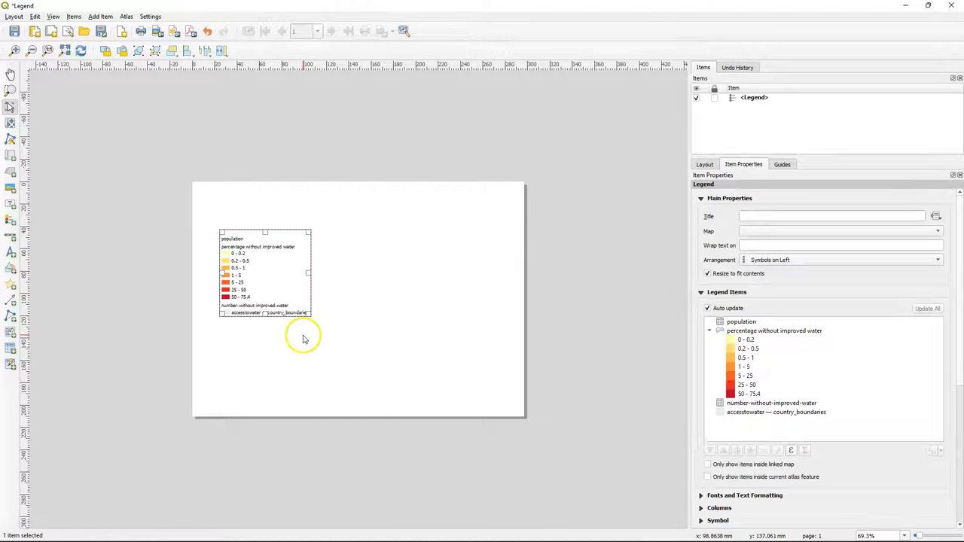
{"action": "left_click", "coordinate": [741, 322]}
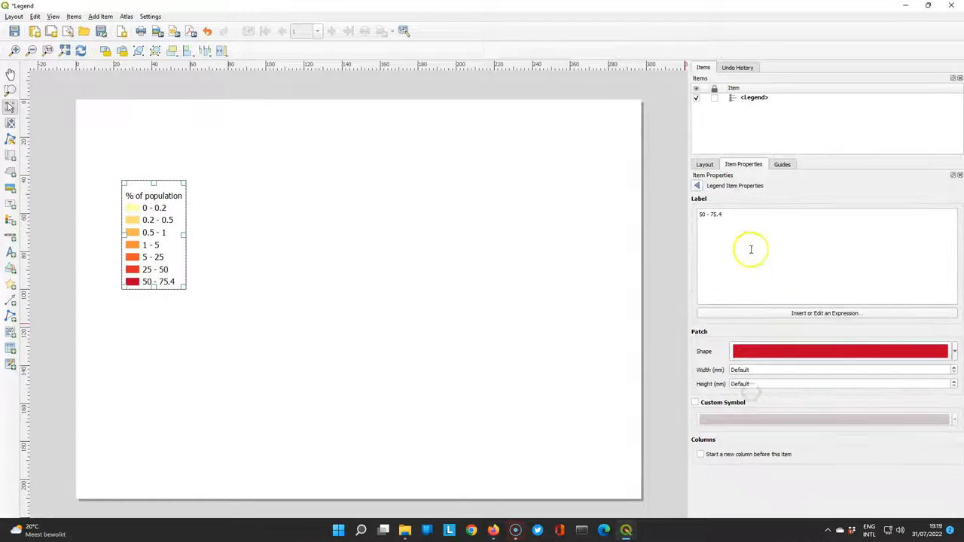
{"action": "type", "text": "> 50"}
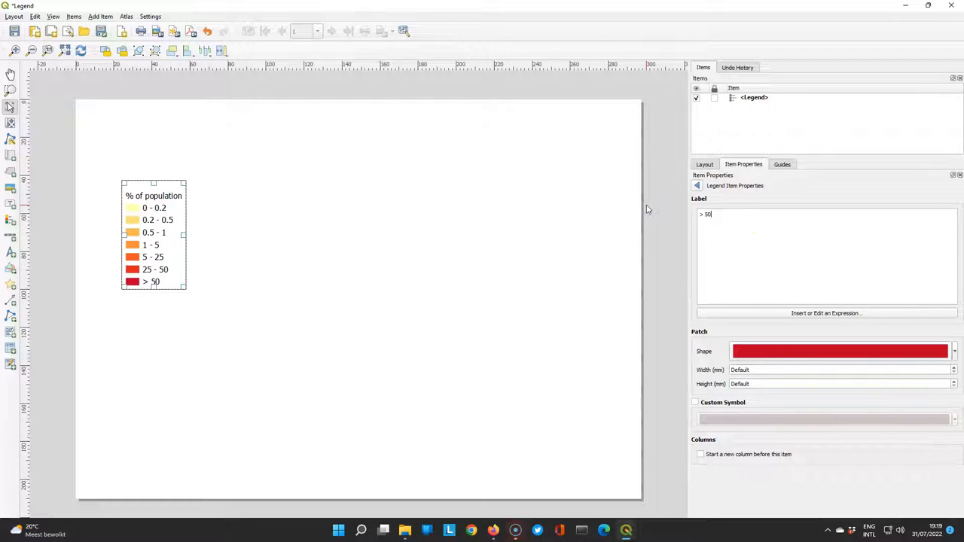
{"action": "mouse_move", "coordinate": [715, 207]}
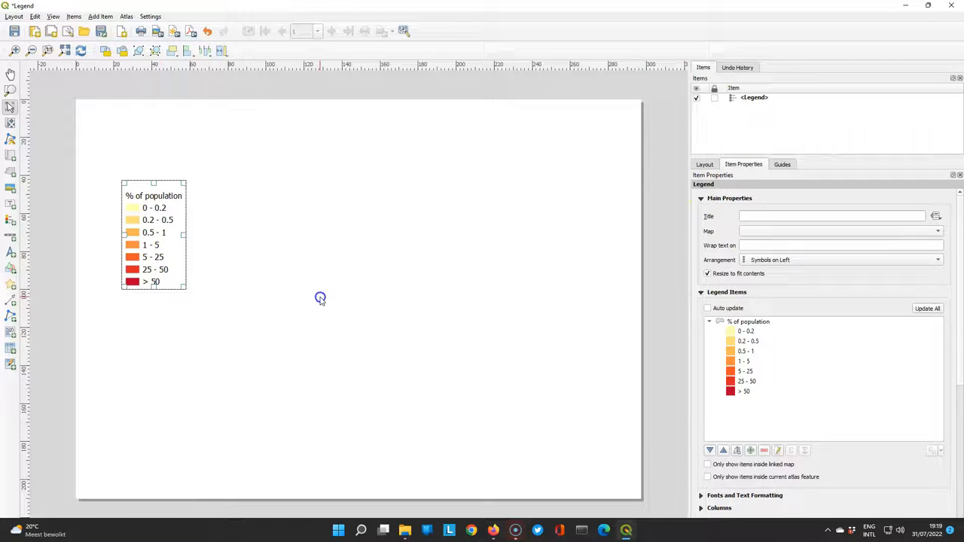
Snip the finished legend and save the PNG into the SummerCourse folder
{"action": "left_click", "coordinate": [364, 391]}
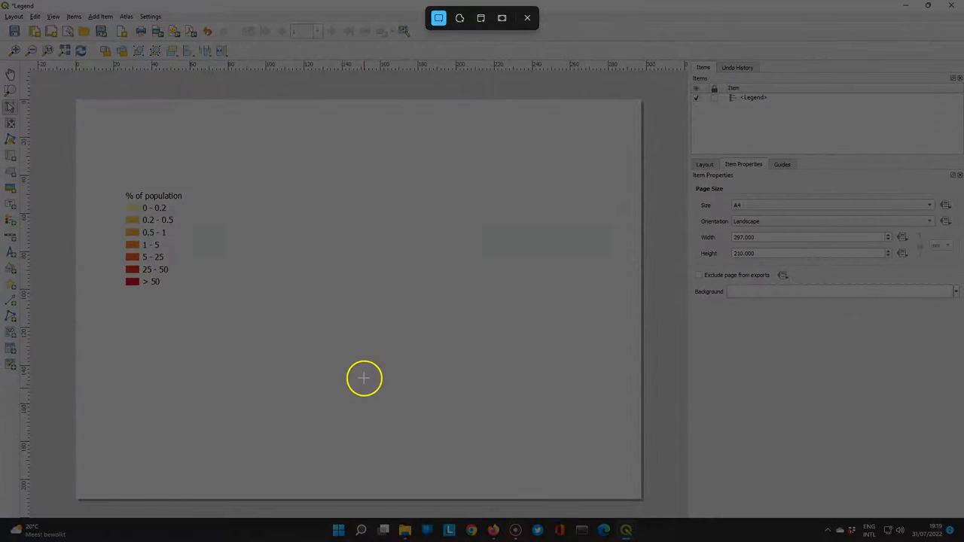
{"action": "mouse_move", "coordinate": [113, 188]}
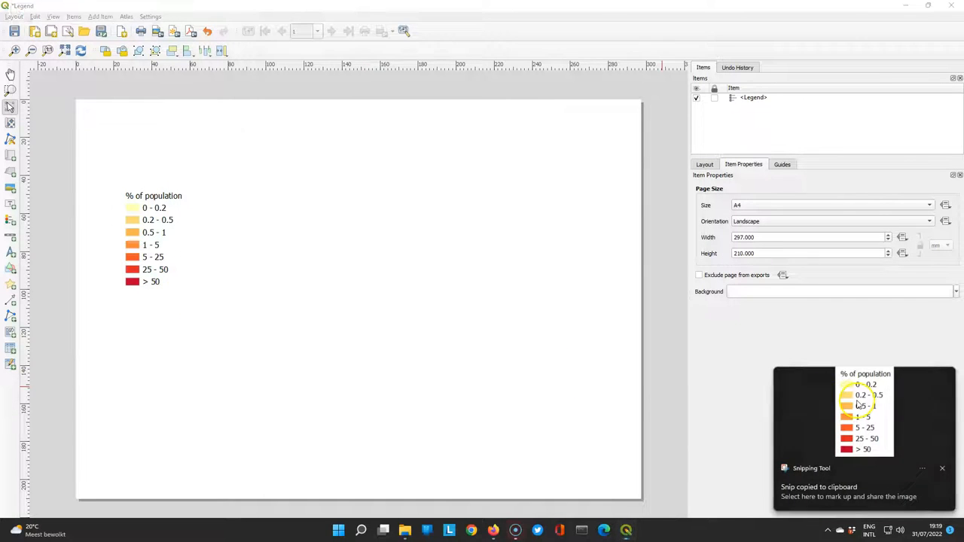
{"action": "left_click", "coordinate": [847, 491]}
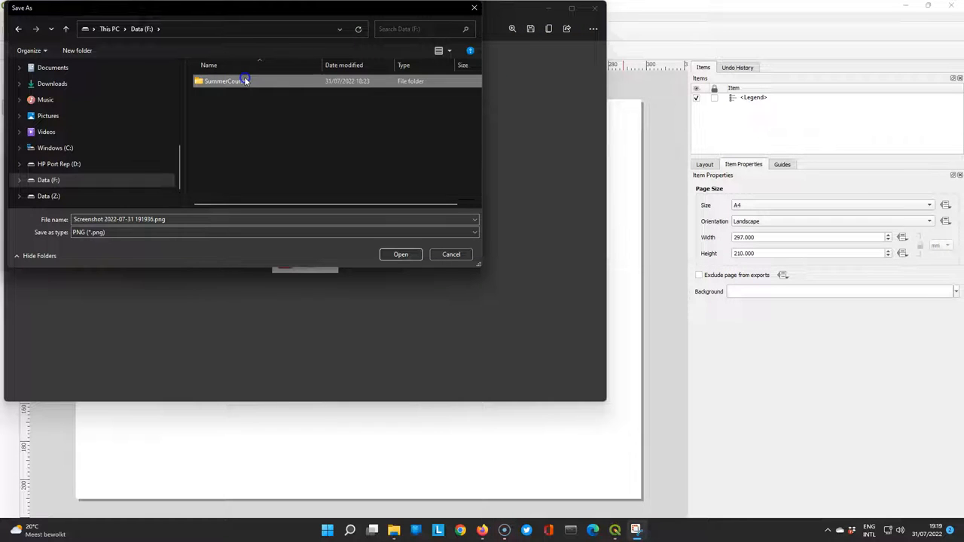
{"action": "double_click", "coordinate": [222, 81]}
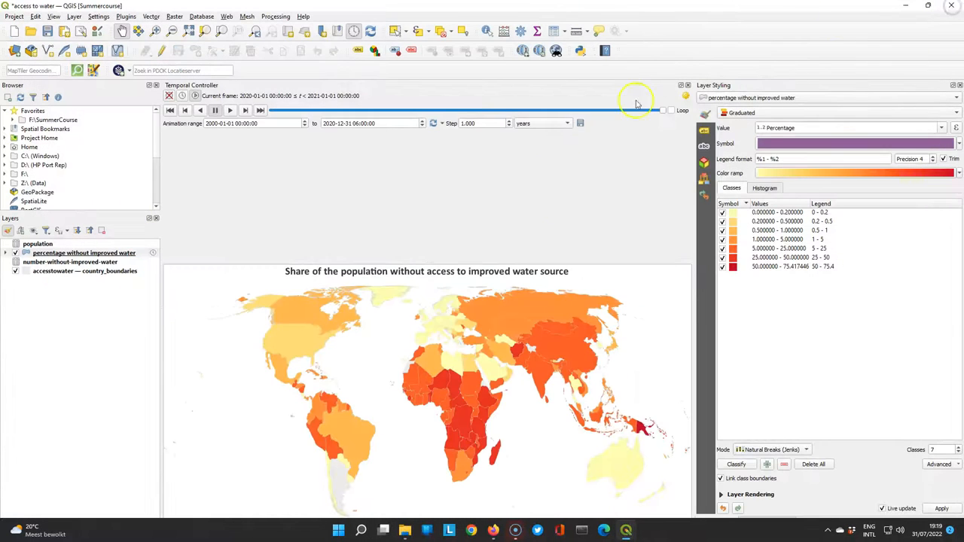
Add legend.png as a 40 mm image decoration at lower left, 20 mm margin
{"action": "left_click", "coordinate": [54, 16]}
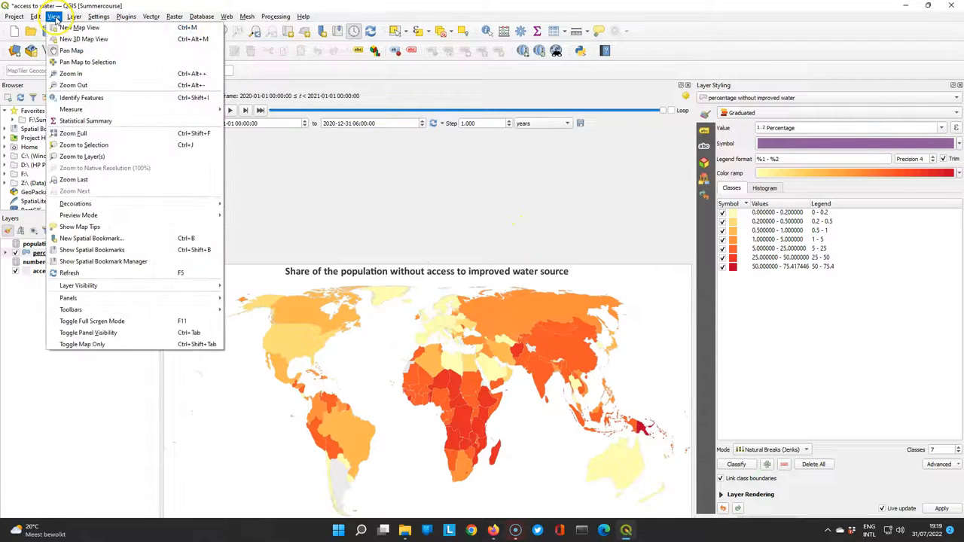
{"action": "mouse_move", "coordinate": [75, 203]}
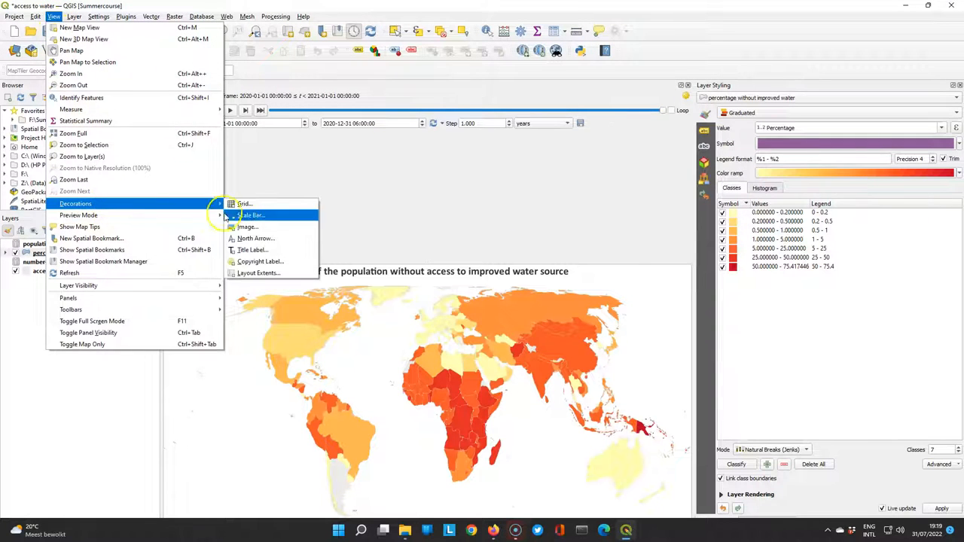
{"action": "left_click", "coordinate": [248, 227]}
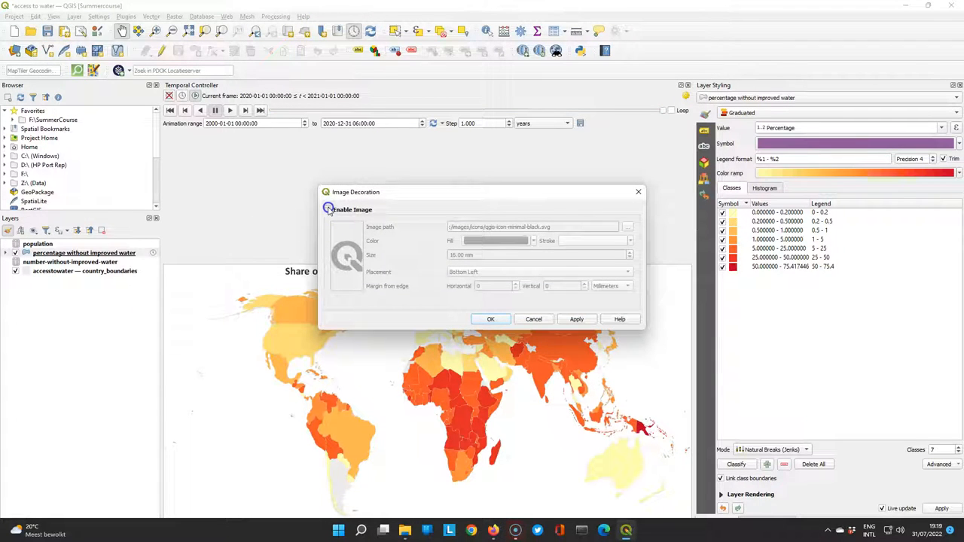
{"action": "left_click", "coordinate": [327, 209]}
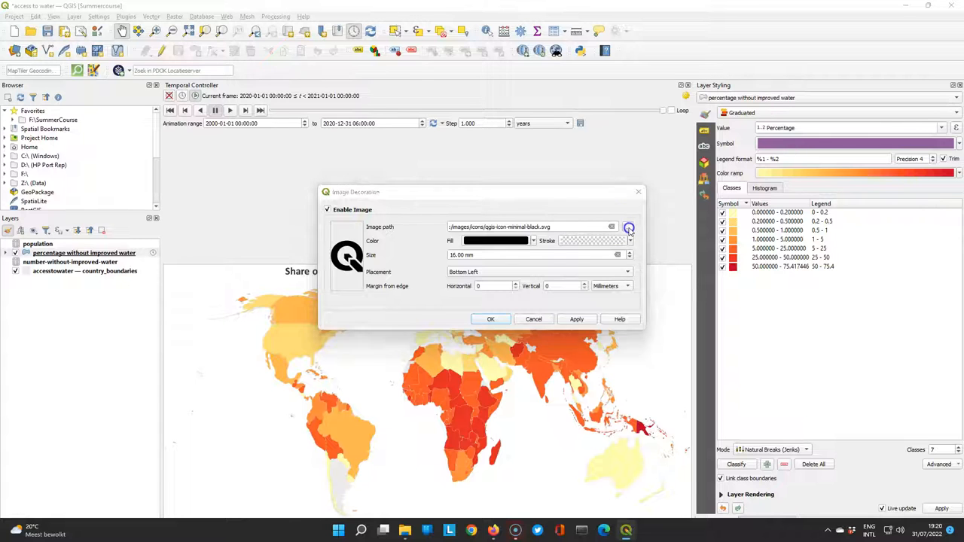
{"action": "left_click", "coordinate": [628, 226]}
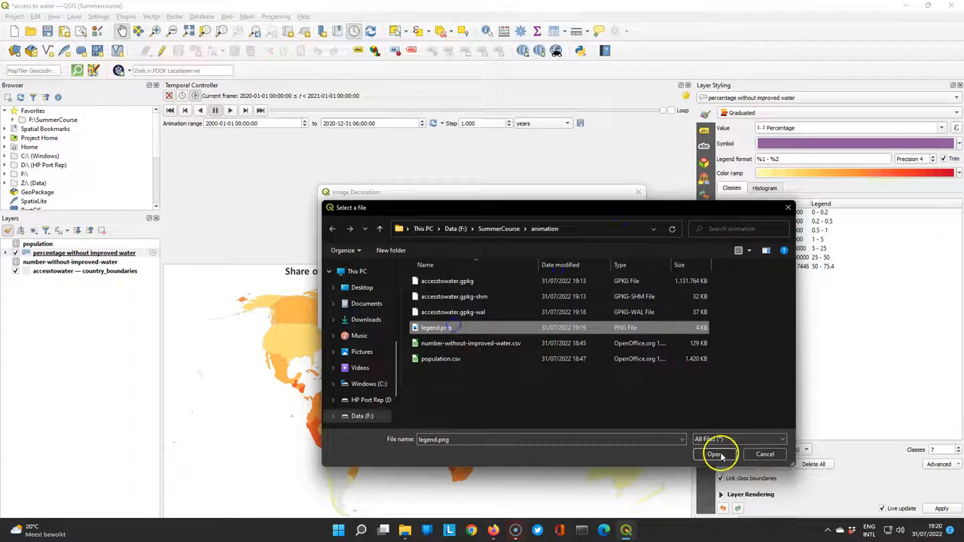
{"action": "left_click", "coordinate": [714, 454]}
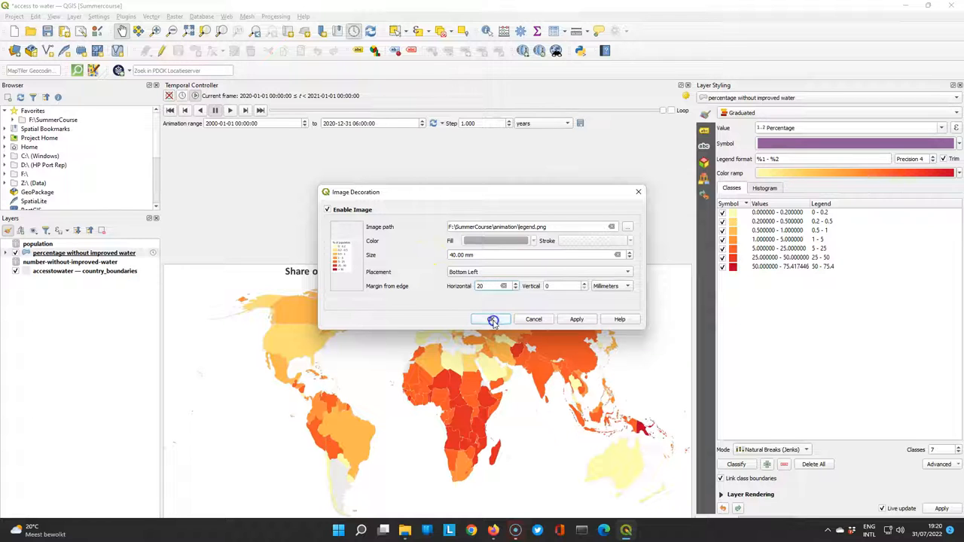
{"action": "left_click", "coordinate": [53, 15]}
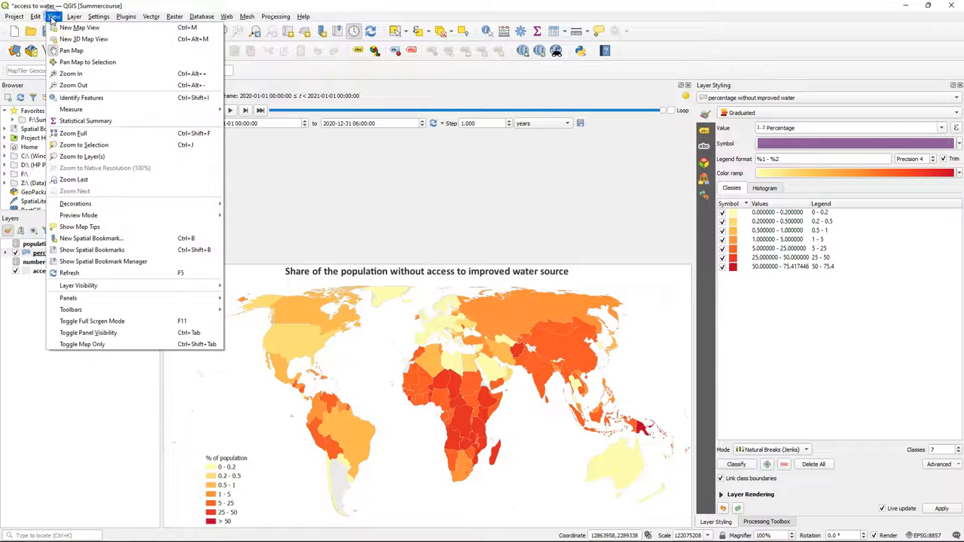
{"action": "mouse_move", "coordinate": [75, 203]}
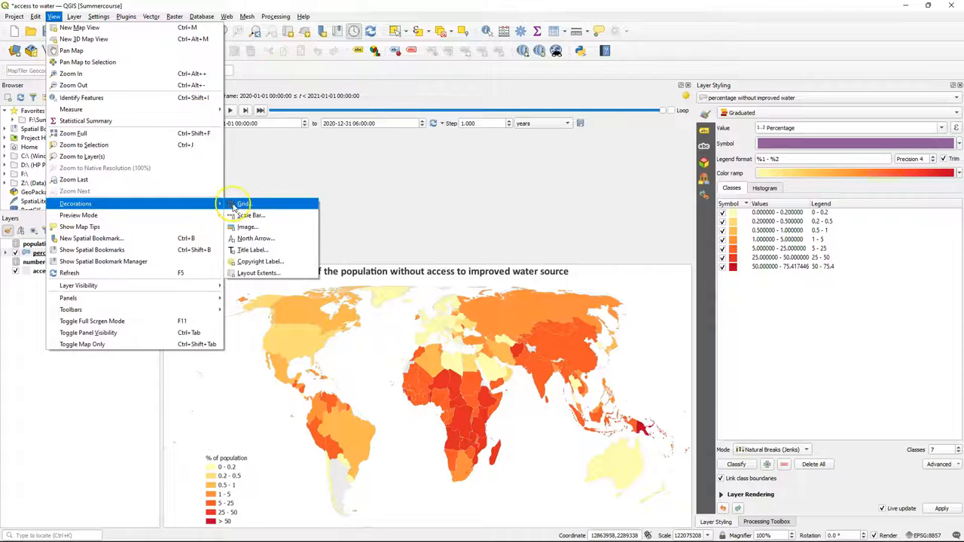
Enable a copyright label crediting WHO/UNICEF JMP and OurWorldInData.org/water-access (CC BY)
{"action": "left_click", "coordinate": [260, 261]}
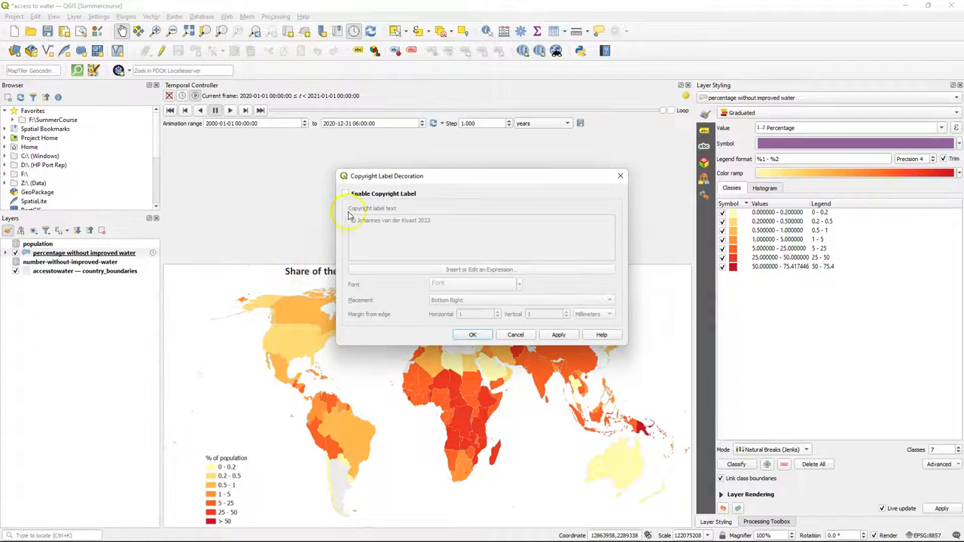
{"action": "left_click", "coordinate": [344, 193]}
{"action": "type", "text": "Source: WHO/UNIC"}
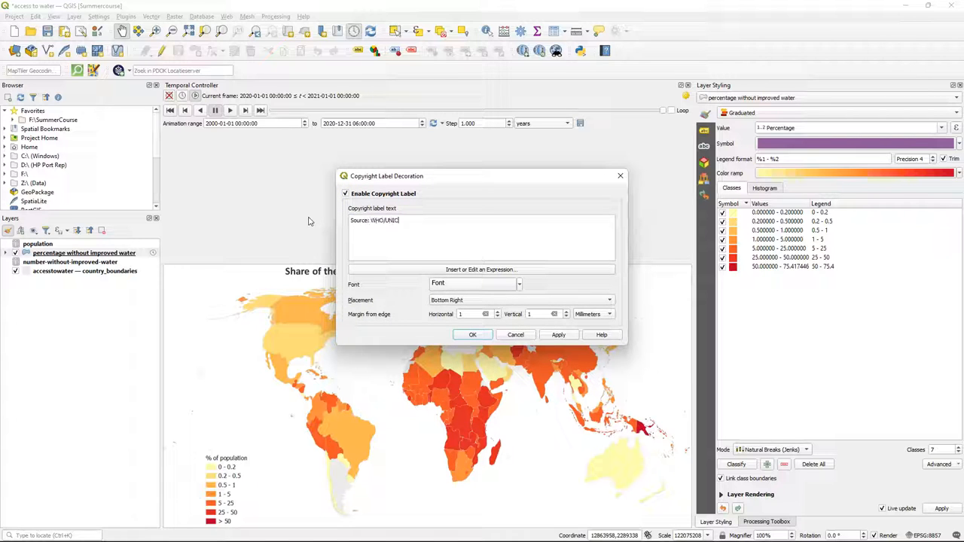
{"action": "type", "text": "EF Joint"}
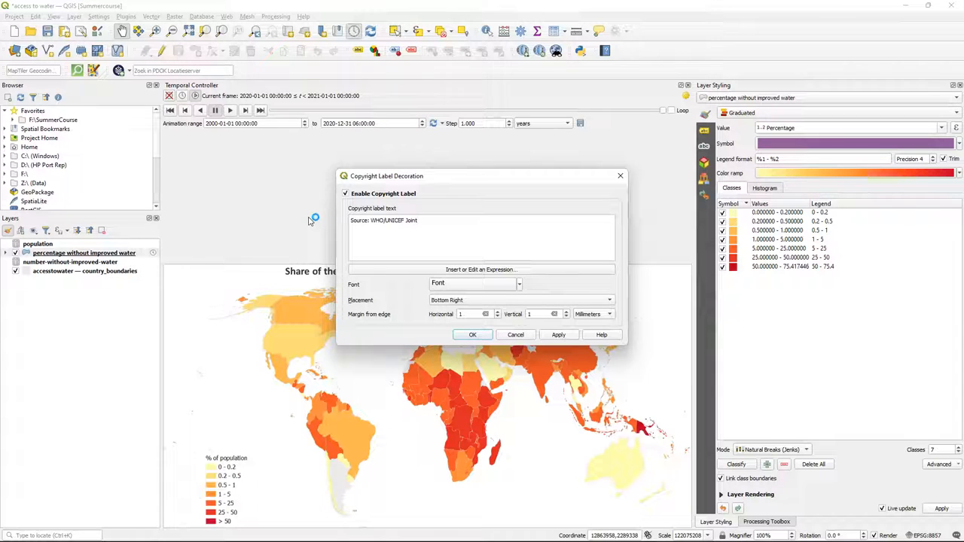
{"action": "type", "text": "Mon"}
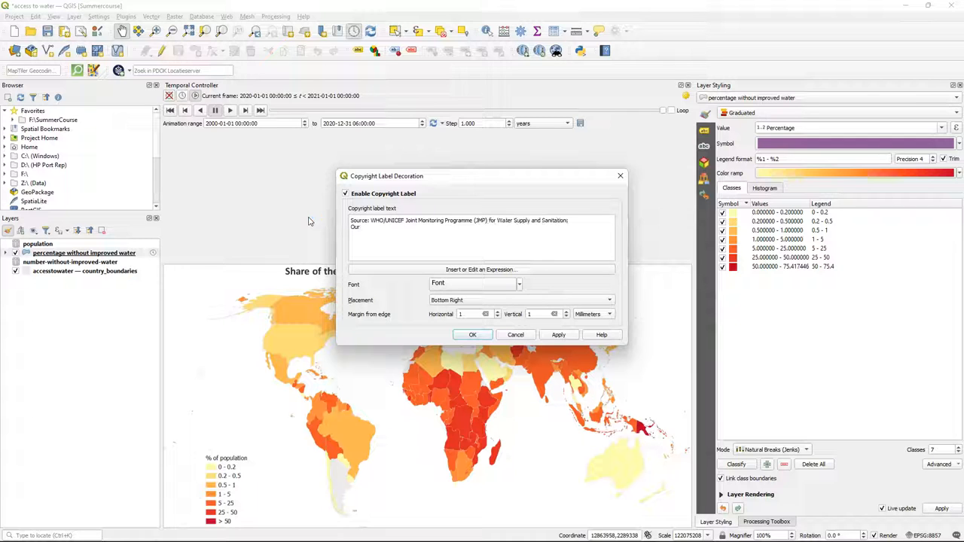
{"action": "type", "text": "OurWorldInData.org/water-access (CC BY)"}
{"action": "left_click", "coordinate": [473, 314]}
{"action": "type", "text": "0"}
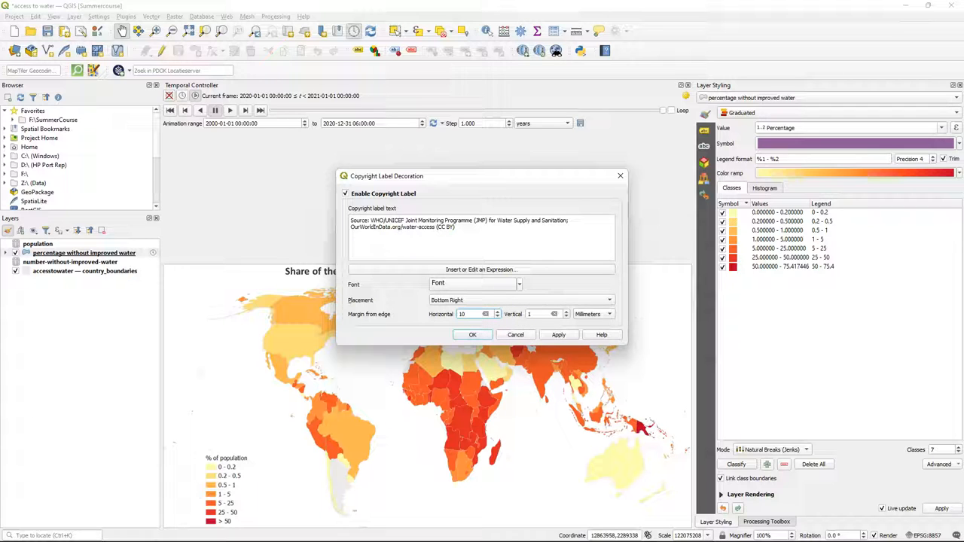
{"action": "mouse_move", "coordinate": [490, 251]}
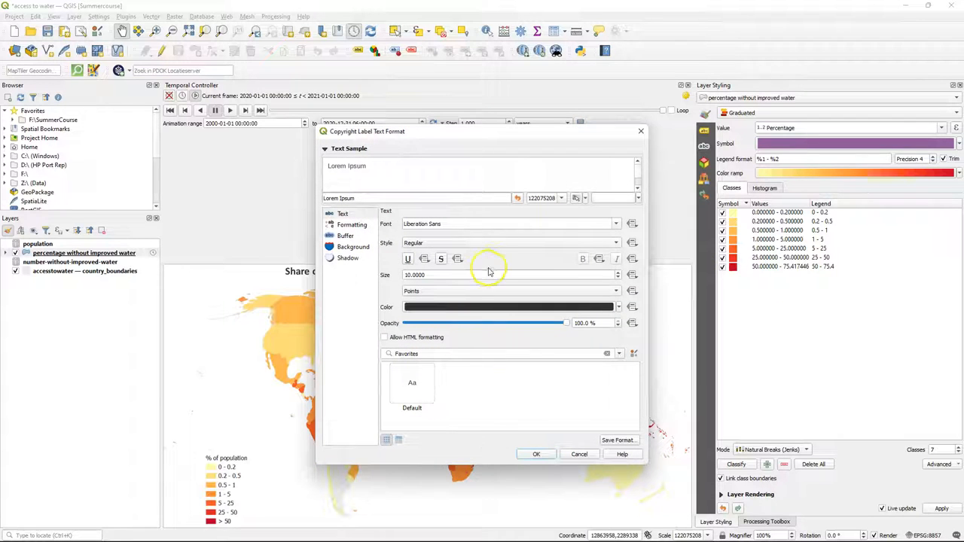
Format the copyright label in Calibri Italic and apply it
{"action": "left_click", "coordinate": [616, 224]}
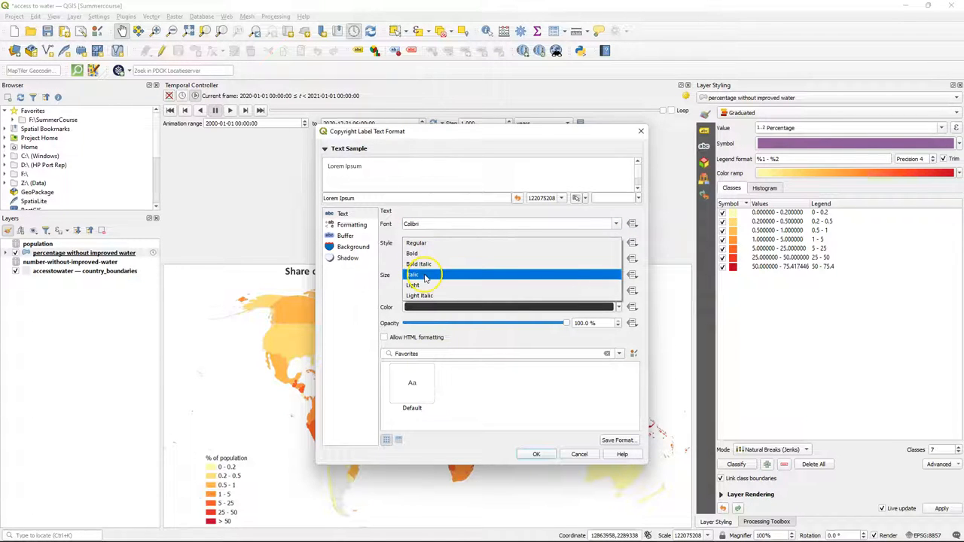
{"action": "left_click", "coordinate": [414, 274]}
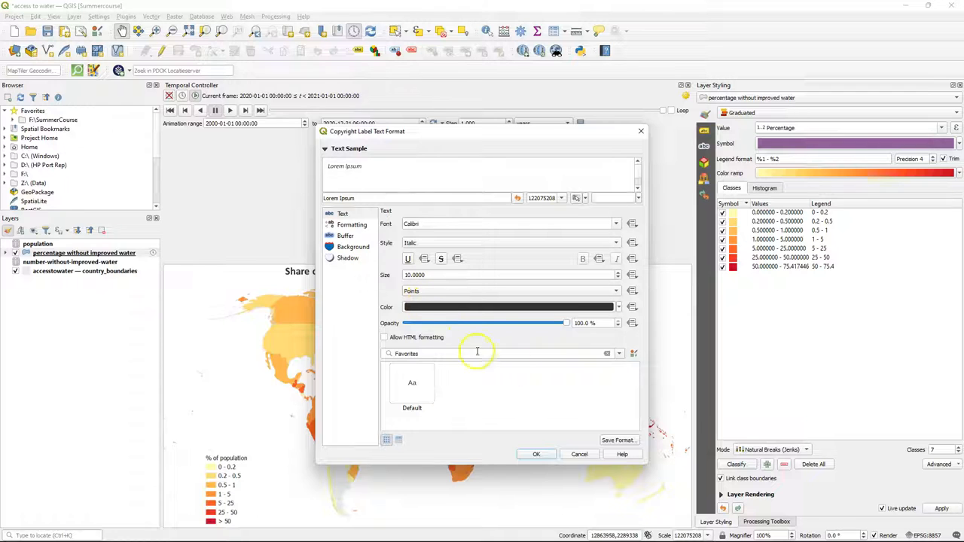
{"action": "left_click", "coordinate": [536, 454]}
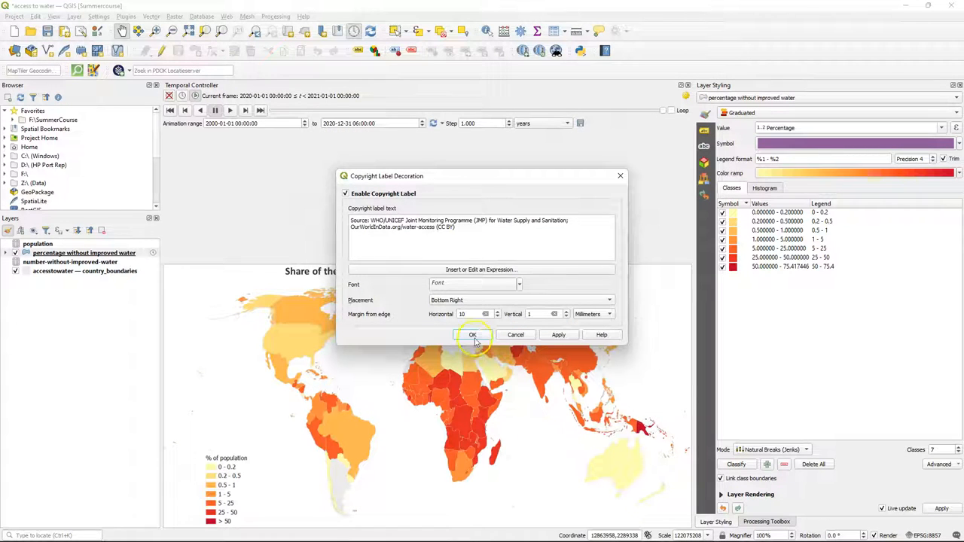
{"action": "left_click", "coordinate": [472, 335]}
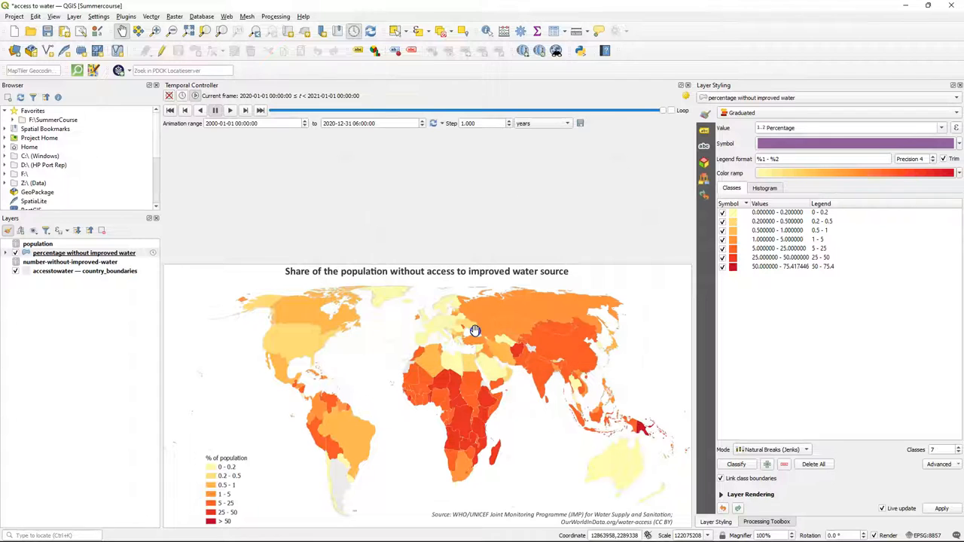
{"action": "left_click", "coordinate": [53, 16]}
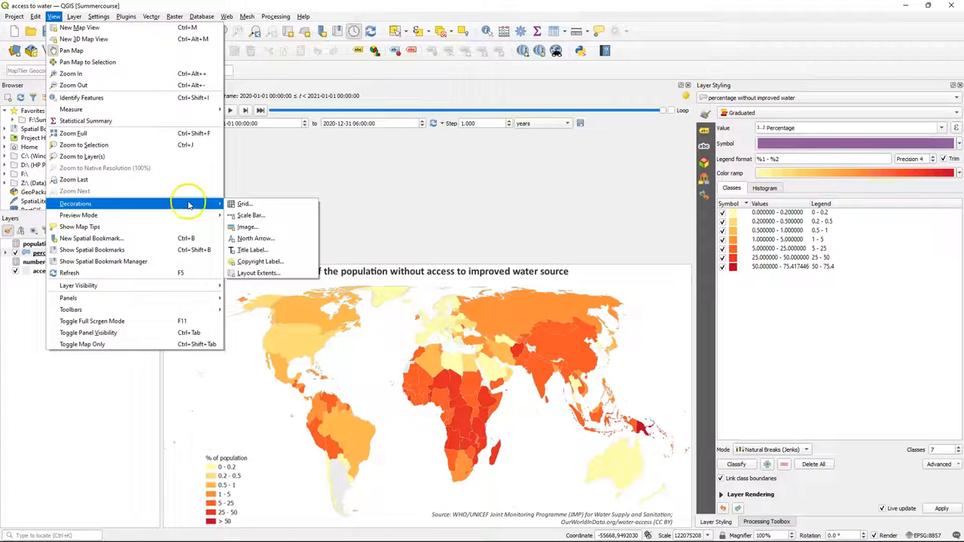
{"action": "left_click", "coordinate": [253, 249]}
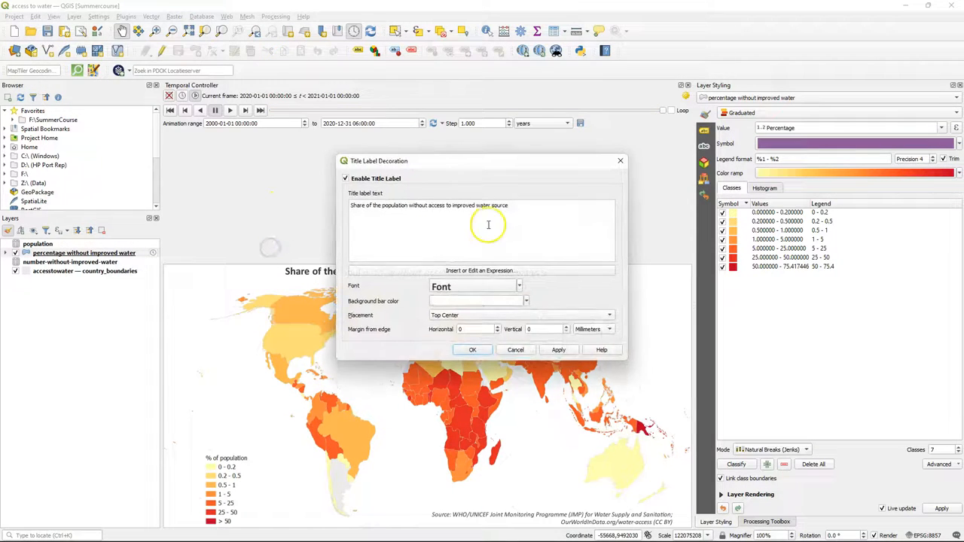
{"action": "mouse_move", "coordinate": [516, 216]}
{"action": "type", "text": " in"}
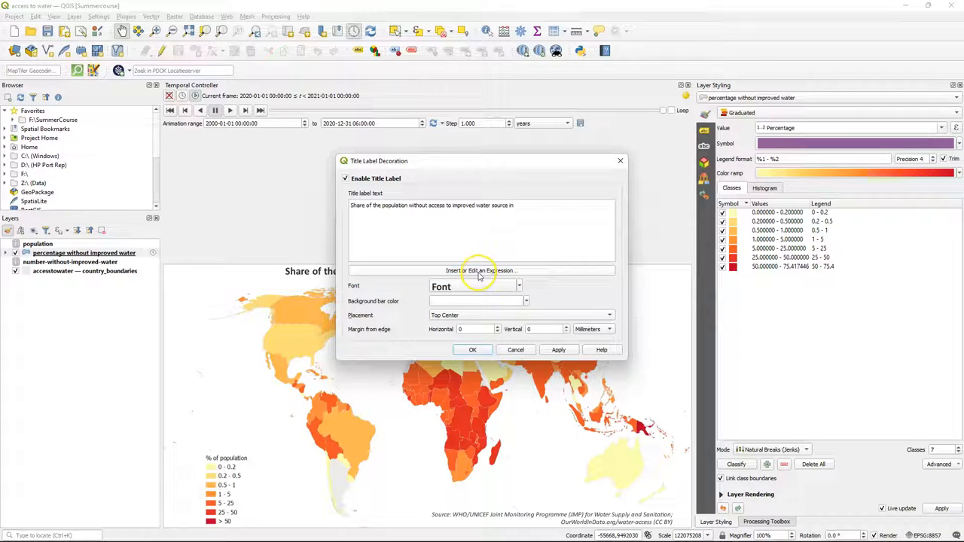
{"action": "left_click", "coordinate": [480, 270]}
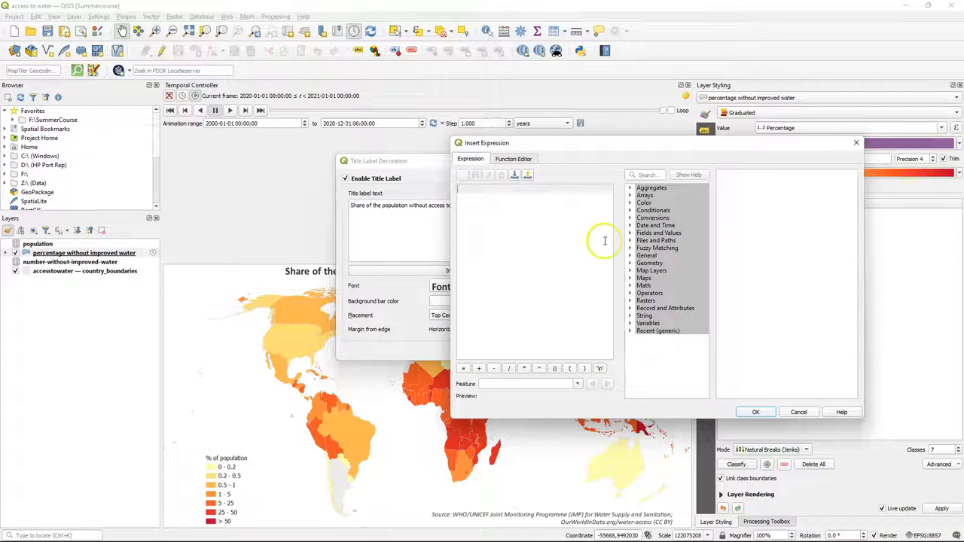
{"action": "left_click", "coordinate": [655, 226]}
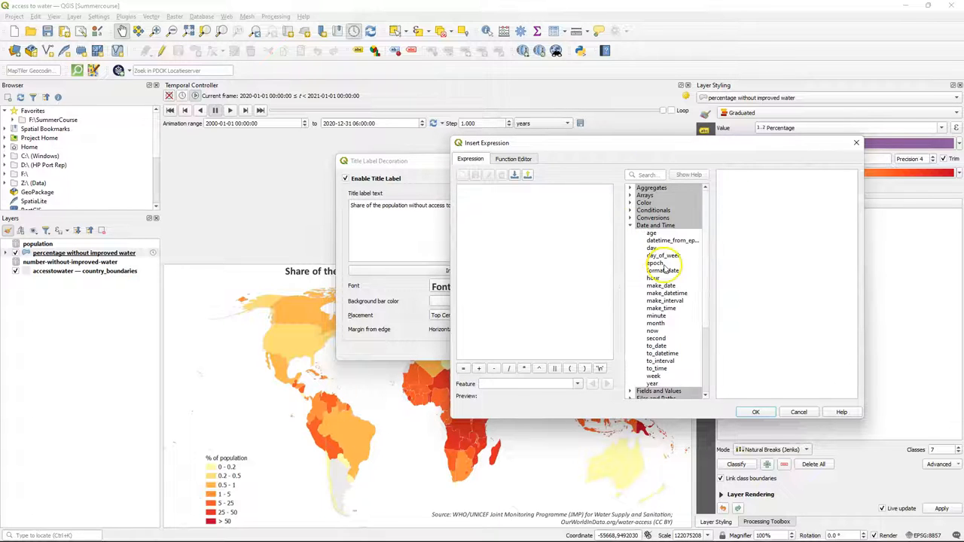
{"action": "double_click", "coordinate": [663, 270]}
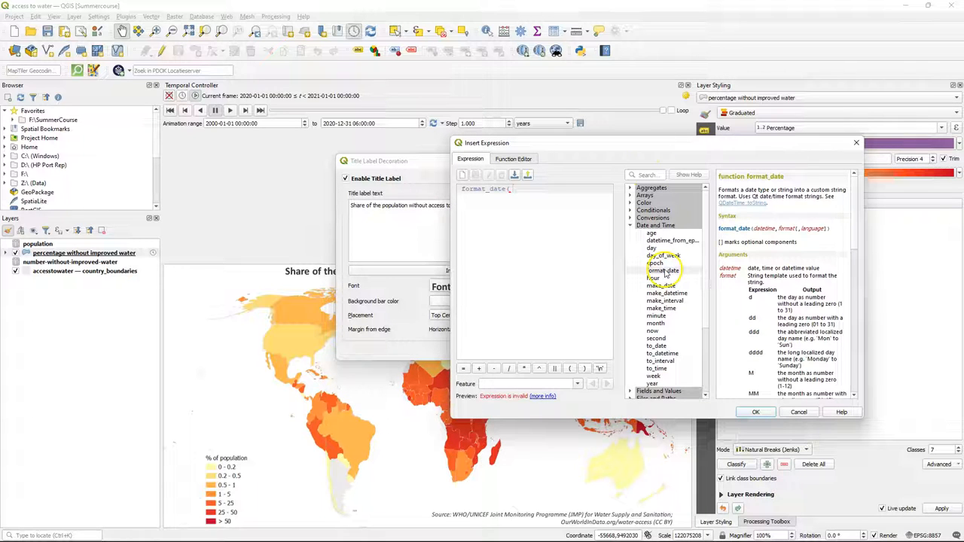
{"action": "mouse_move", "coordinate": [653, 171]}
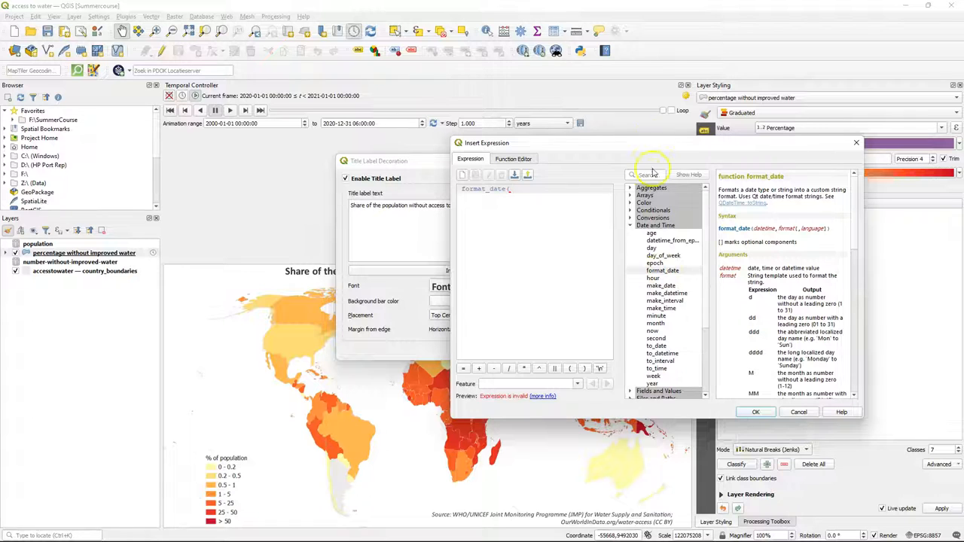
{"action": "left_click", "coordinate": [655, 226]}
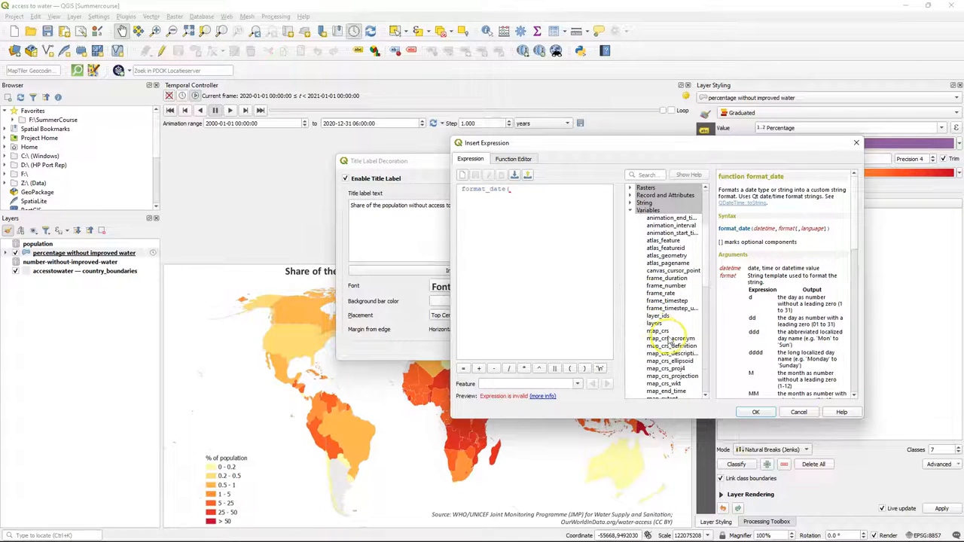
{"action": "left_click", "coordinate": [666, 361]}
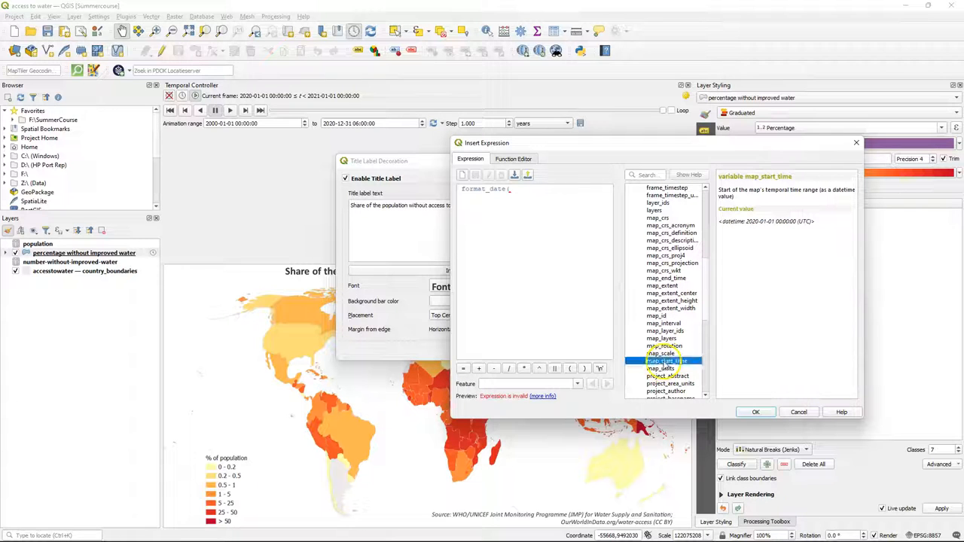
{"action": "double_click", "coordinate": [665, 360]}
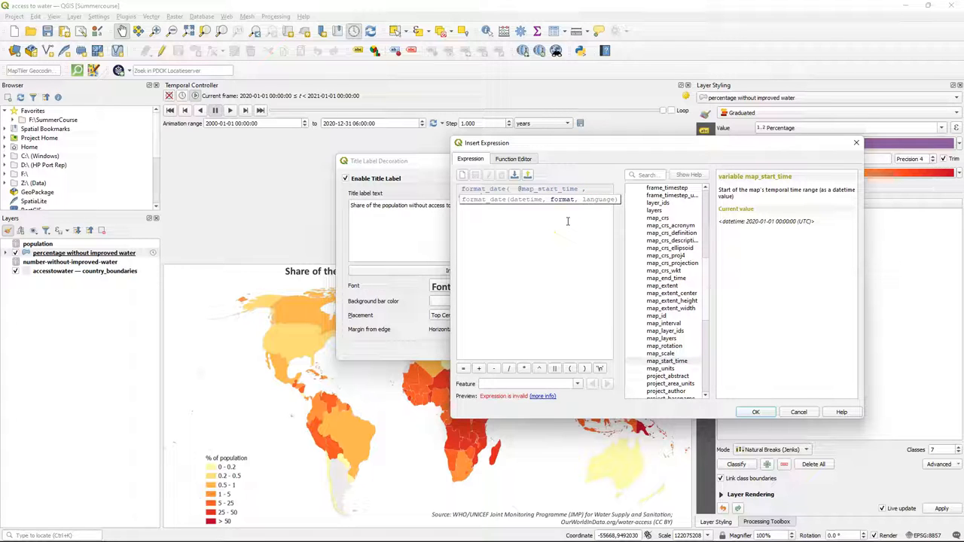
{"action": "type", "text": "'yyyy' )"}
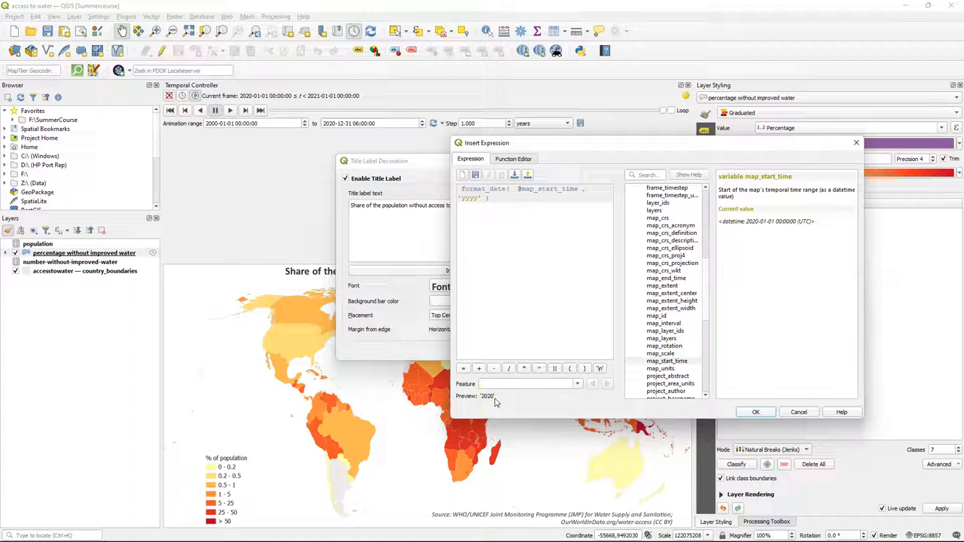
{"action": "left_click", "coordinate": [756, 412]}
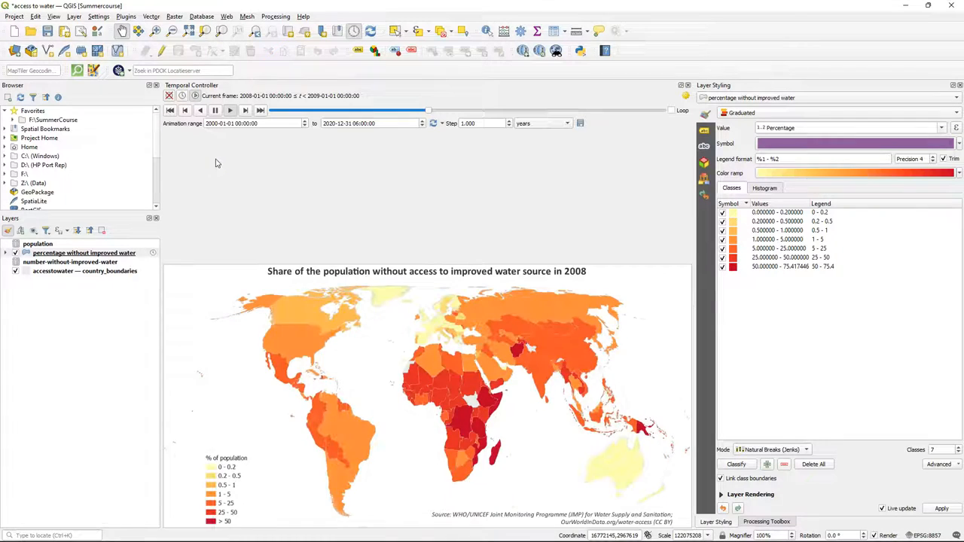
Play the temporal animation through to 2020 with year-stamped titles
{"action": "left_click", "coordinate": [245, 110]}
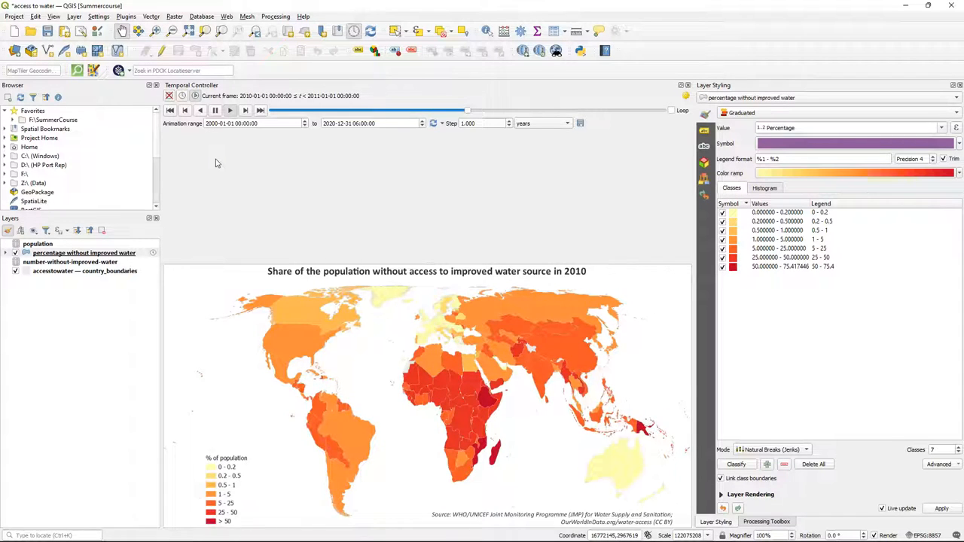
{"action": "left_click", "coordinate": [245, 110]}
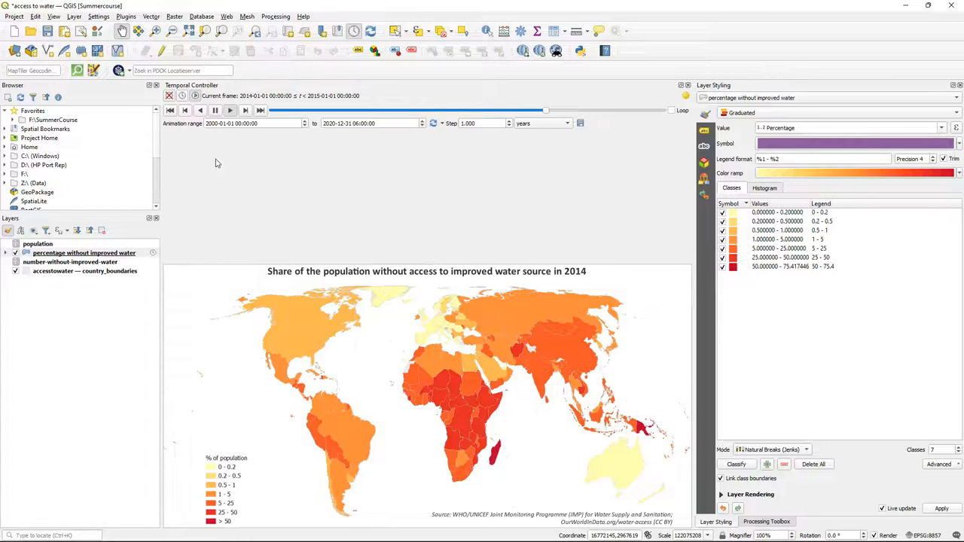
{"action": "left_click", "coordinate": [245, 110]}
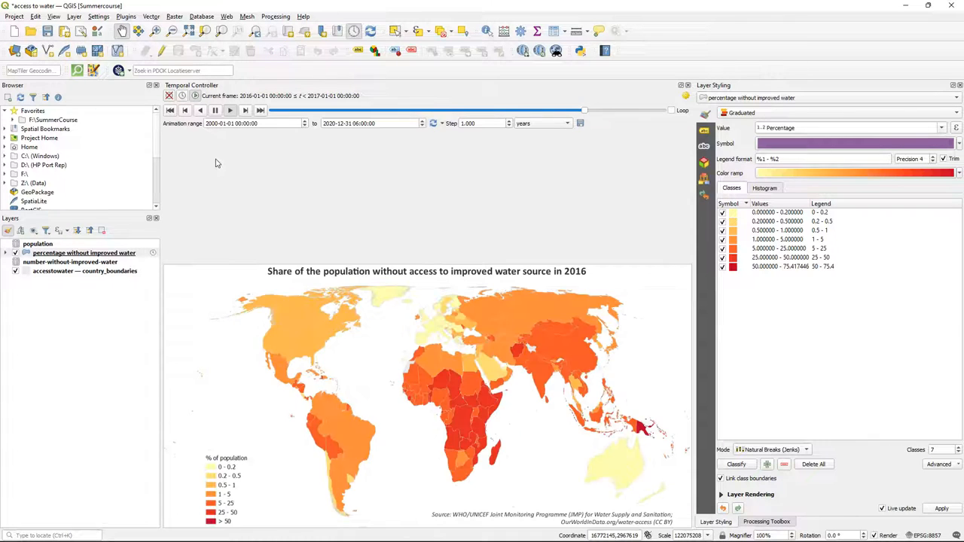
{"action": "left_click", "coordinate": [244, 110]}
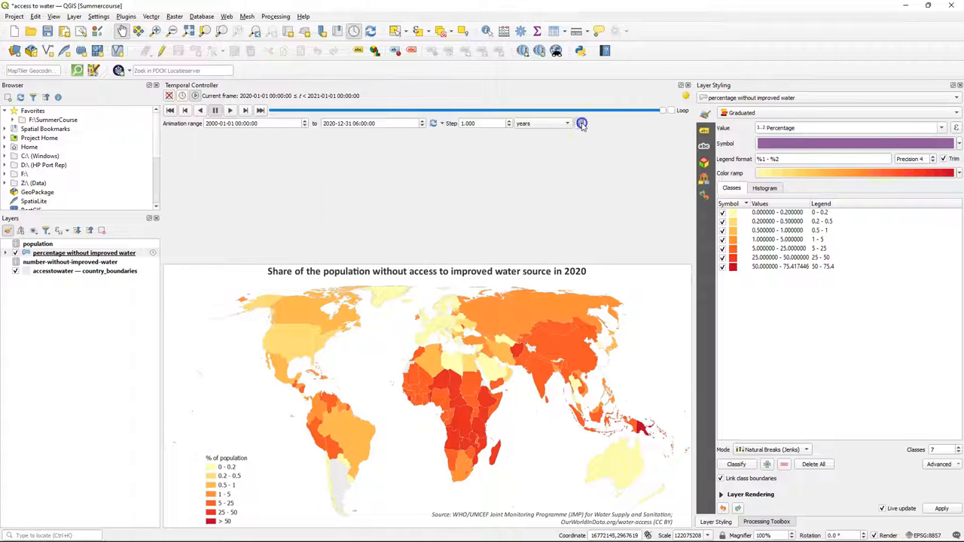
{"action": "left_click", "coordinate": [580, 124]}
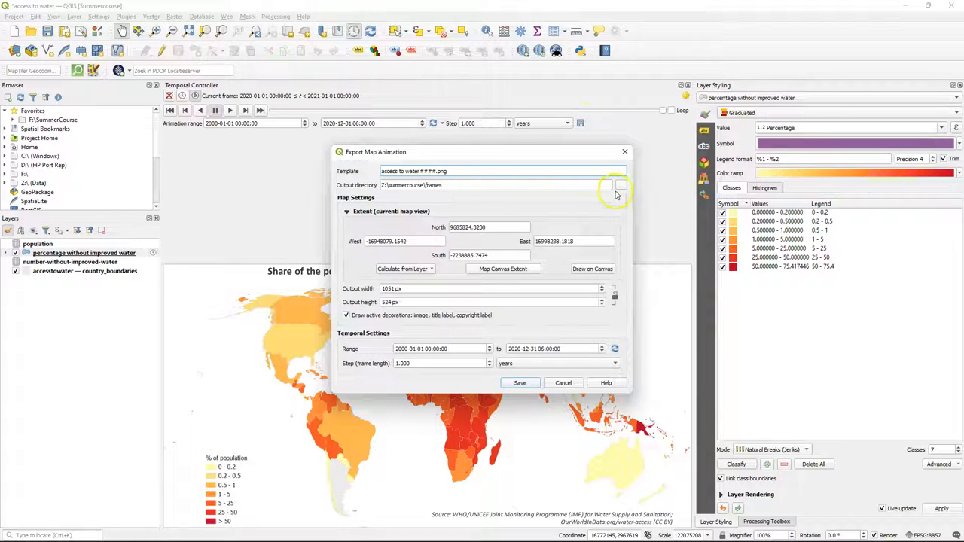
Export the animation frames into a new 'frames' folder, then launch GIMP
{"action": "left_click", "coordinate": [619, 185]}
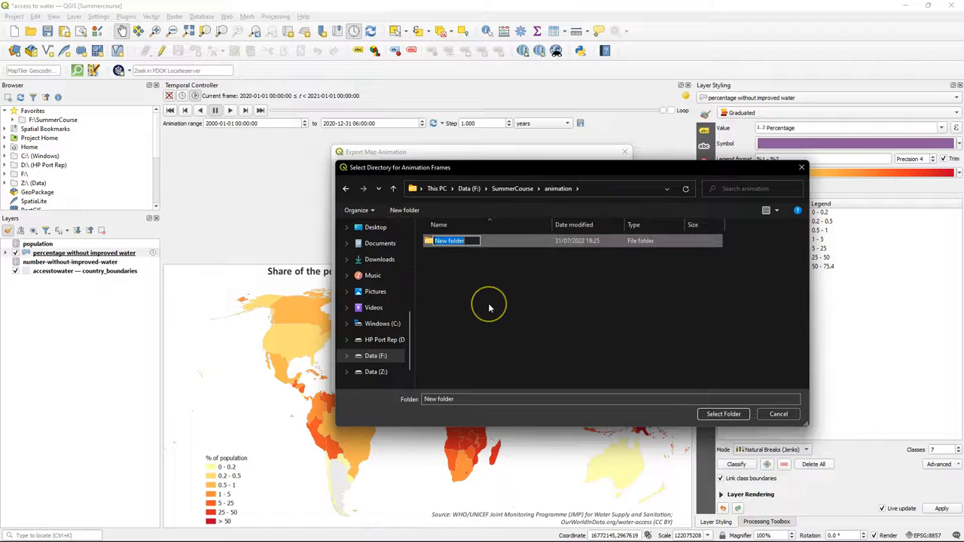
{"action": "type", "text": "frames"}
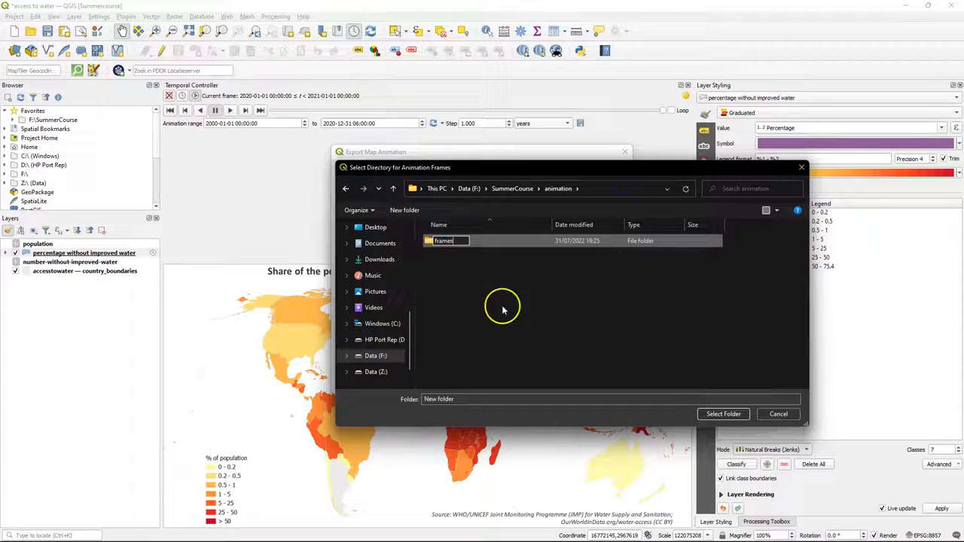
{"action": "left_click", "coordinate": [722, 413]}
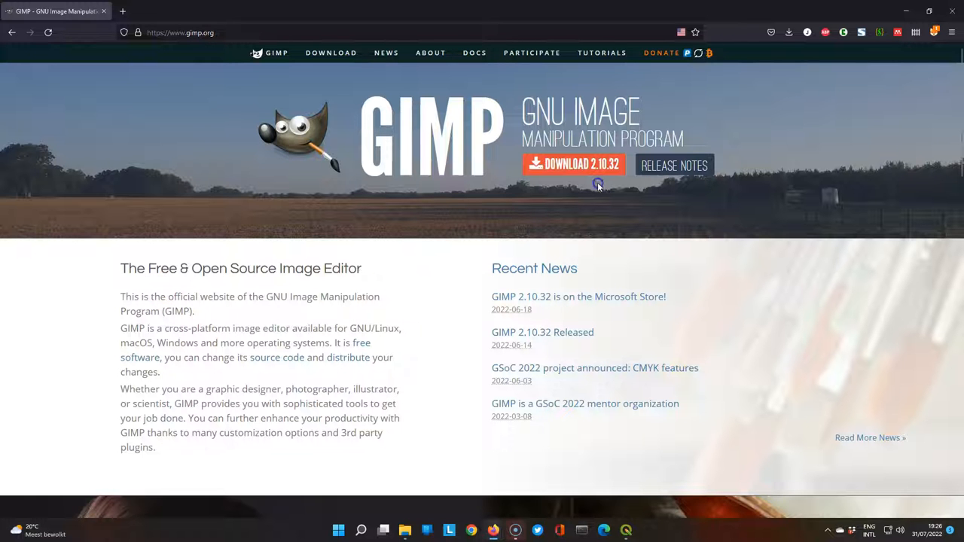
{"action": "left_click", "coordinate": [573, 165]}
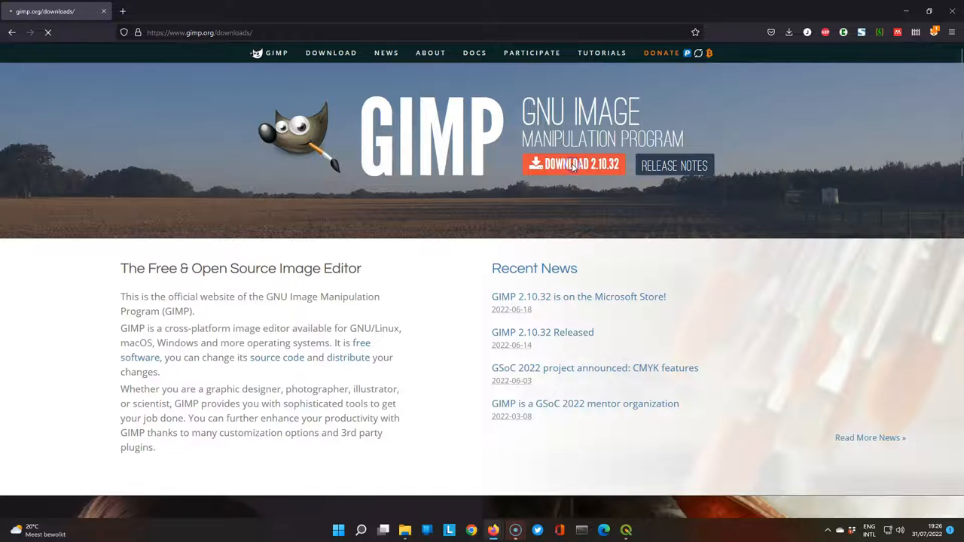
{"action": "left_click", "coordinate": [573, 164]}
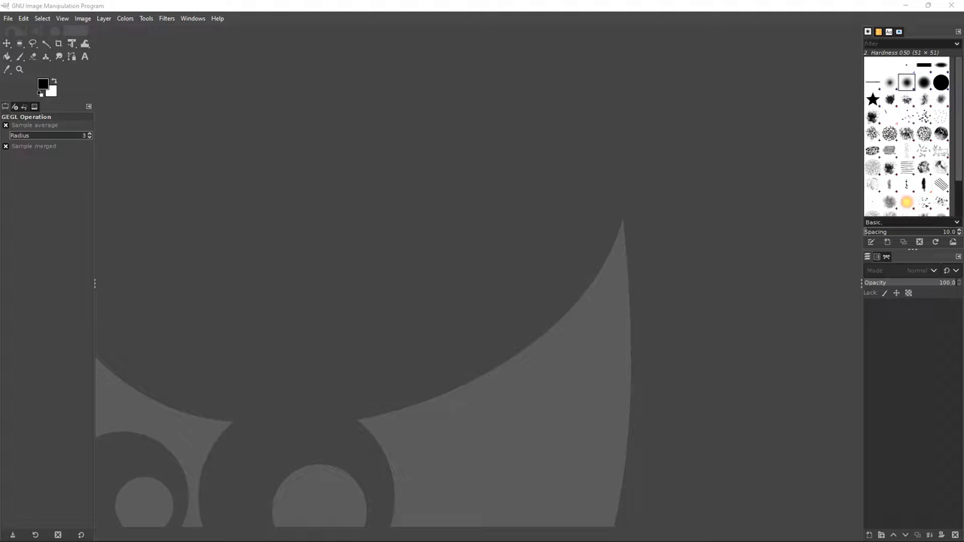
Load all 21 frame PNGs as layers, optimize them for GIF, and start exporting as animation.gif
{"action": "left_click", "coordinate": [8, 18]}
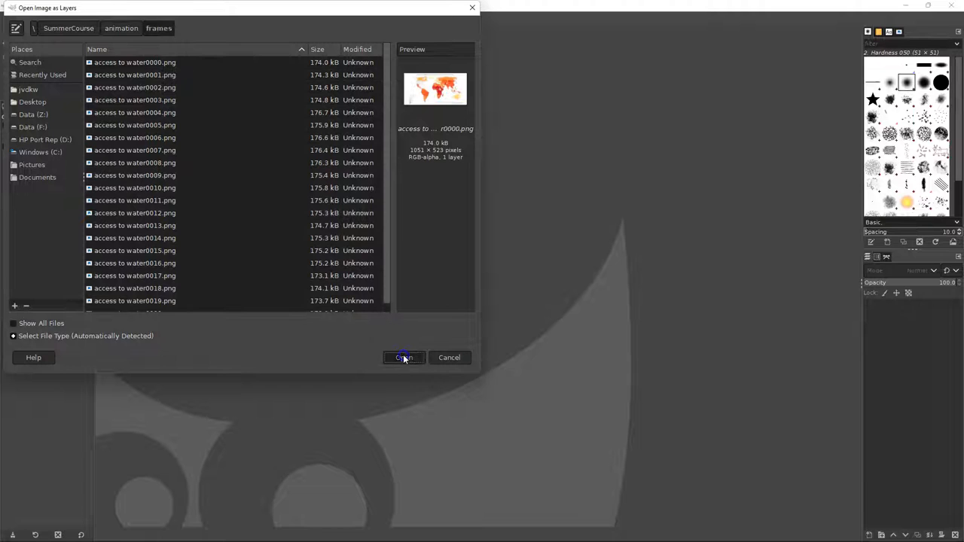
{"action": "left_click", "coordinate": [404, 356]}
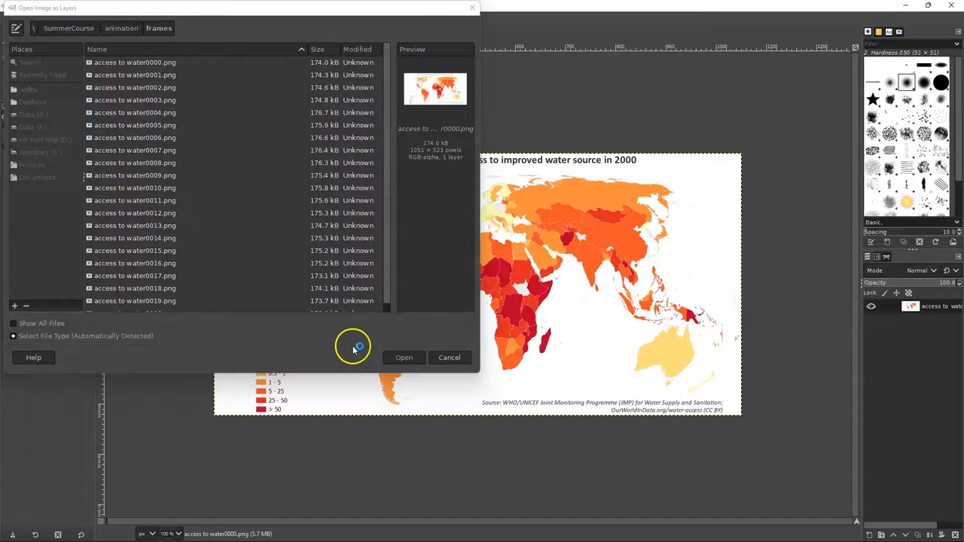
{"action": "left_click", "coordinate": [404, 356]}
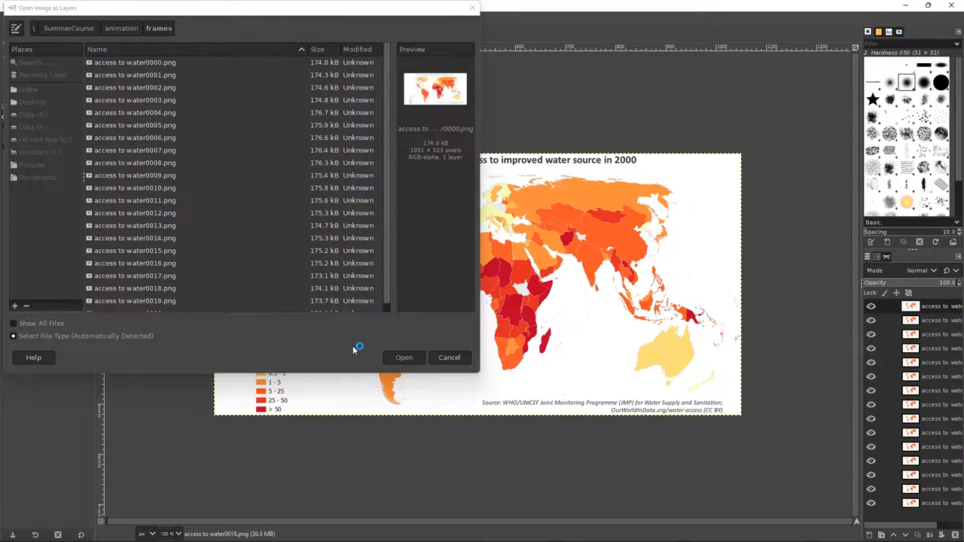
{"action": "left_click", "coordinate": [404, 357]}
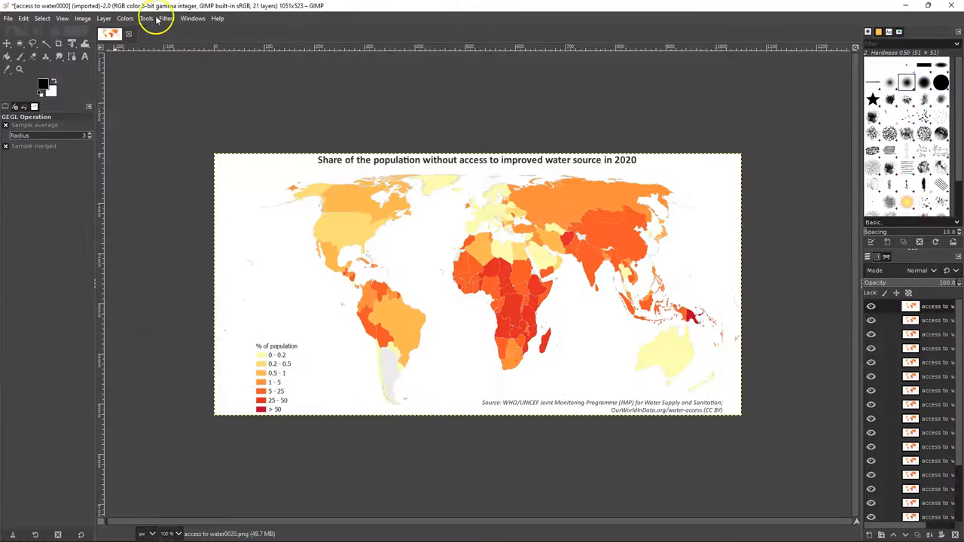
{"action": "left_click", "coordinate": [166, 18]}
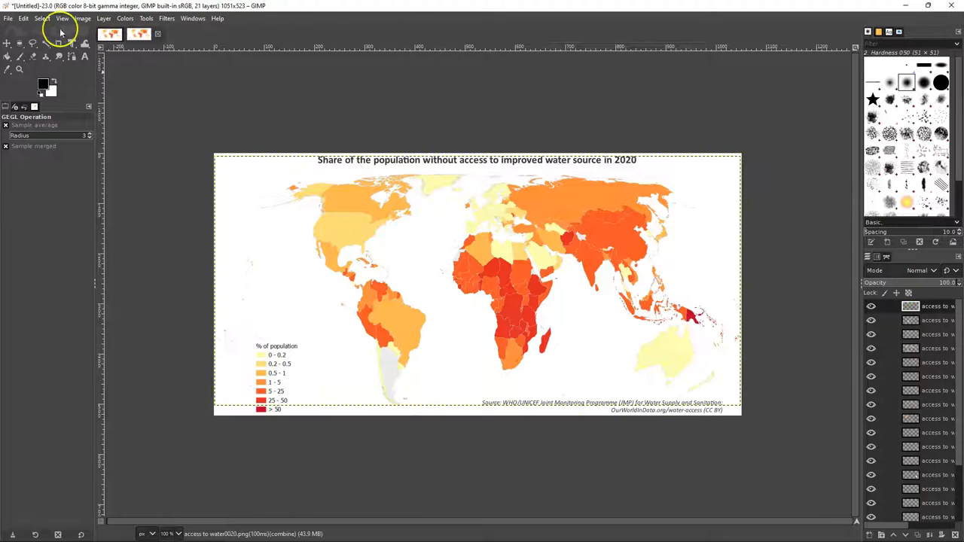
{"action": "left_click", "coordinate": [8, 18]}
{"action": "type", "text": "animation.gif"}
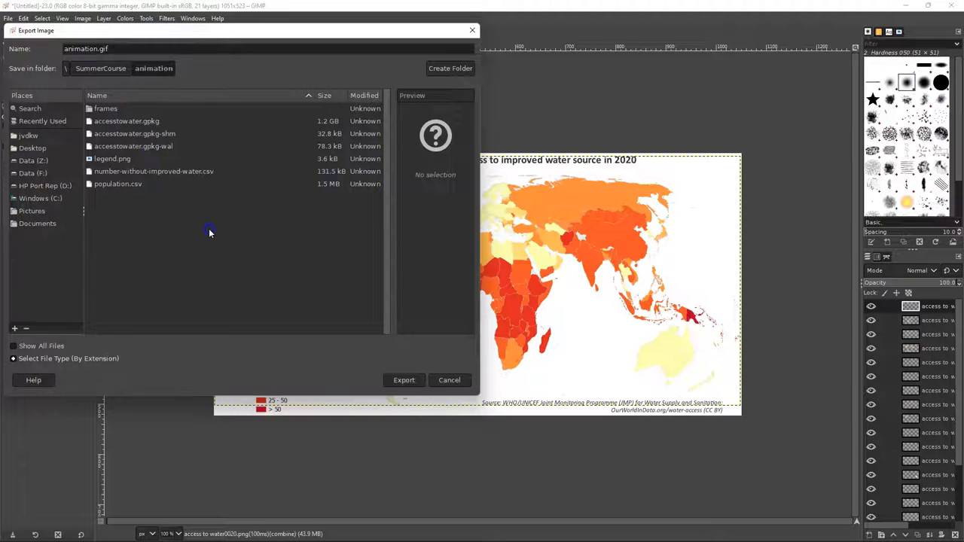
Export animation.gif as a looping animation with a 300 ms delay for all frames
{"action": "left_click", "coordinate": [403, 380]}
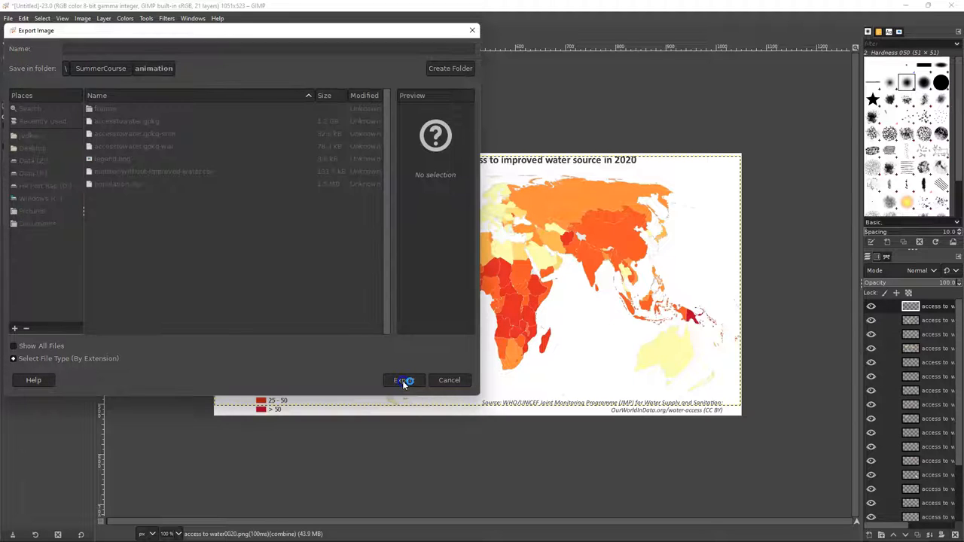
{"action": "left_click", "coordinate": [405, 379]}
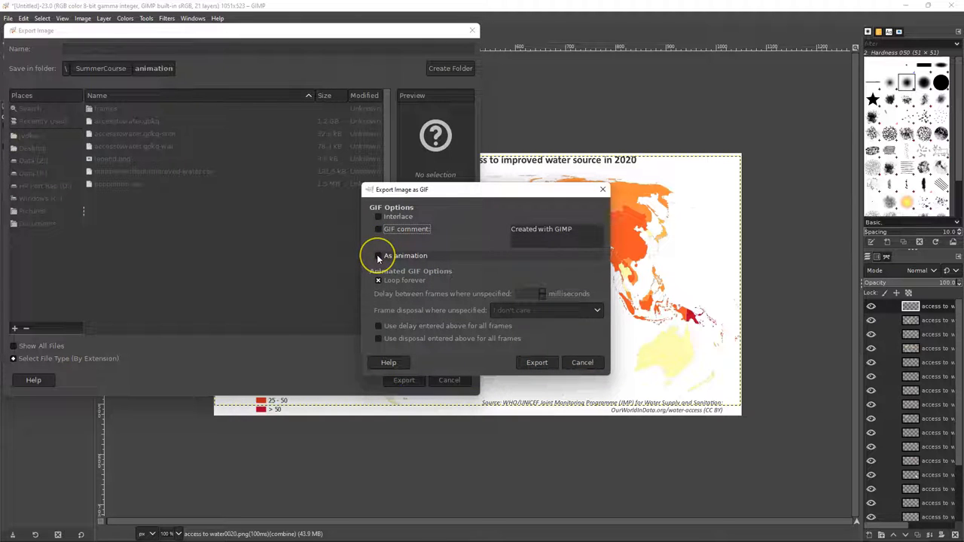
{"action": "left_click", "coordinate": [378, 255]}
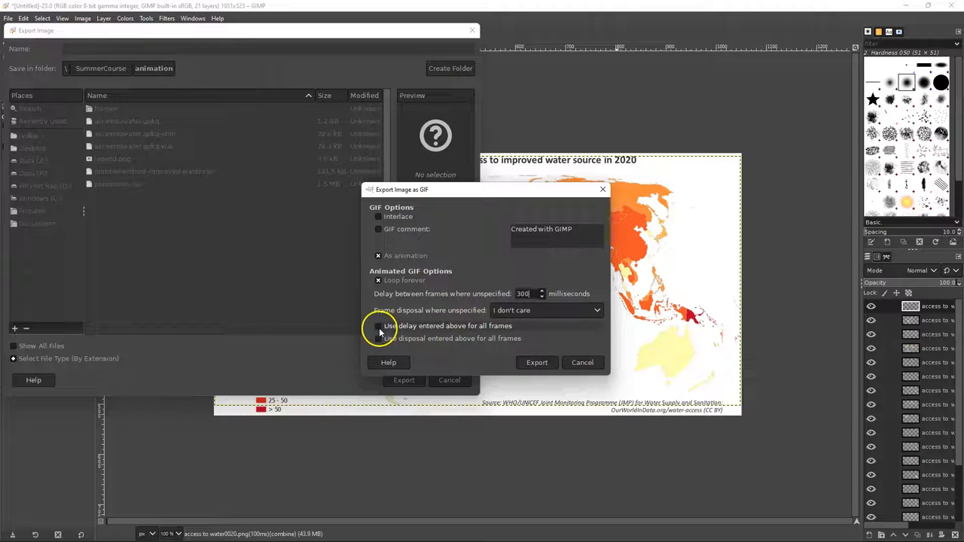
{"action": "left_click", "coordinate": [378, 325]}
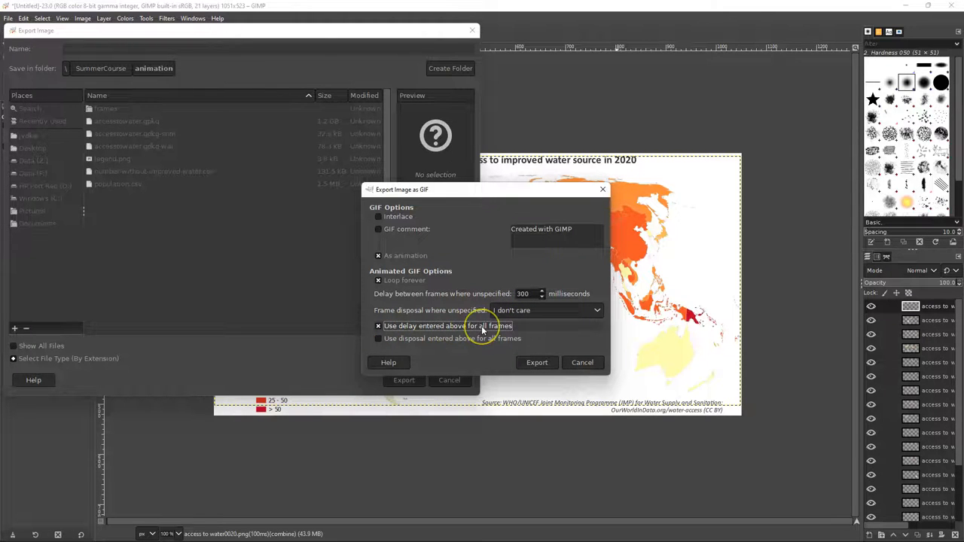
{"action": "mouse_move", "coordinate": [448, 343]}
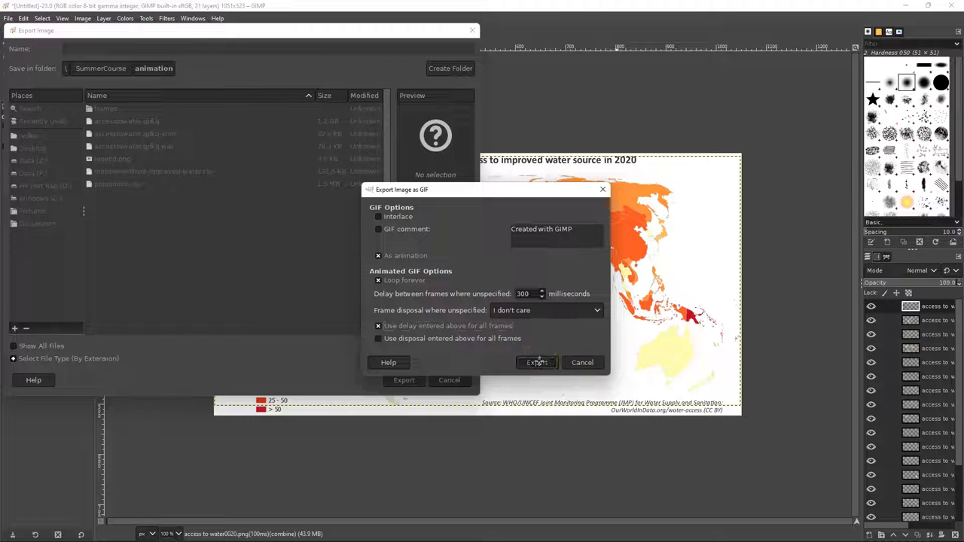
{"action": "left_click", "coordinate": [536, 362]}
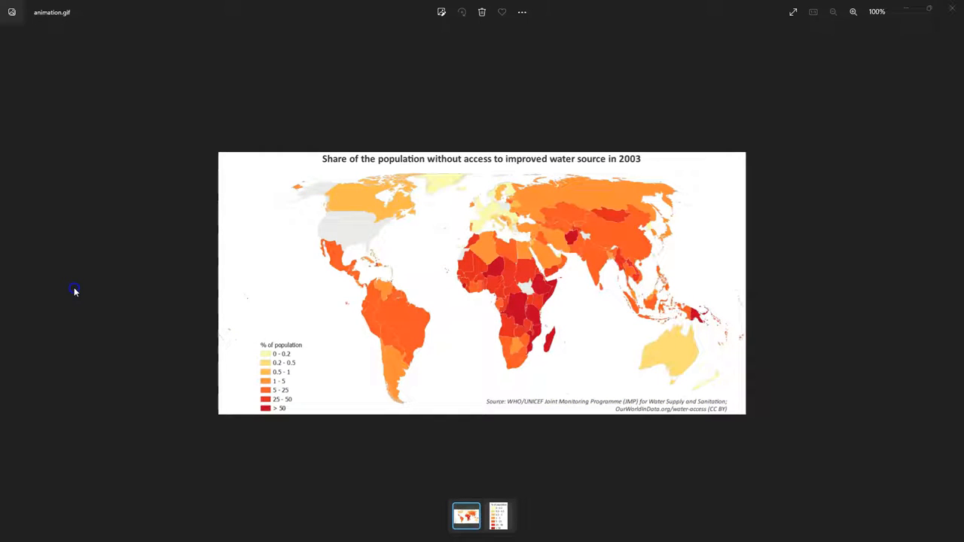